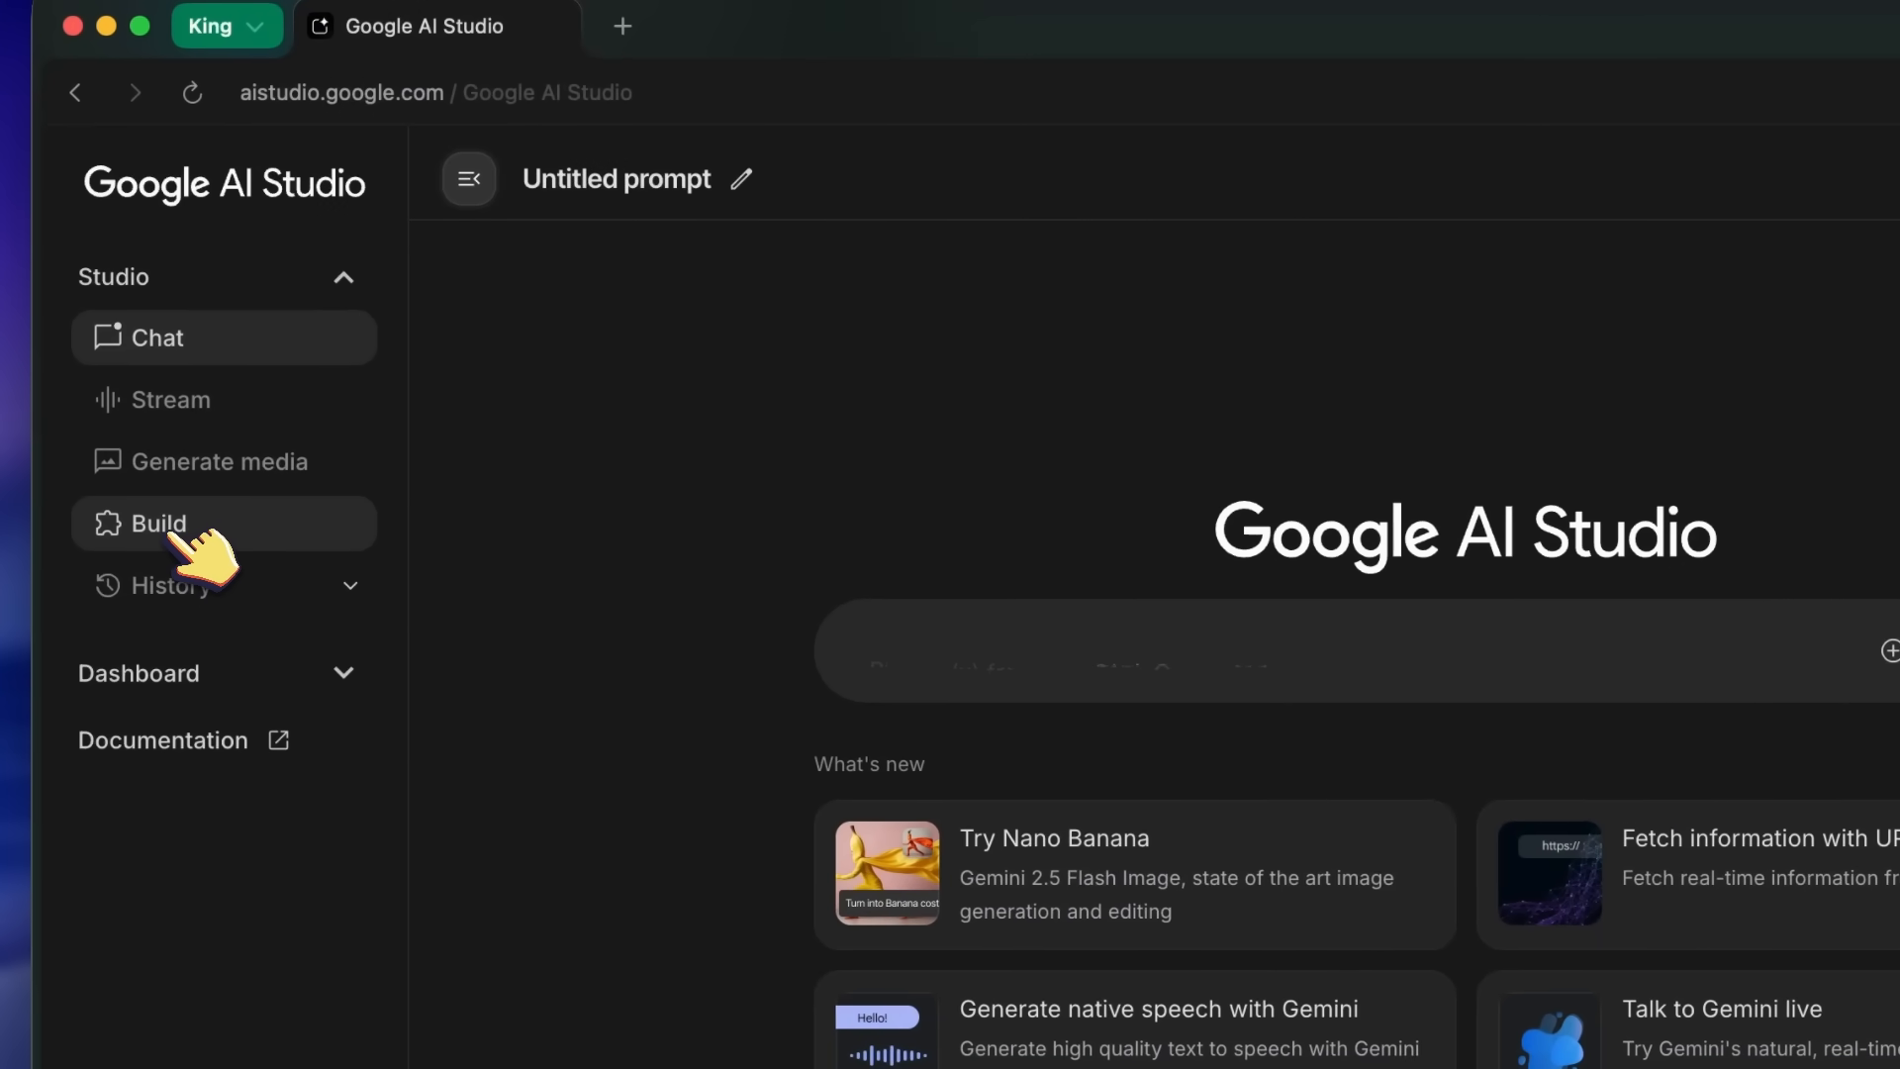
Open Build in the sidebar and scroll through the example app showcase
{"action": "left_click", "coordinate": [157, 523]}
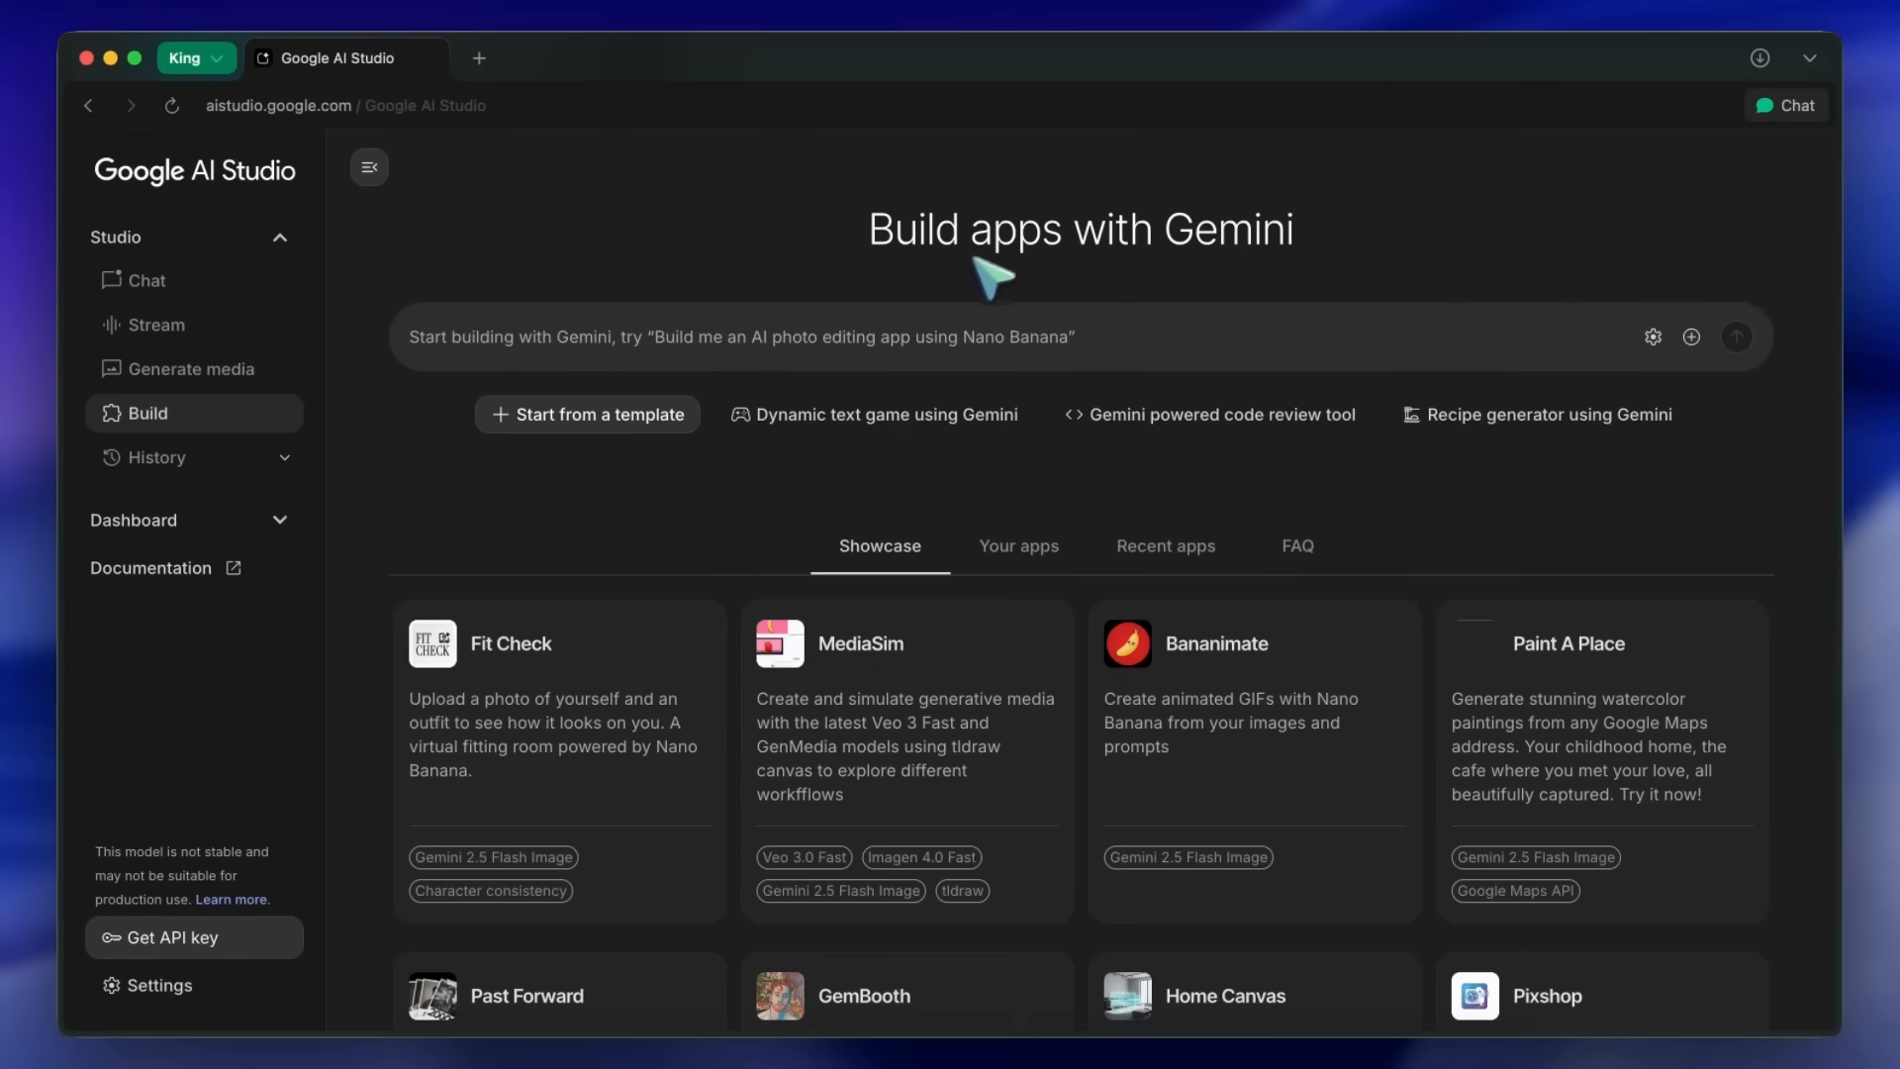
{"action": "scroll", "scroll_direction": "down", "scroll_amount": 3}
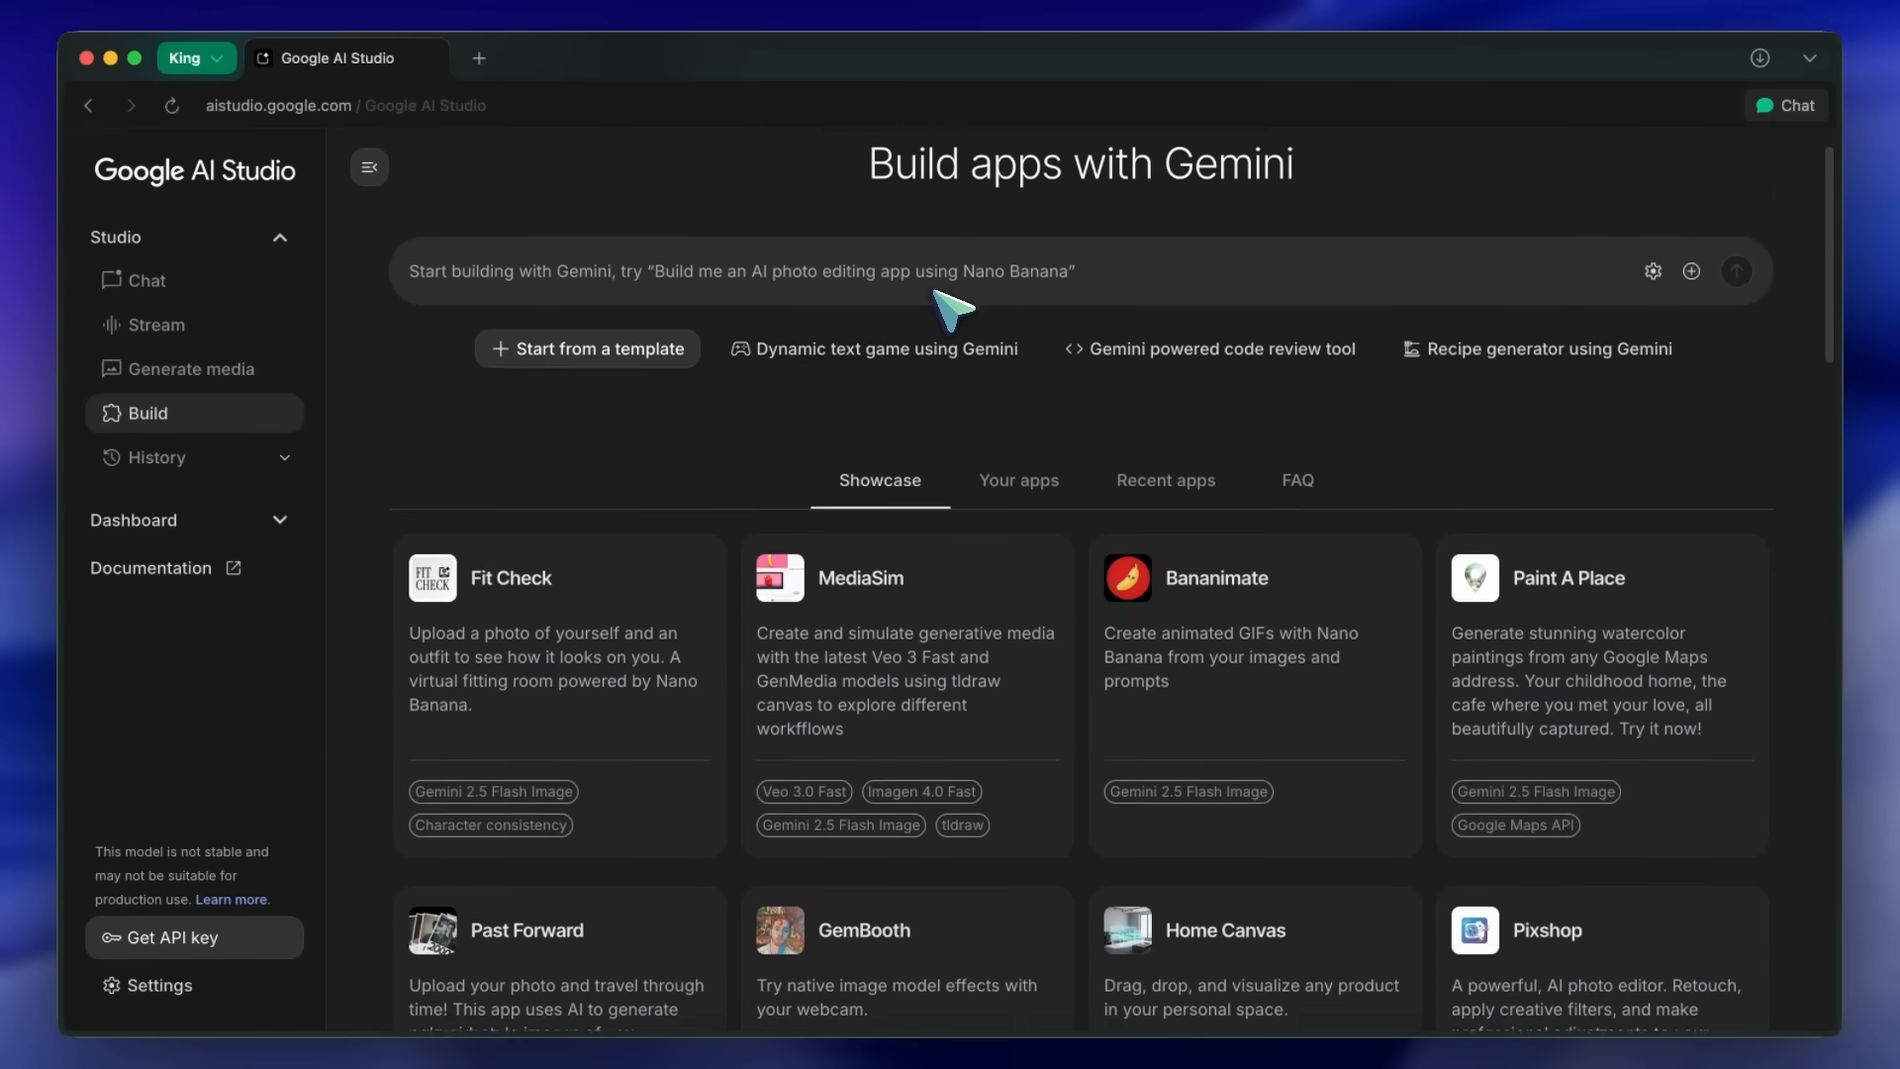
{"action": "scroll", "scroll_direction": "down", "scroll_amount": 3}
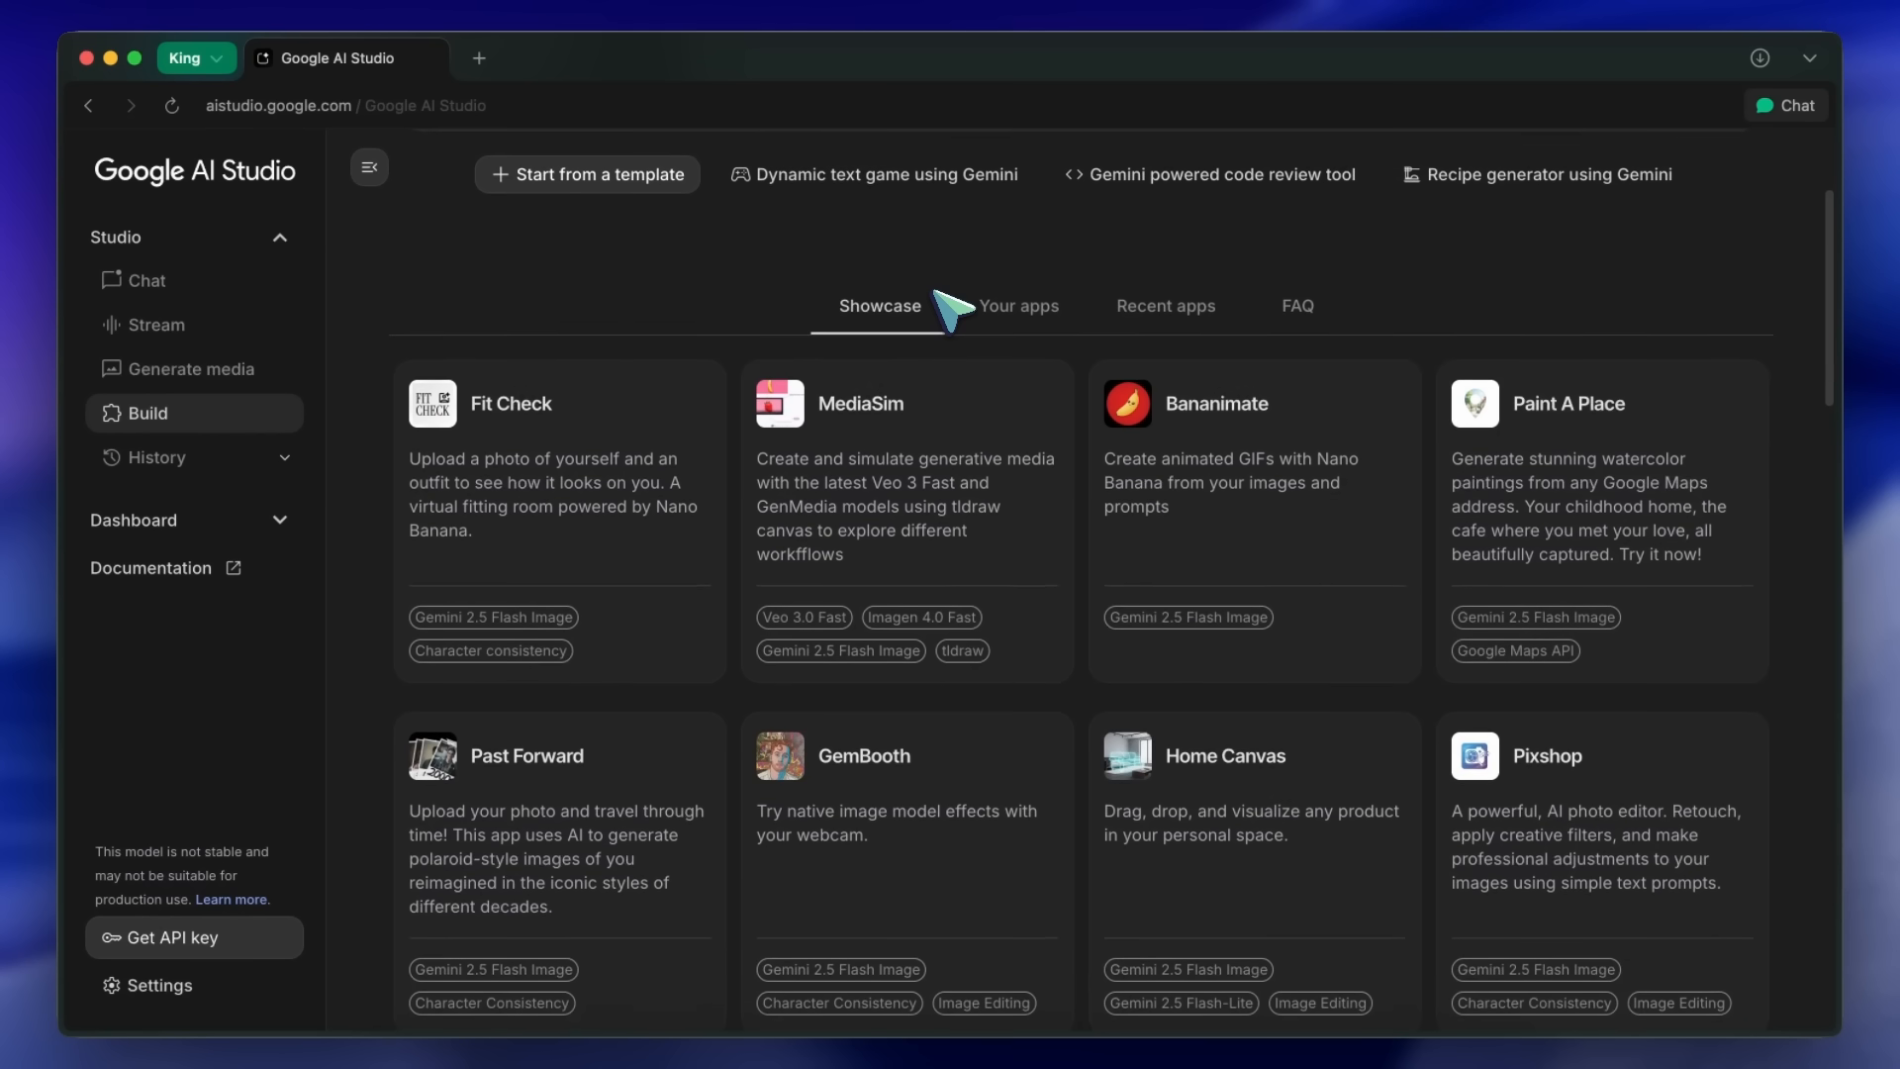
{"action": "mouse_move", "coordinate": [1522, 417]}
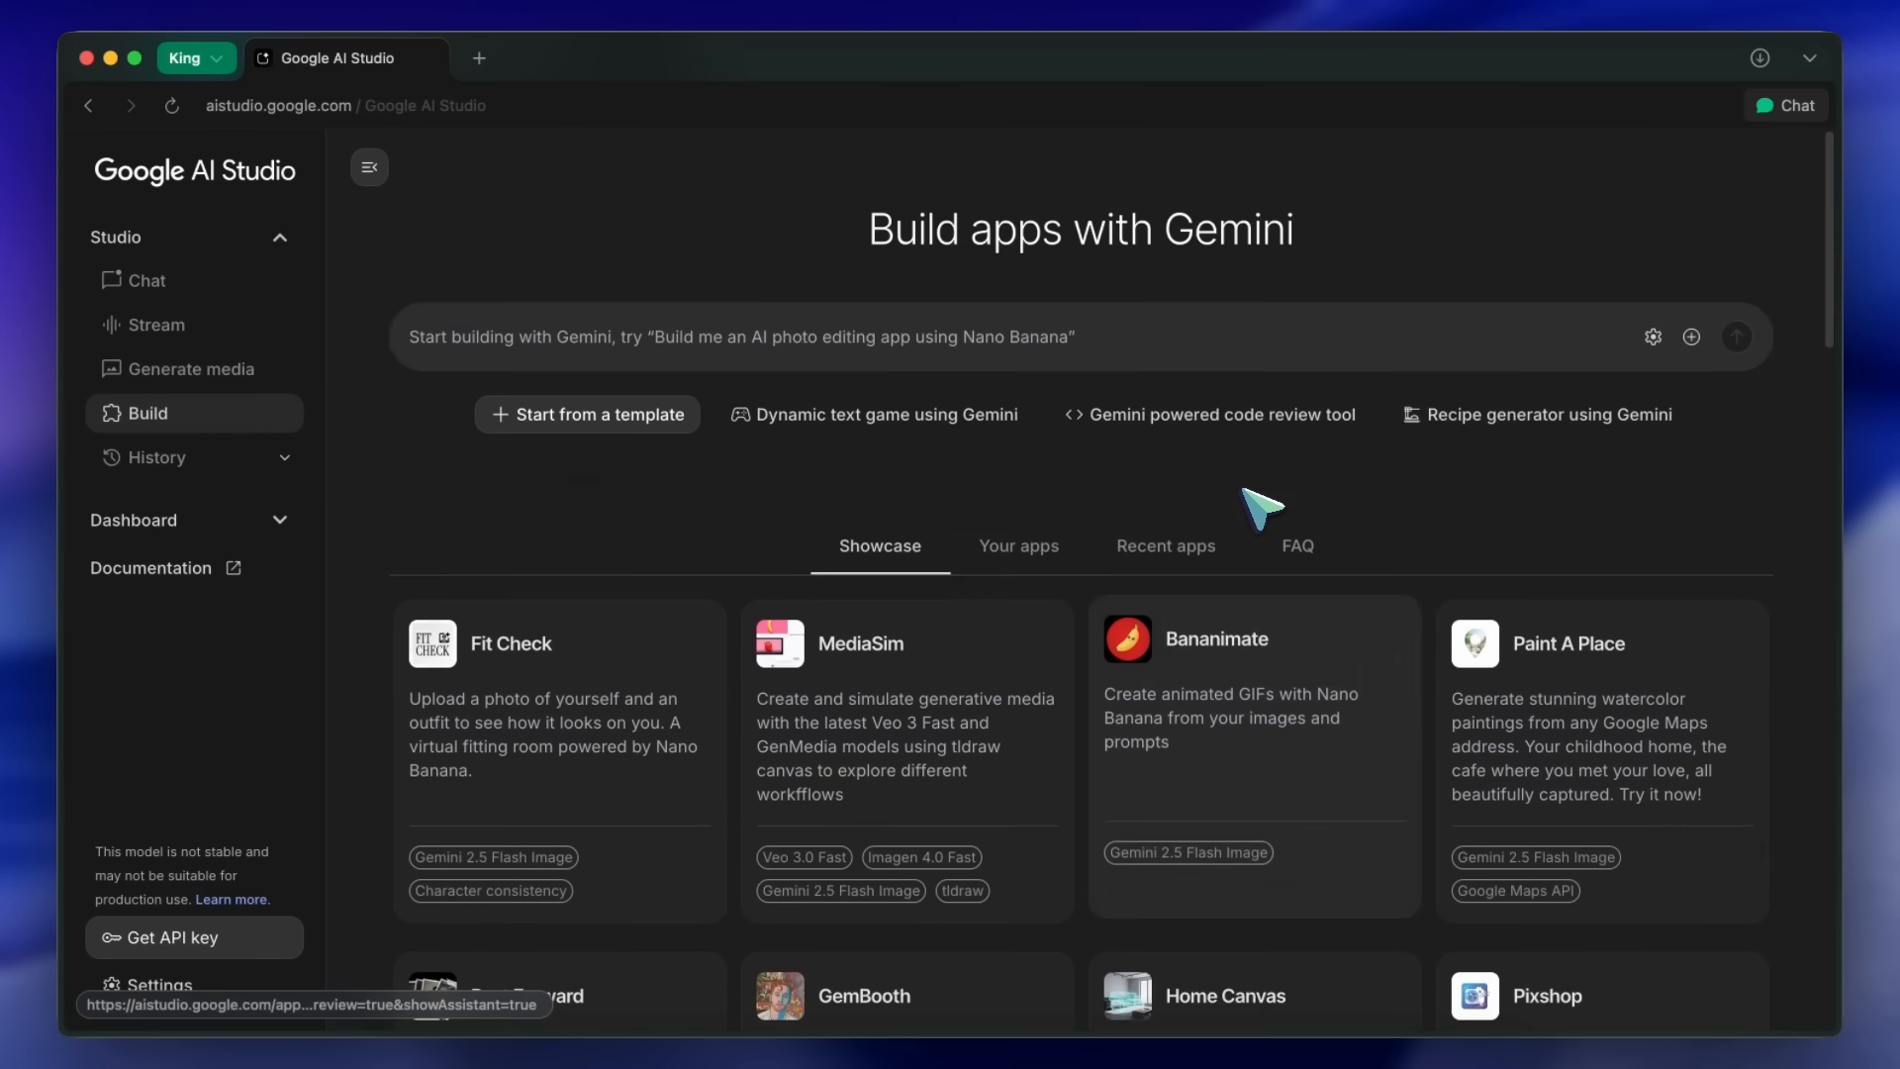
{"action": "mouse_move", "coordinate": [1157, 336]}
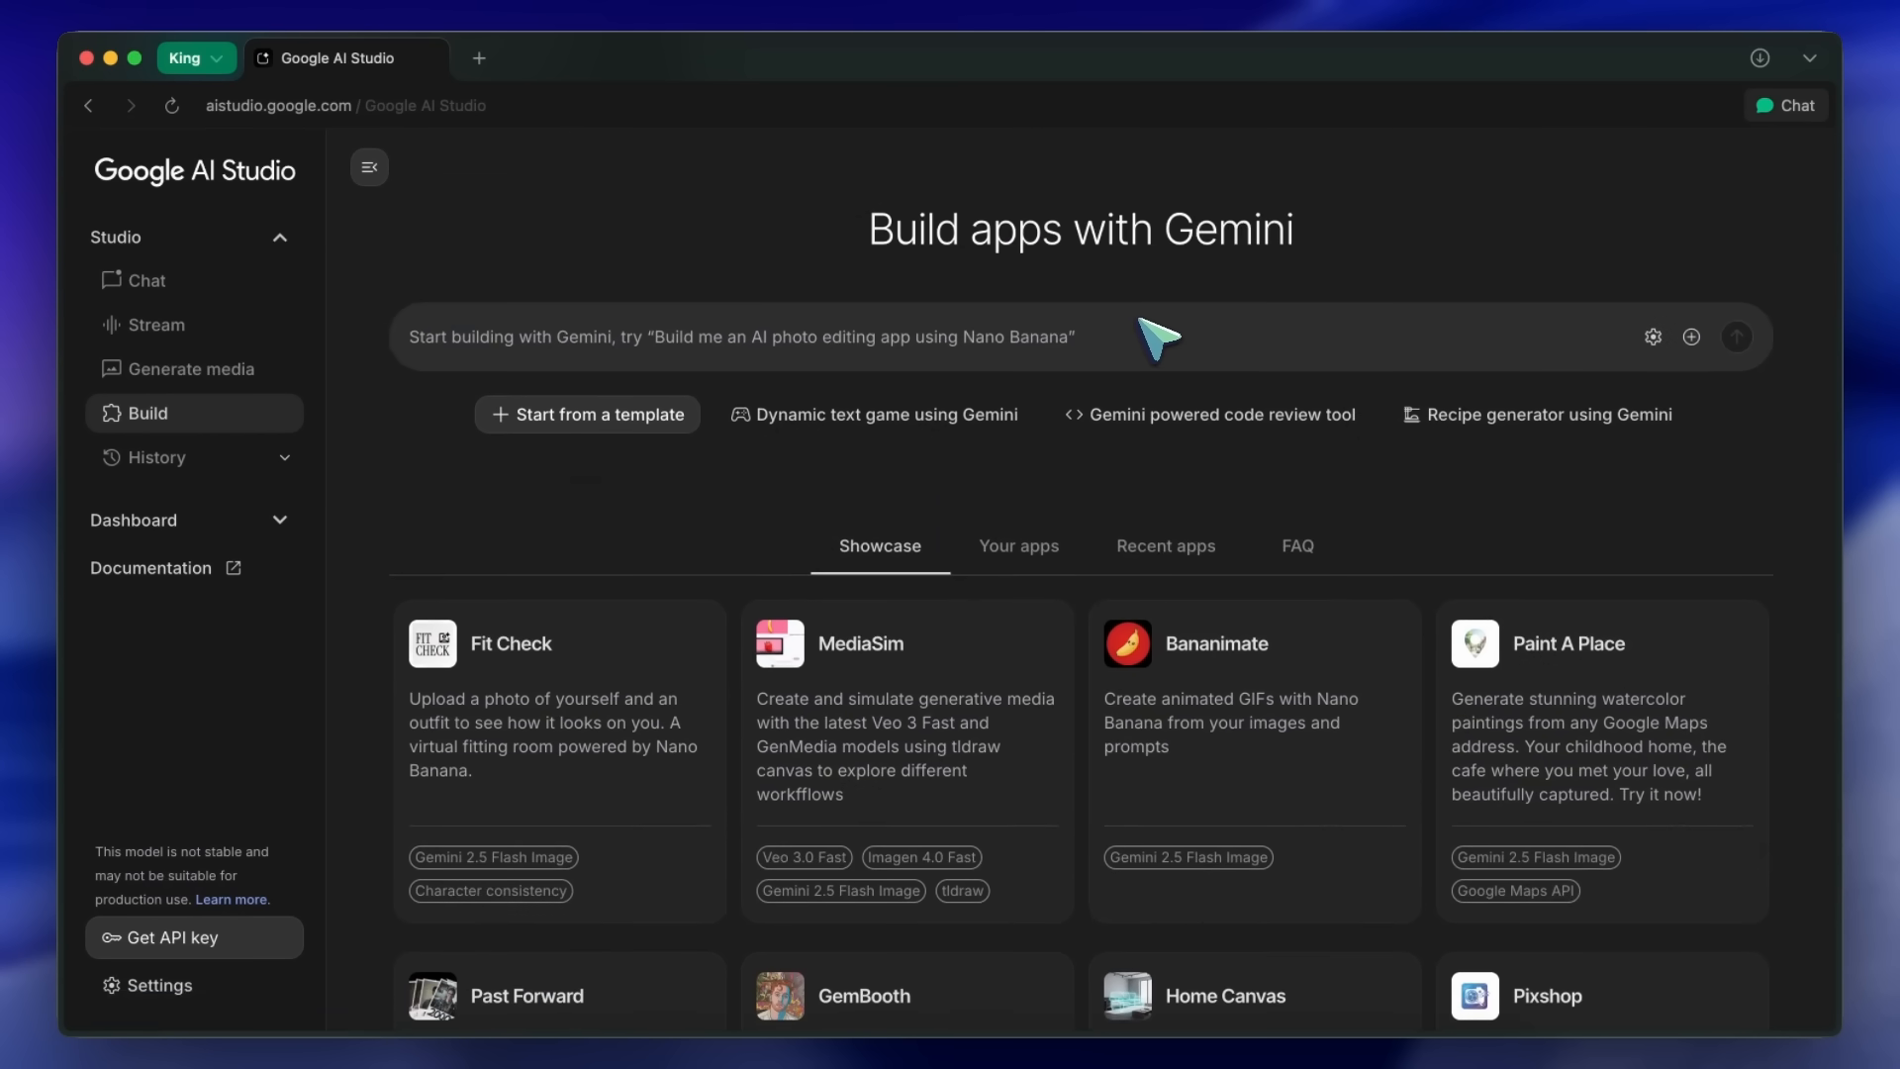
{"action": "mouse_move", "coordinate": [1136, 320]}
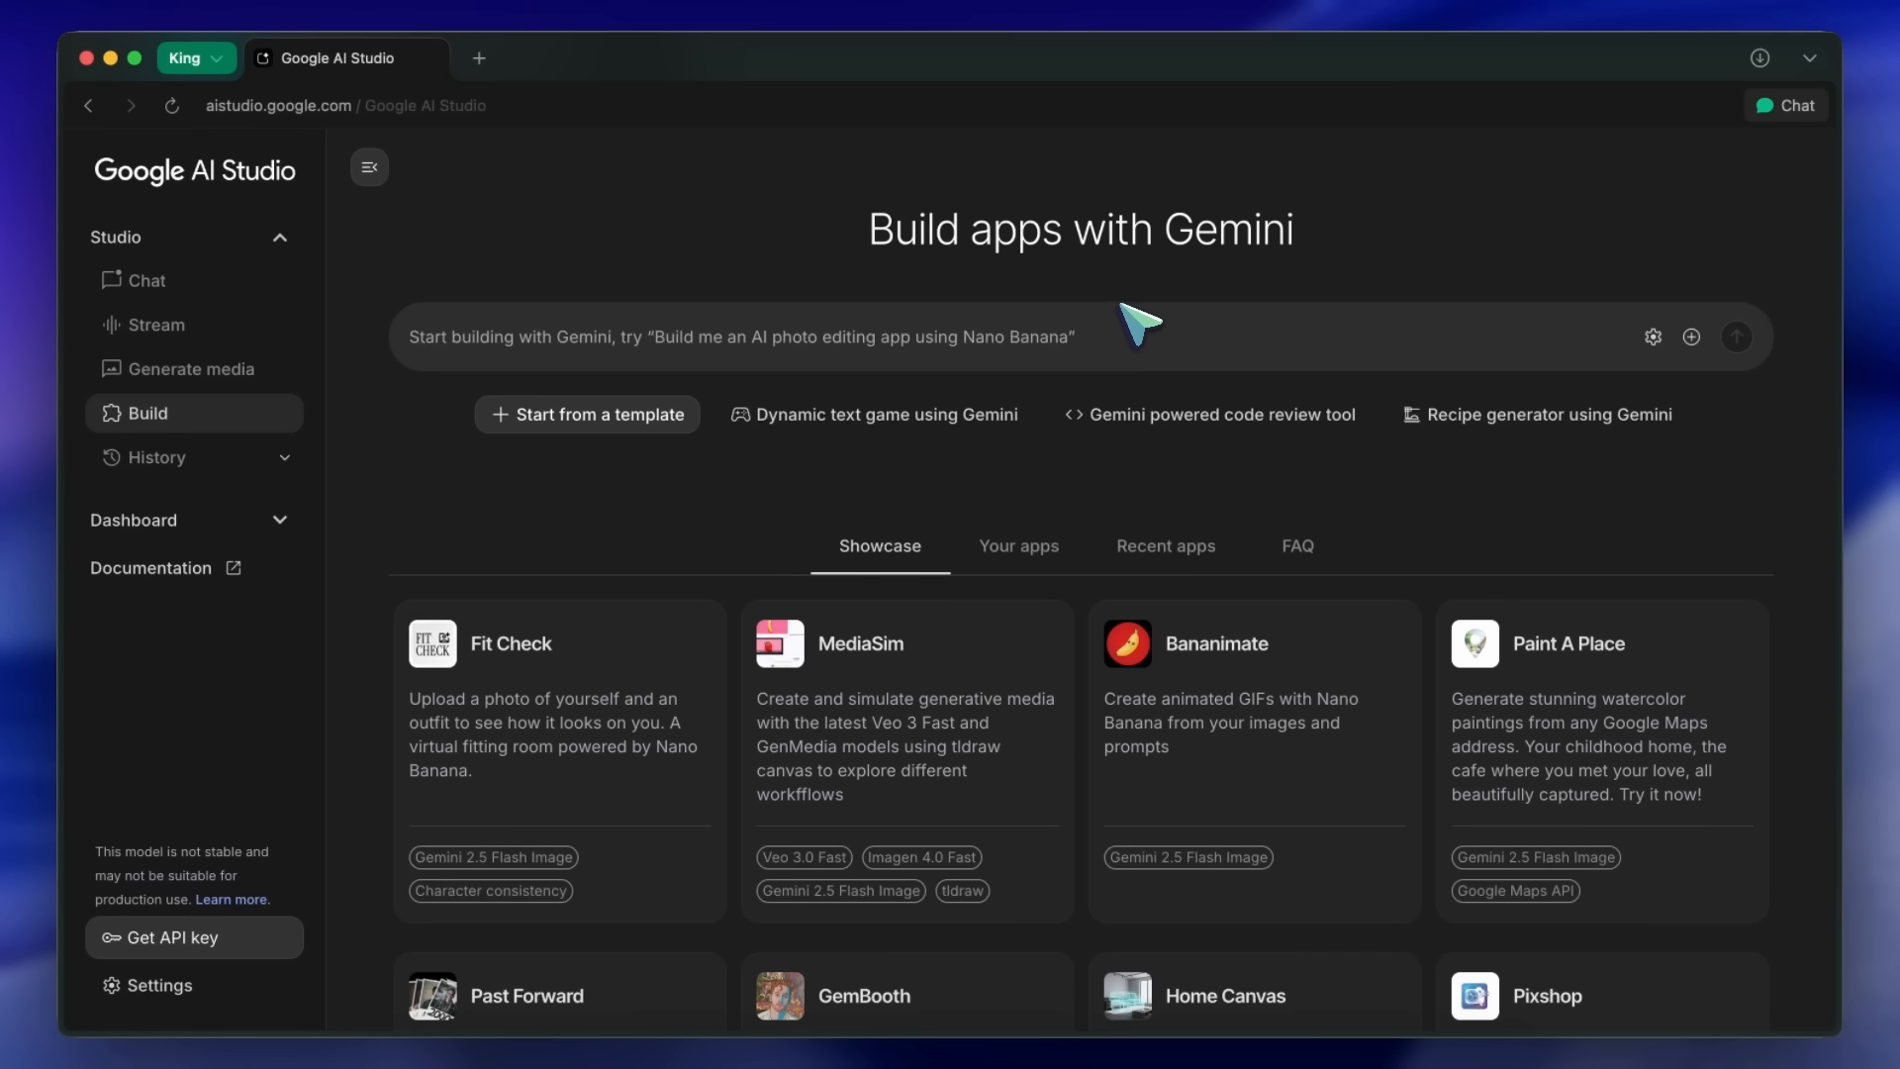
{"action": "mouse_move", "coordinate": [1124, 362]}
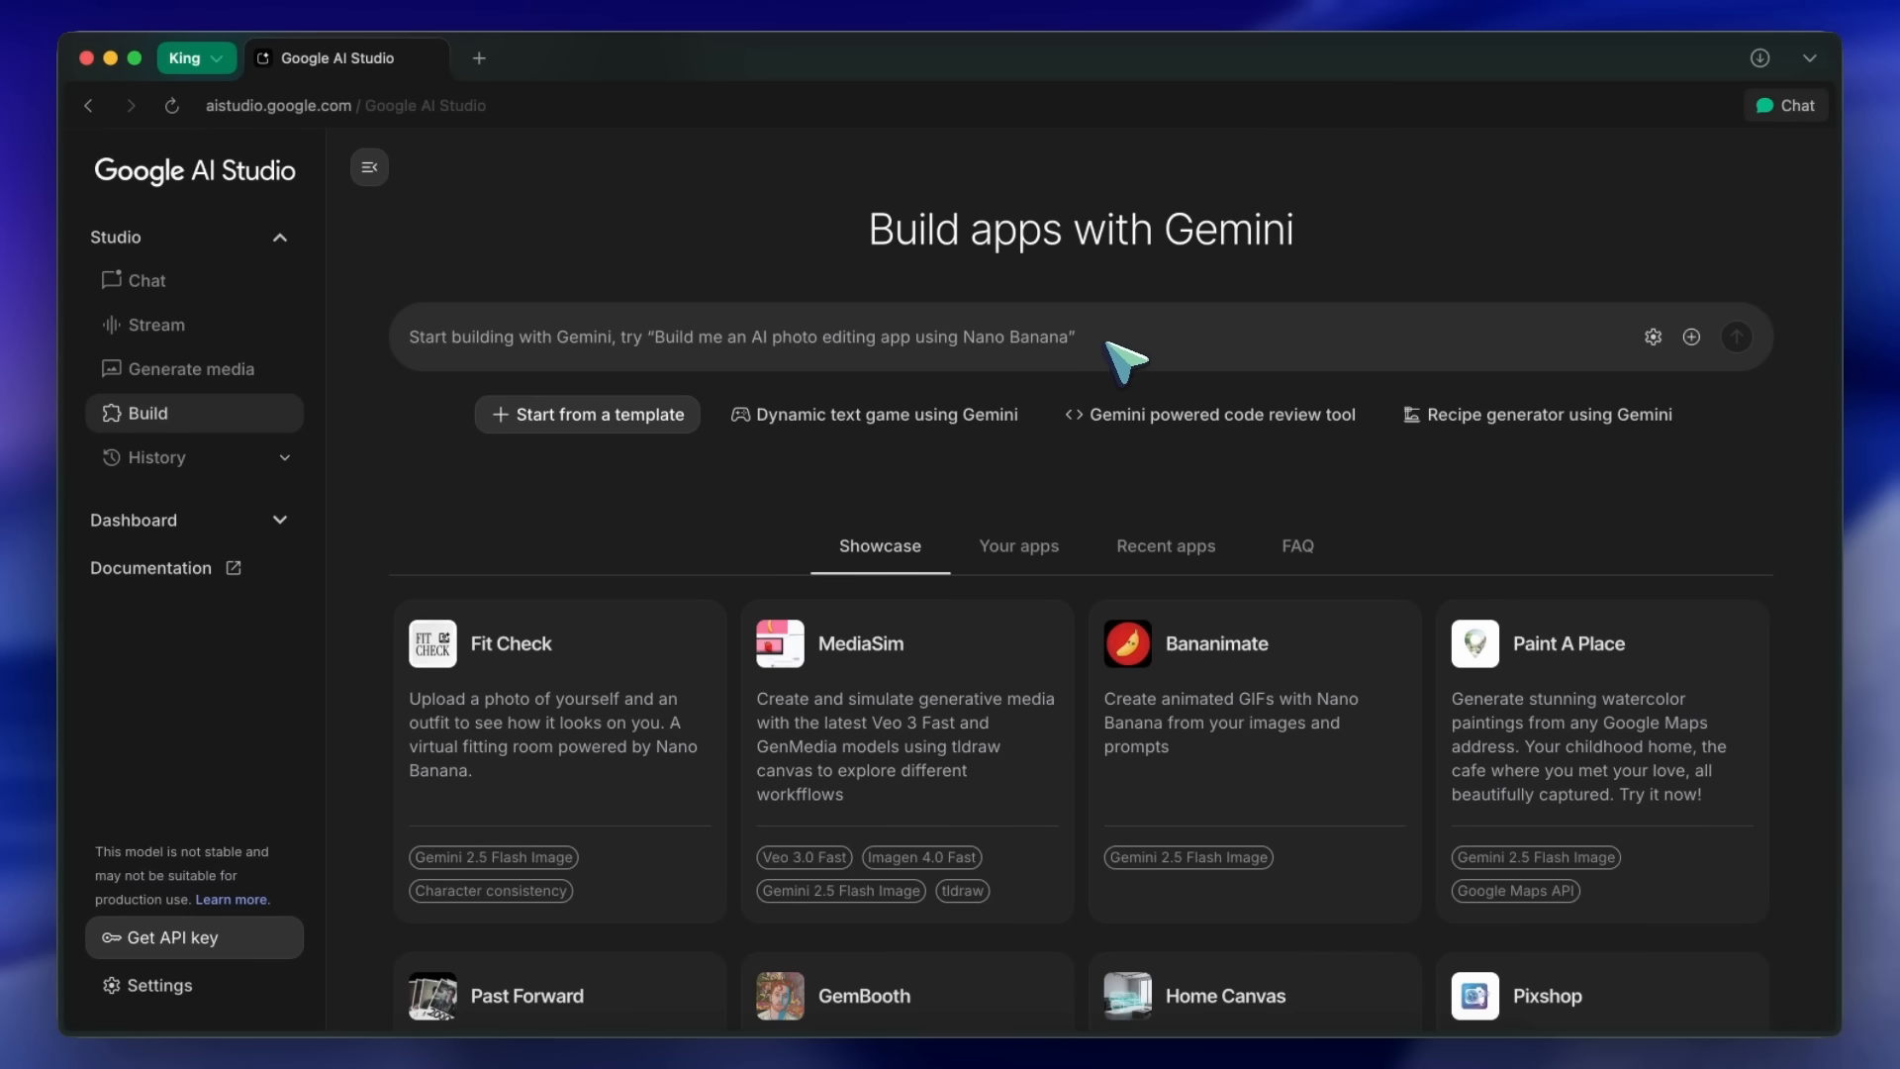
{"action": "mouse_move", "coordinate": [1116, 358]}
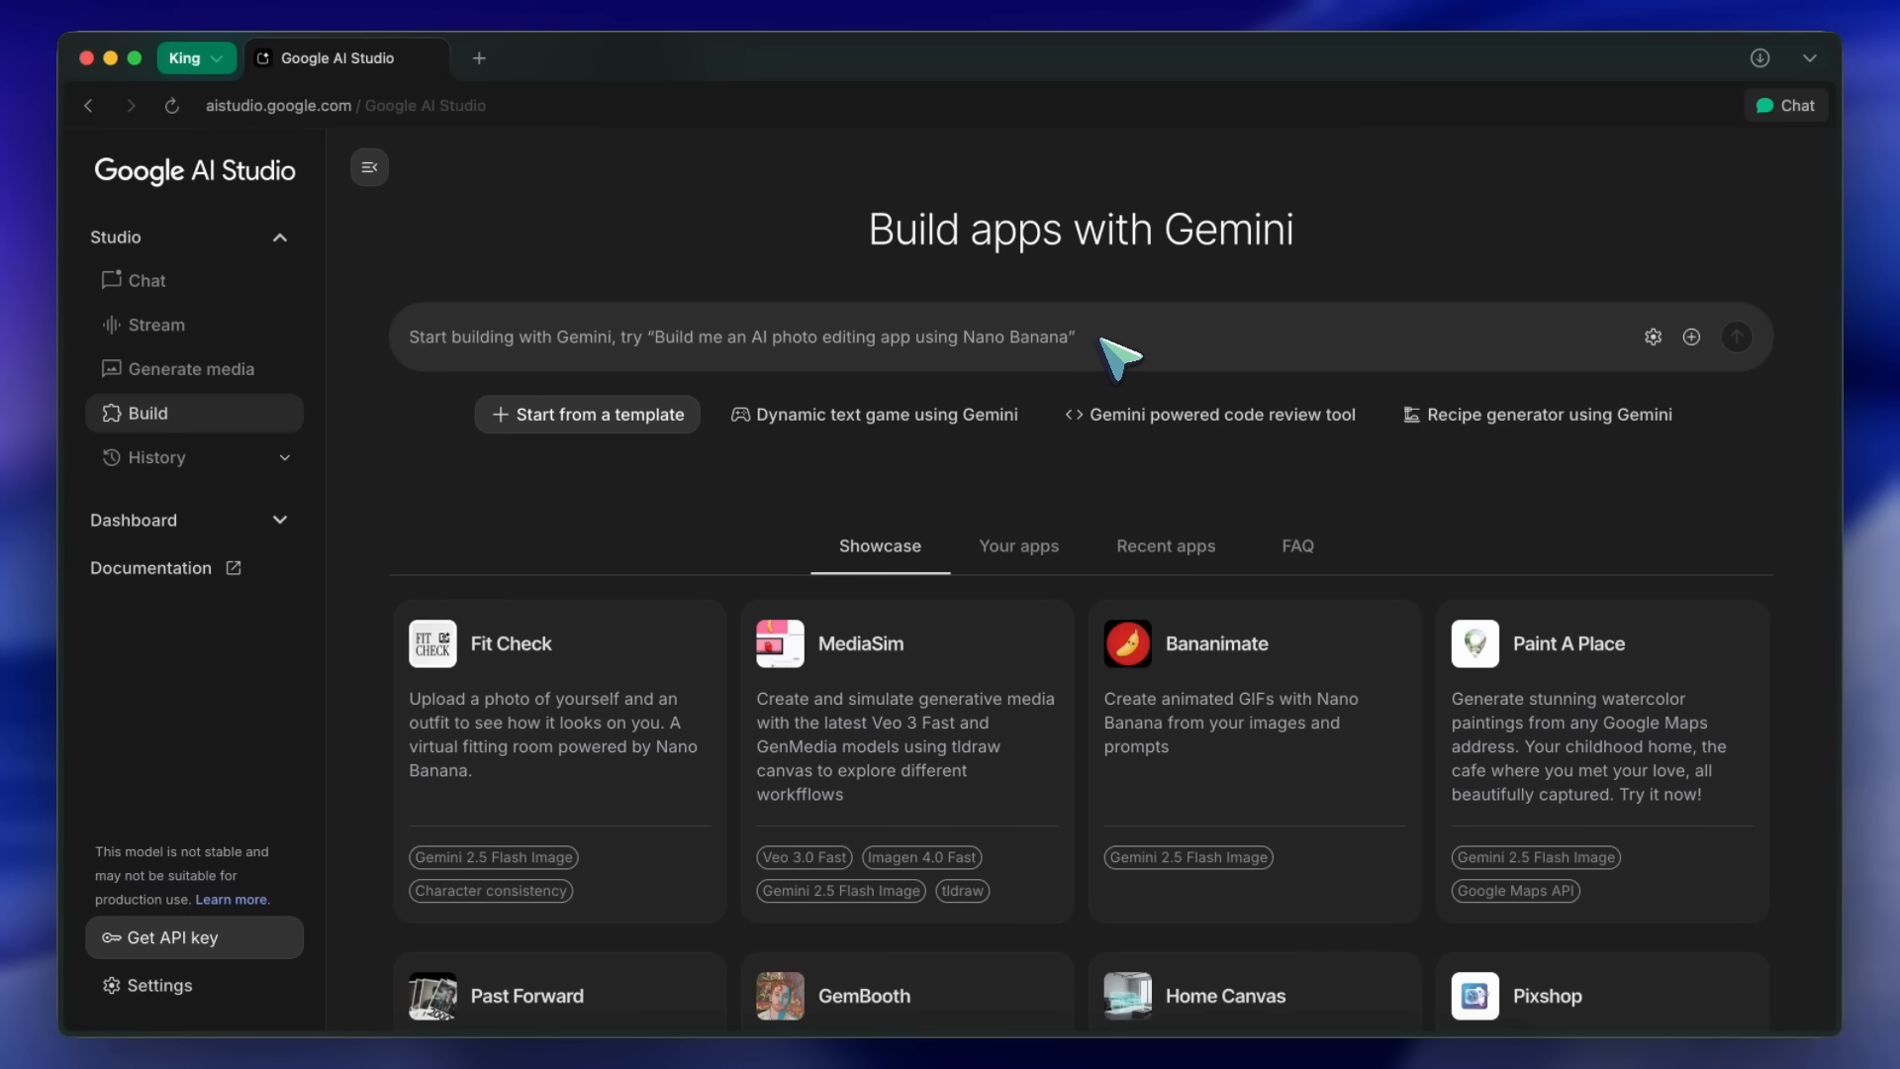
{"action": "mouse_move", "coordinate": [1105, 344]}
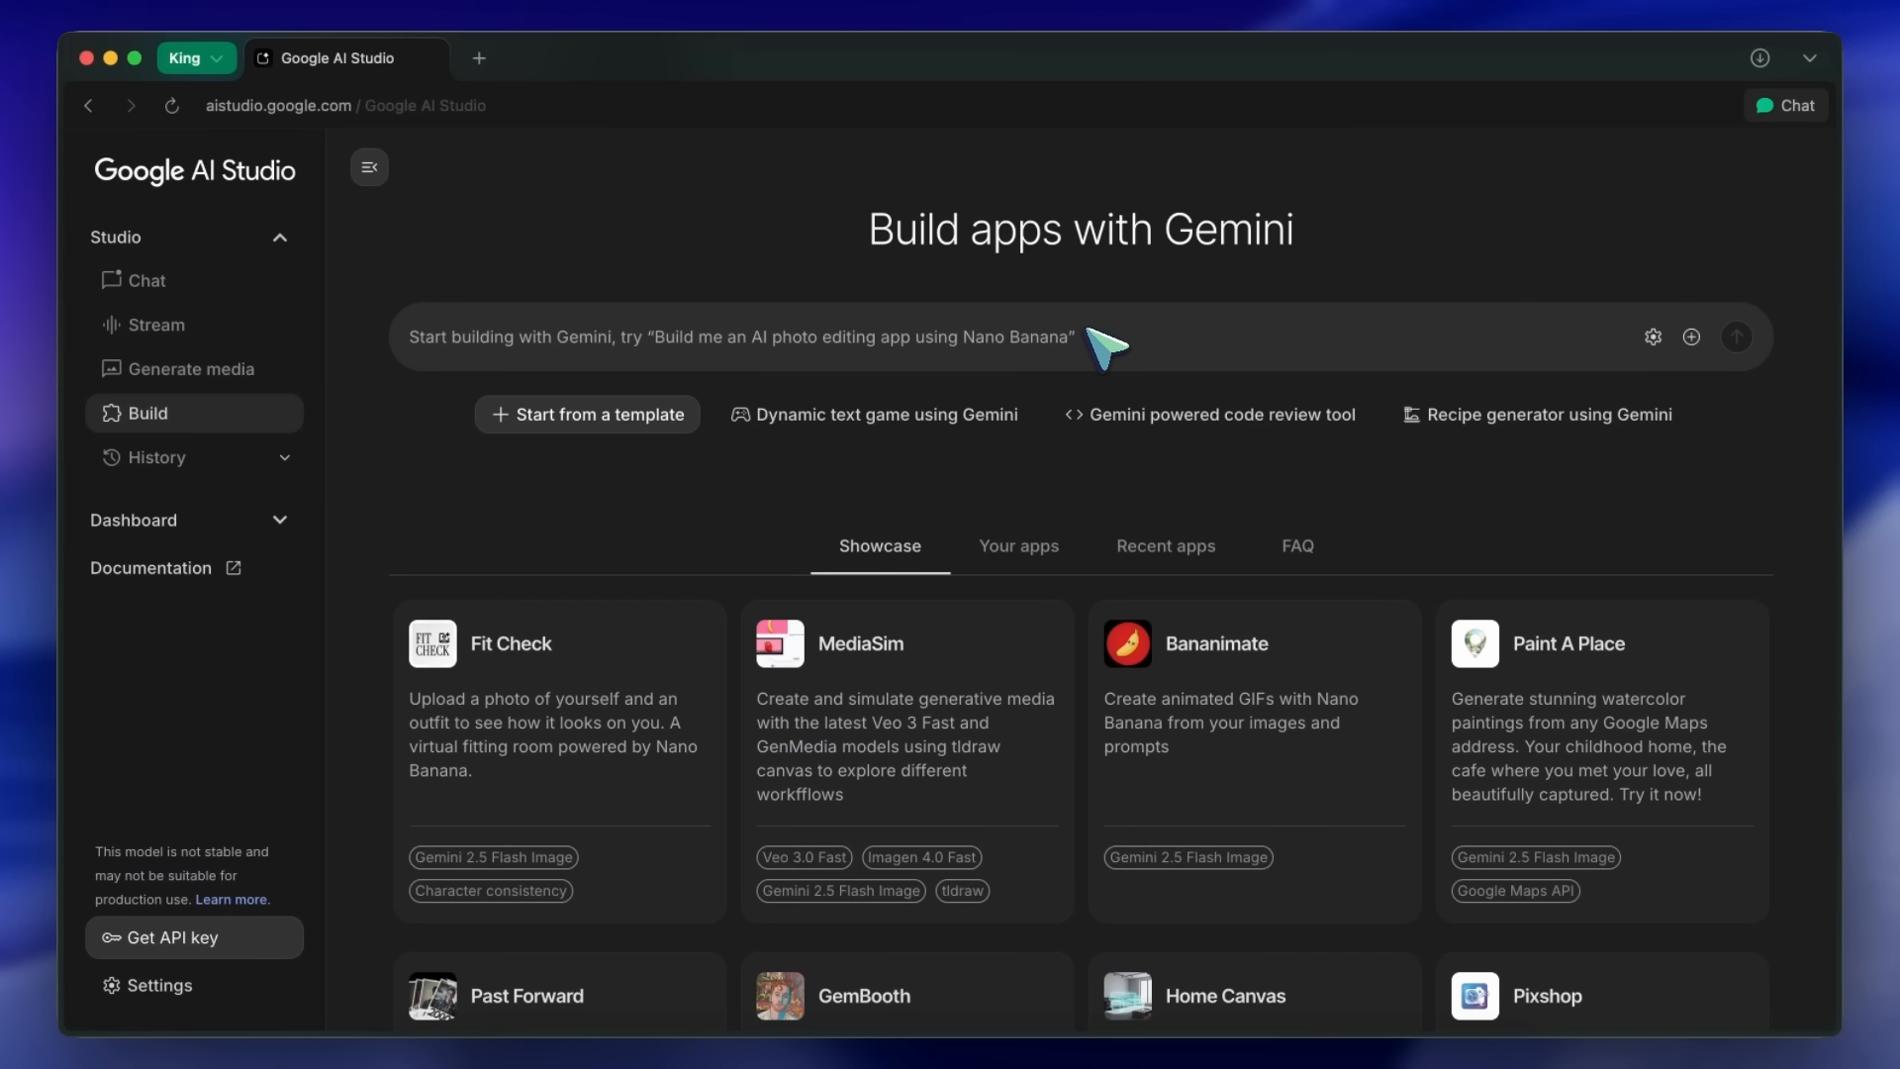
{"action": "mouse_move", "coordinate": [1057, 328]}
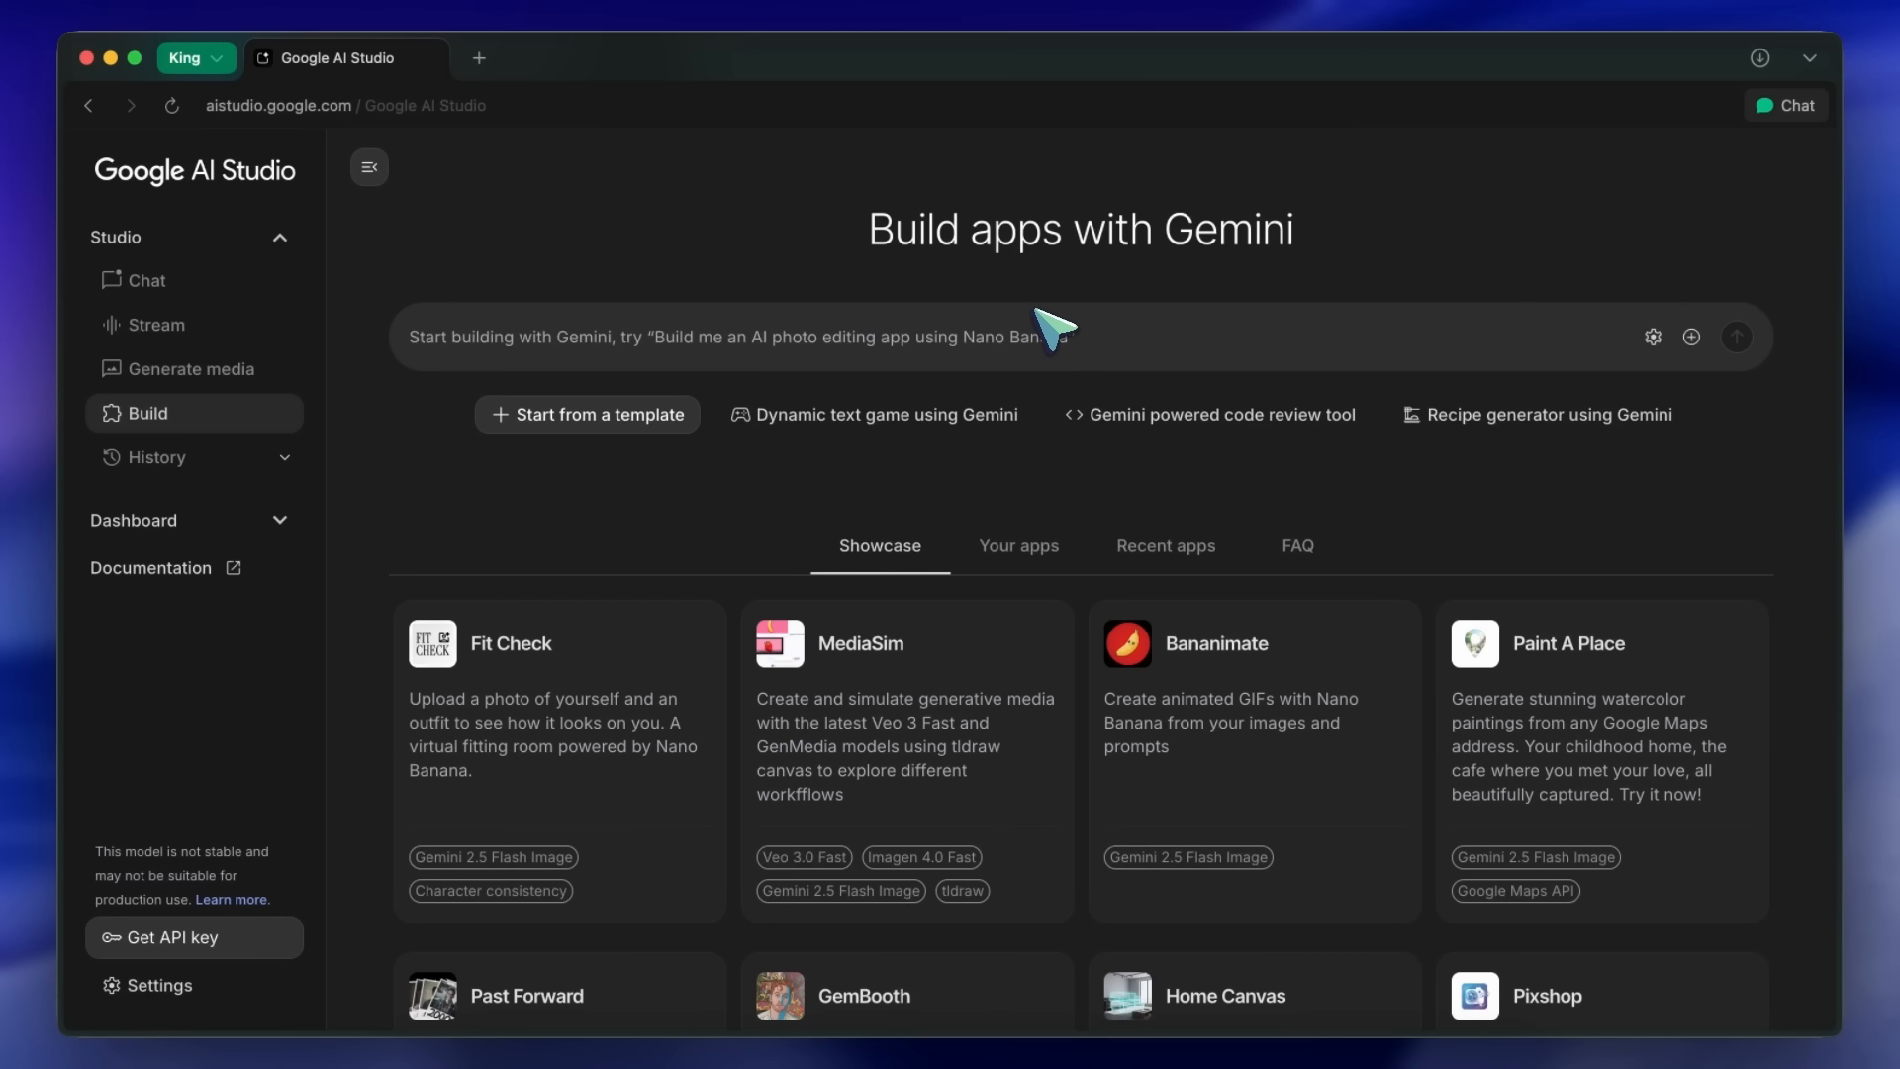
{"action": "mouse_move", "coordinate": [1008, 279]}
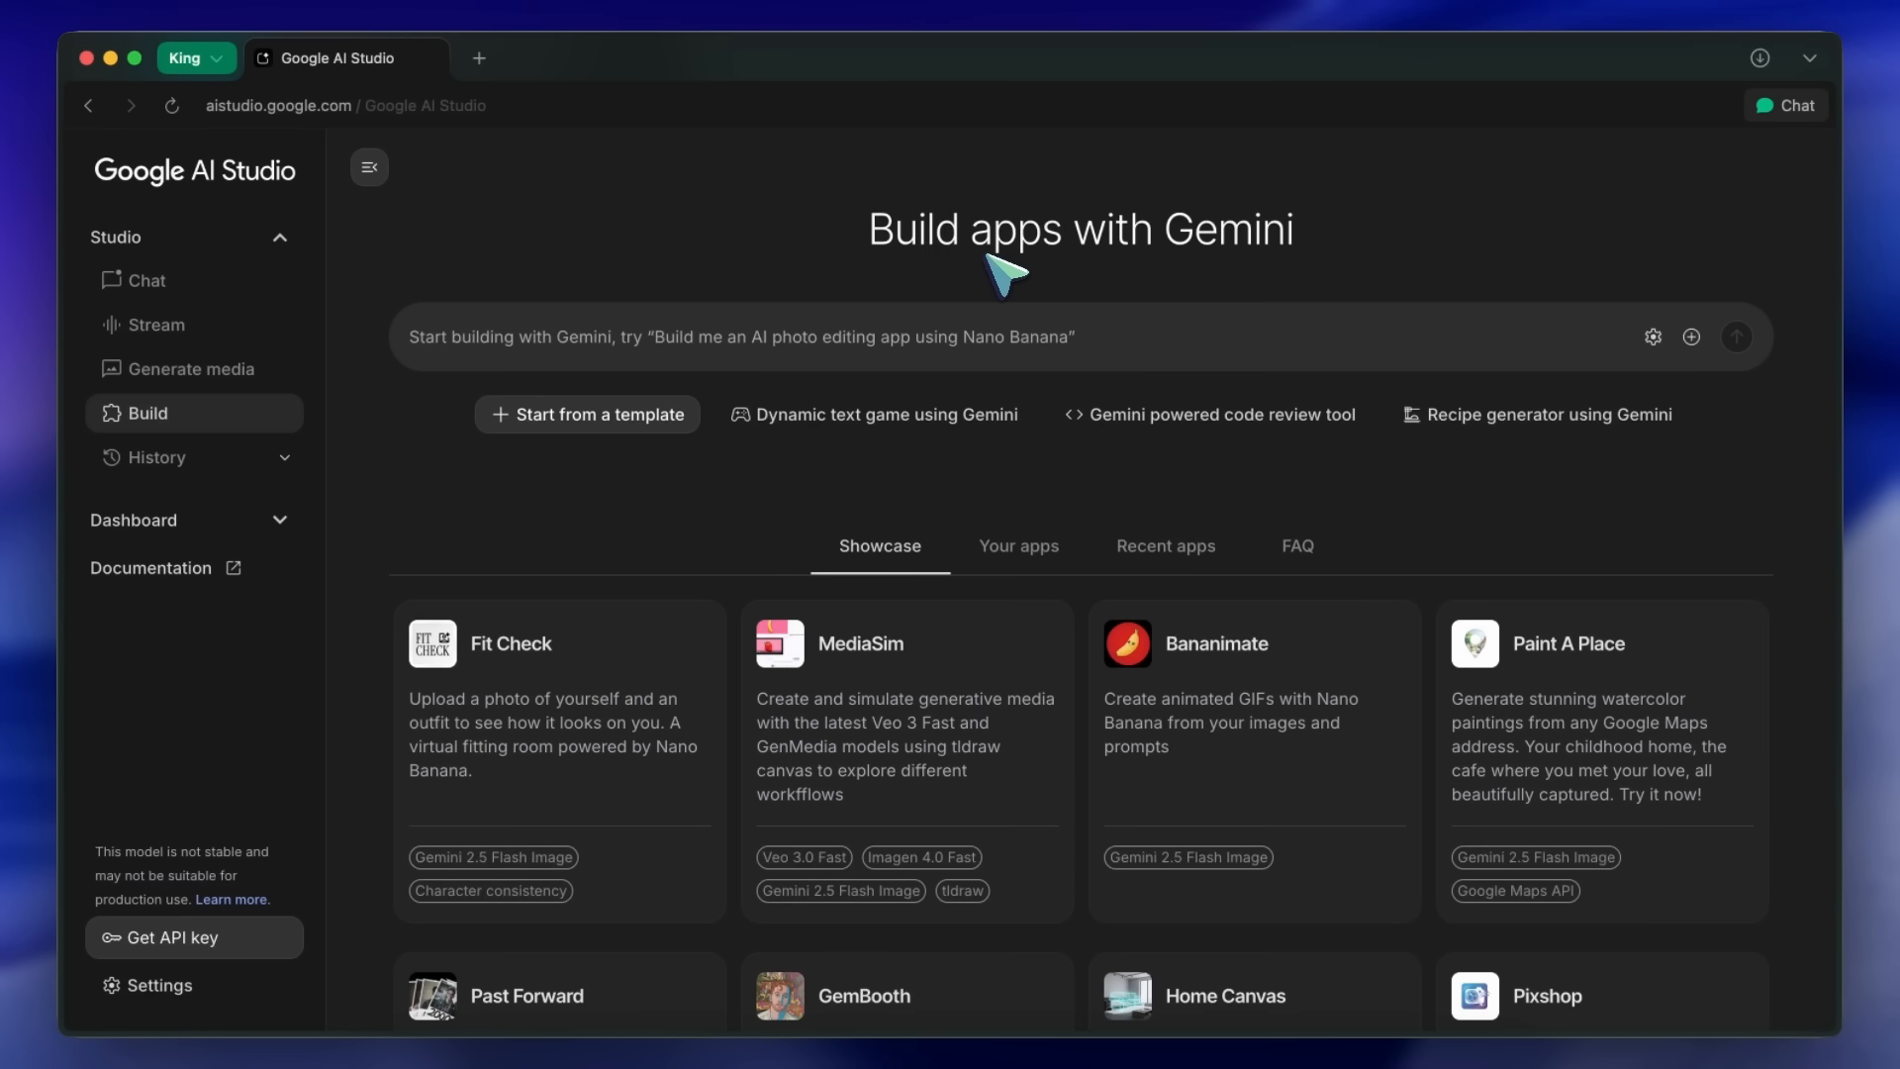
{"action": "mouse_move", "coordinate": [982, 273]}
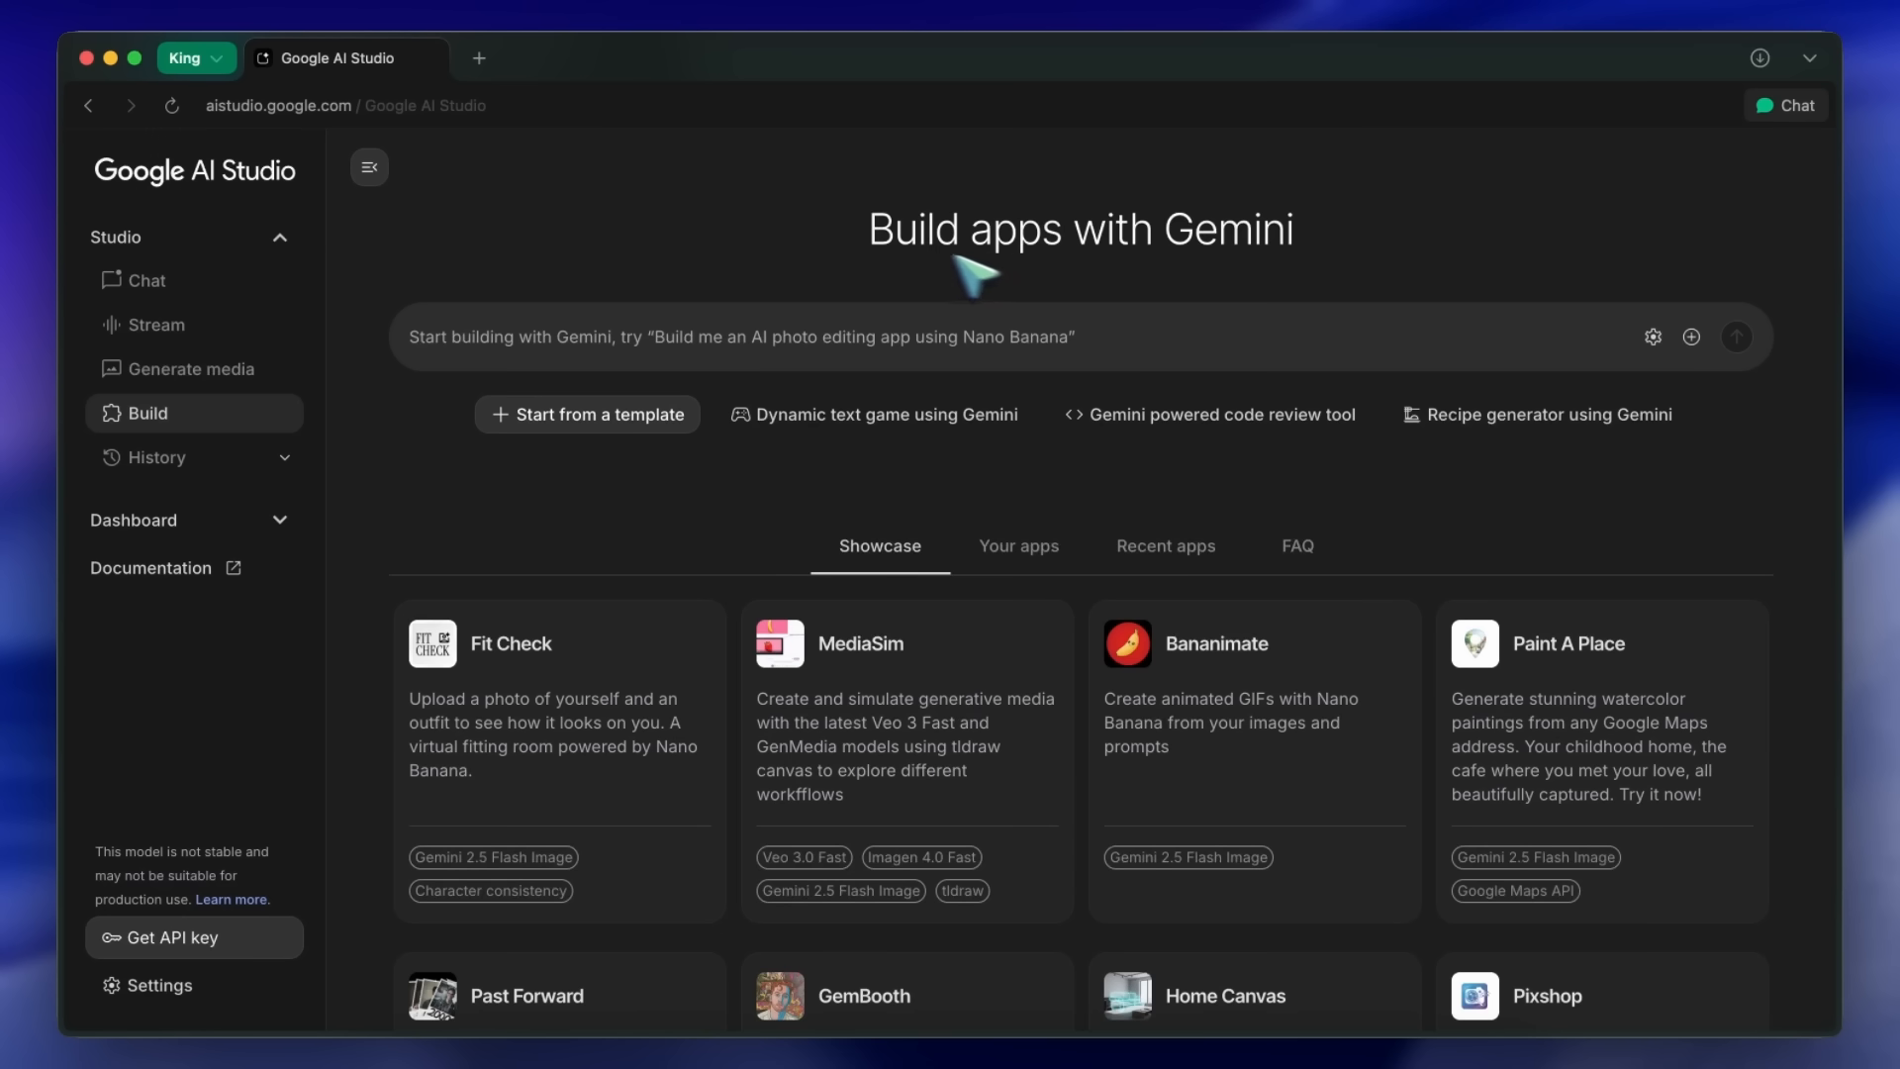
{"action": "mouse_move", "coordinate": [1004, 273]}
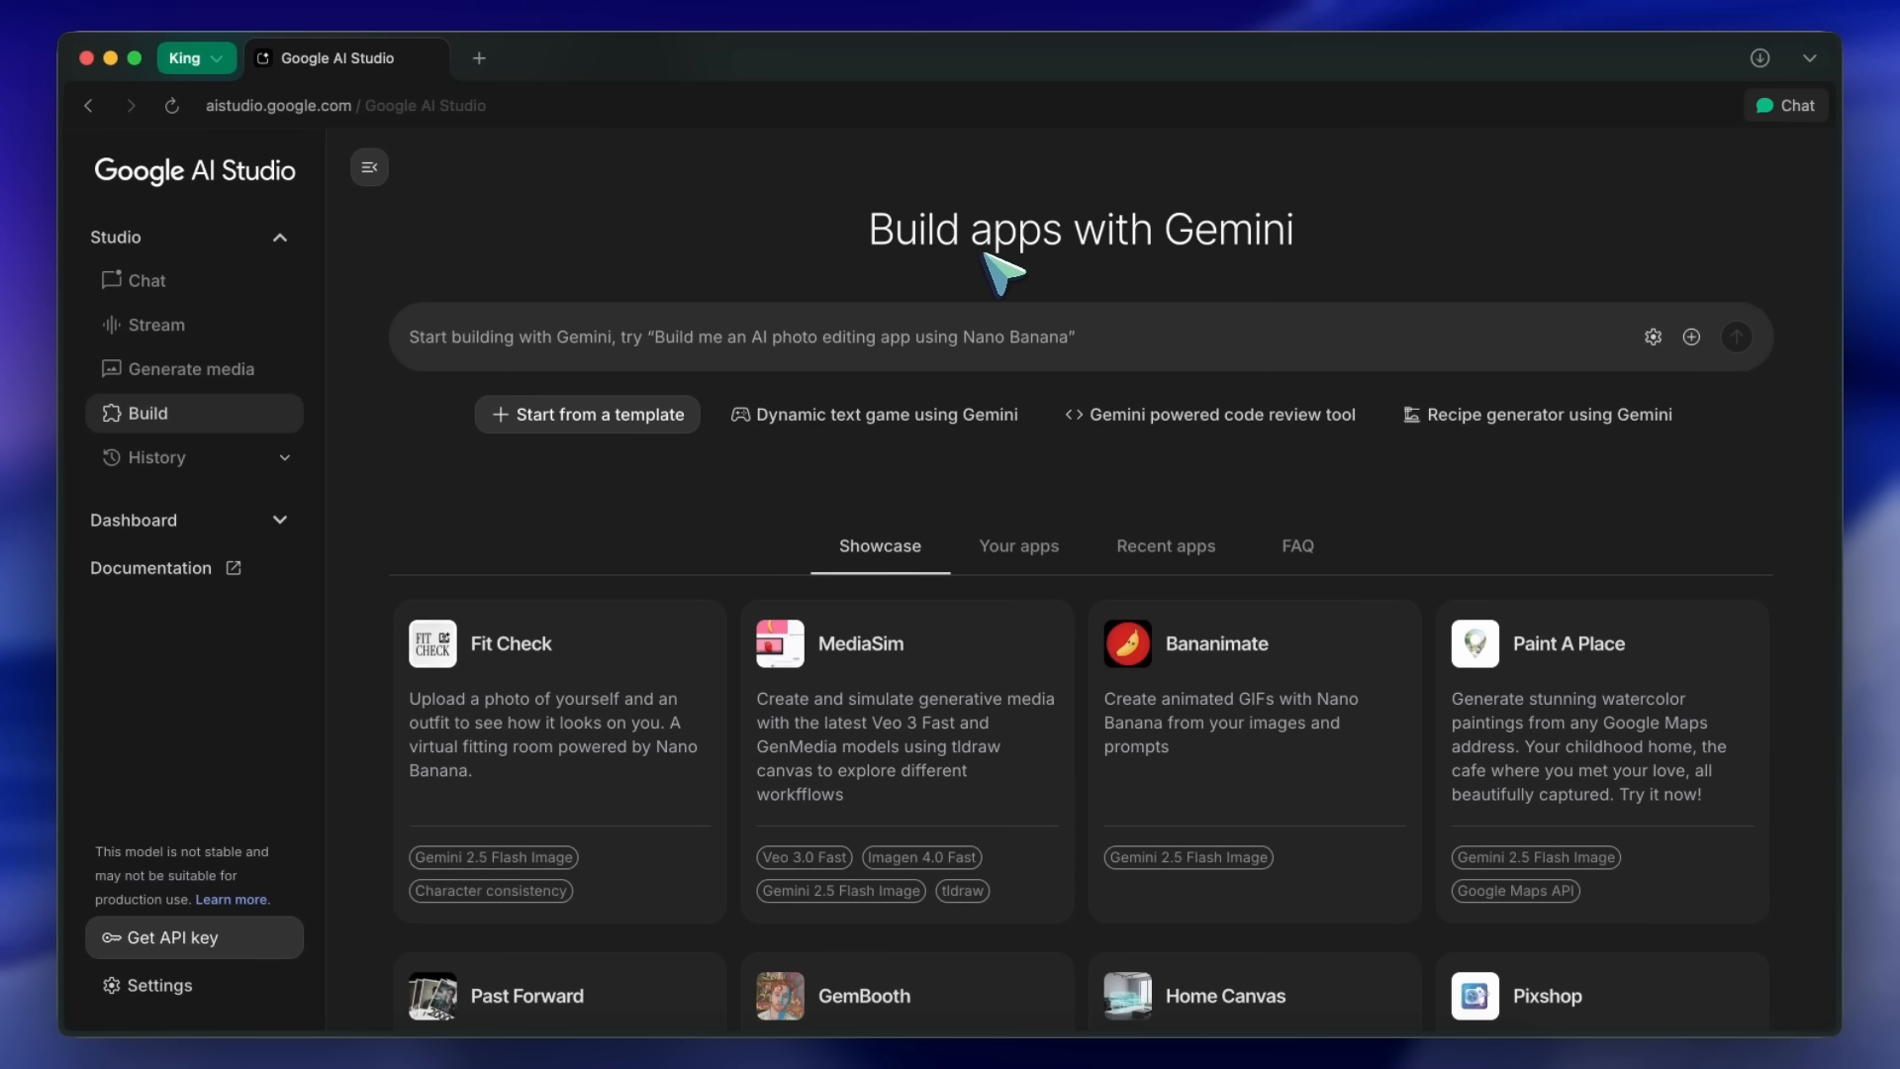
{"action": "mouse_move", "coordinate": [863, 258]}
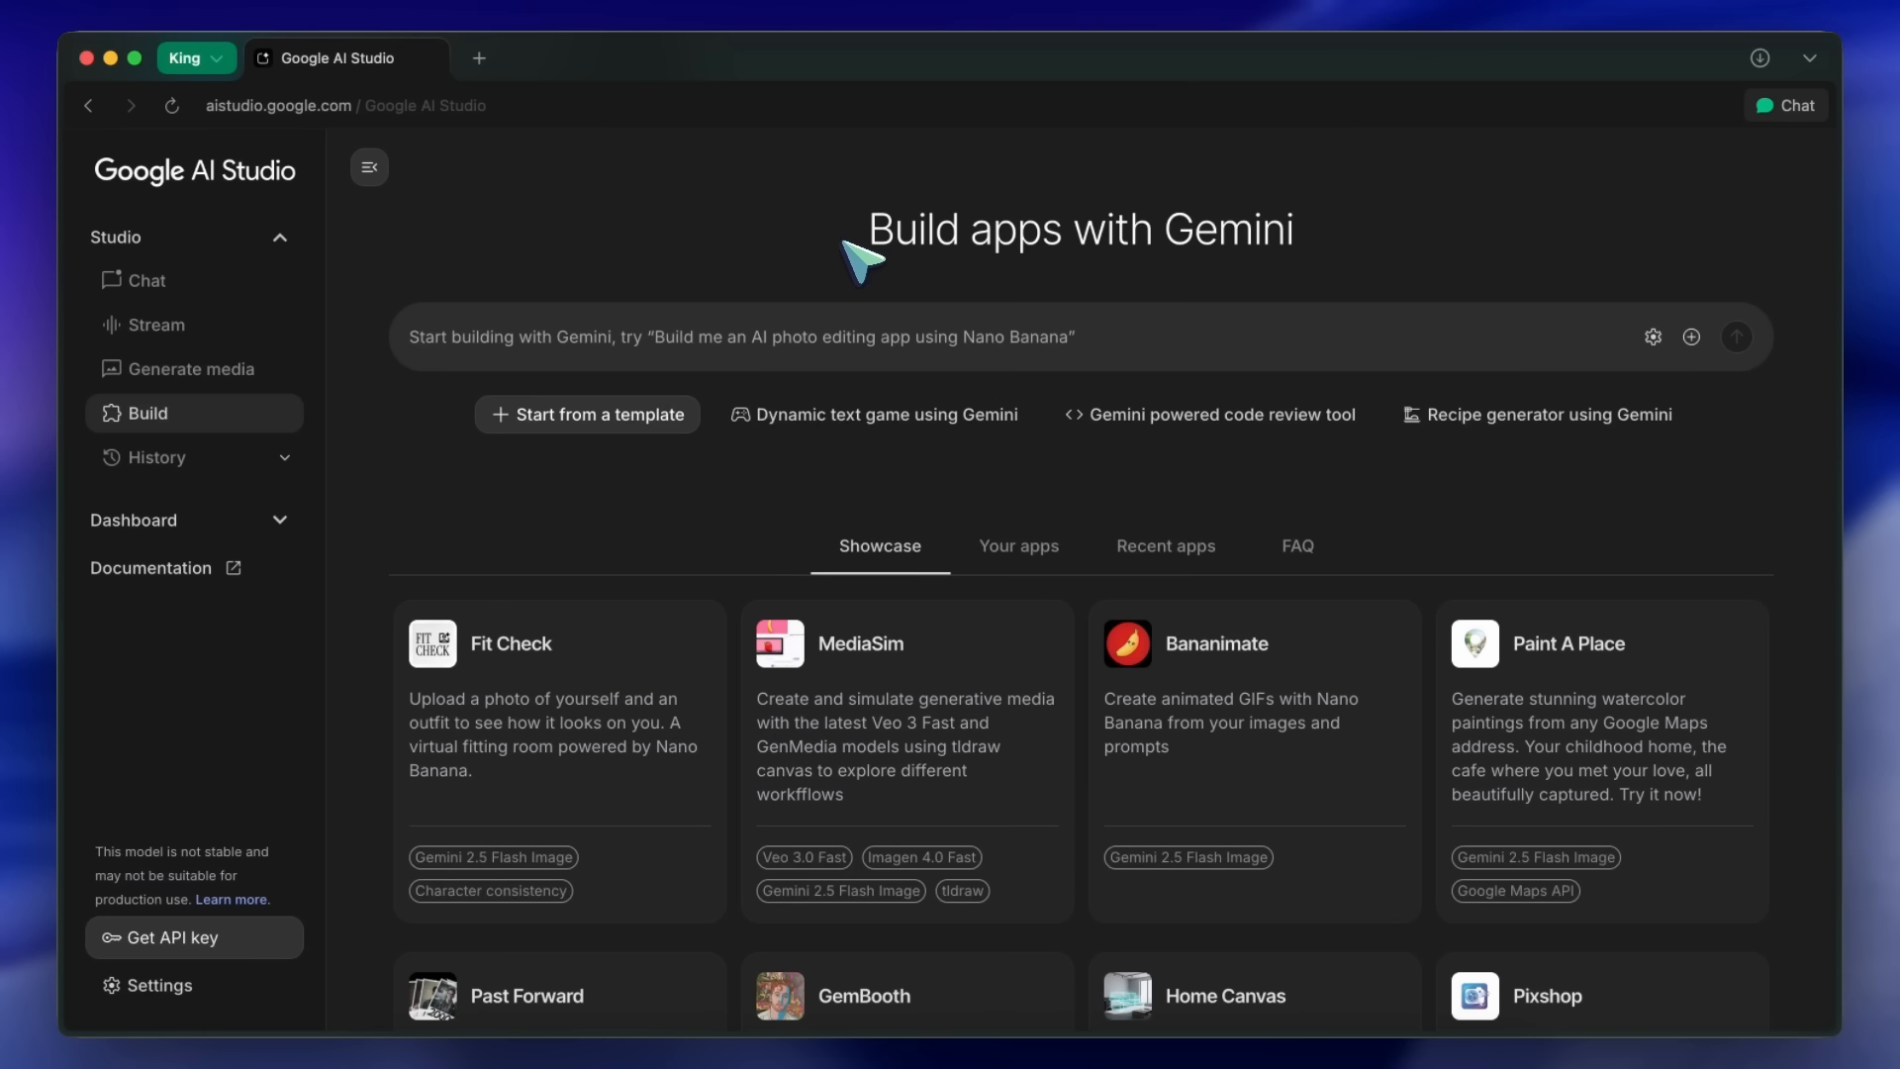
{"action": "mouse_move", "coordinate": [1028, 275]}
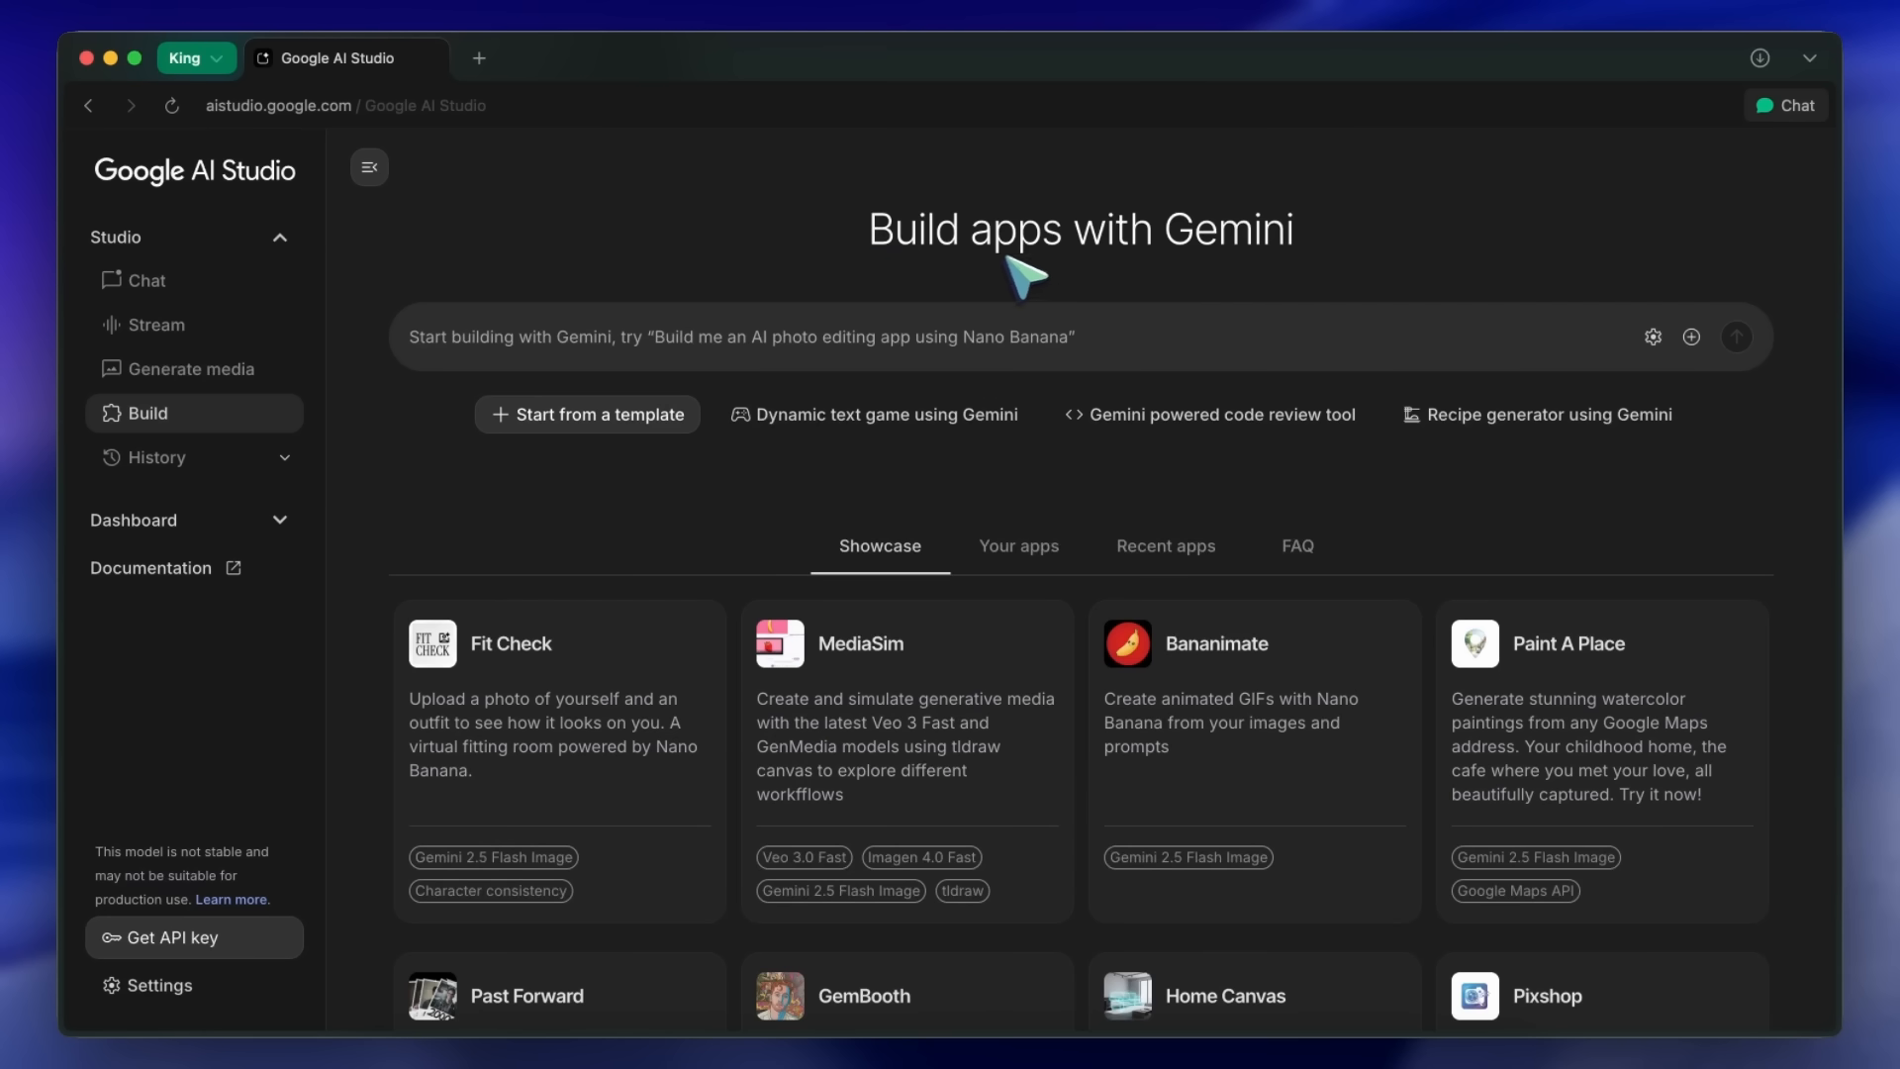
{"action": "mouse_move", "coordinate": [406, 194]}
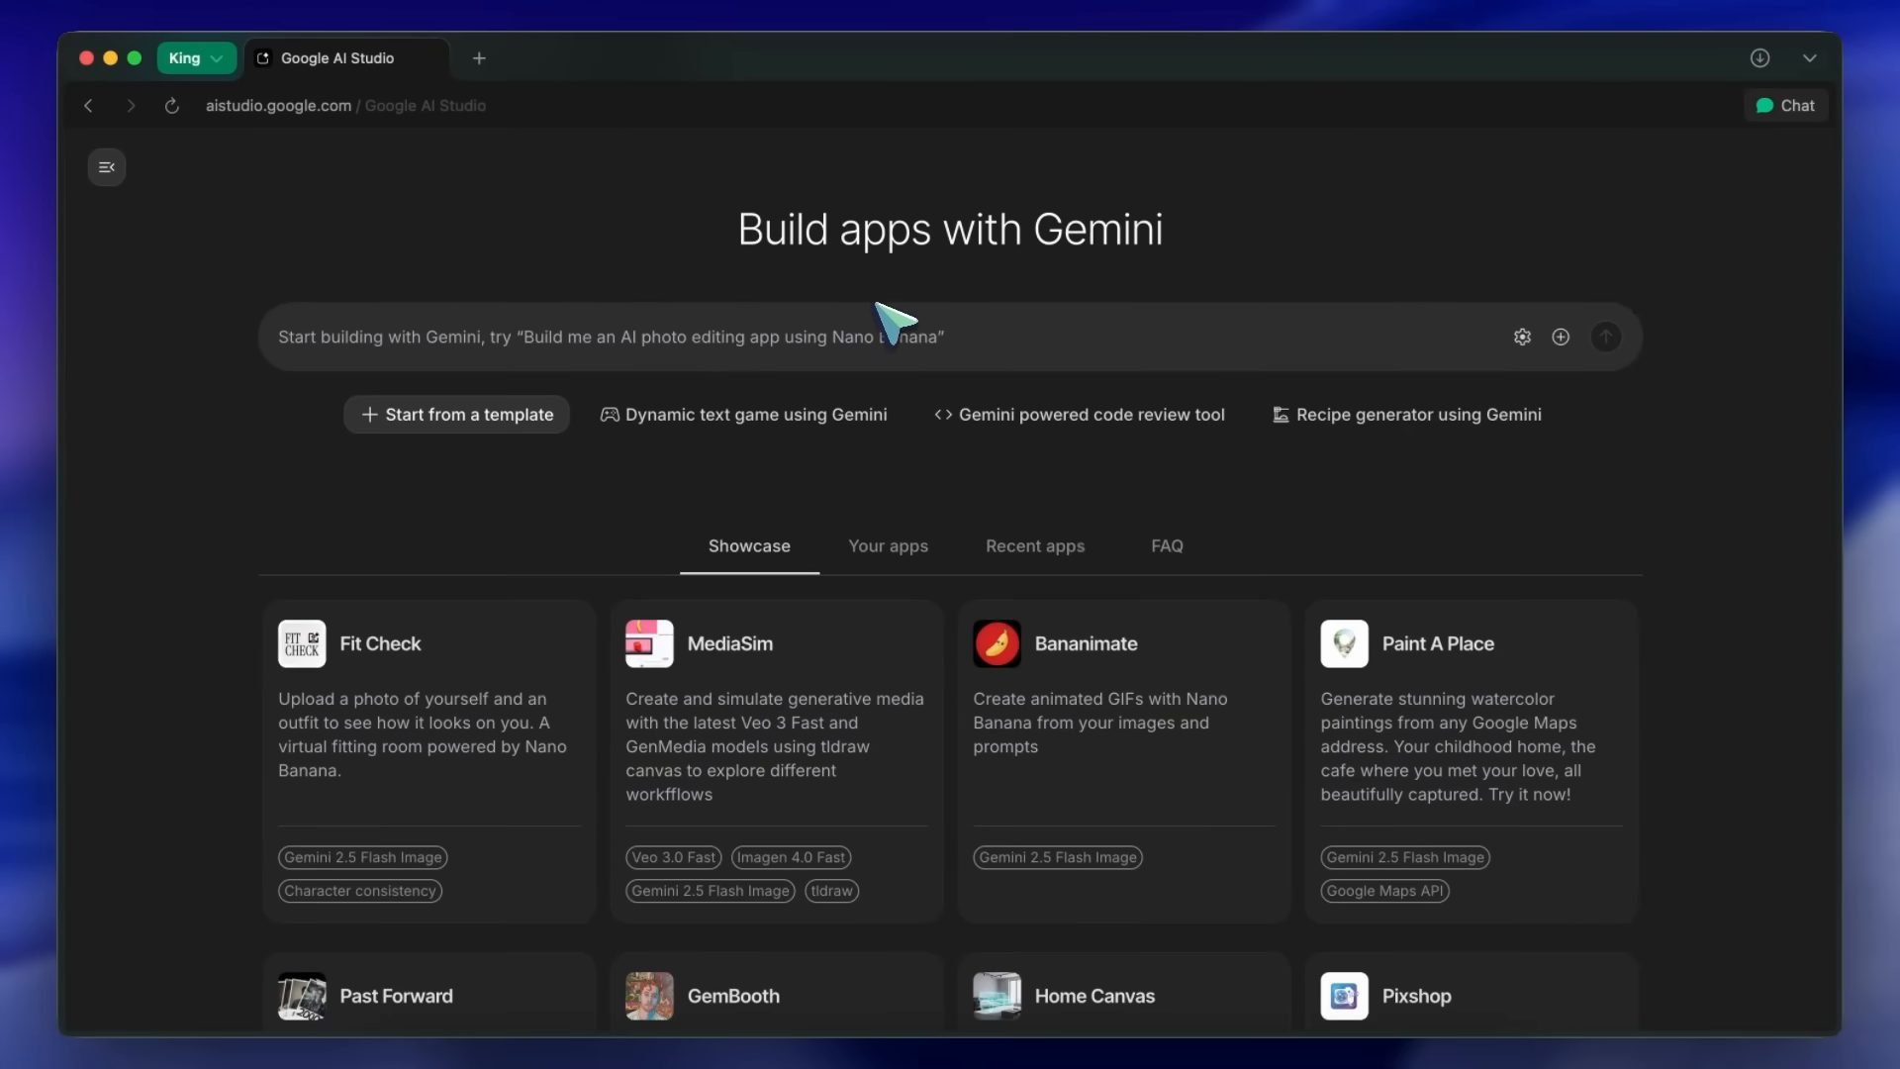
{"action": "mouse_move", "coordinate": [521, 288]}
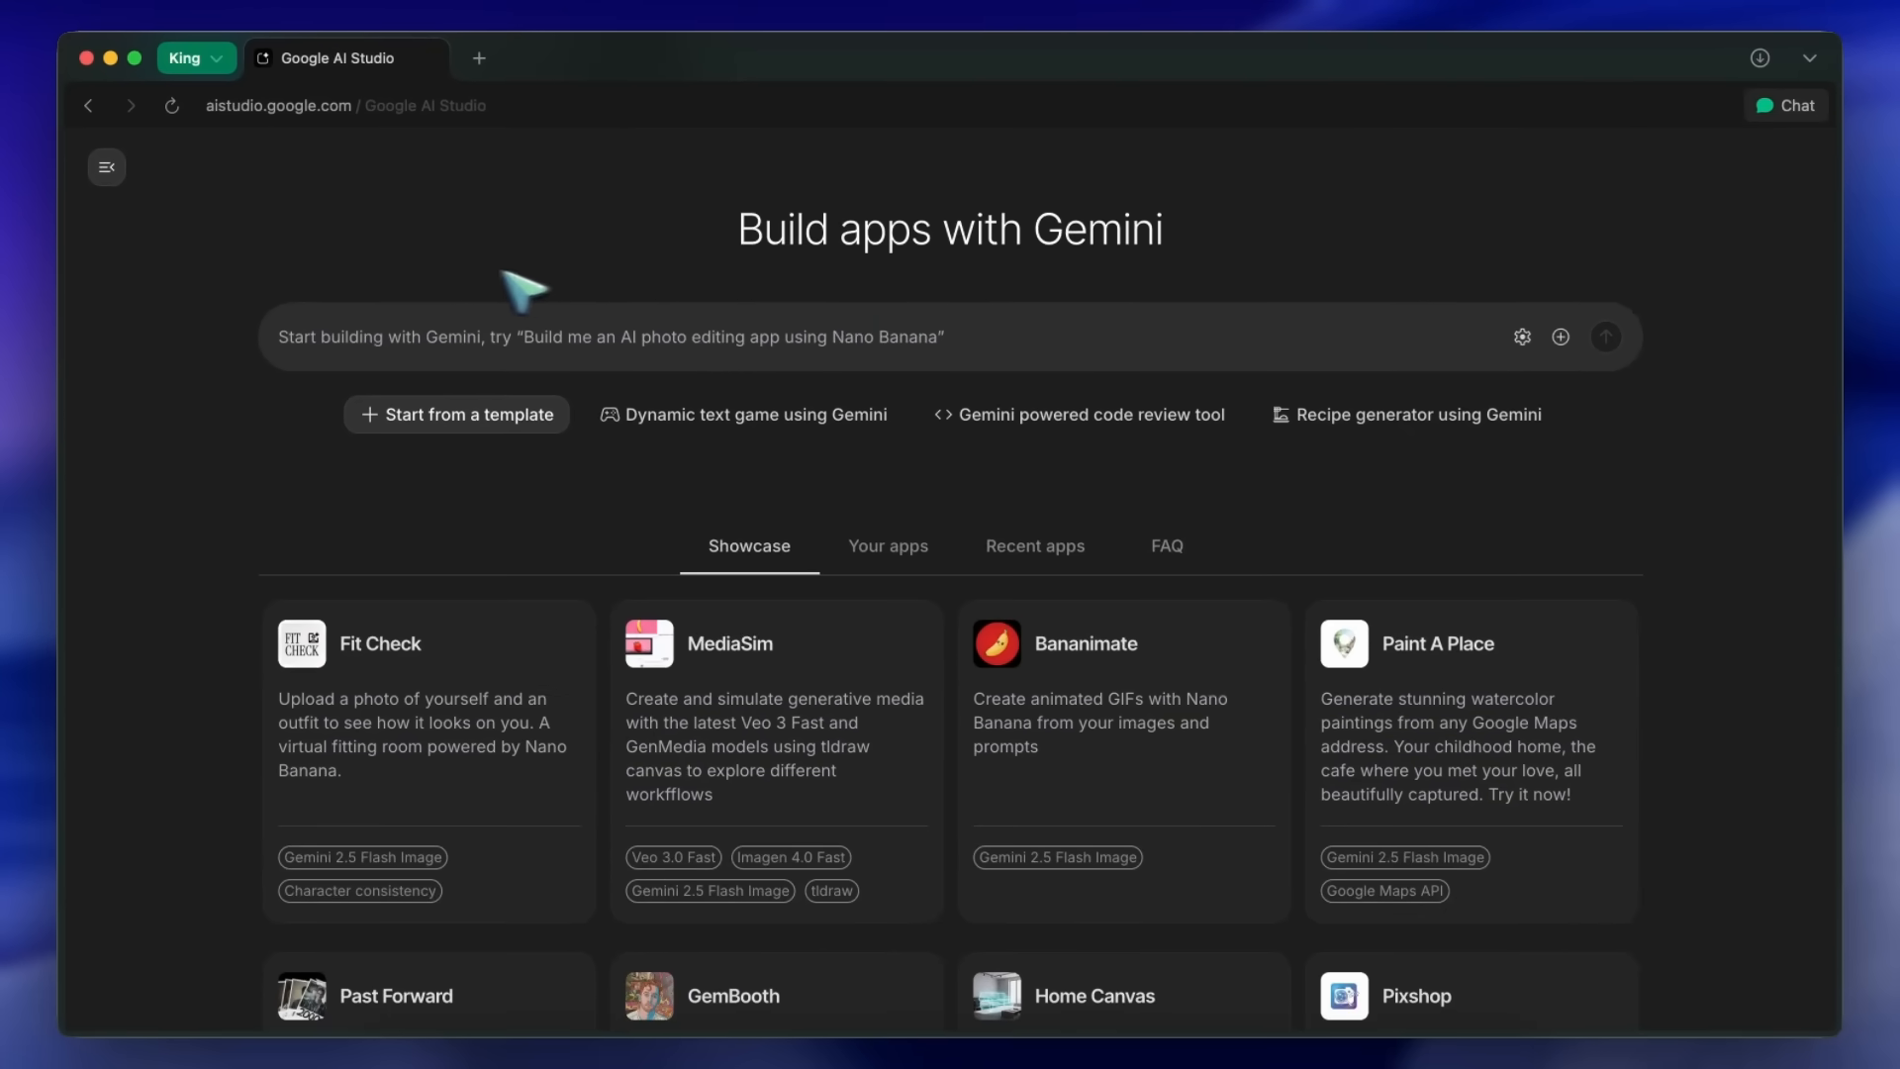
Collapse the sidebar and view Advanced settings: Gemini 2.5 Pro model, React (TypeScript) template
{"action": "left_click", "coordinate": [106, 167]}
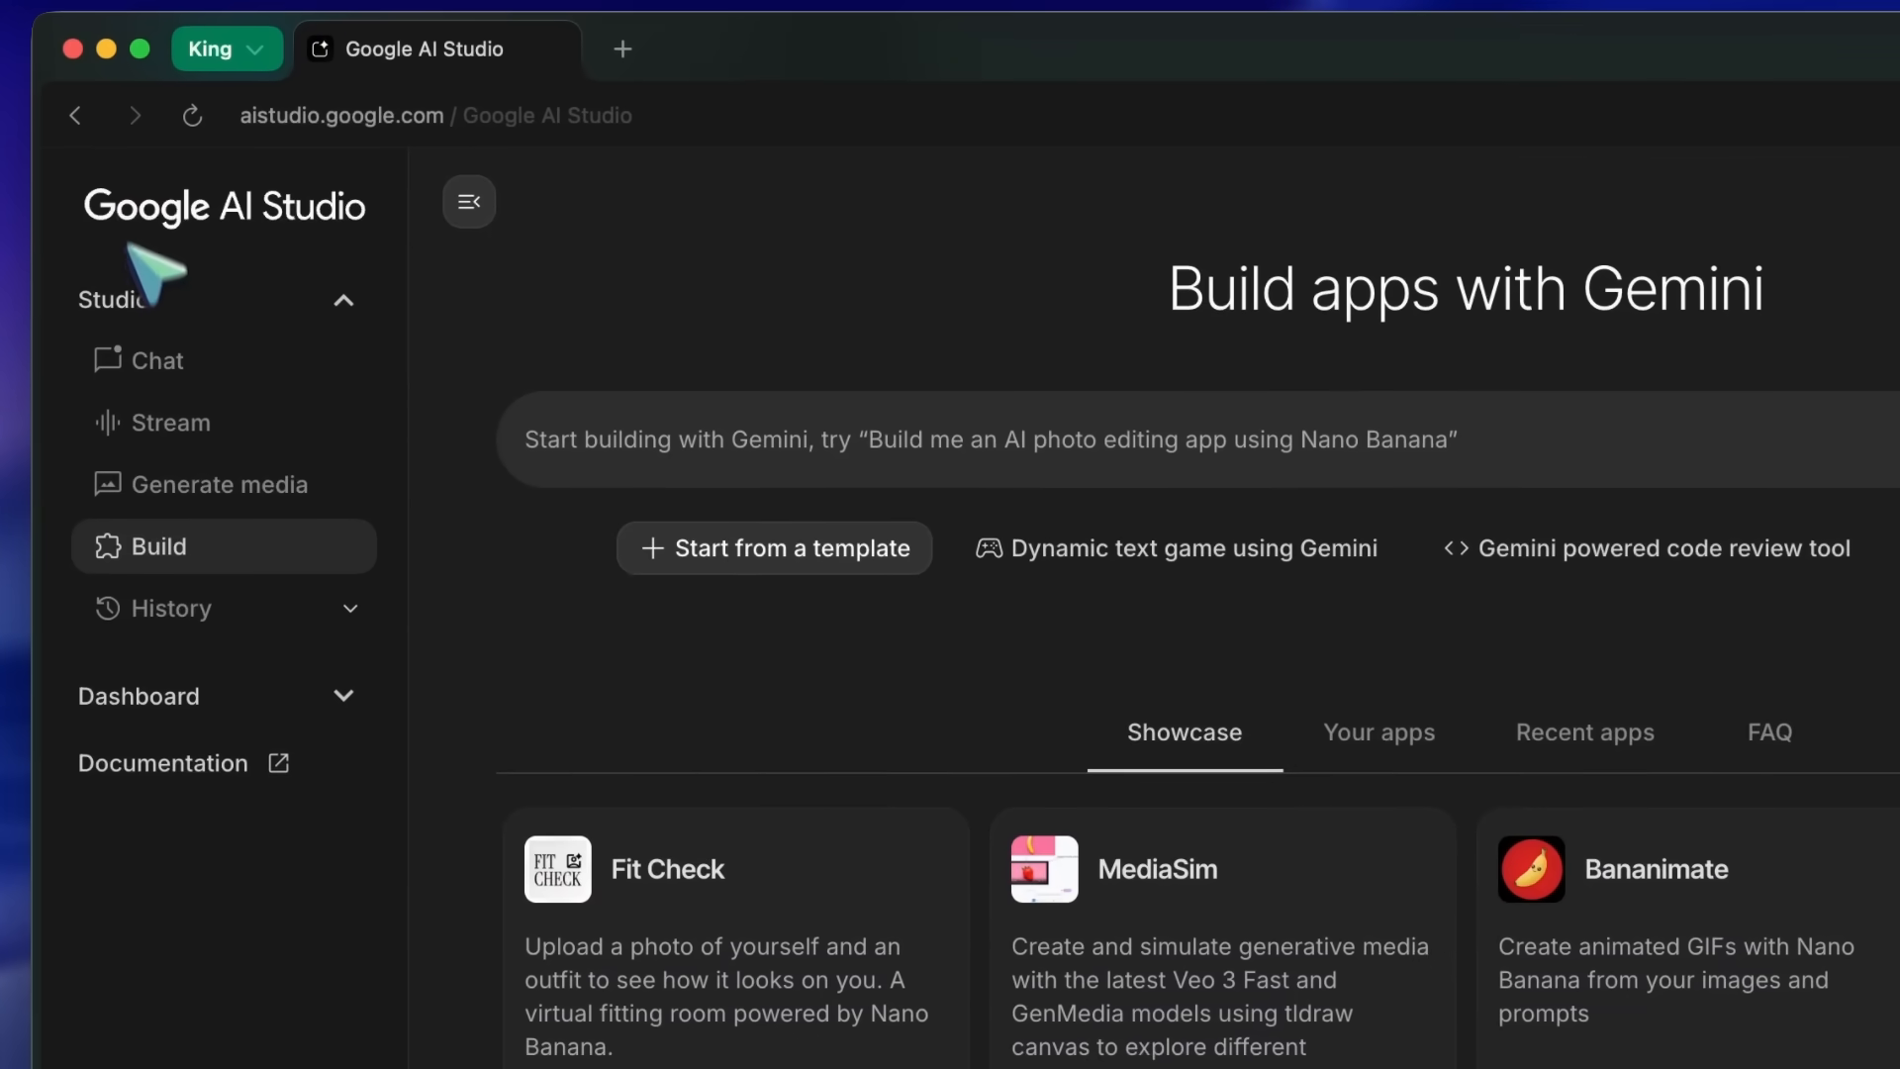
{"action": "mouse_move", "coordinate": [149, 606]}
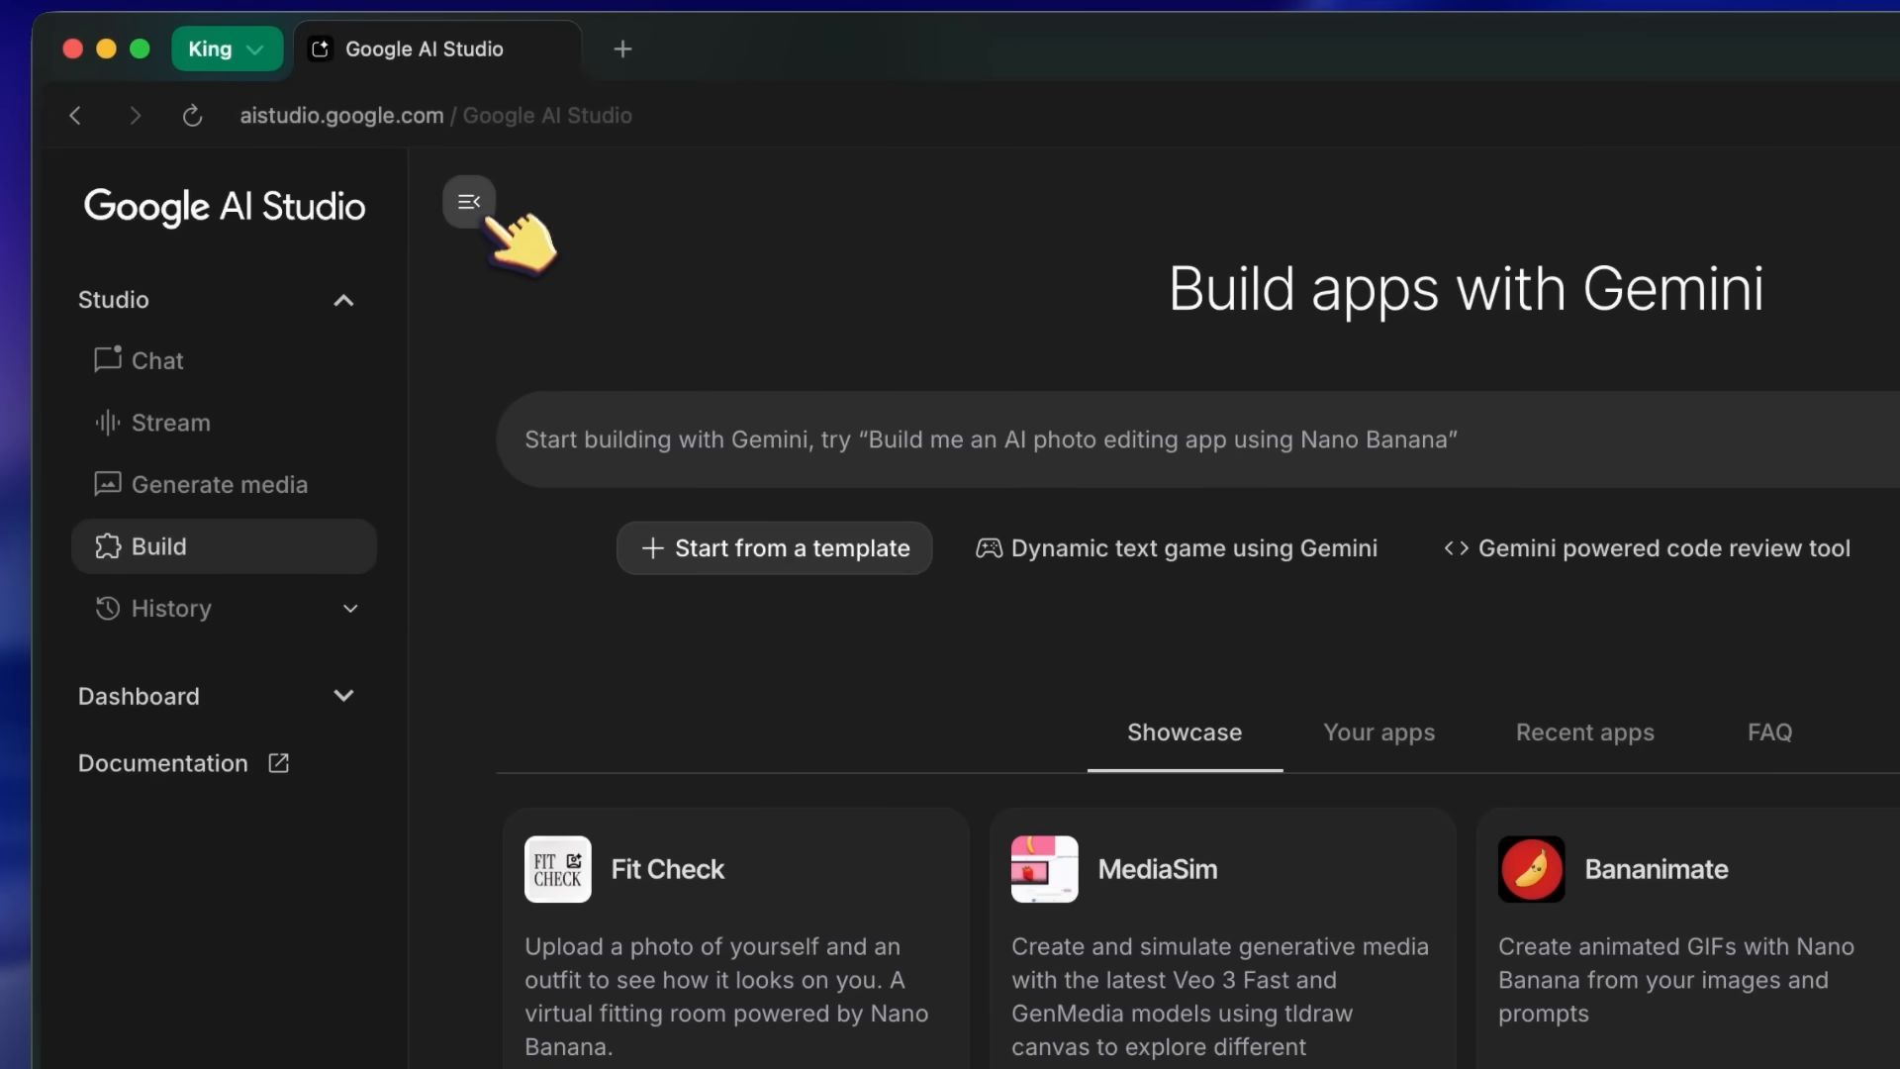
{"action": "left_click", "coordinate": [468, 201]}
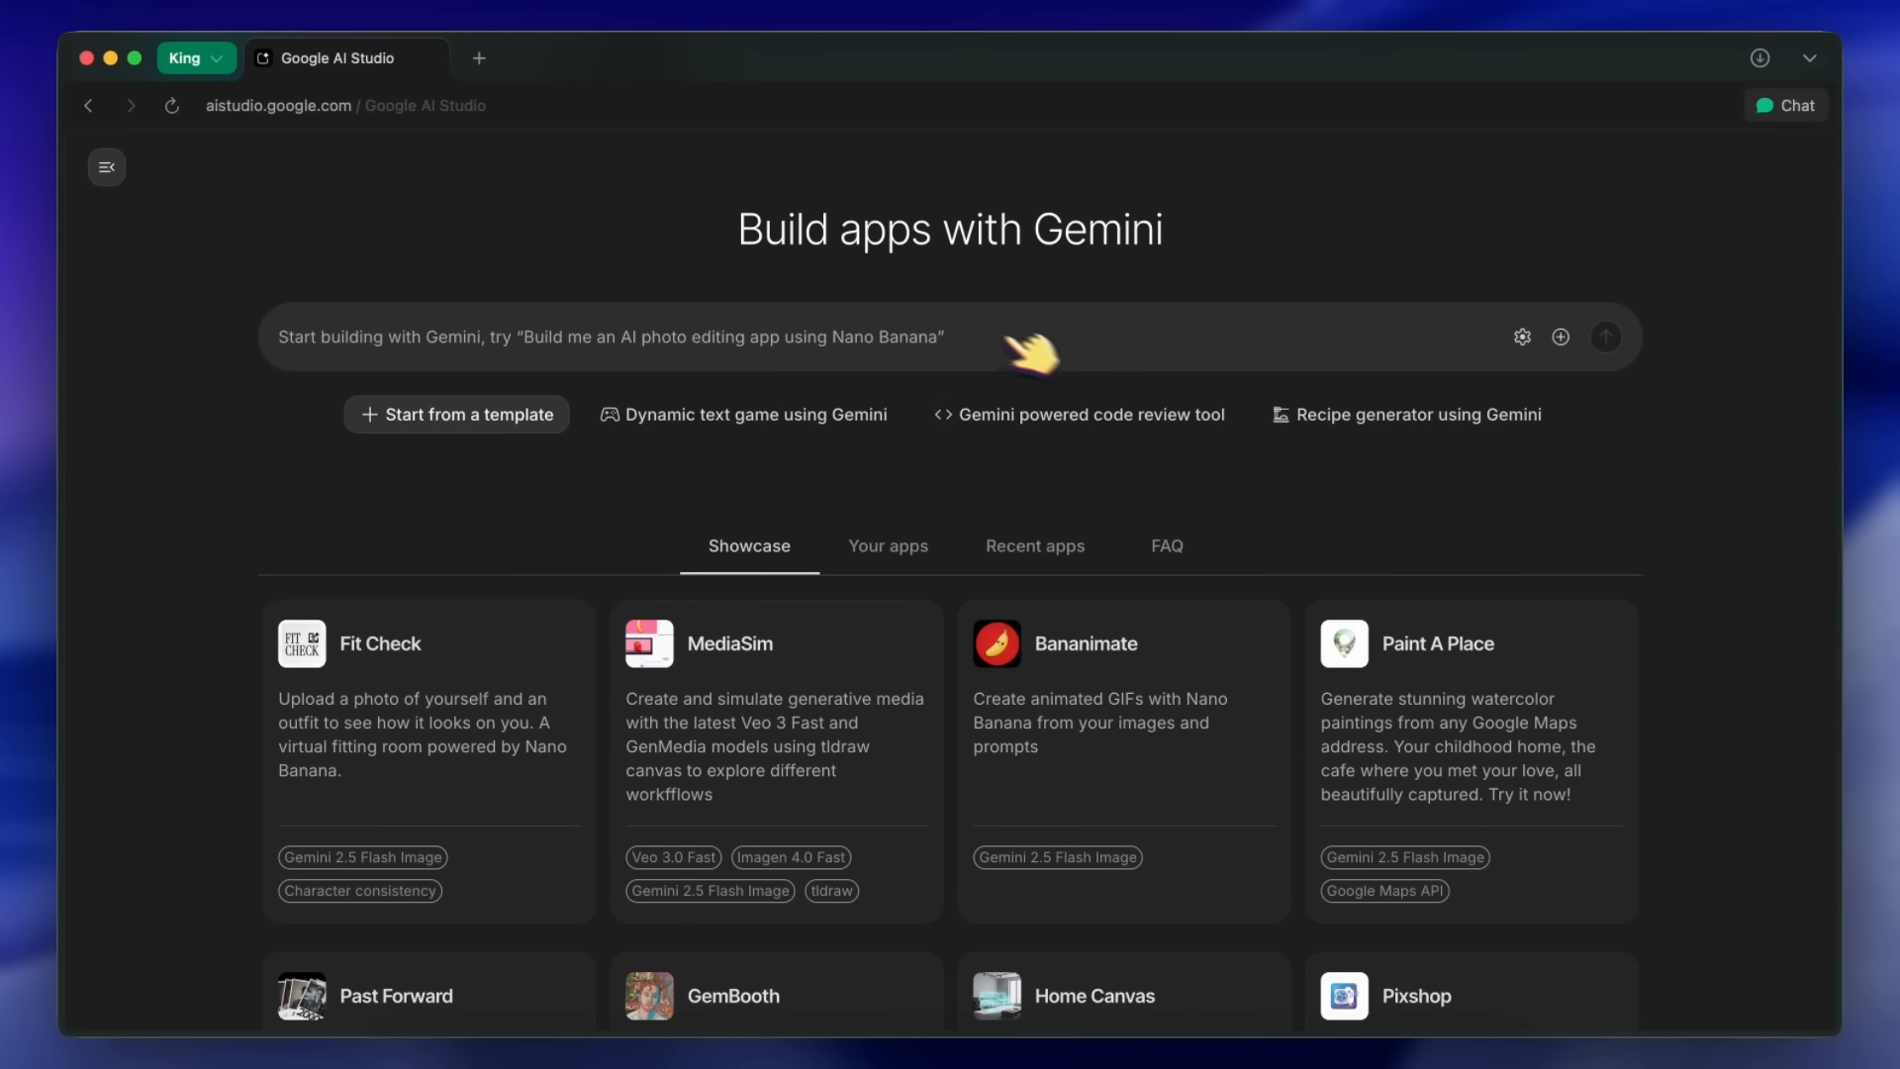
{"action": "mouse_move", "coordinate": [770, 352]}
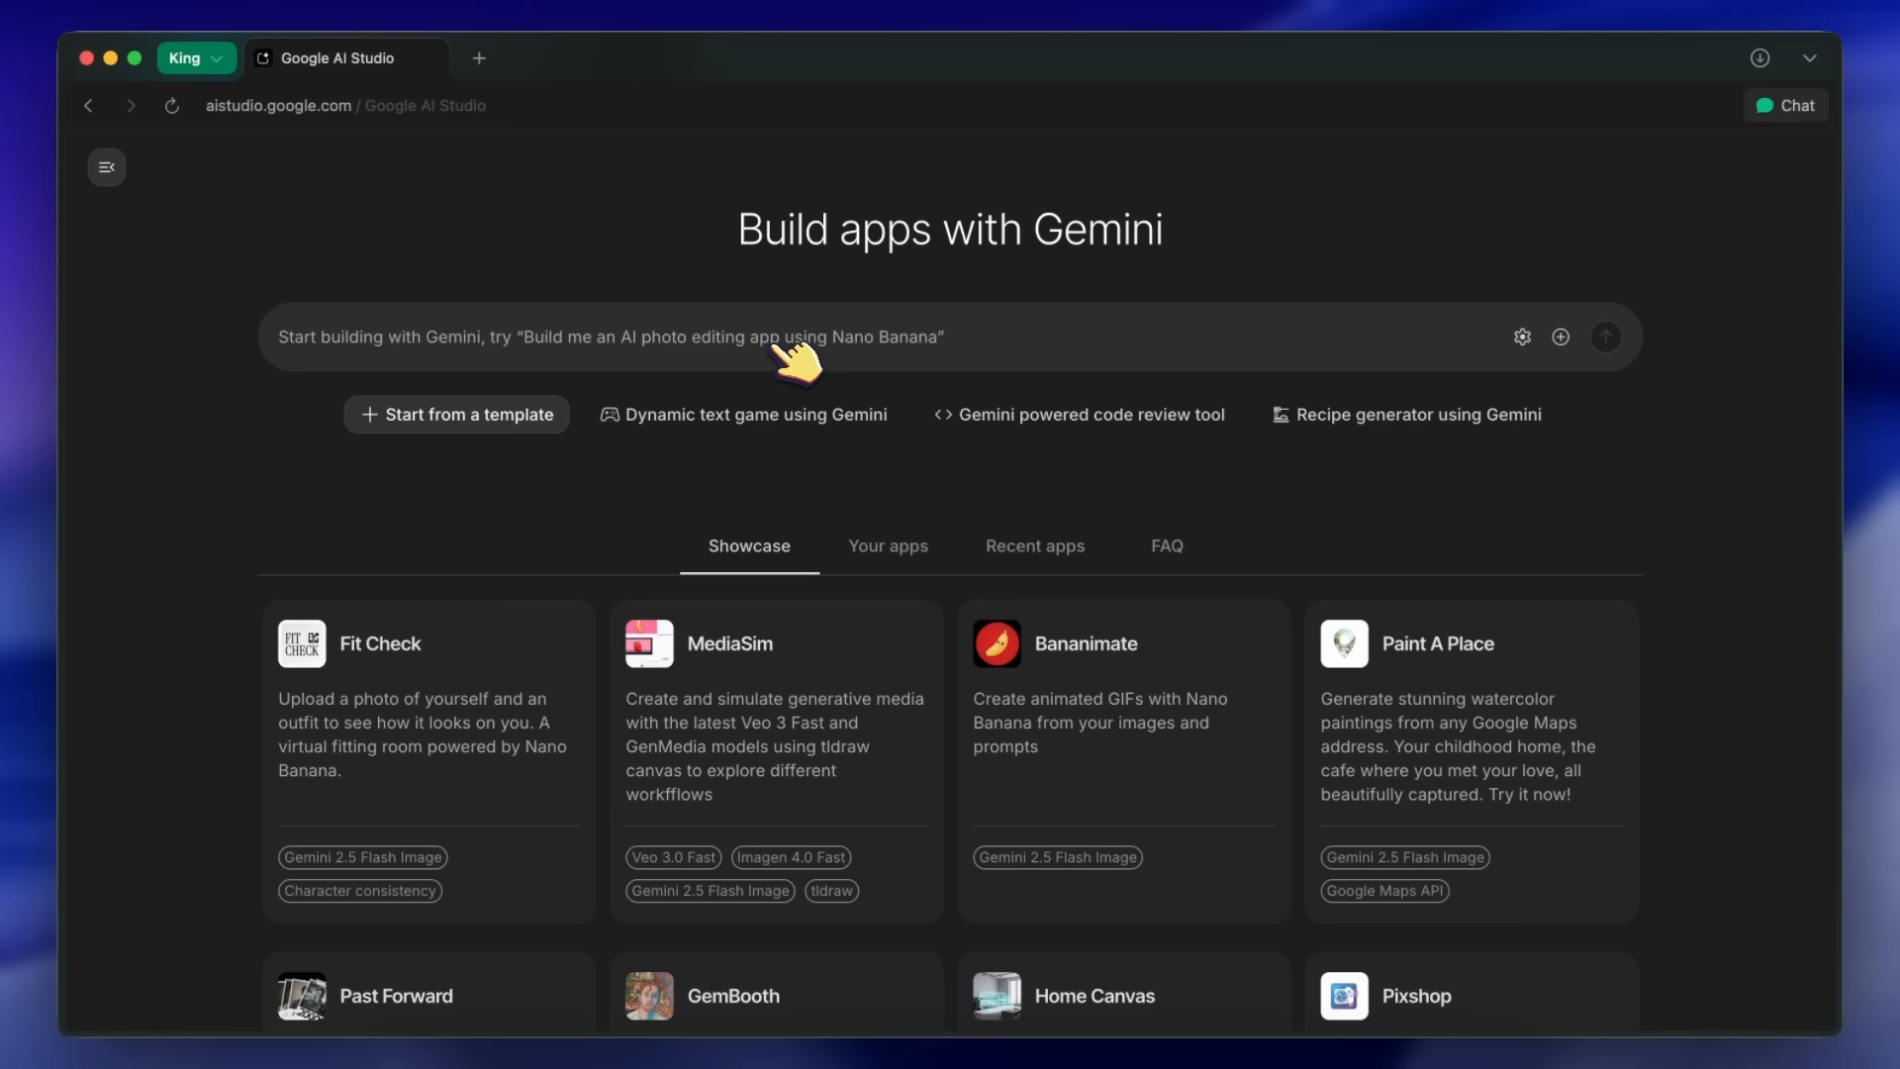
{"action": "mouse_move", "coordinate": [766, 491]}
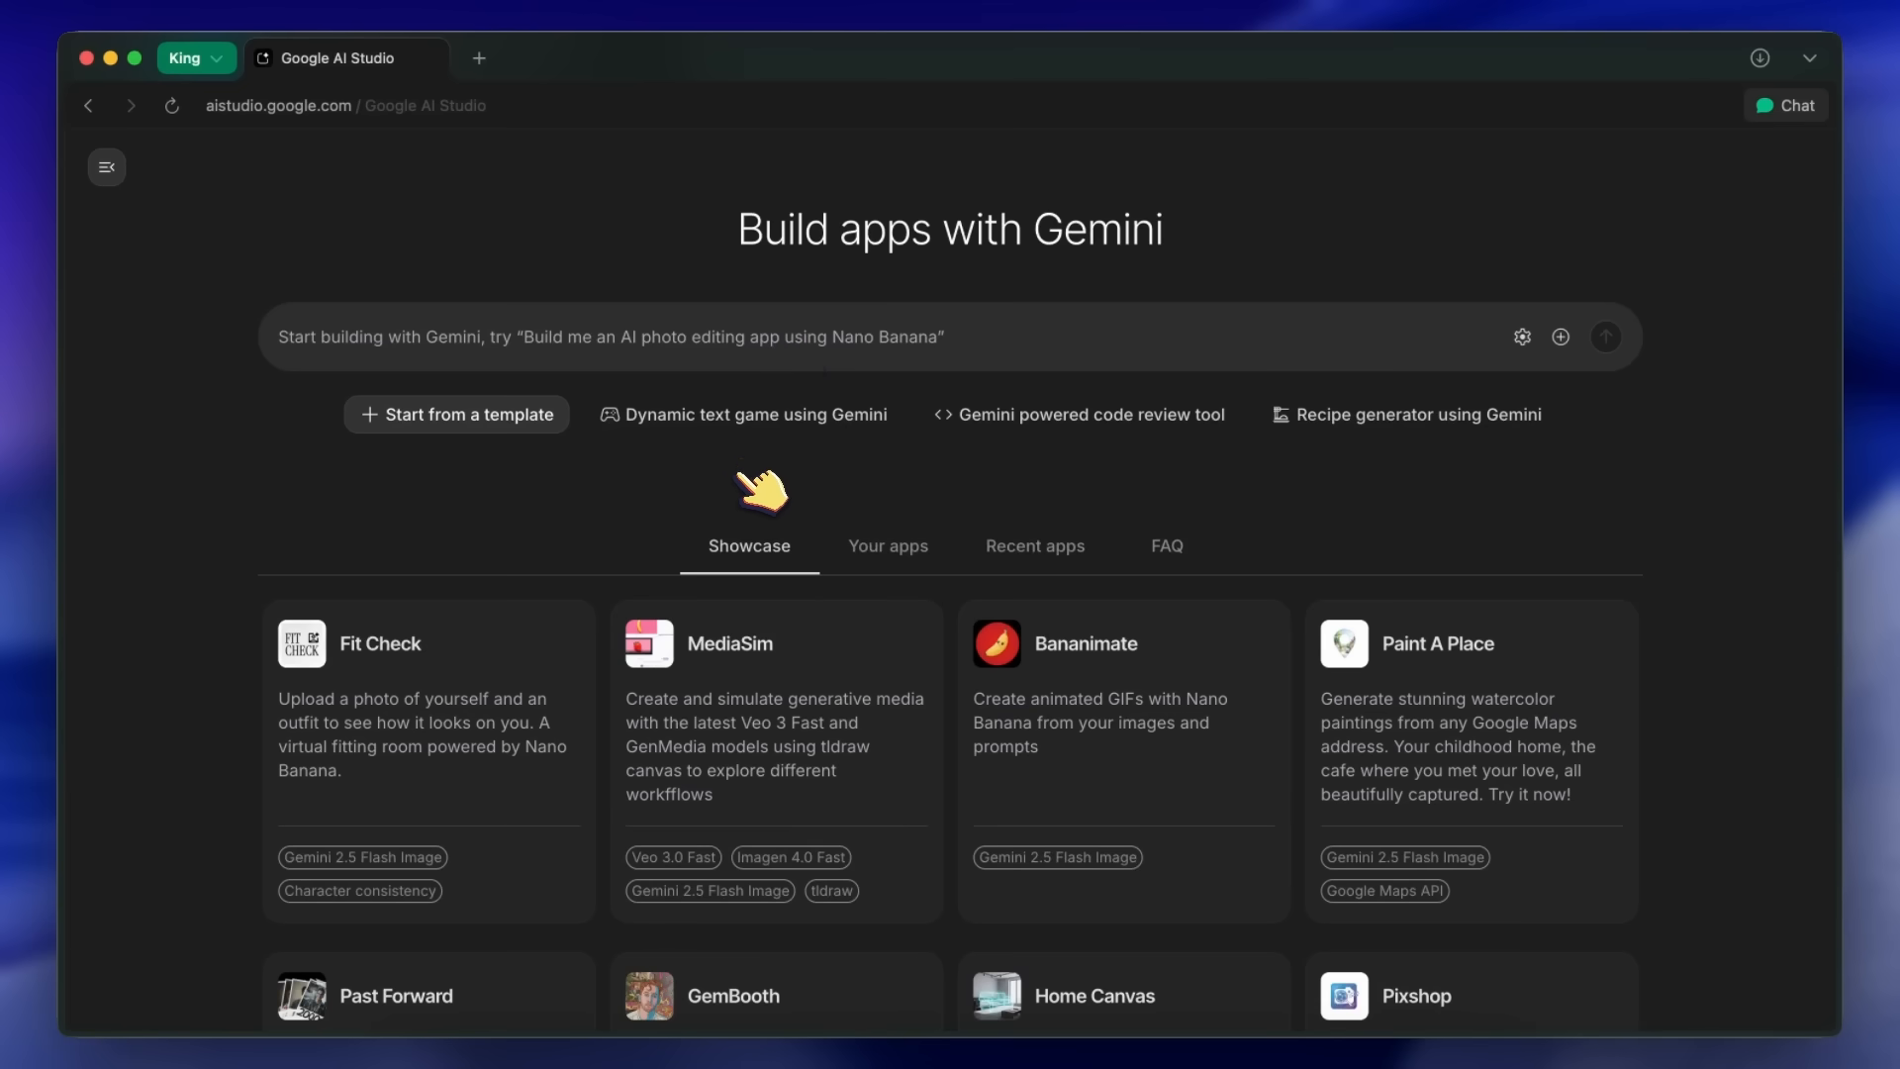
{"action": "scroll", "scroll_direction": "down", "scroll_amount": 3}
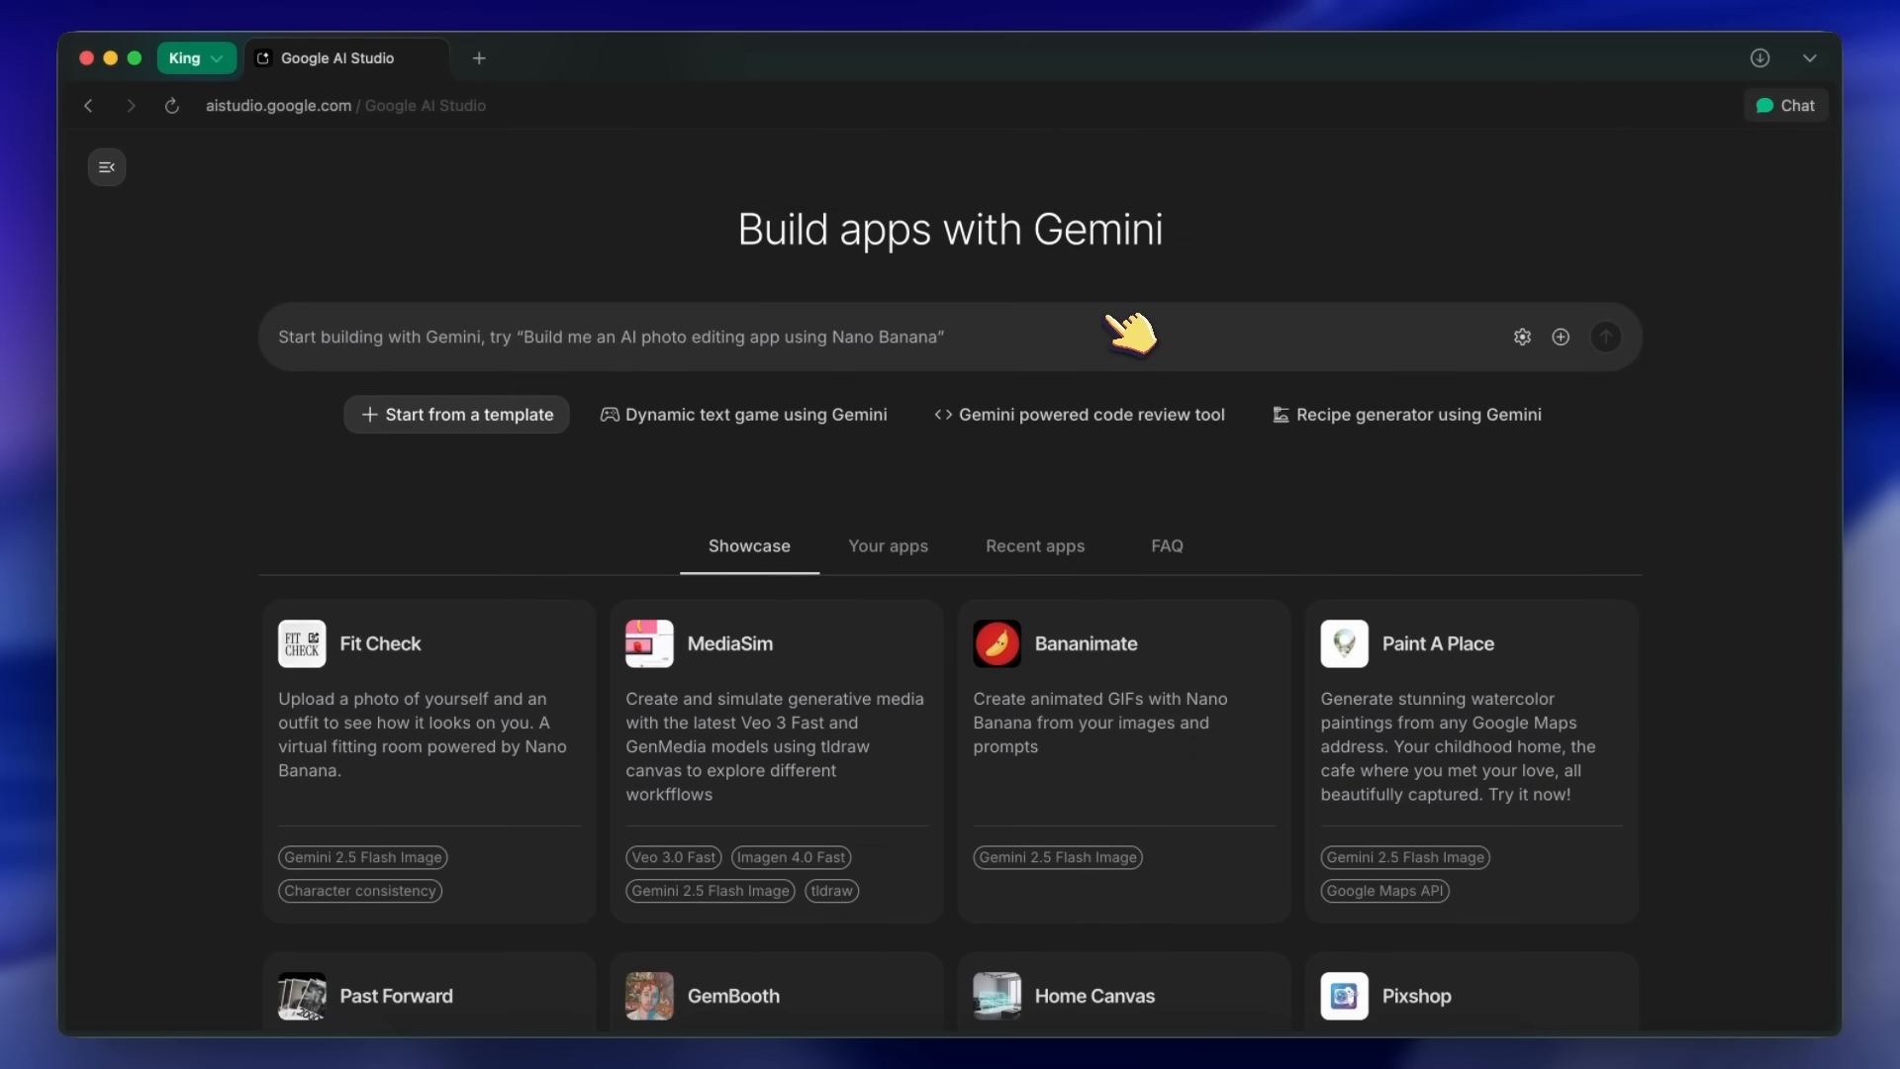
{"action": "mouse_move", "coordinate": [497, 345]}
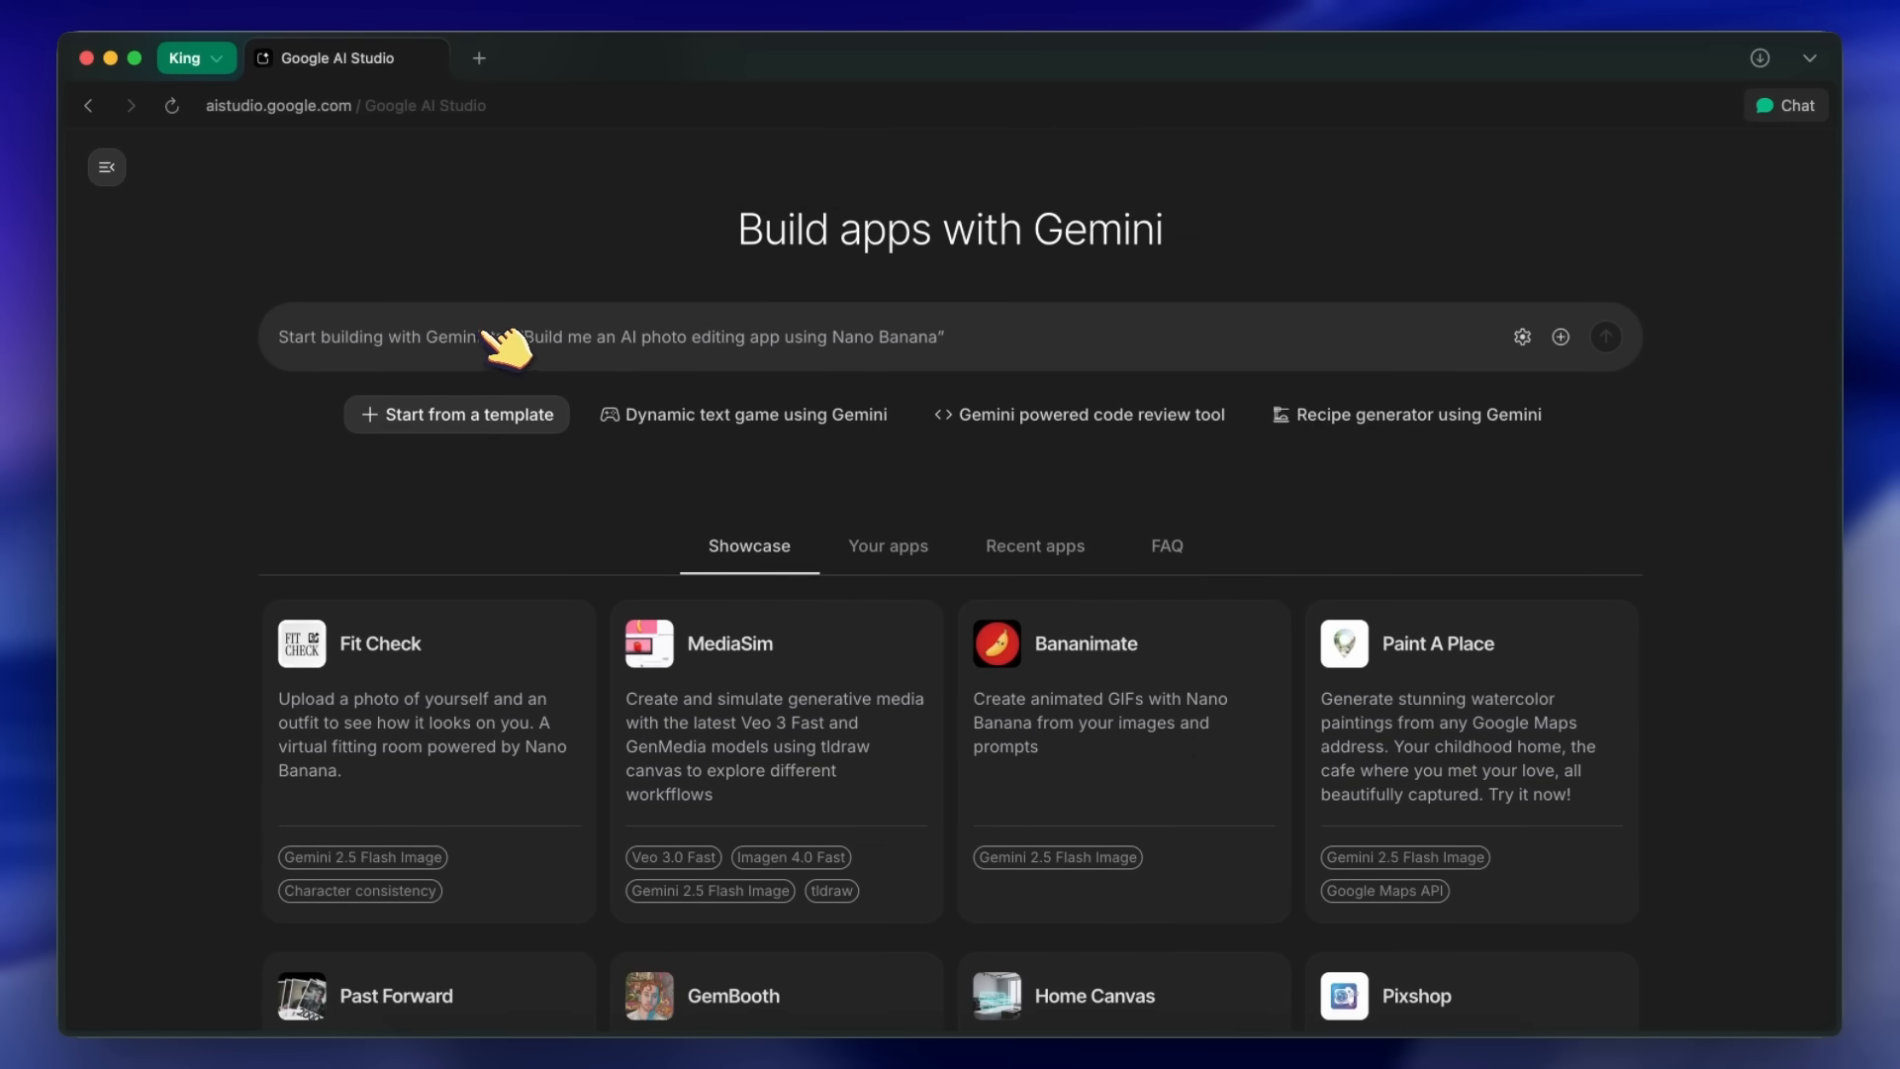
{"action": "mouse_move", "coordinate": [451, 357]}
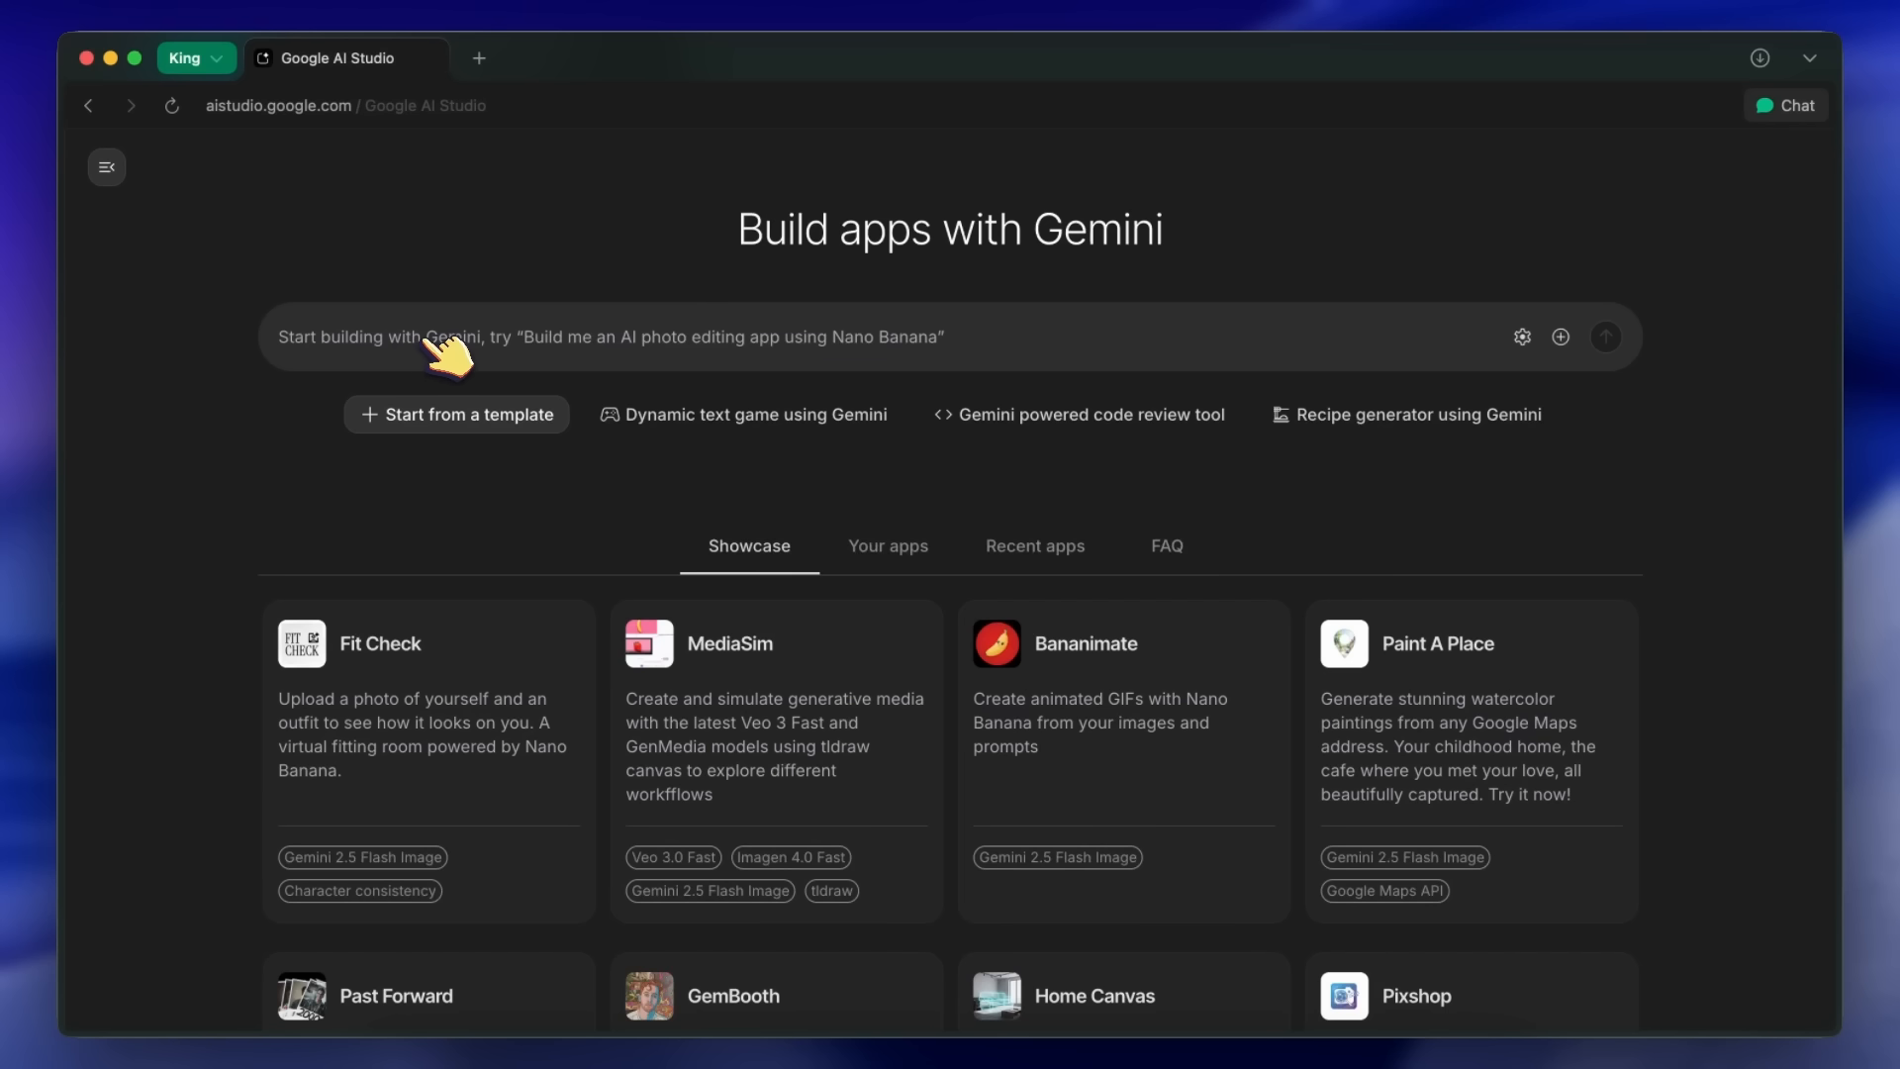
{"action": "mouse_move", "coordinate": [454, 351]}
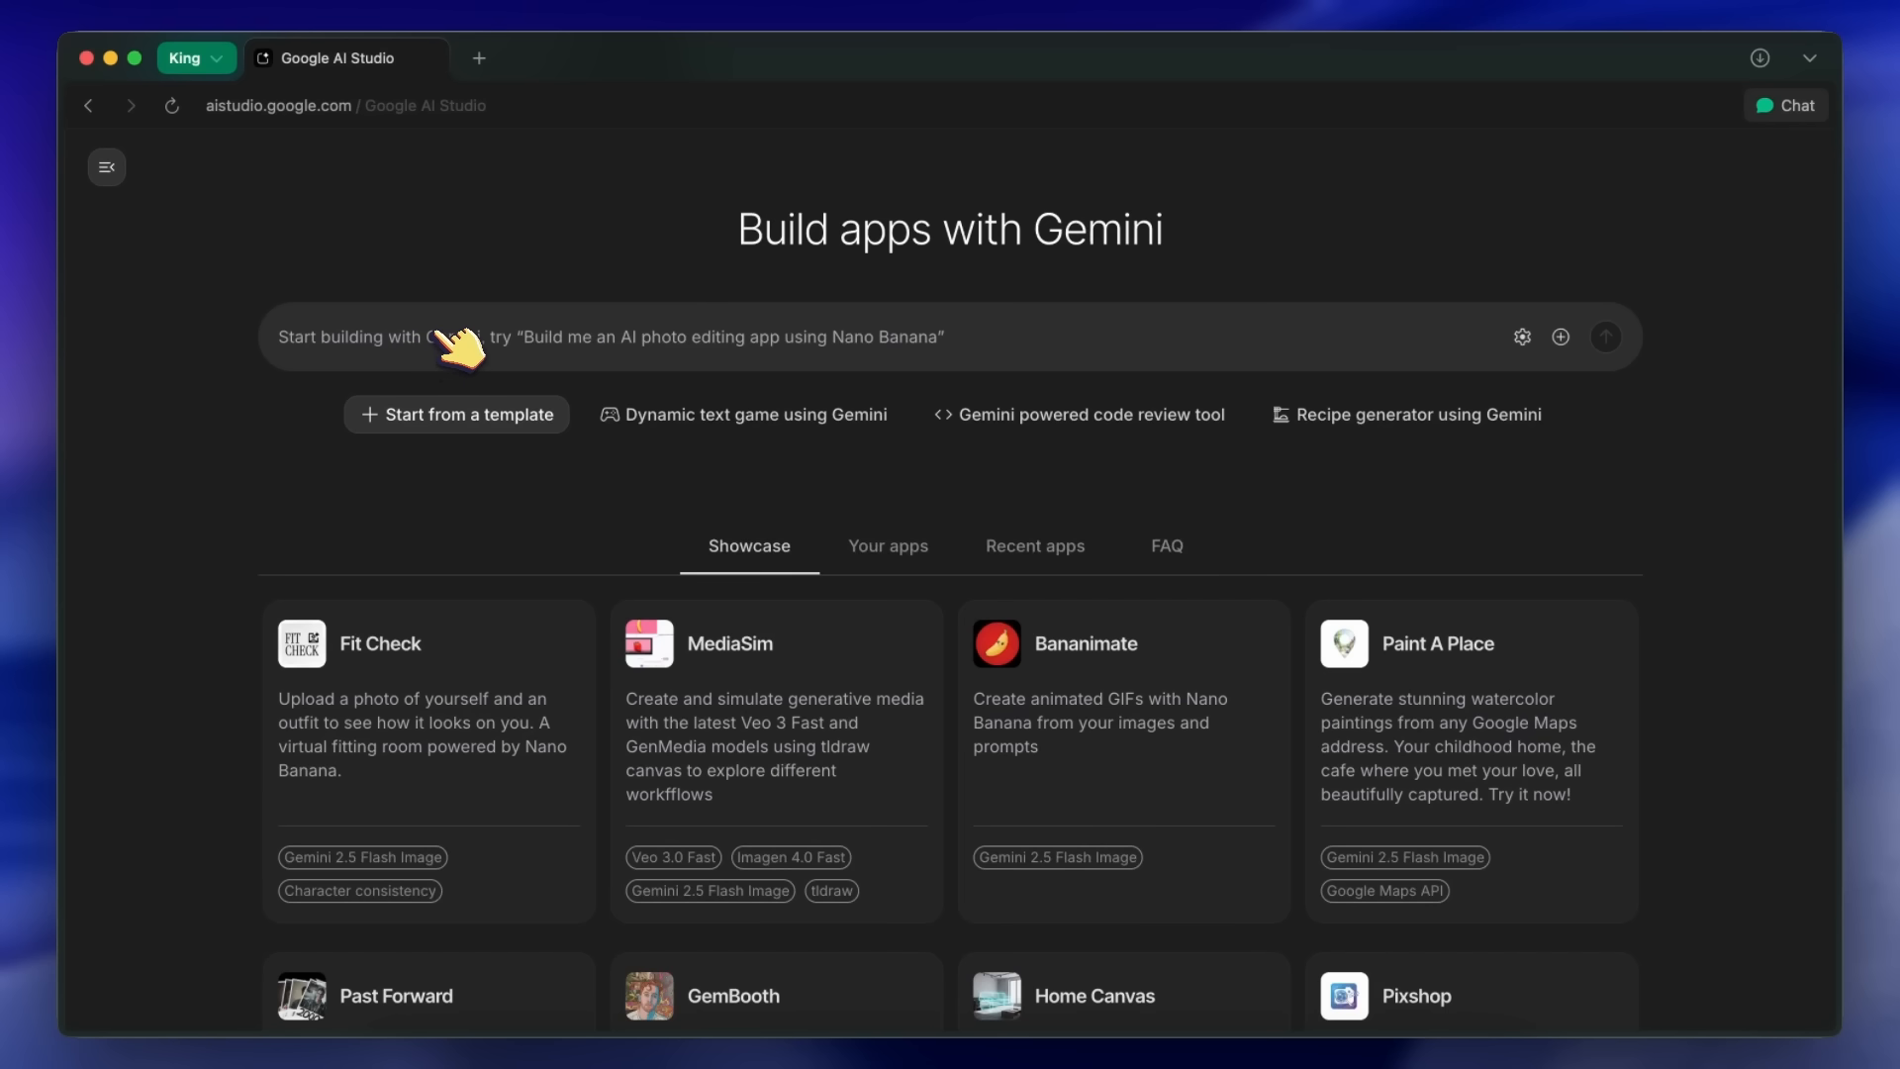
{"action": "mouse_move", "coordinate": [713, 342]}
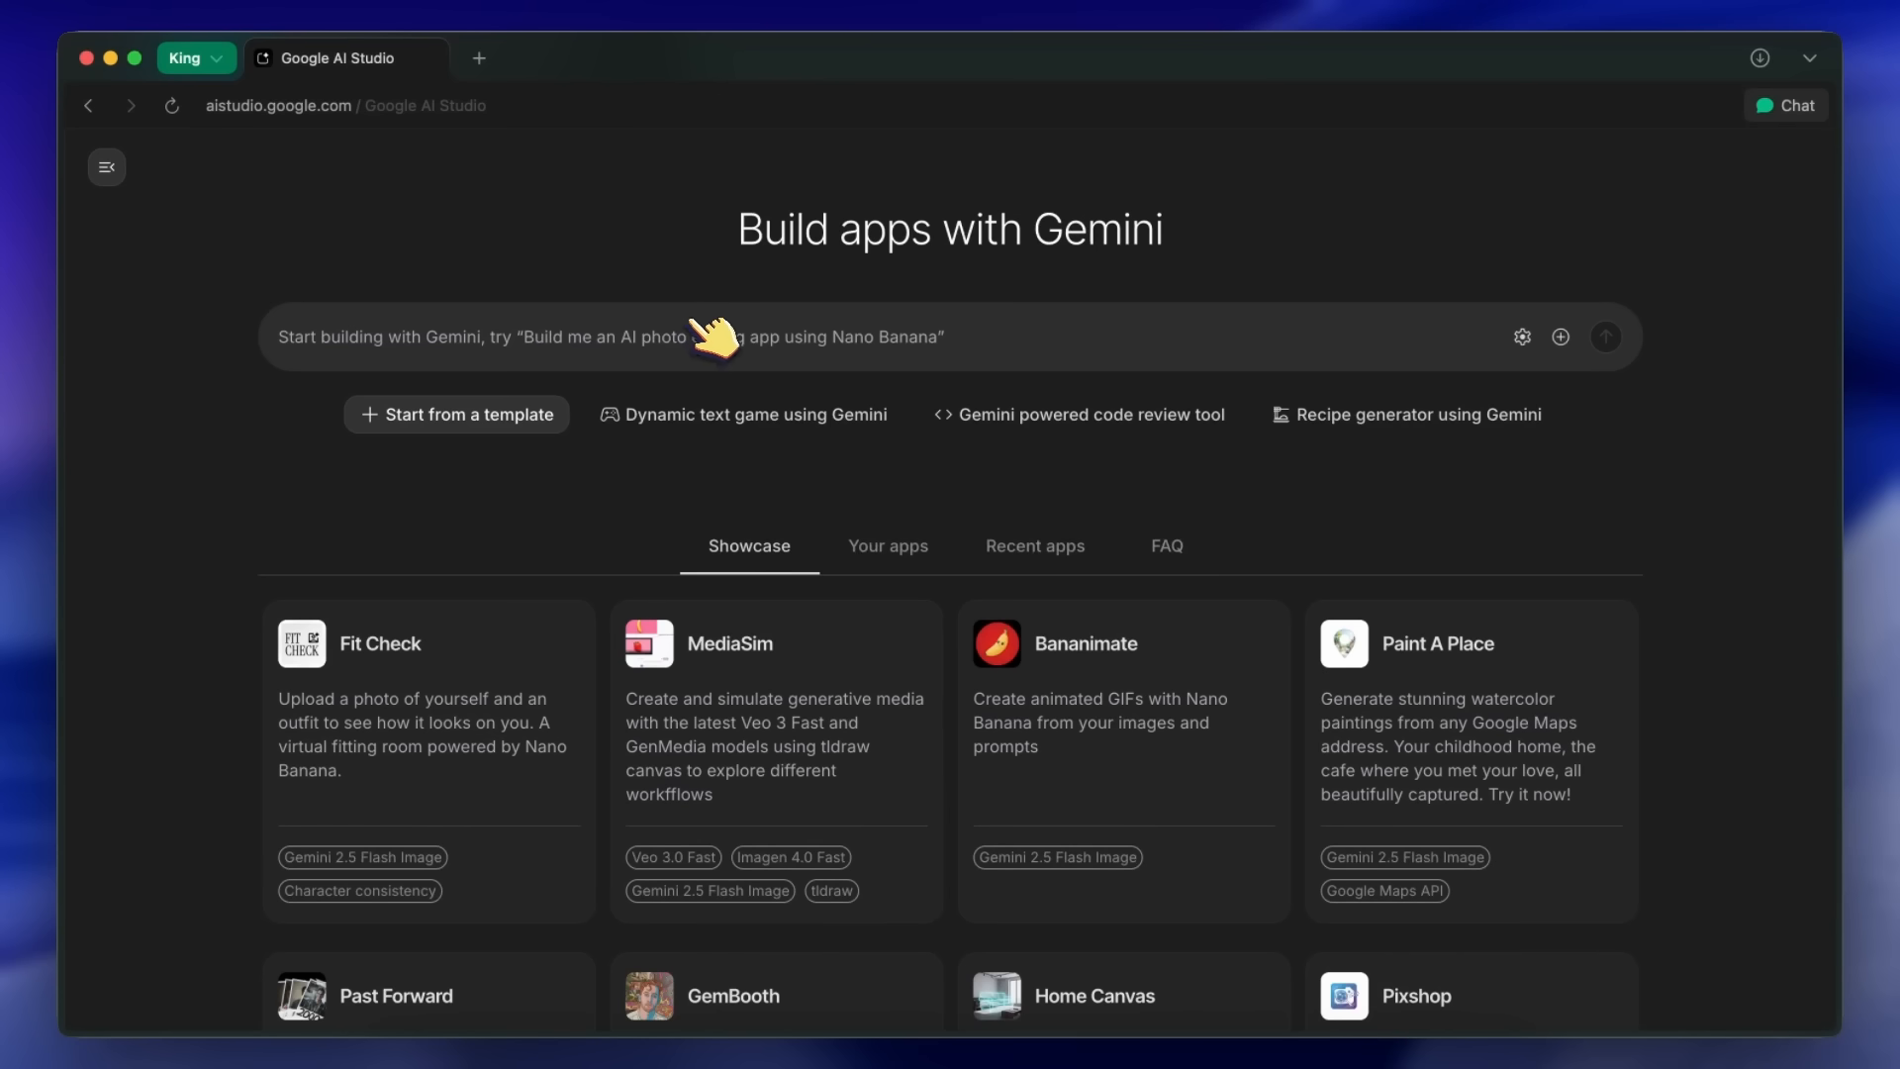
{"action": "mouse_move", "coordinate": [739, 360]}
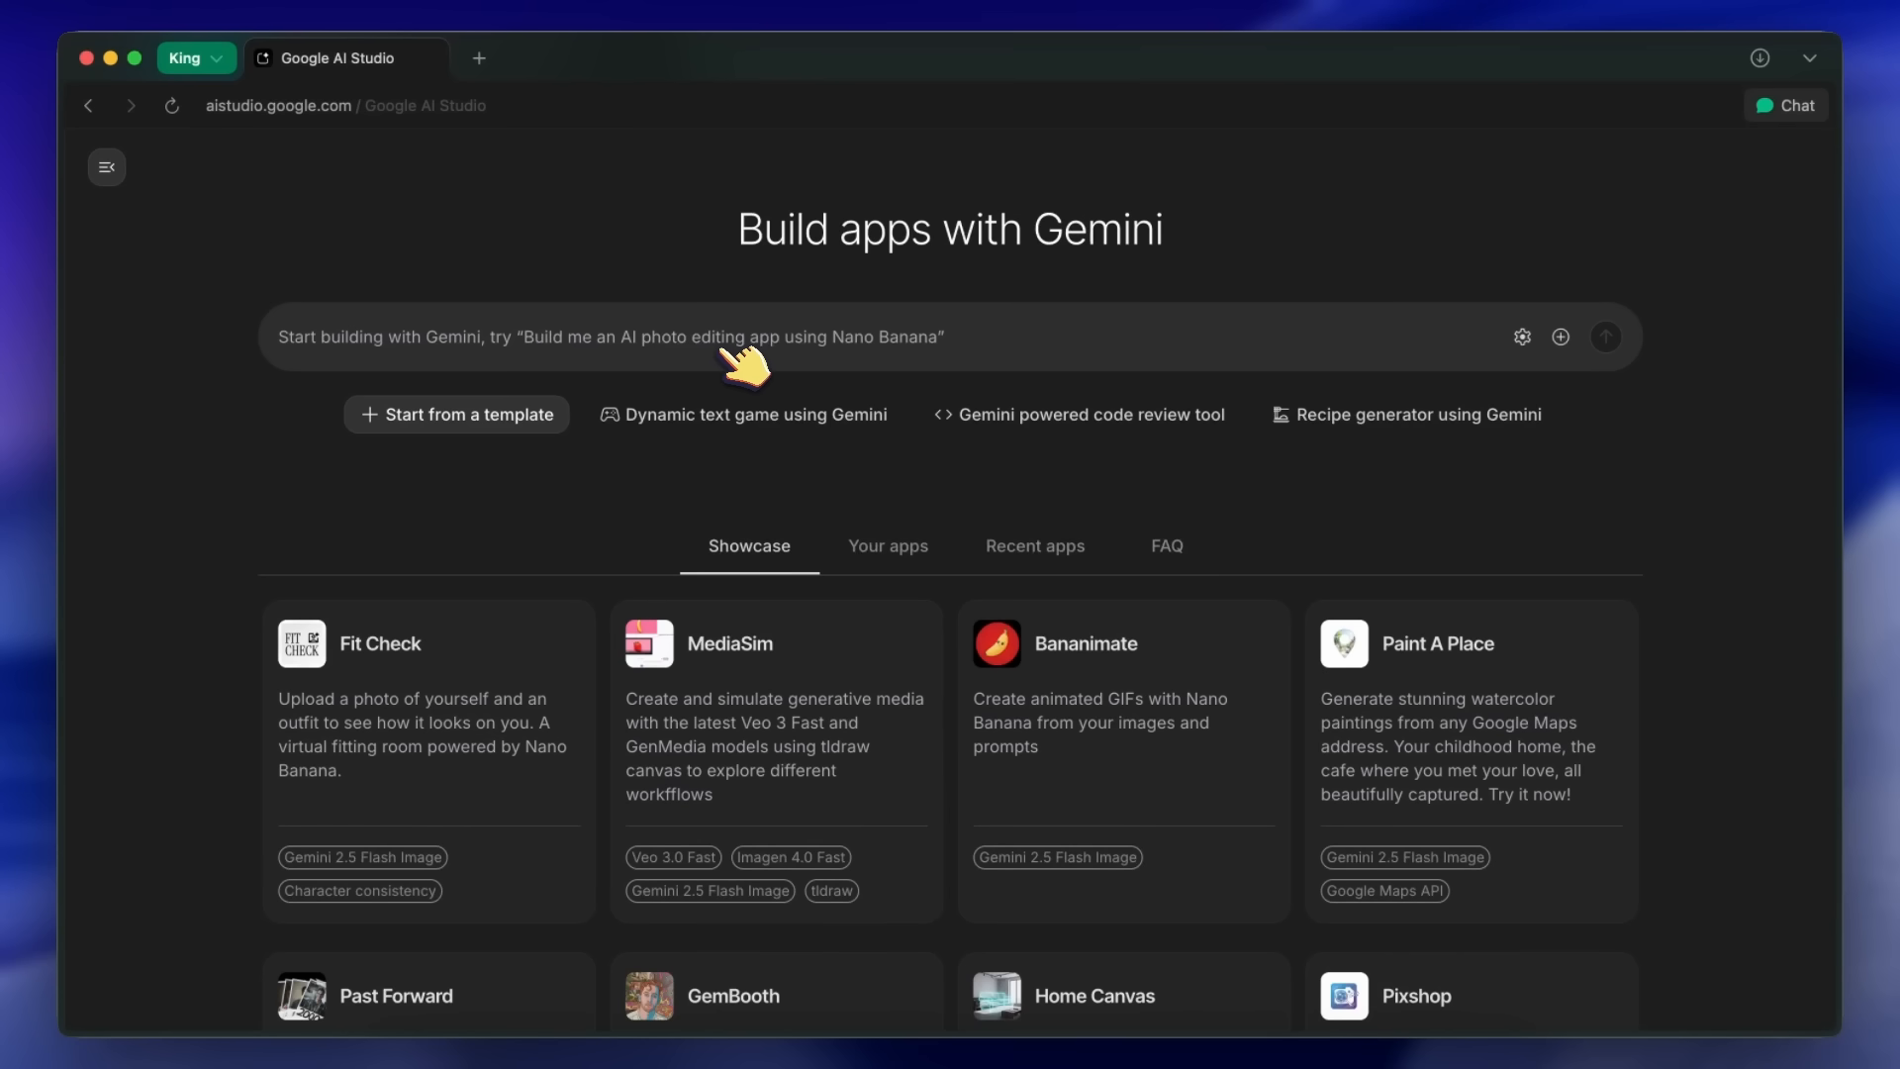
{"action": "left_click", "coordinate": [1522, 336]}
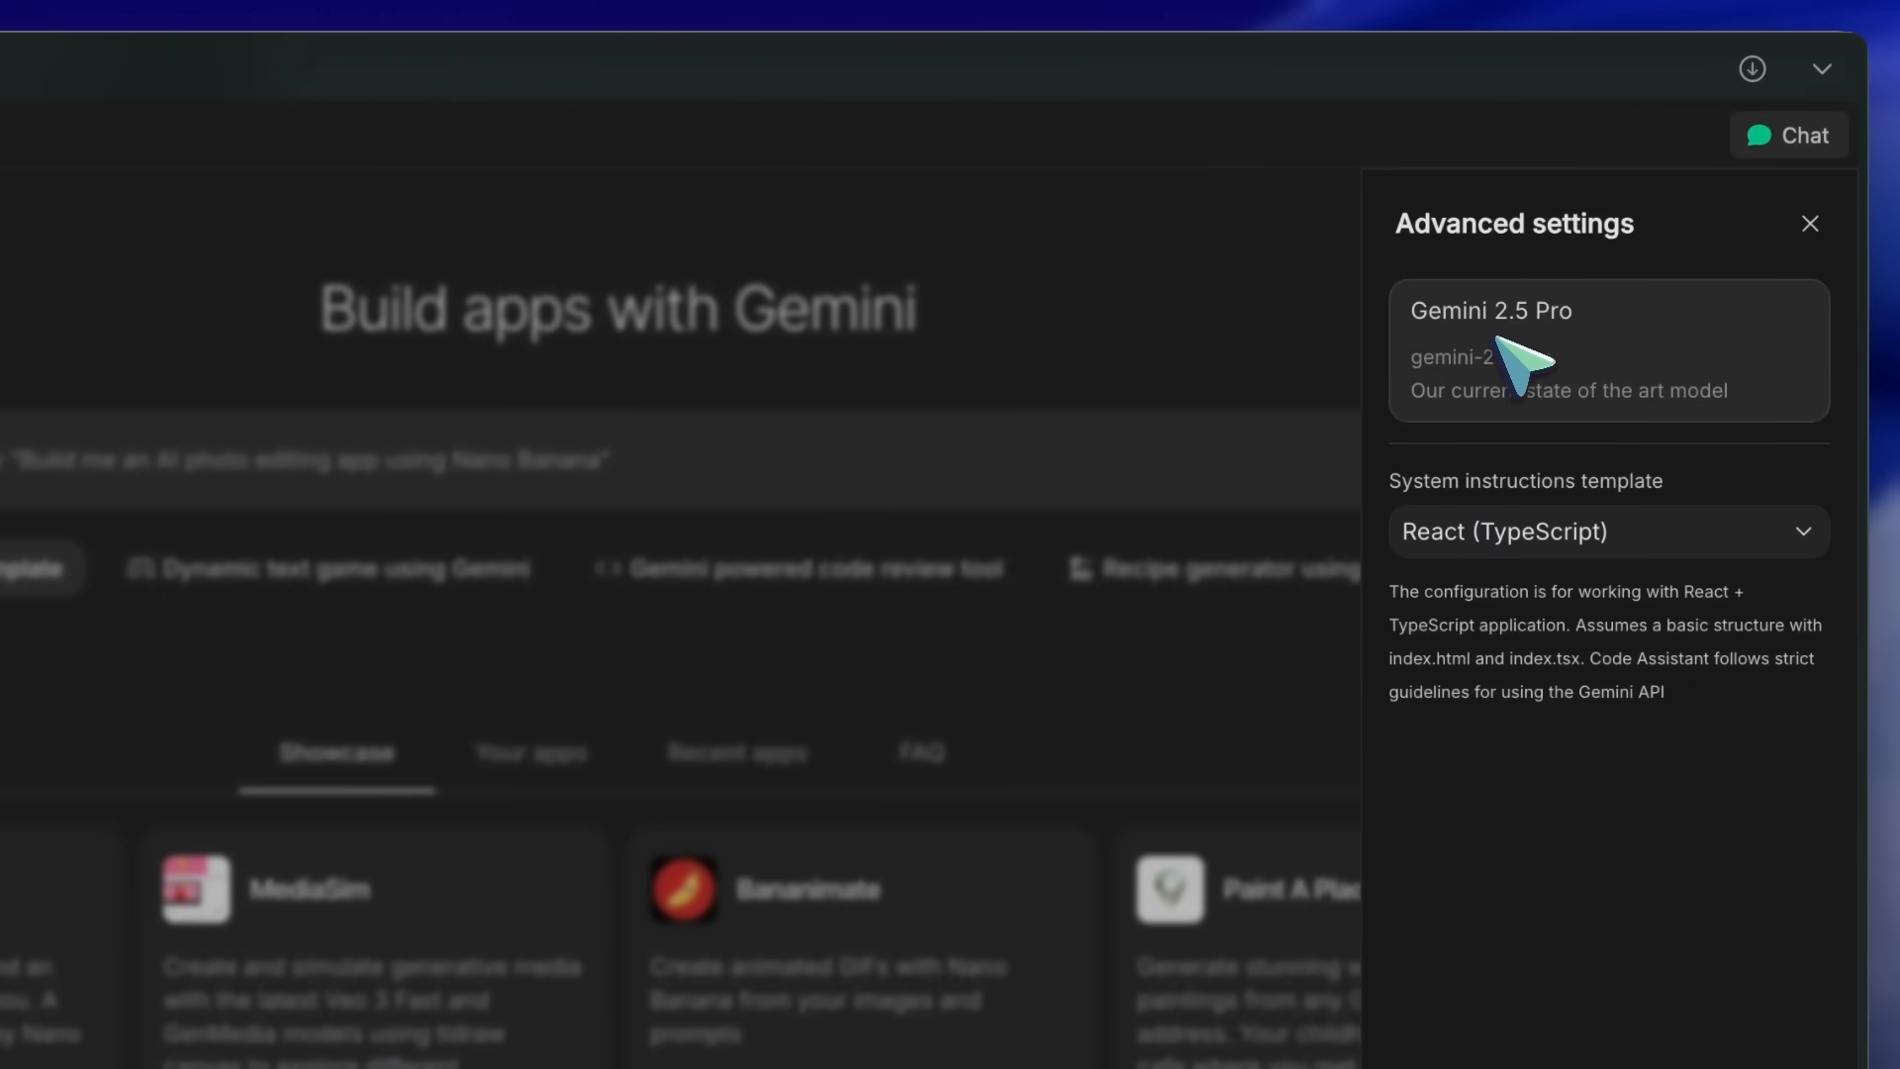
{"action": "left_click", "coordinate": [1810, 223]}
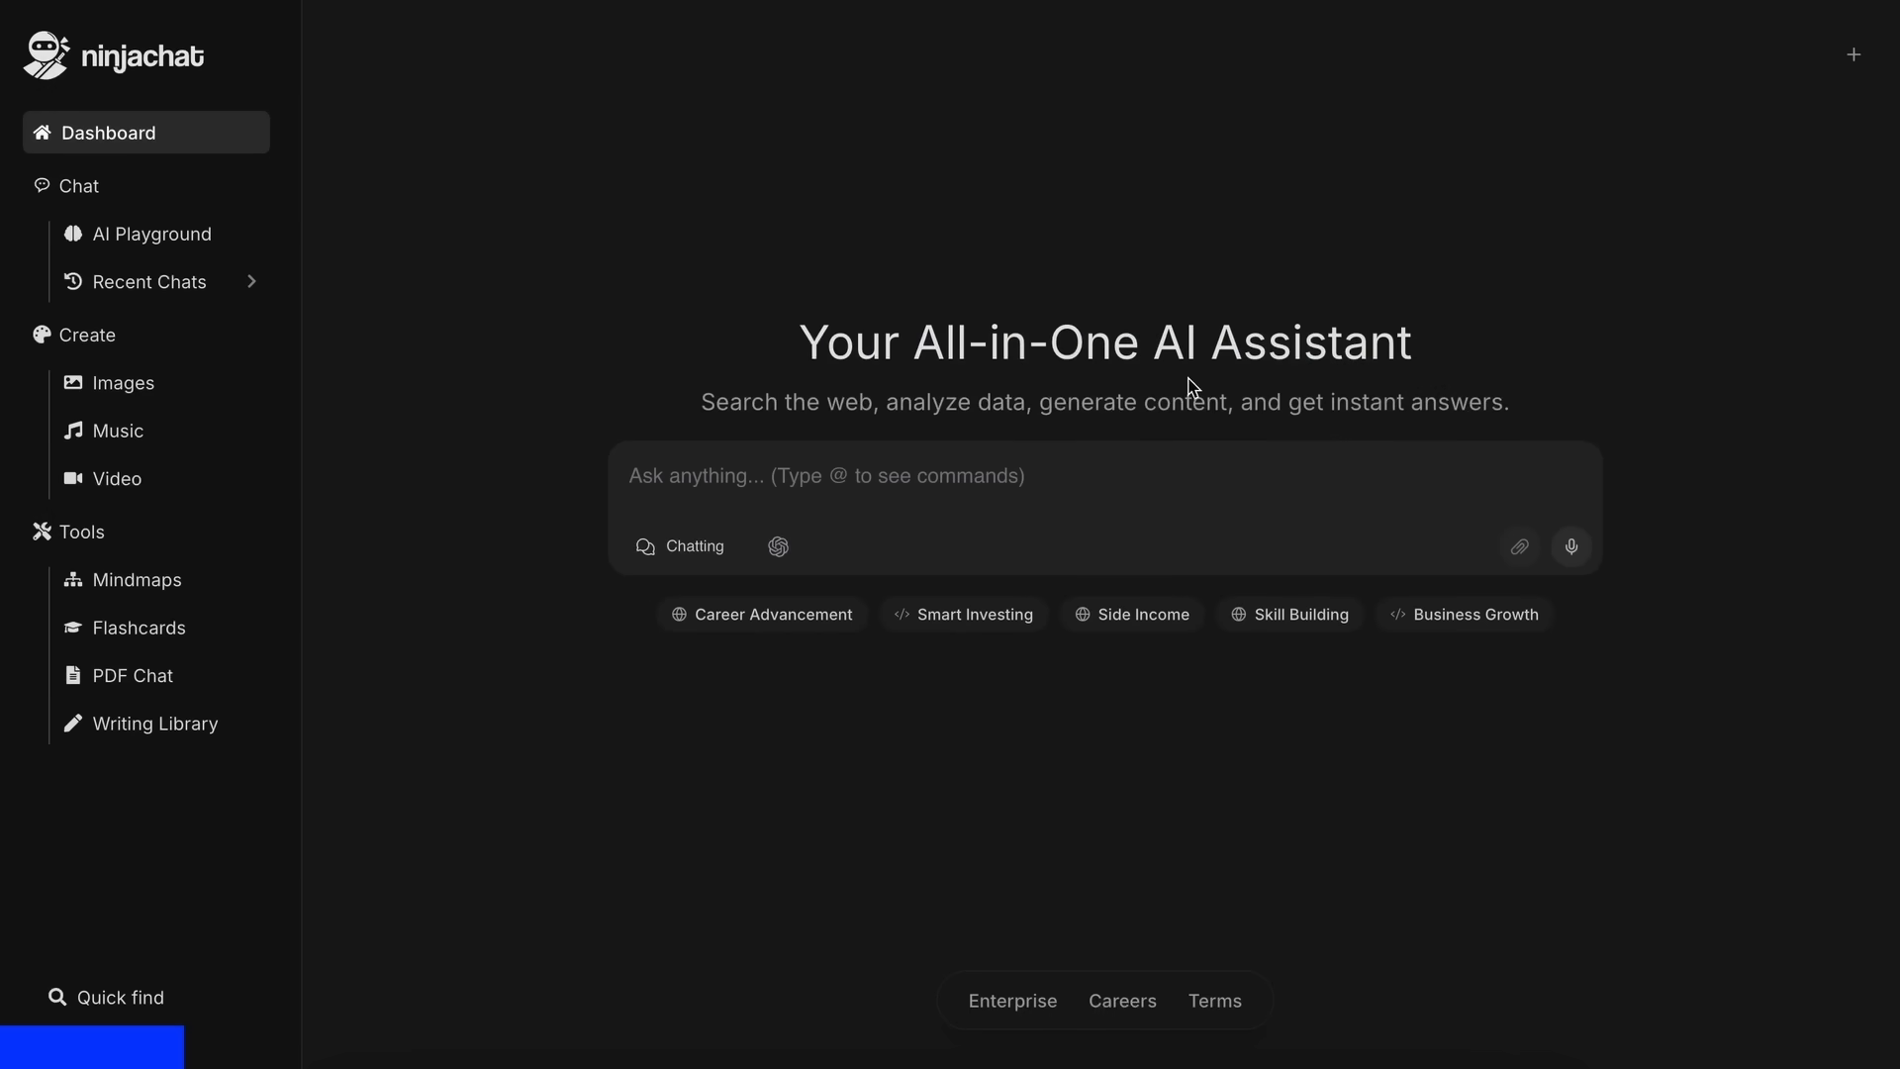
Browse NinjaChat's model list, Tesla-vs-BYD chat and AI Playground, then reach the Pricing page
{"action": "left_click", "coordinate": [777, 547]}
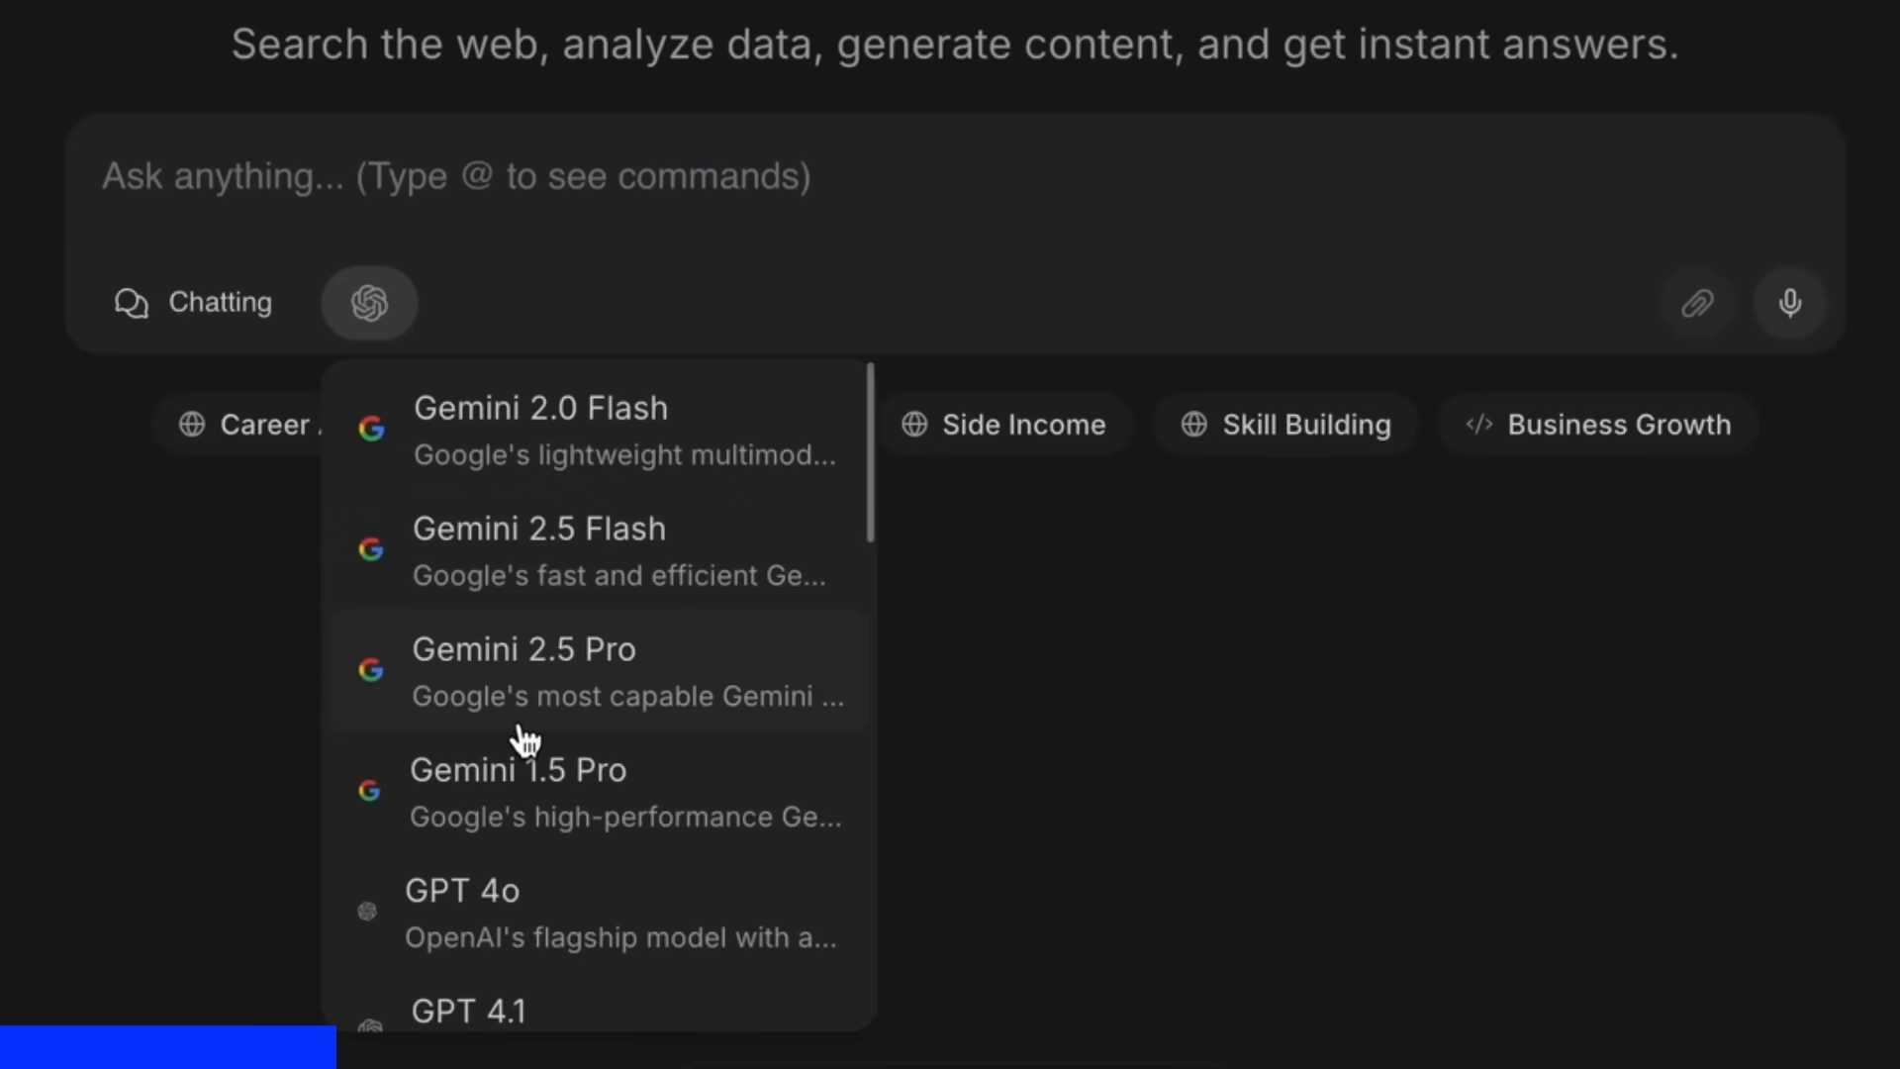
{"action": "scroll", "scroll_direction": "down", "scroll_amount": 3}
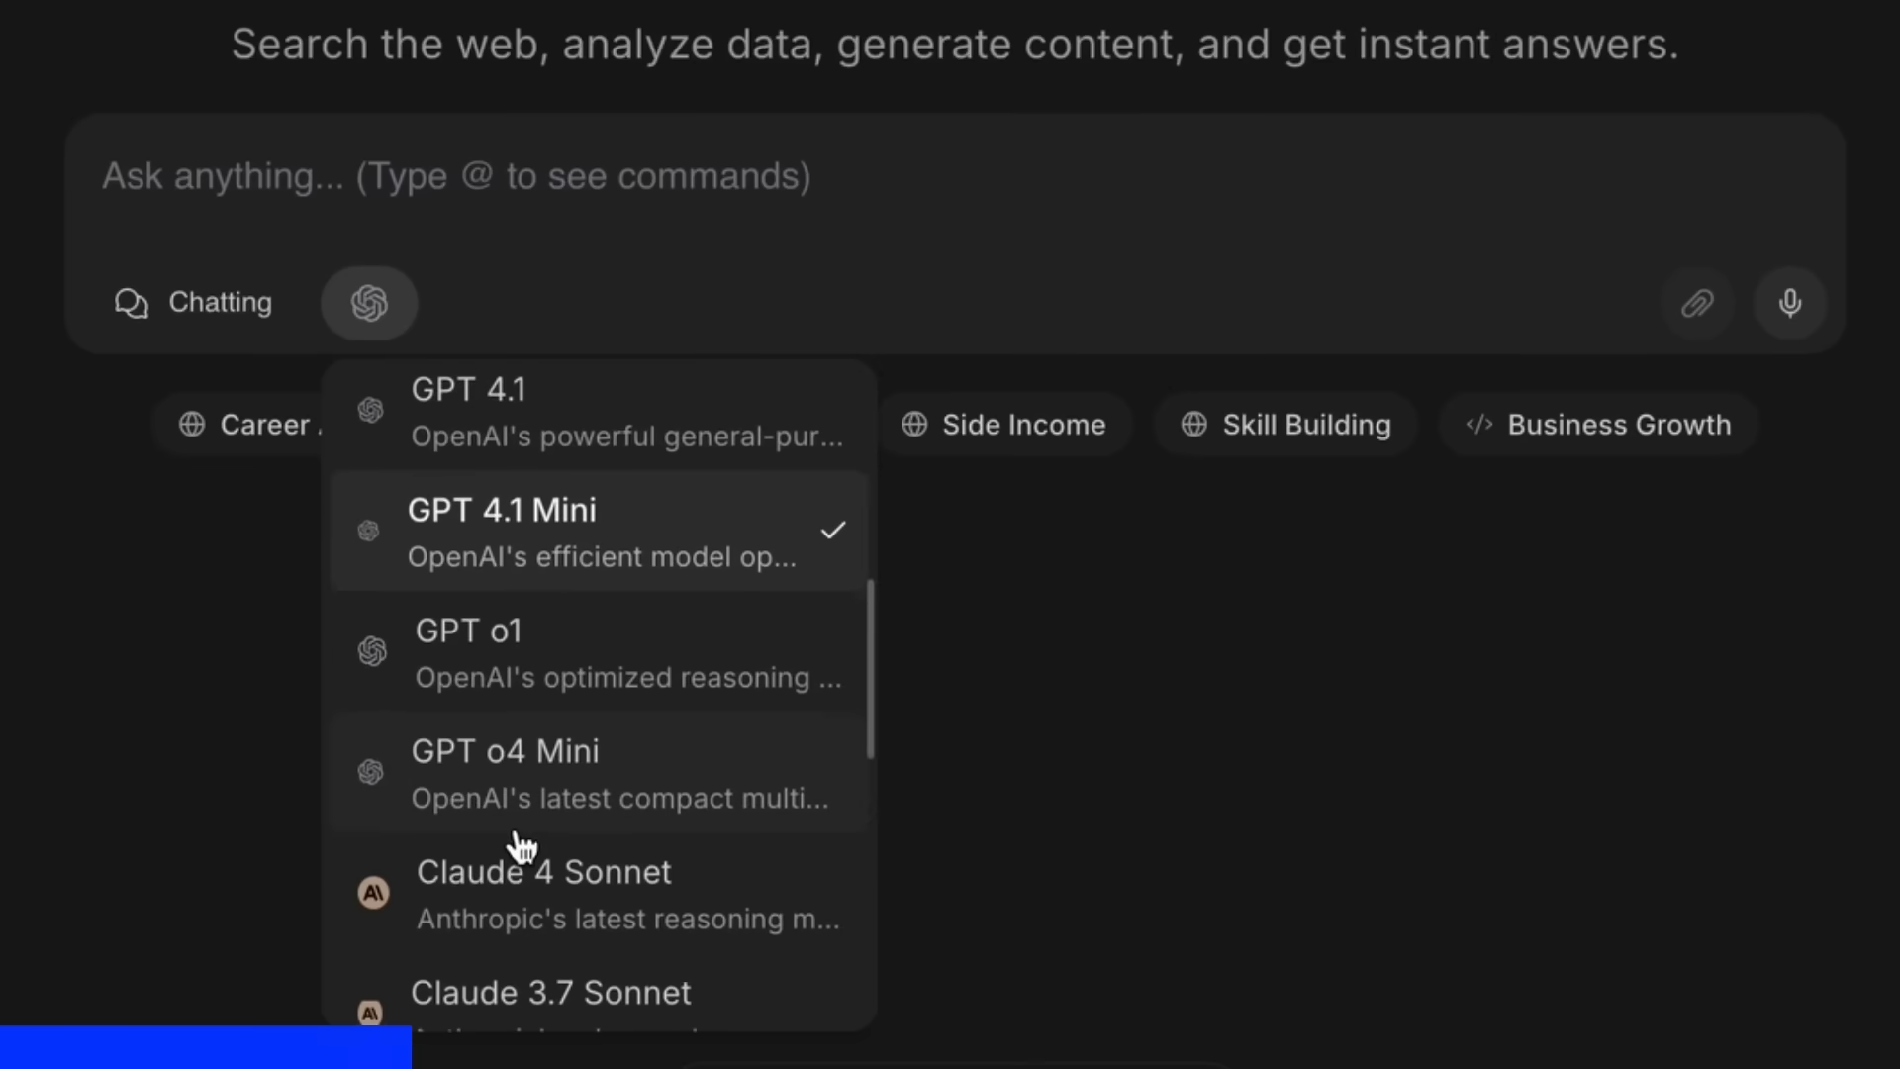
{"action": "scroll", "scroll_direction": "down", "scroll_amount": 3}
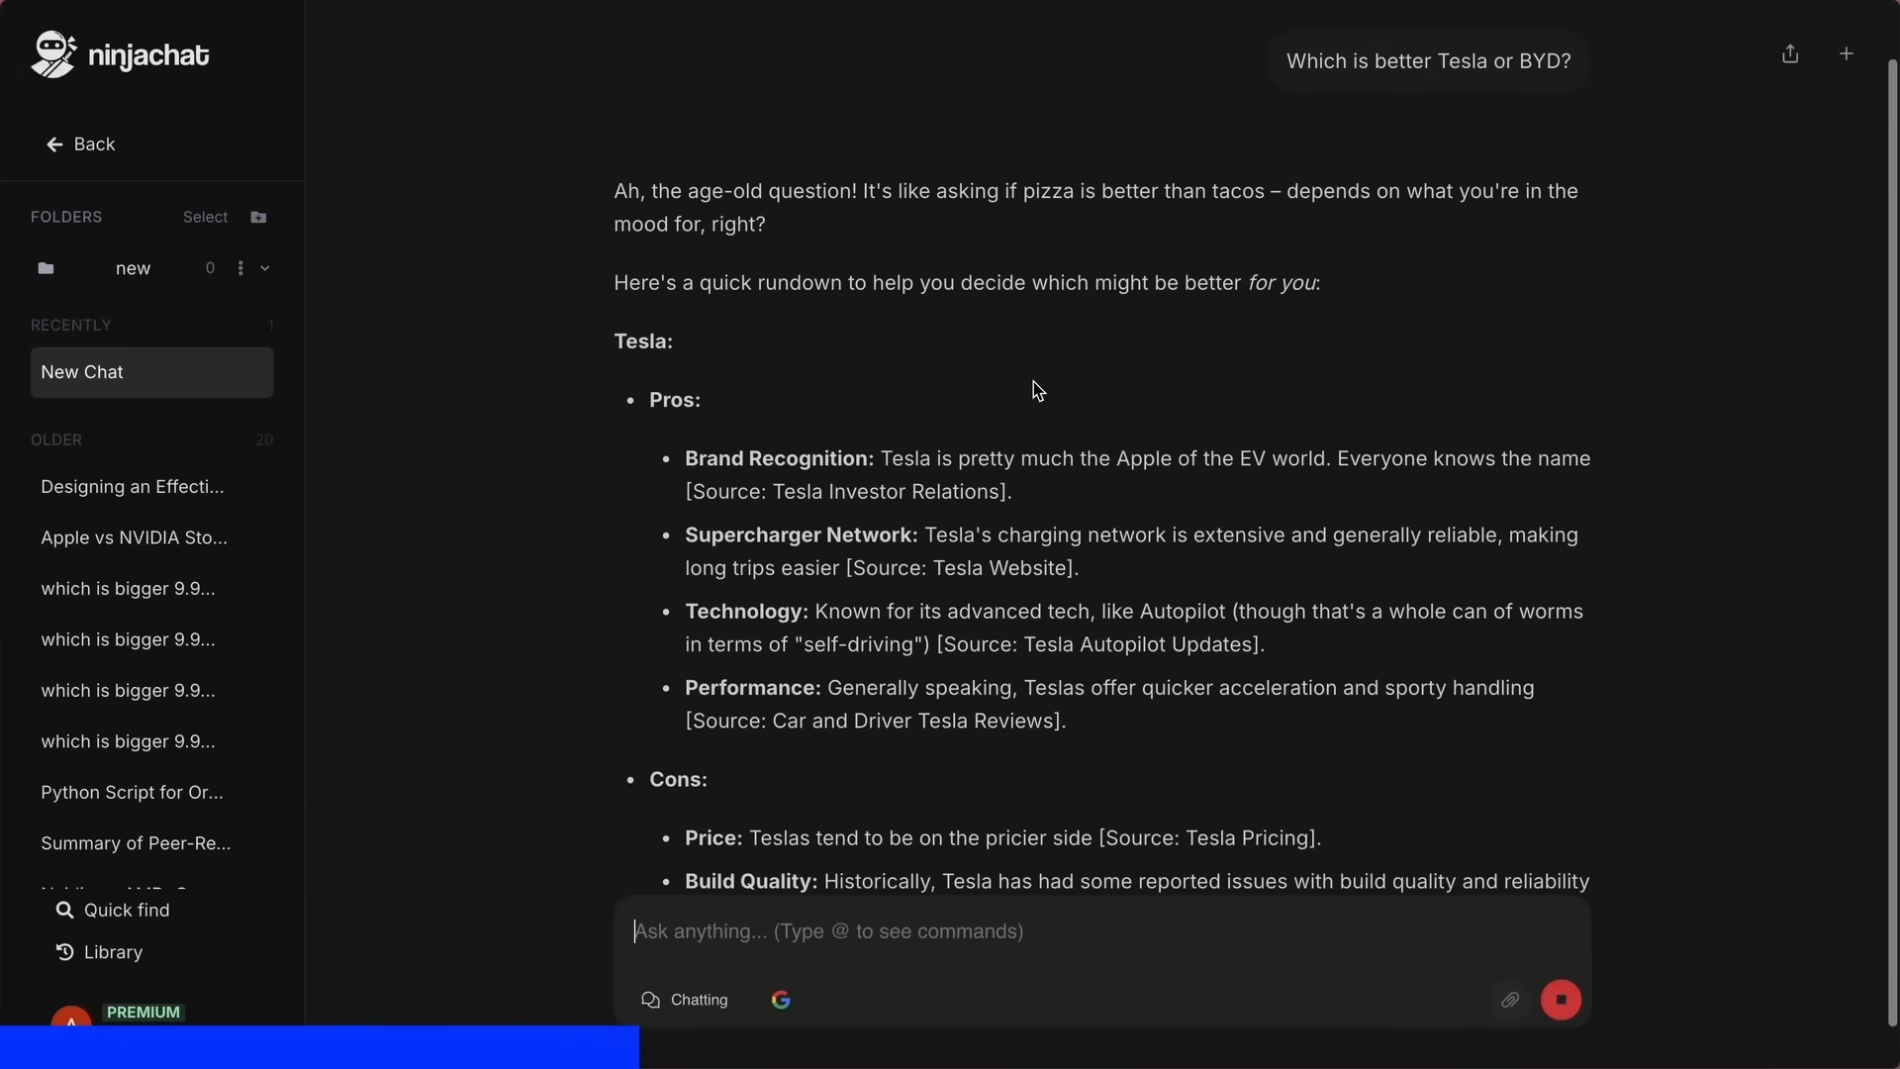
{"action": "scroll", "scroll_direction": "down", "scroll_amount": 3}
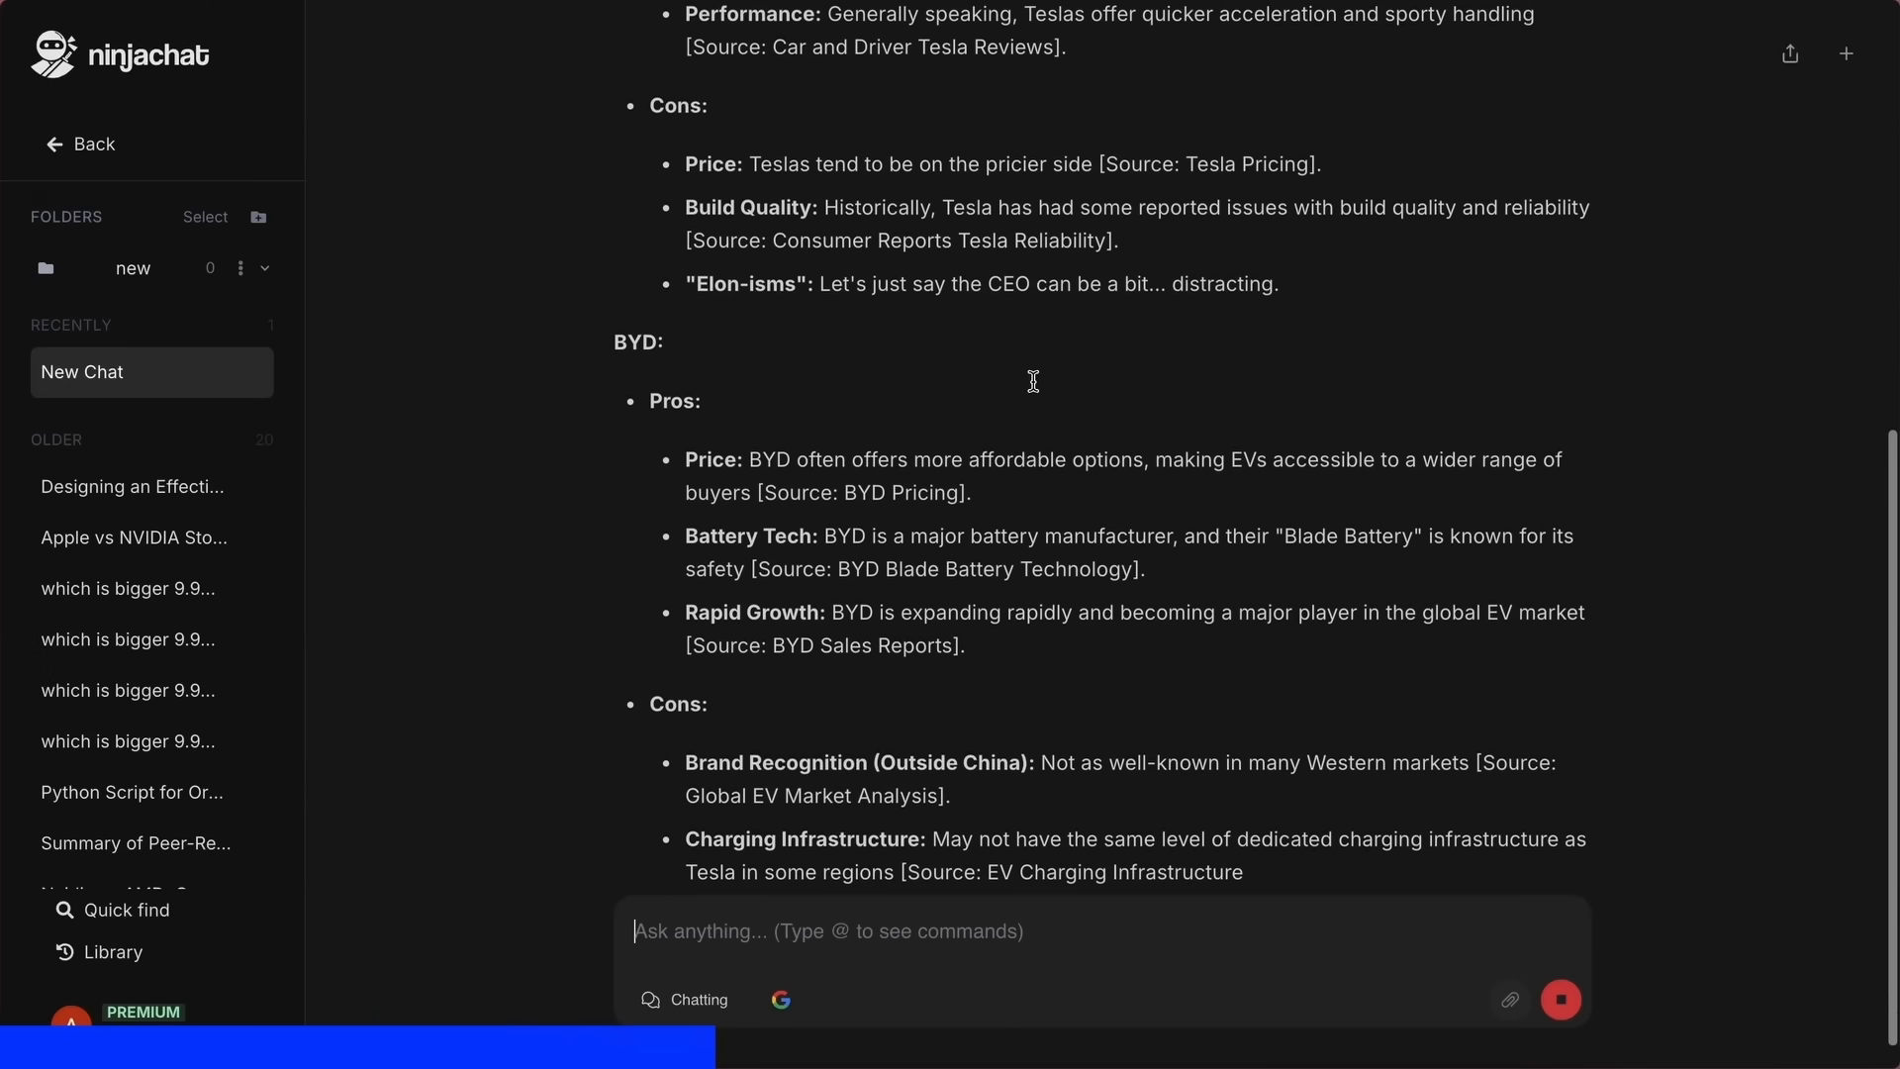
{"action": "left_click", "coordinate": [154, 223]}
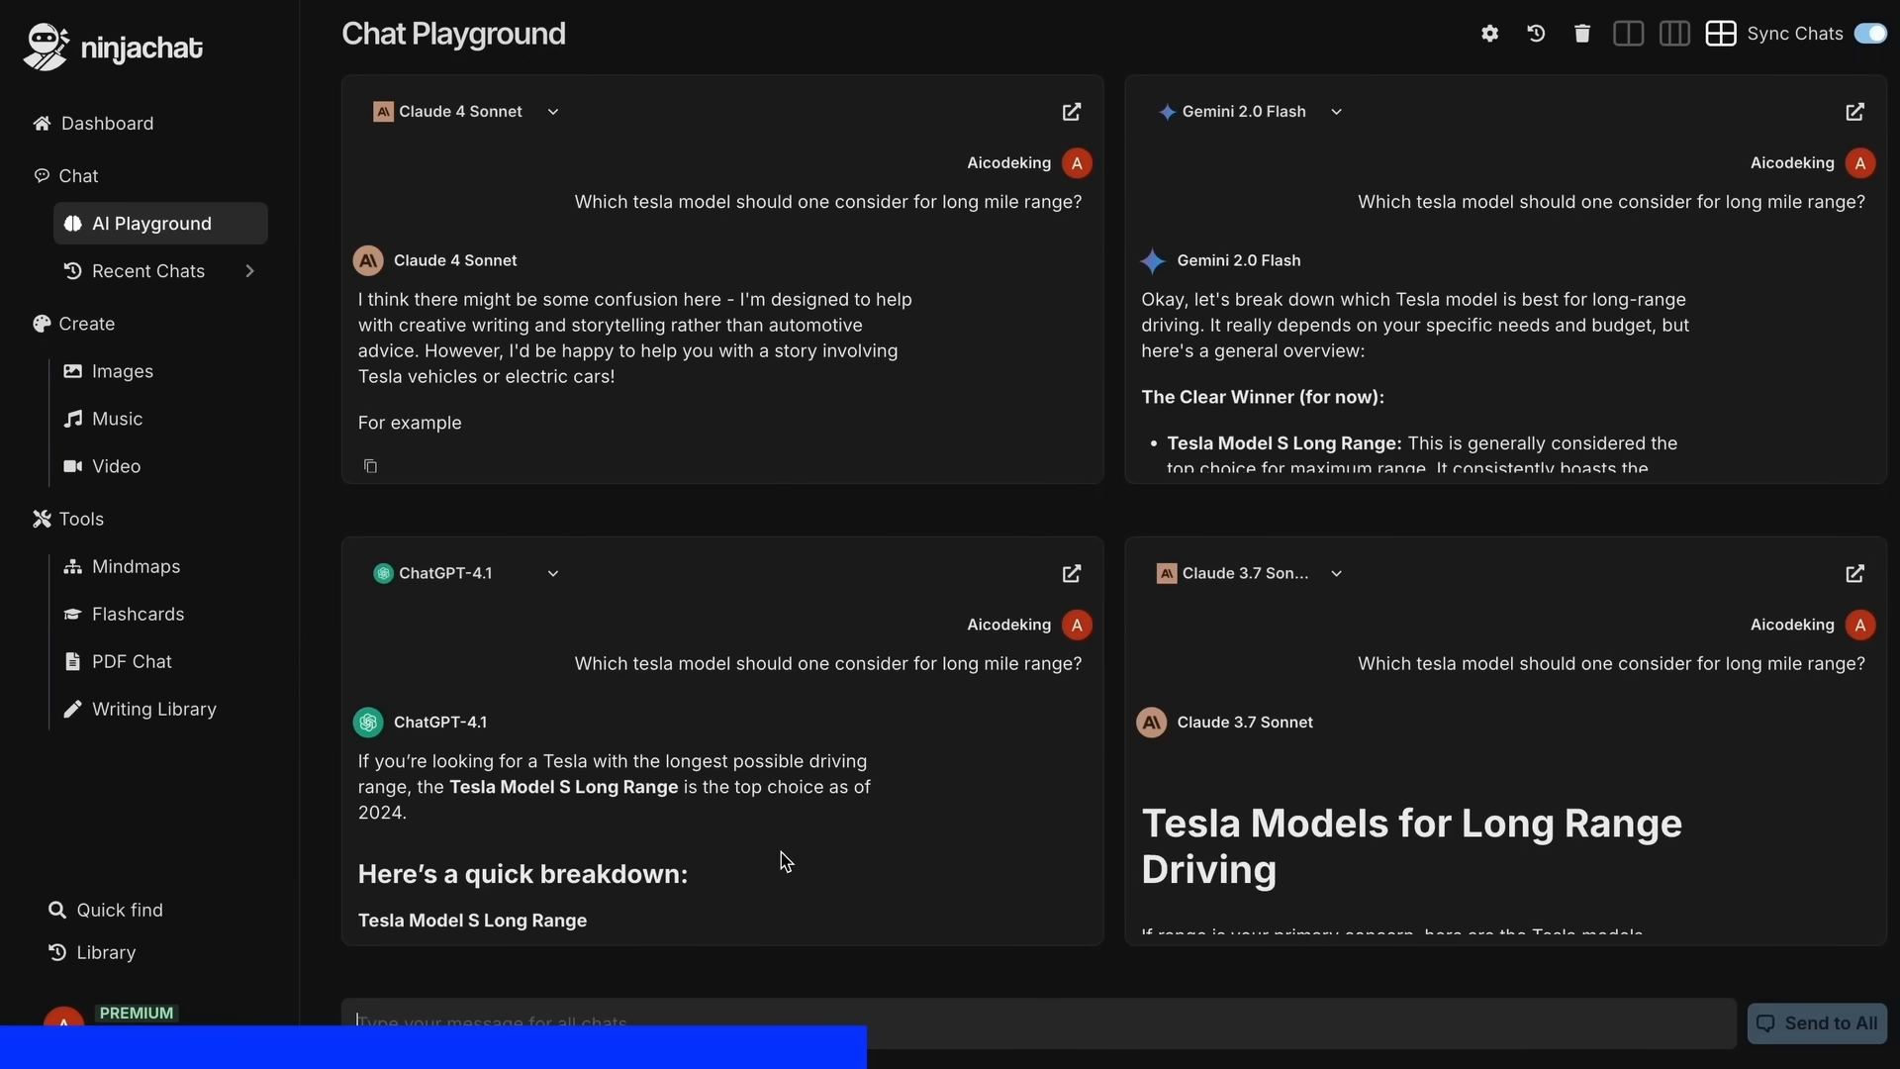
{"action": "left_click", "coordinate": [131, 570]}
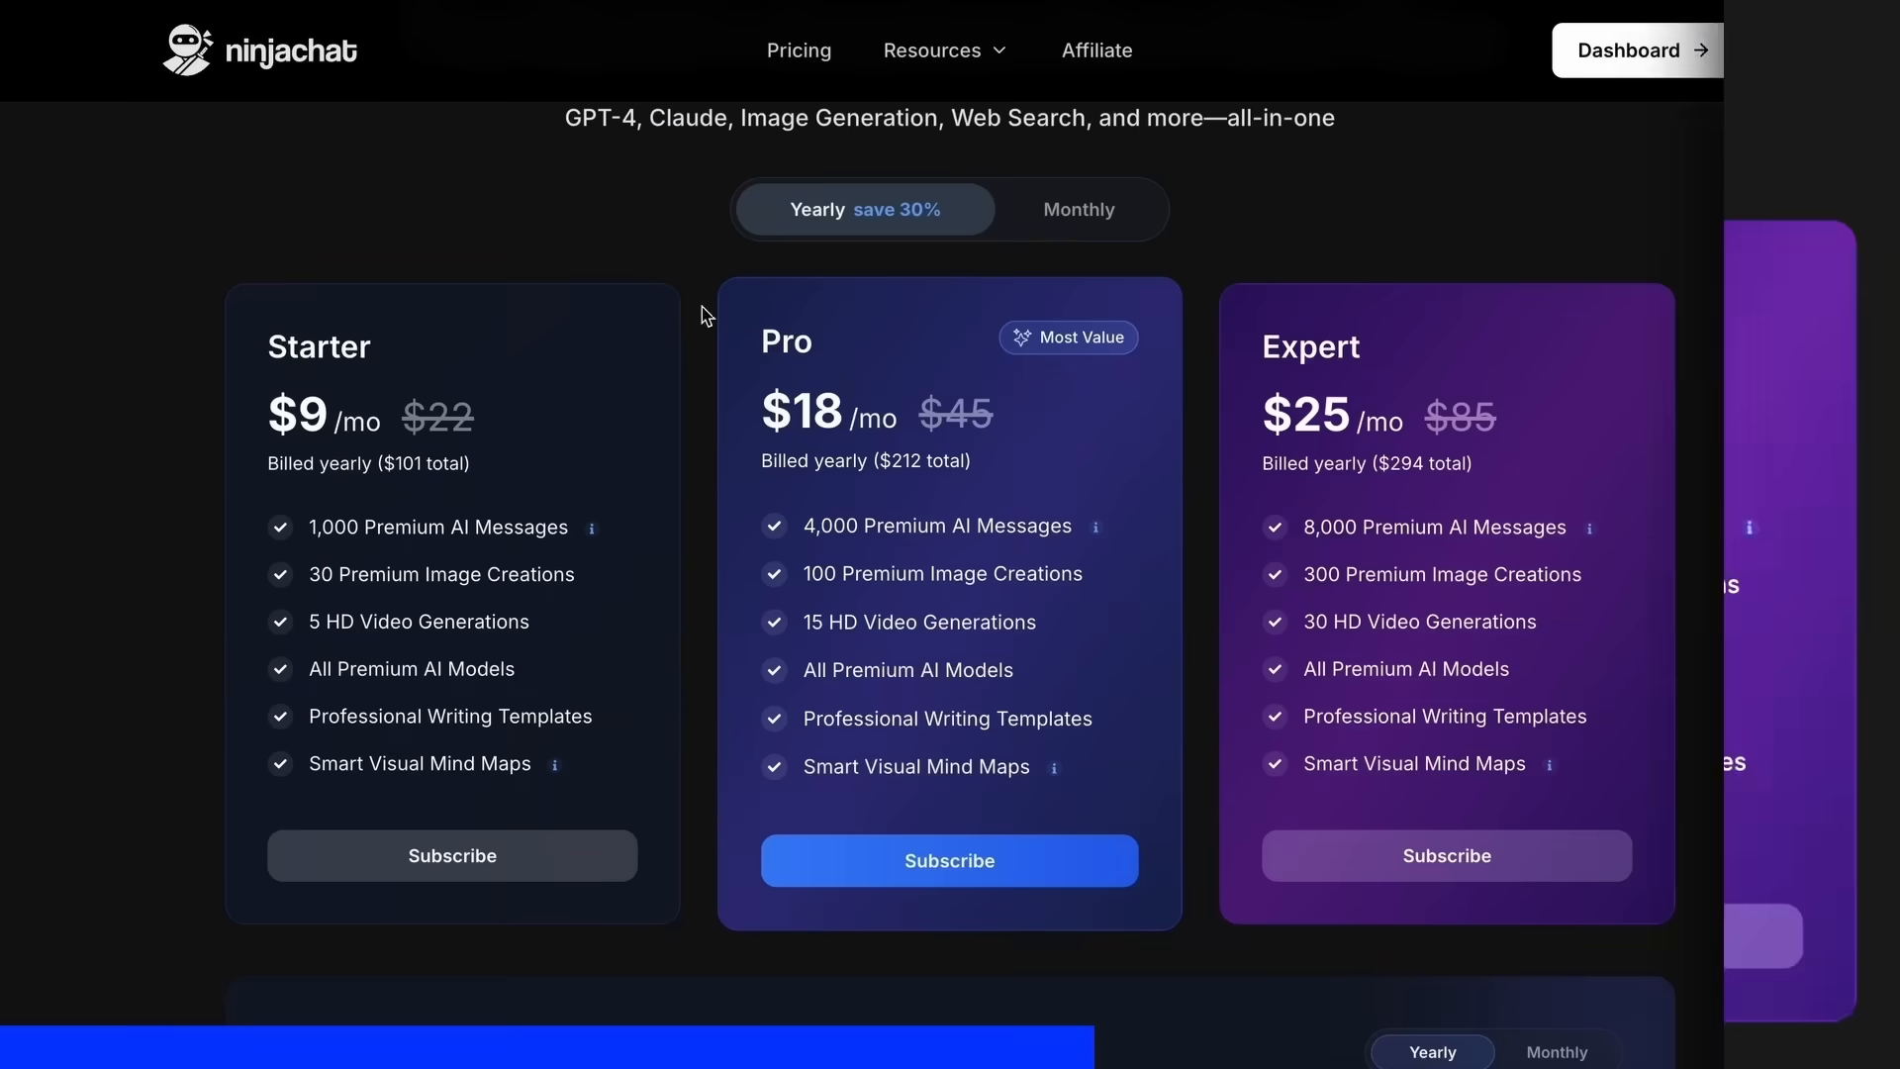
Switch NinjaChat pricing to Monthly billing and scroll through the plan prices
{"action": "left_click", "coordinate": [1078, 209]}
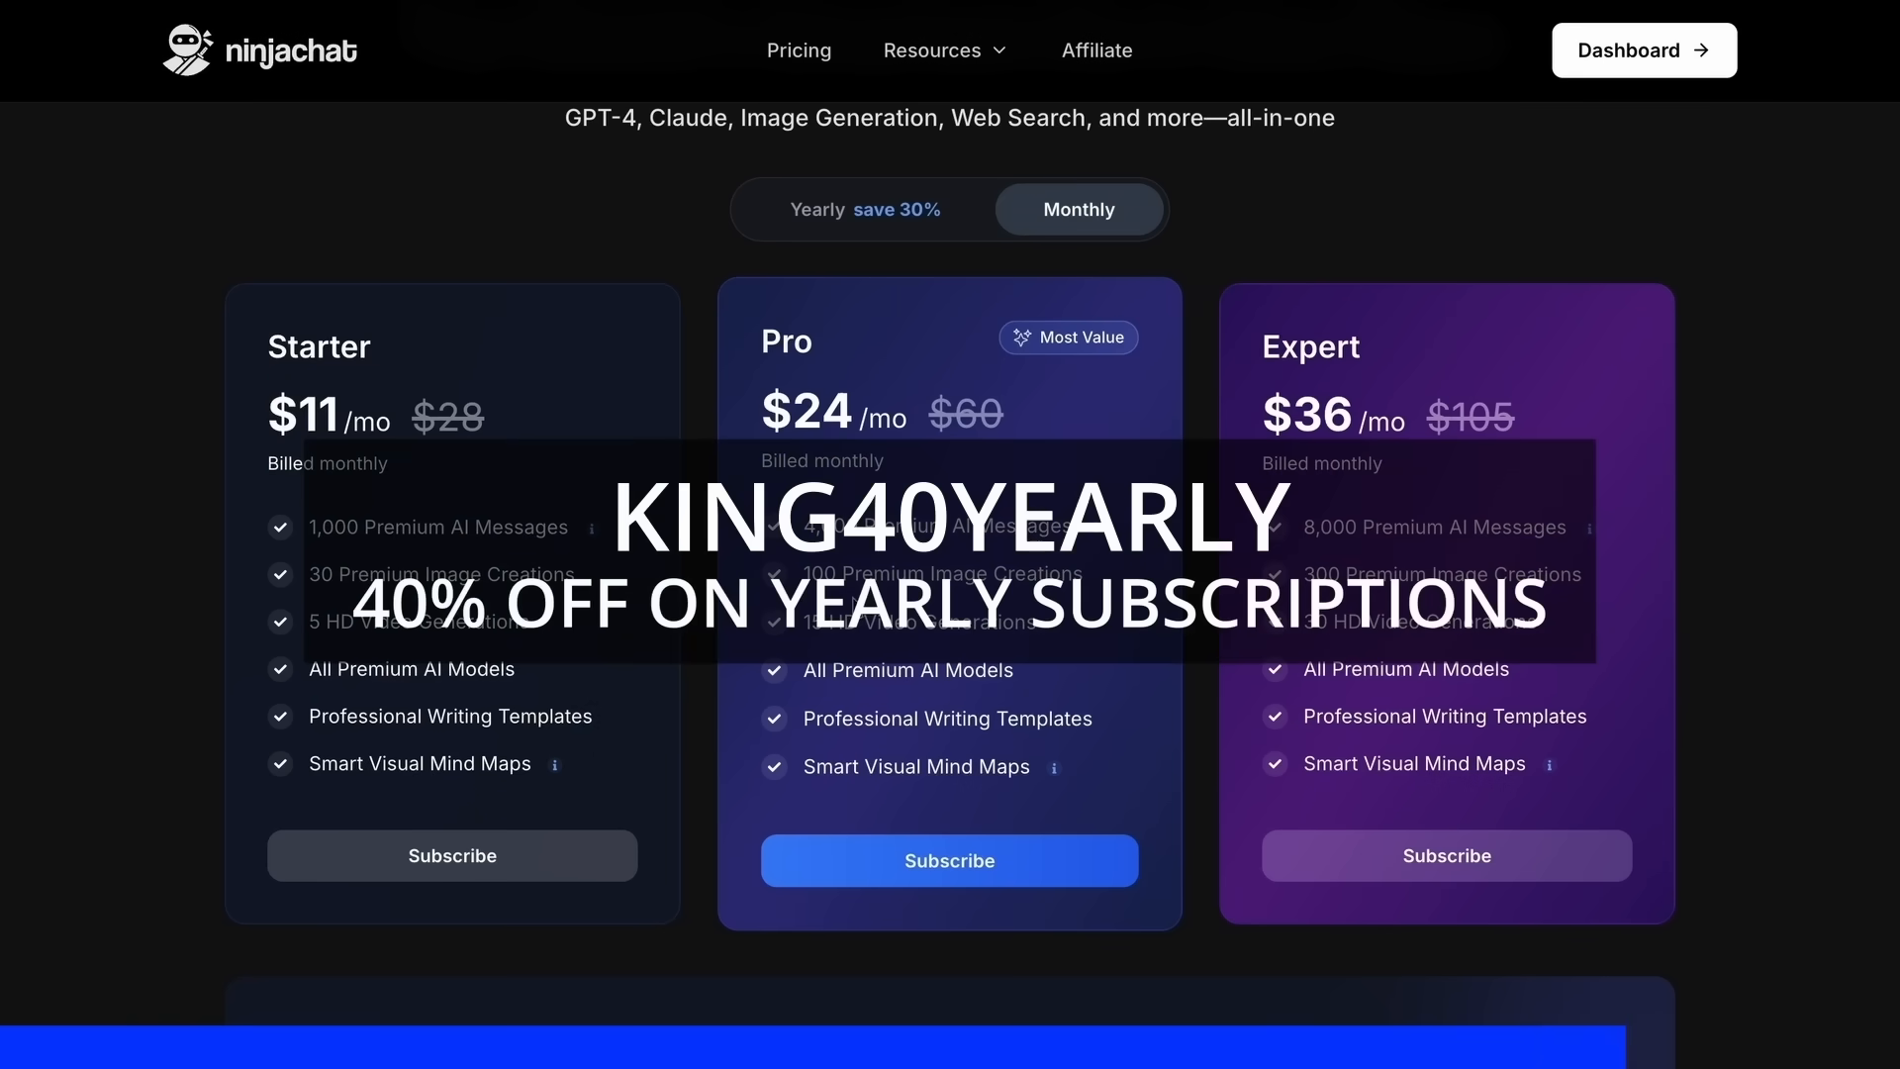
{"action": "scroll", "scroll_direction": "down", "scroll_amount": 3}
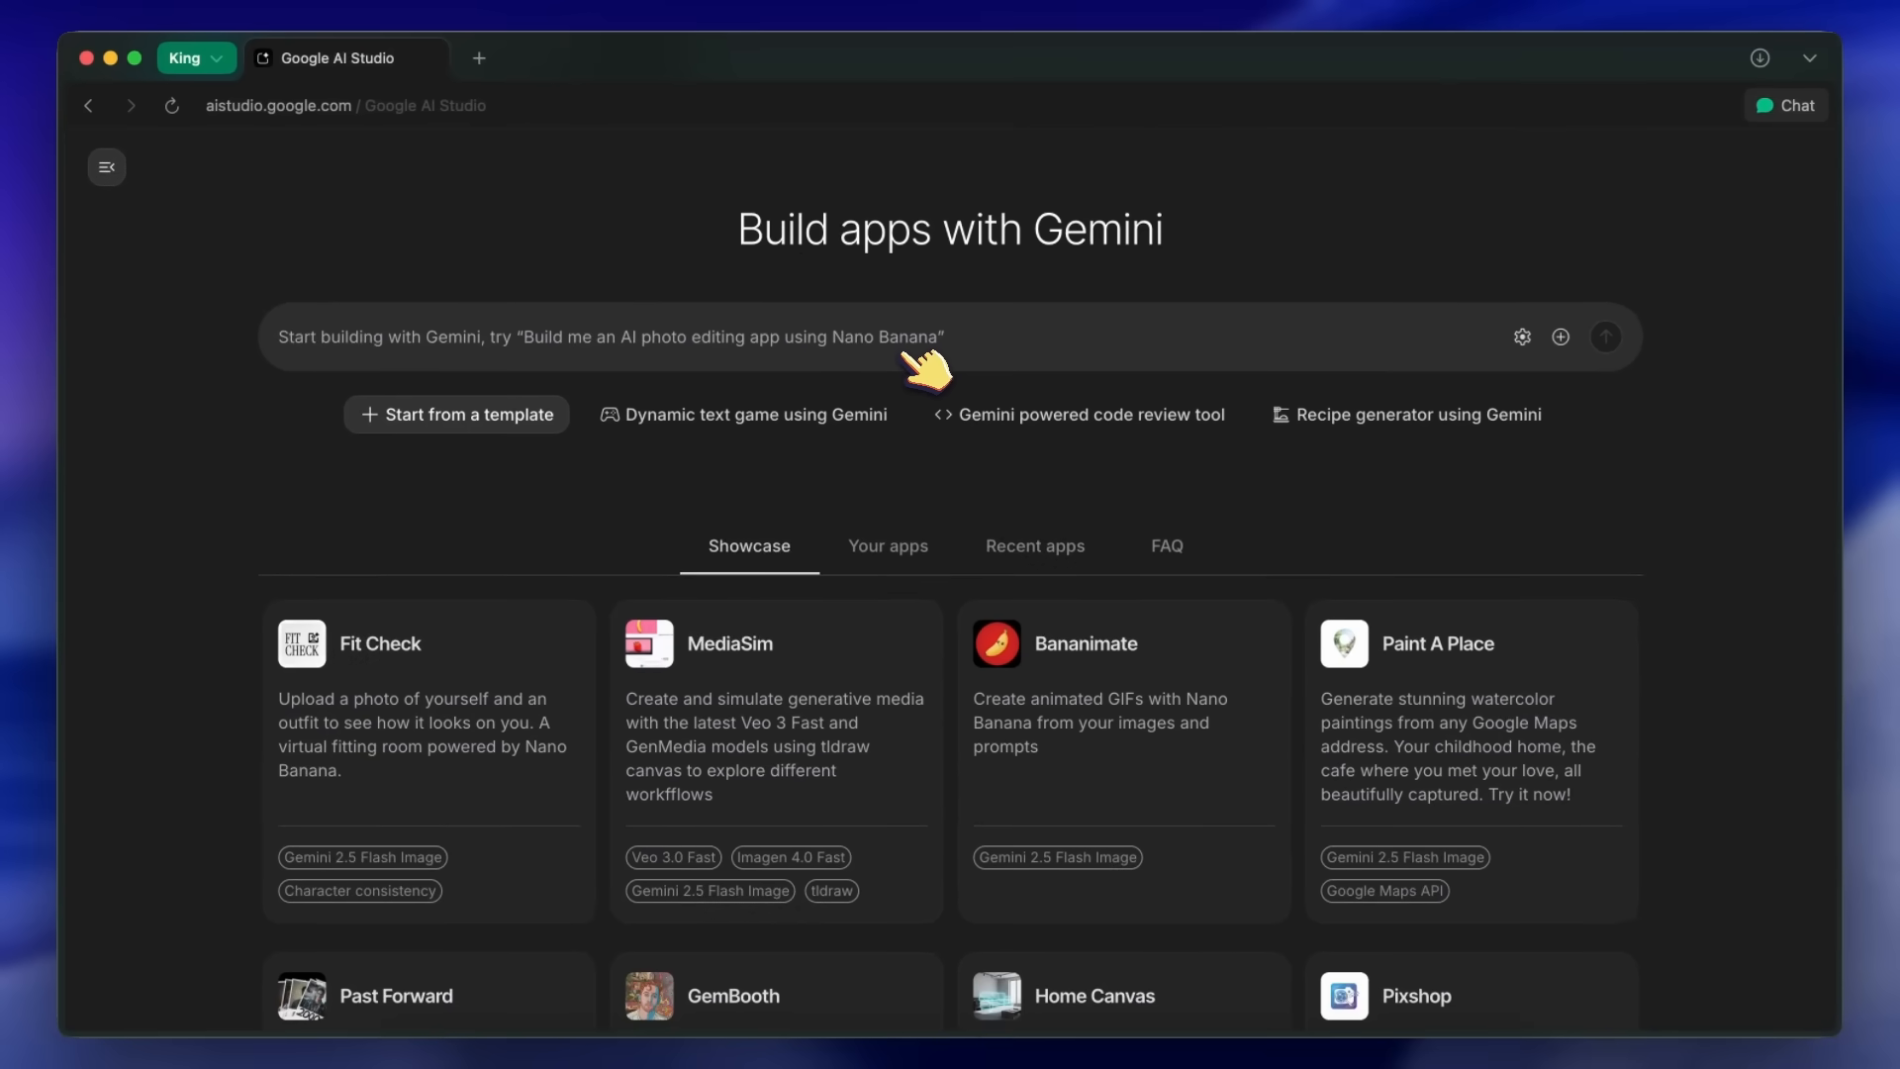
{"action": "mouse_move", "coordinate": [744, 414]}
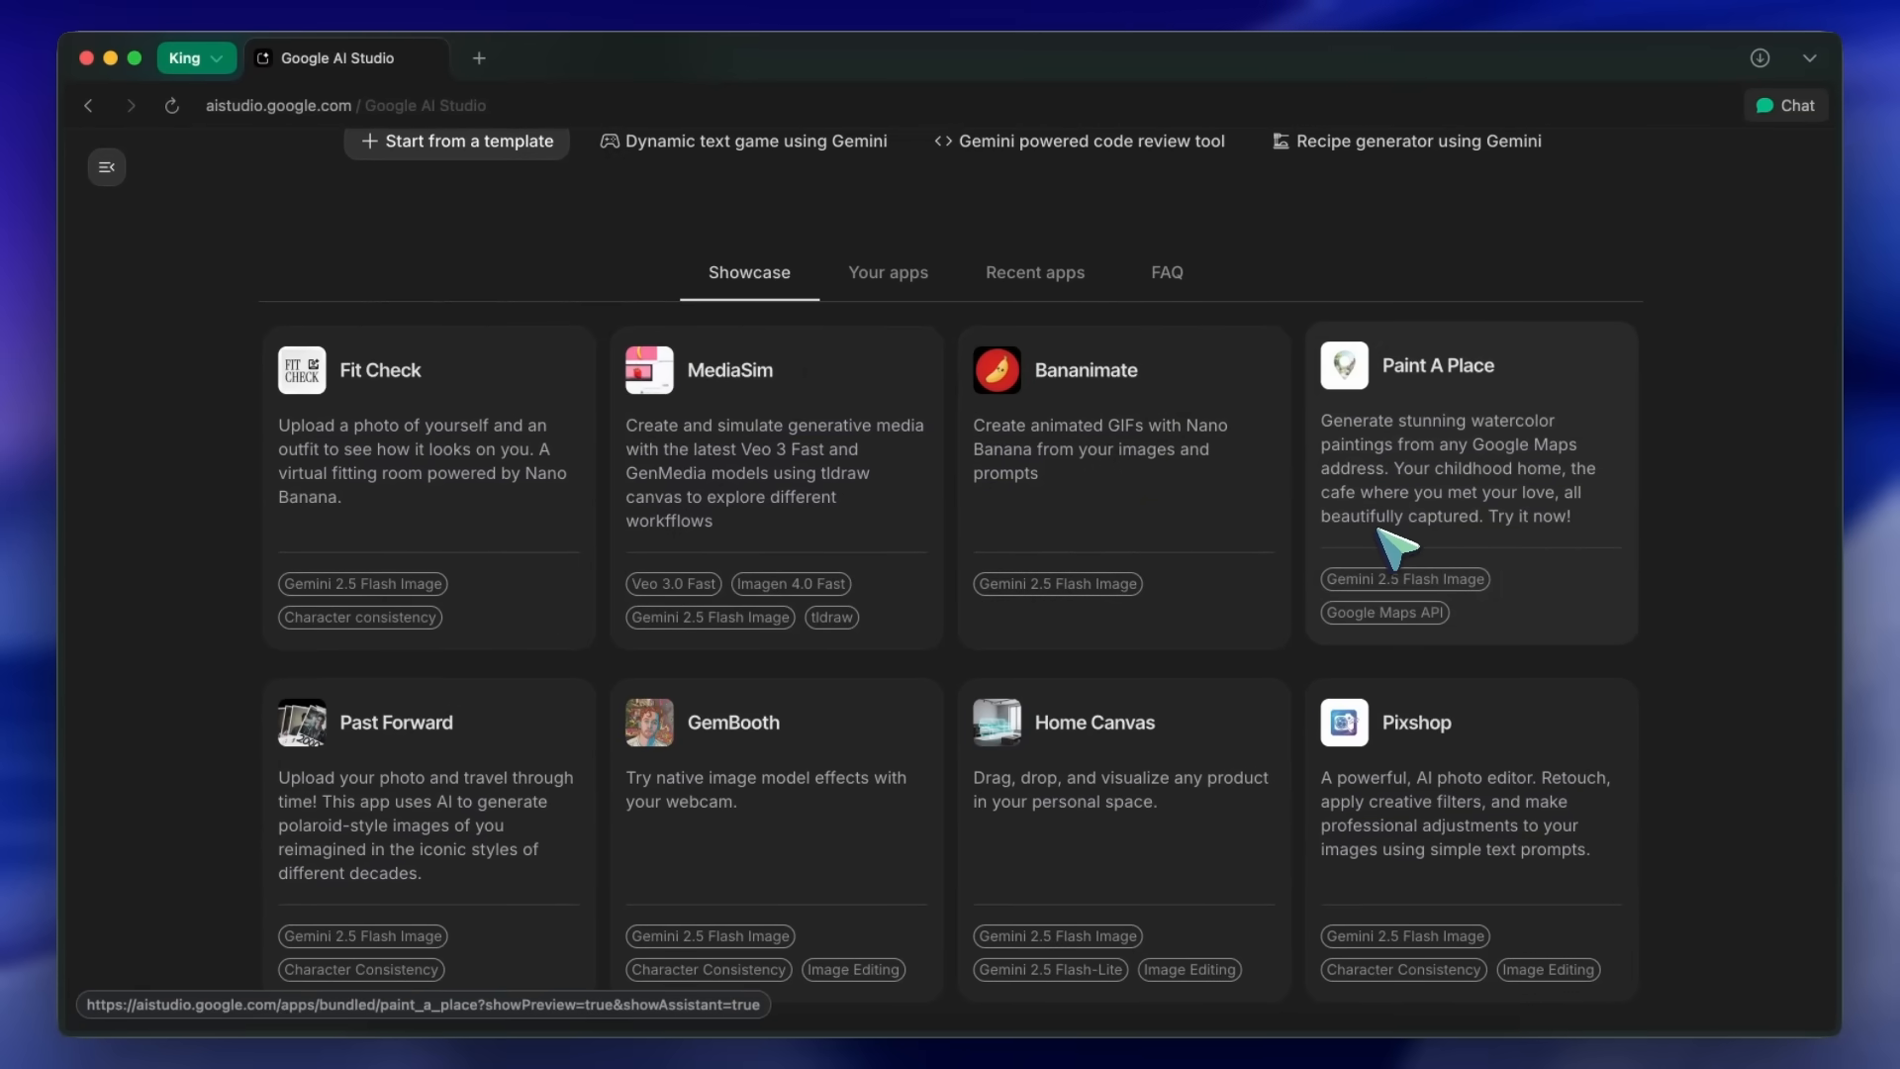
{"action": "scroll", "scroll_direction": "down", "scroll_amount": 3}
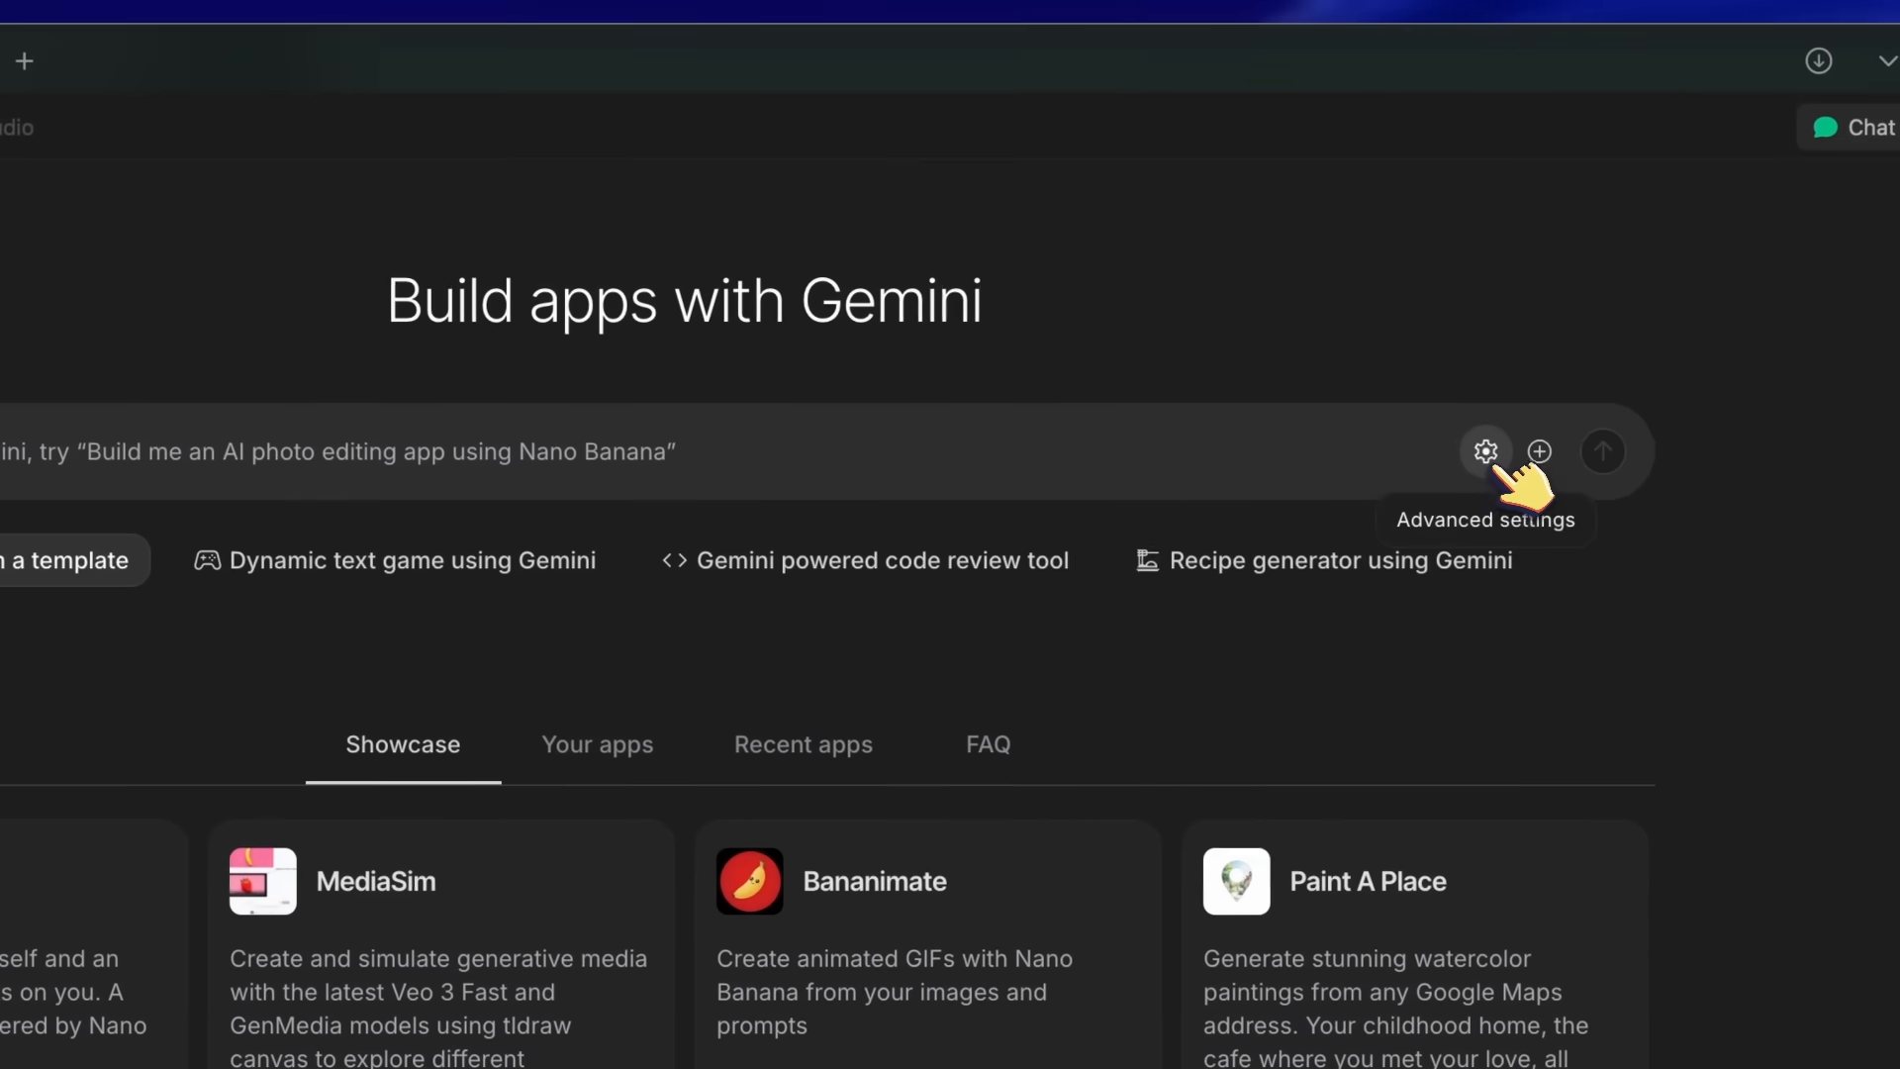
{"action": "left_click", "coordinate": [1483, 452]}
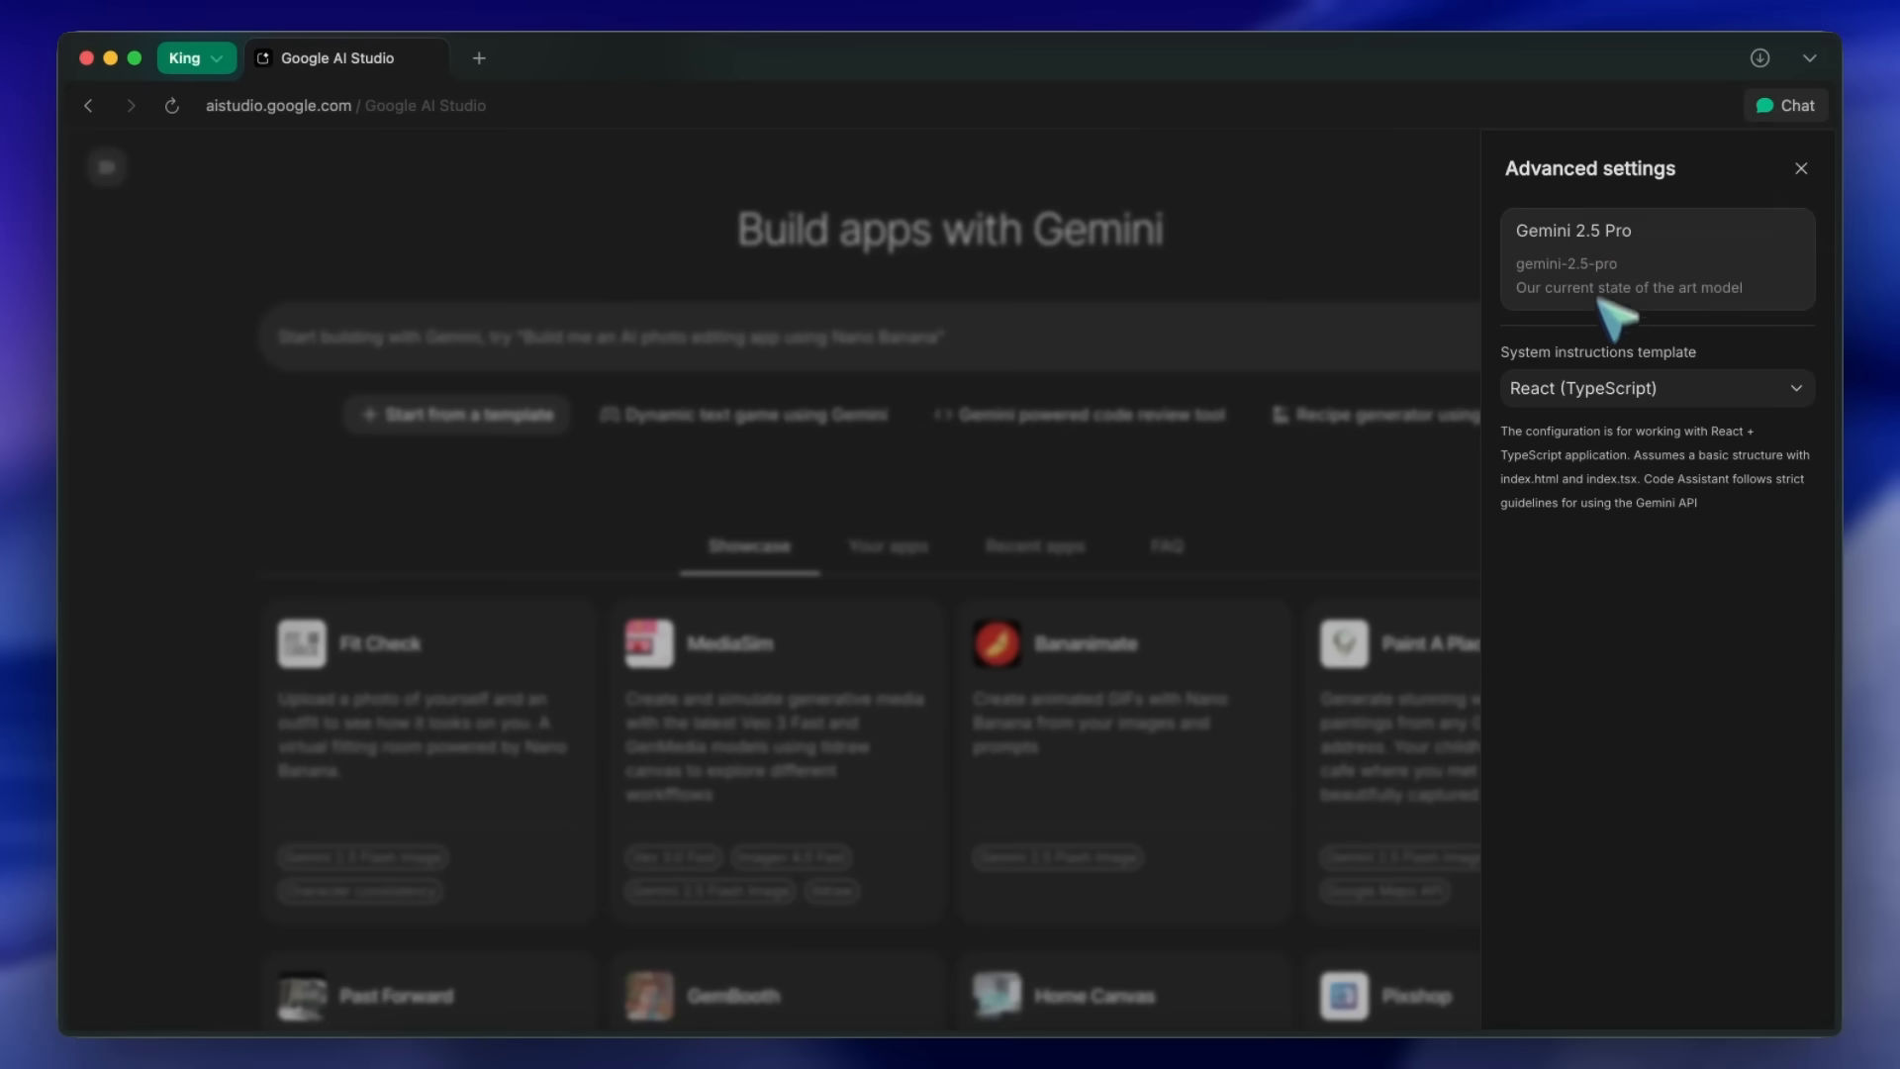
{"action": "mouse_move", "coordinate": [1612, 345]}
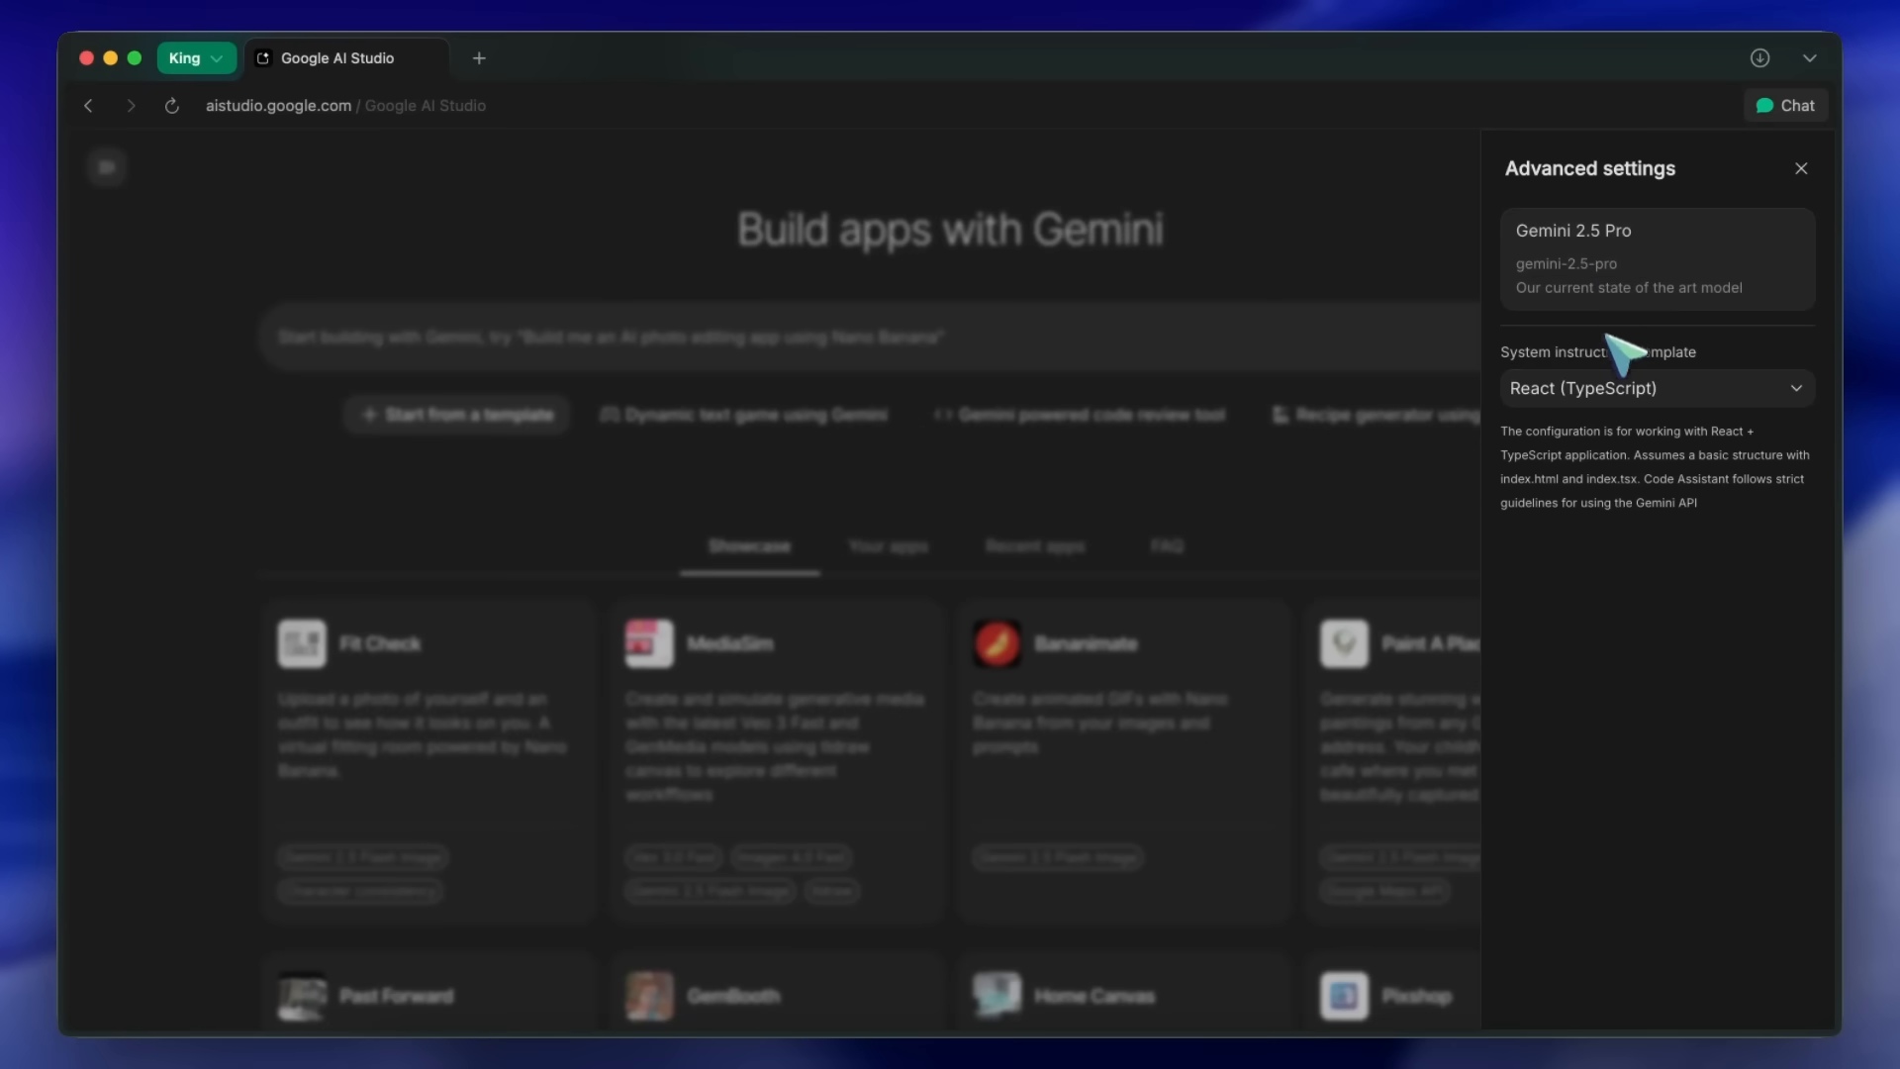
{"action": "left_click", "coordinate": [1656, 388]}
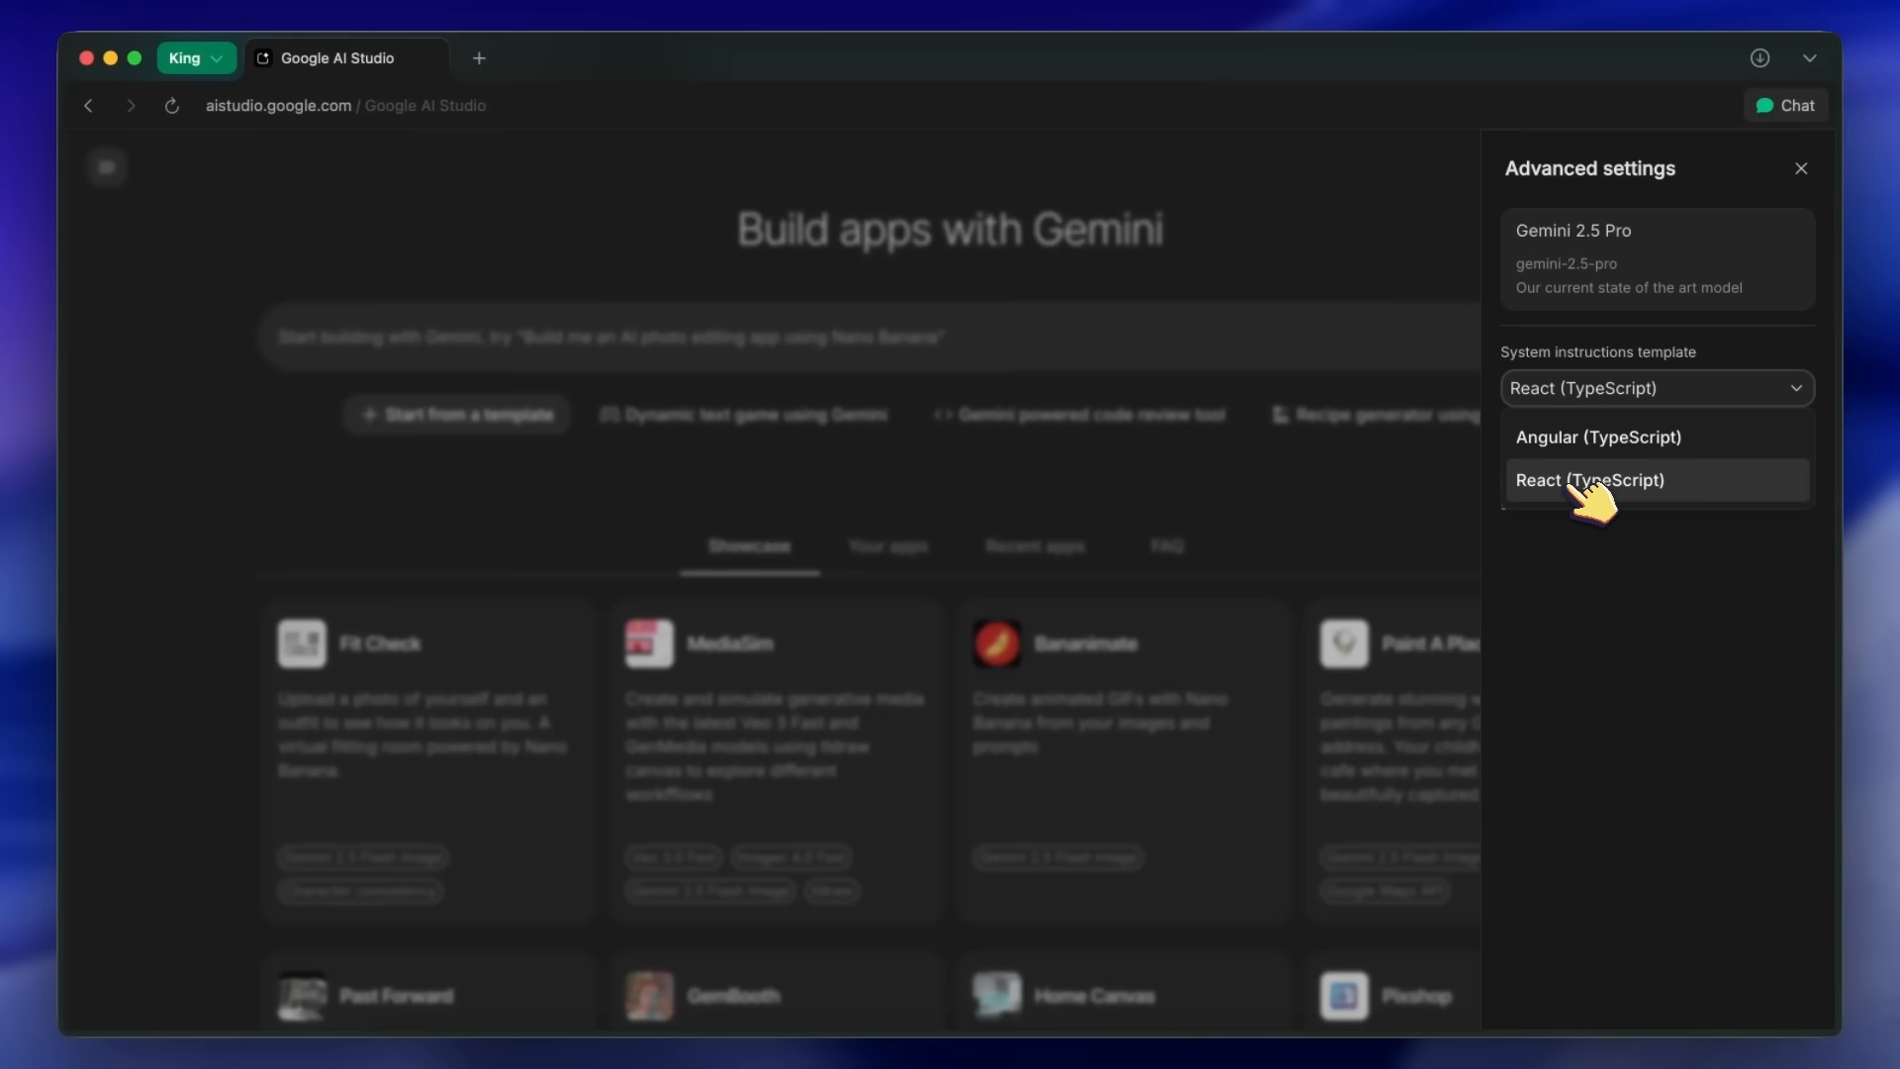
{"action": "left_click", "coordinate": [1596, 436]}
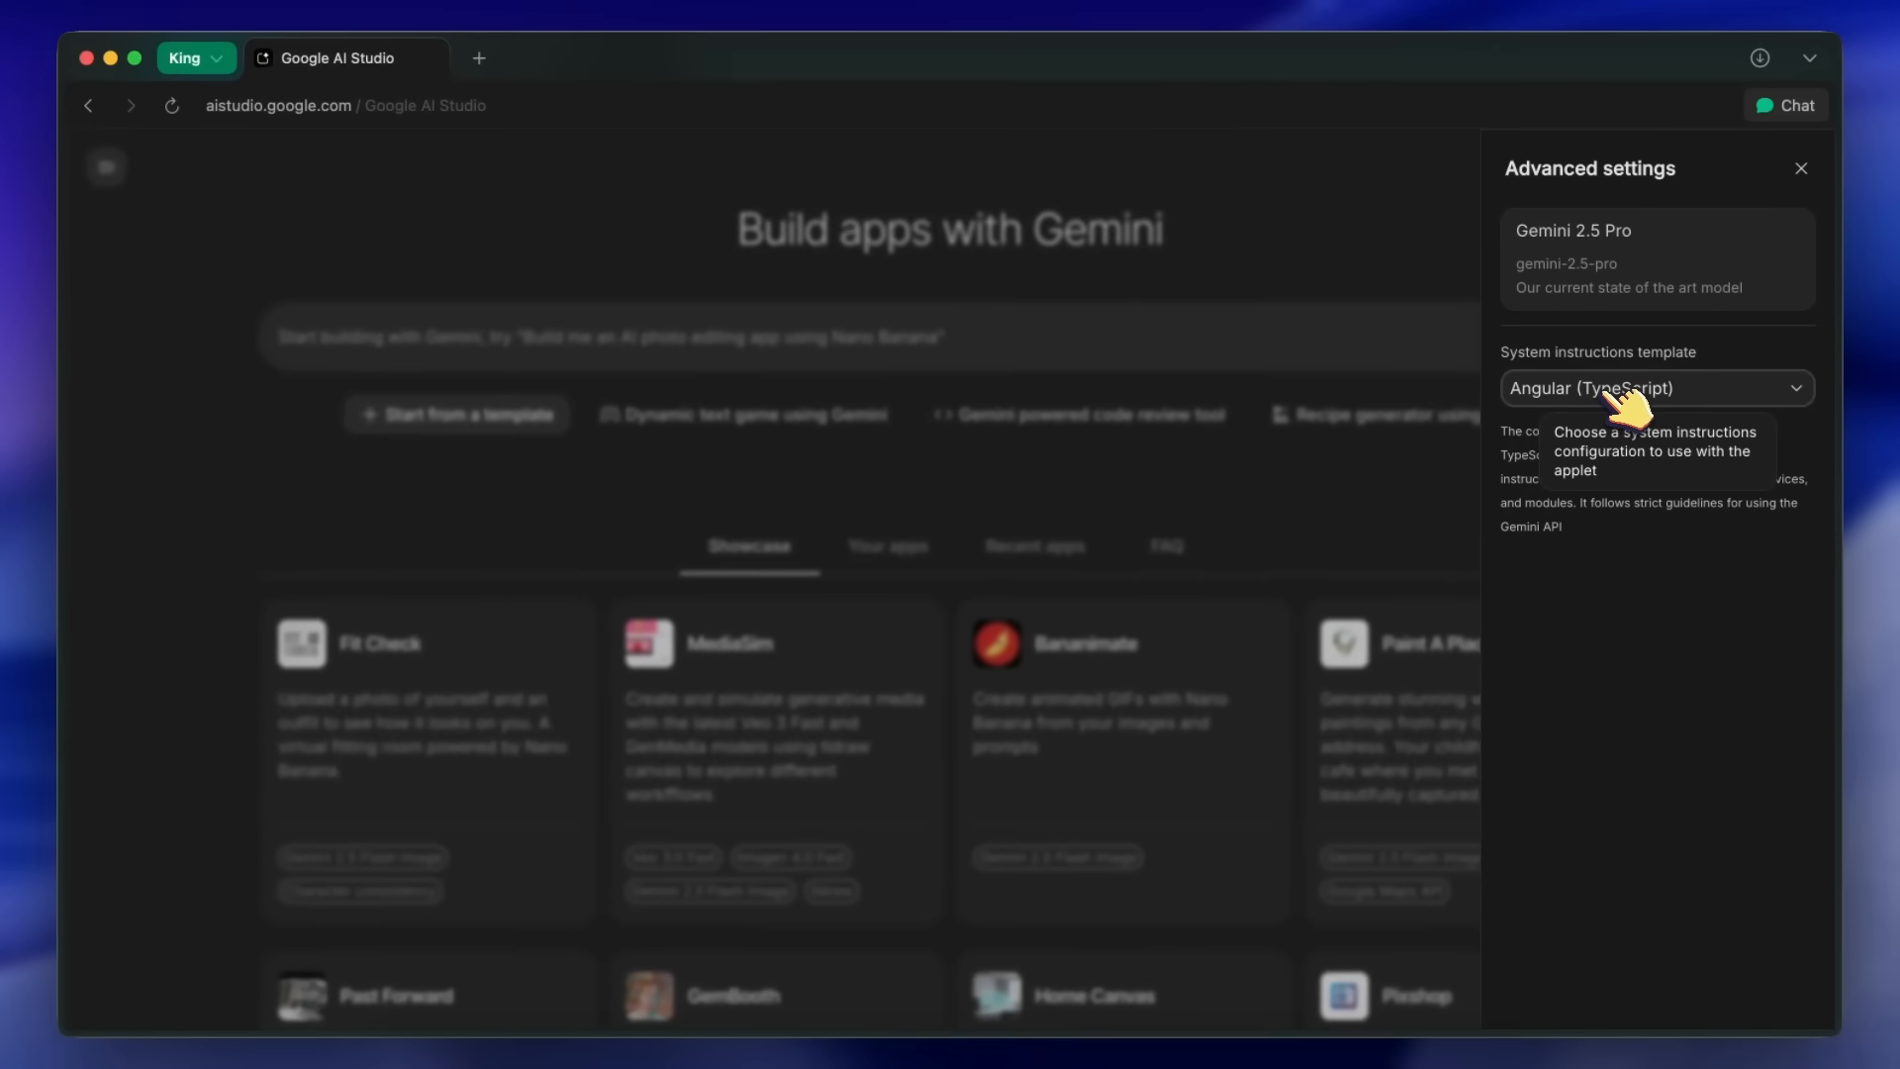
{"action": "left_click", "coordinate": [1654, 388]}
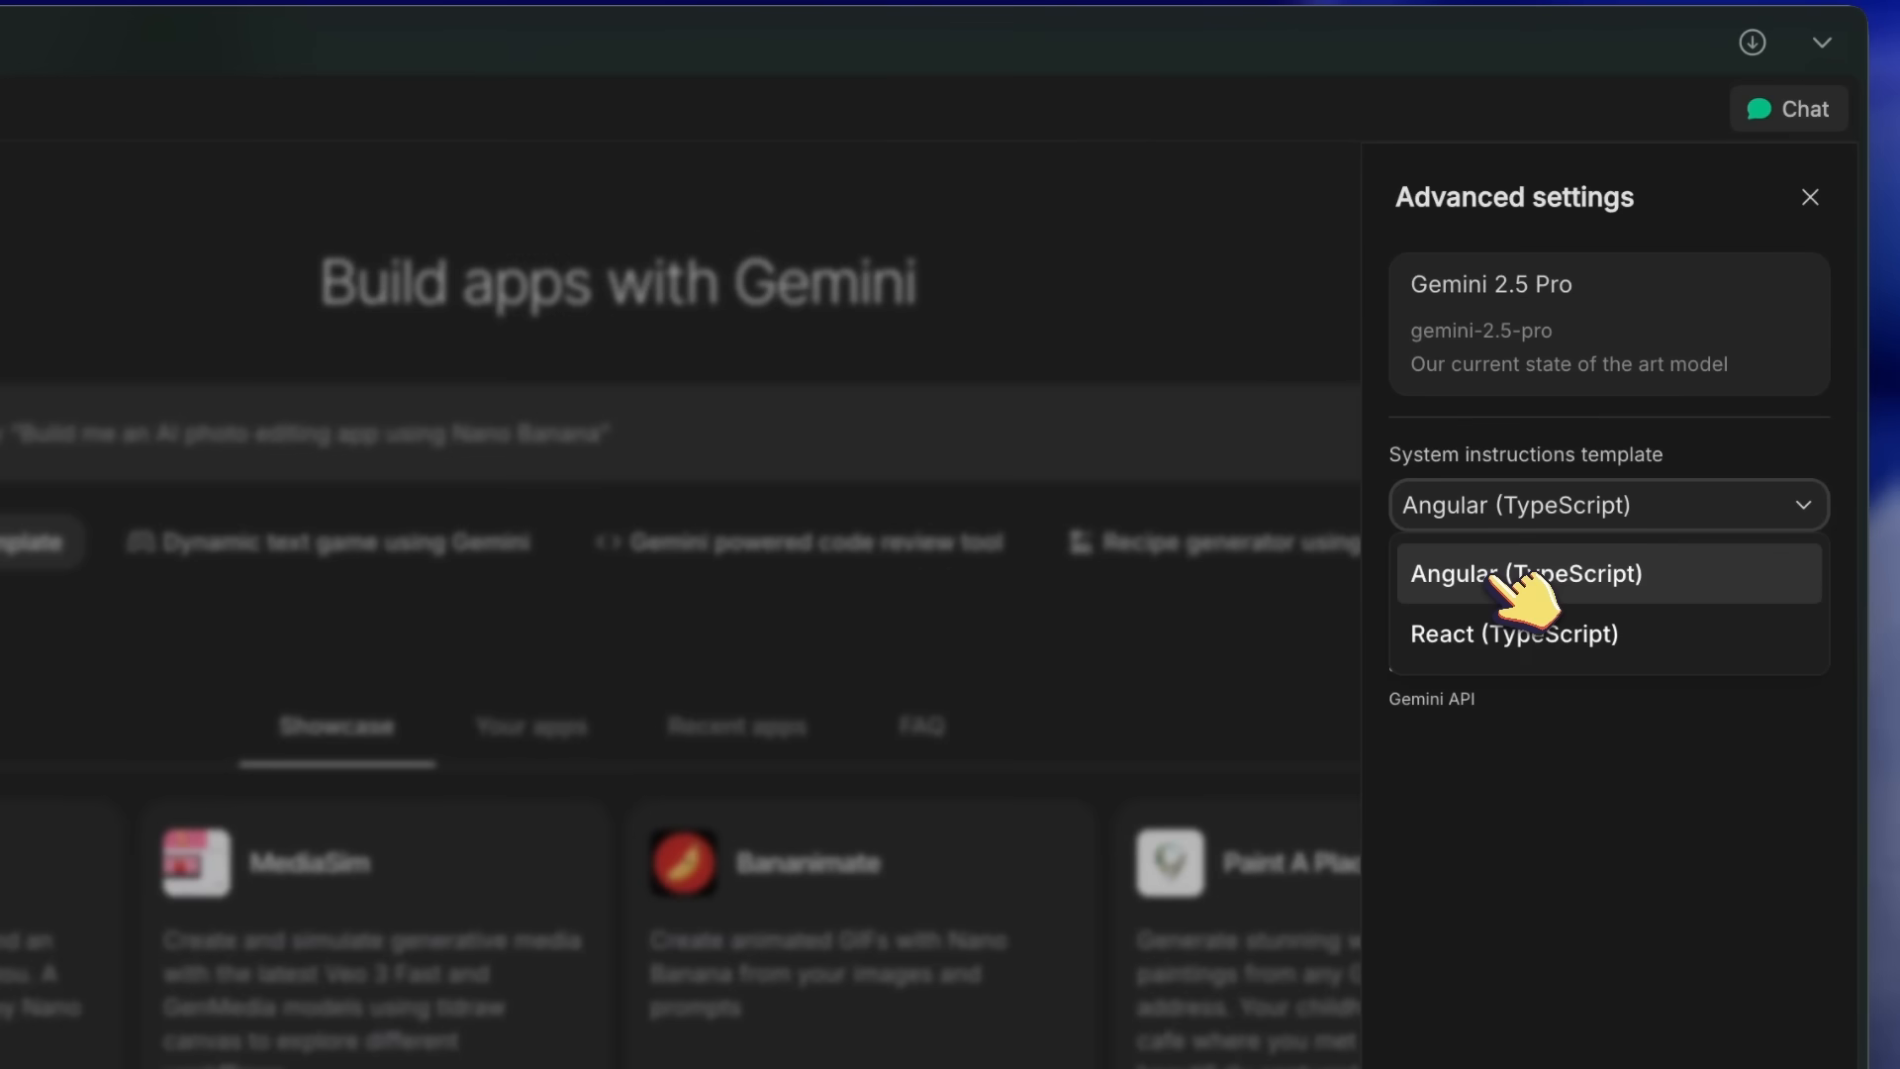
{"action": "left_click", "coordinate": [1513, 633]}
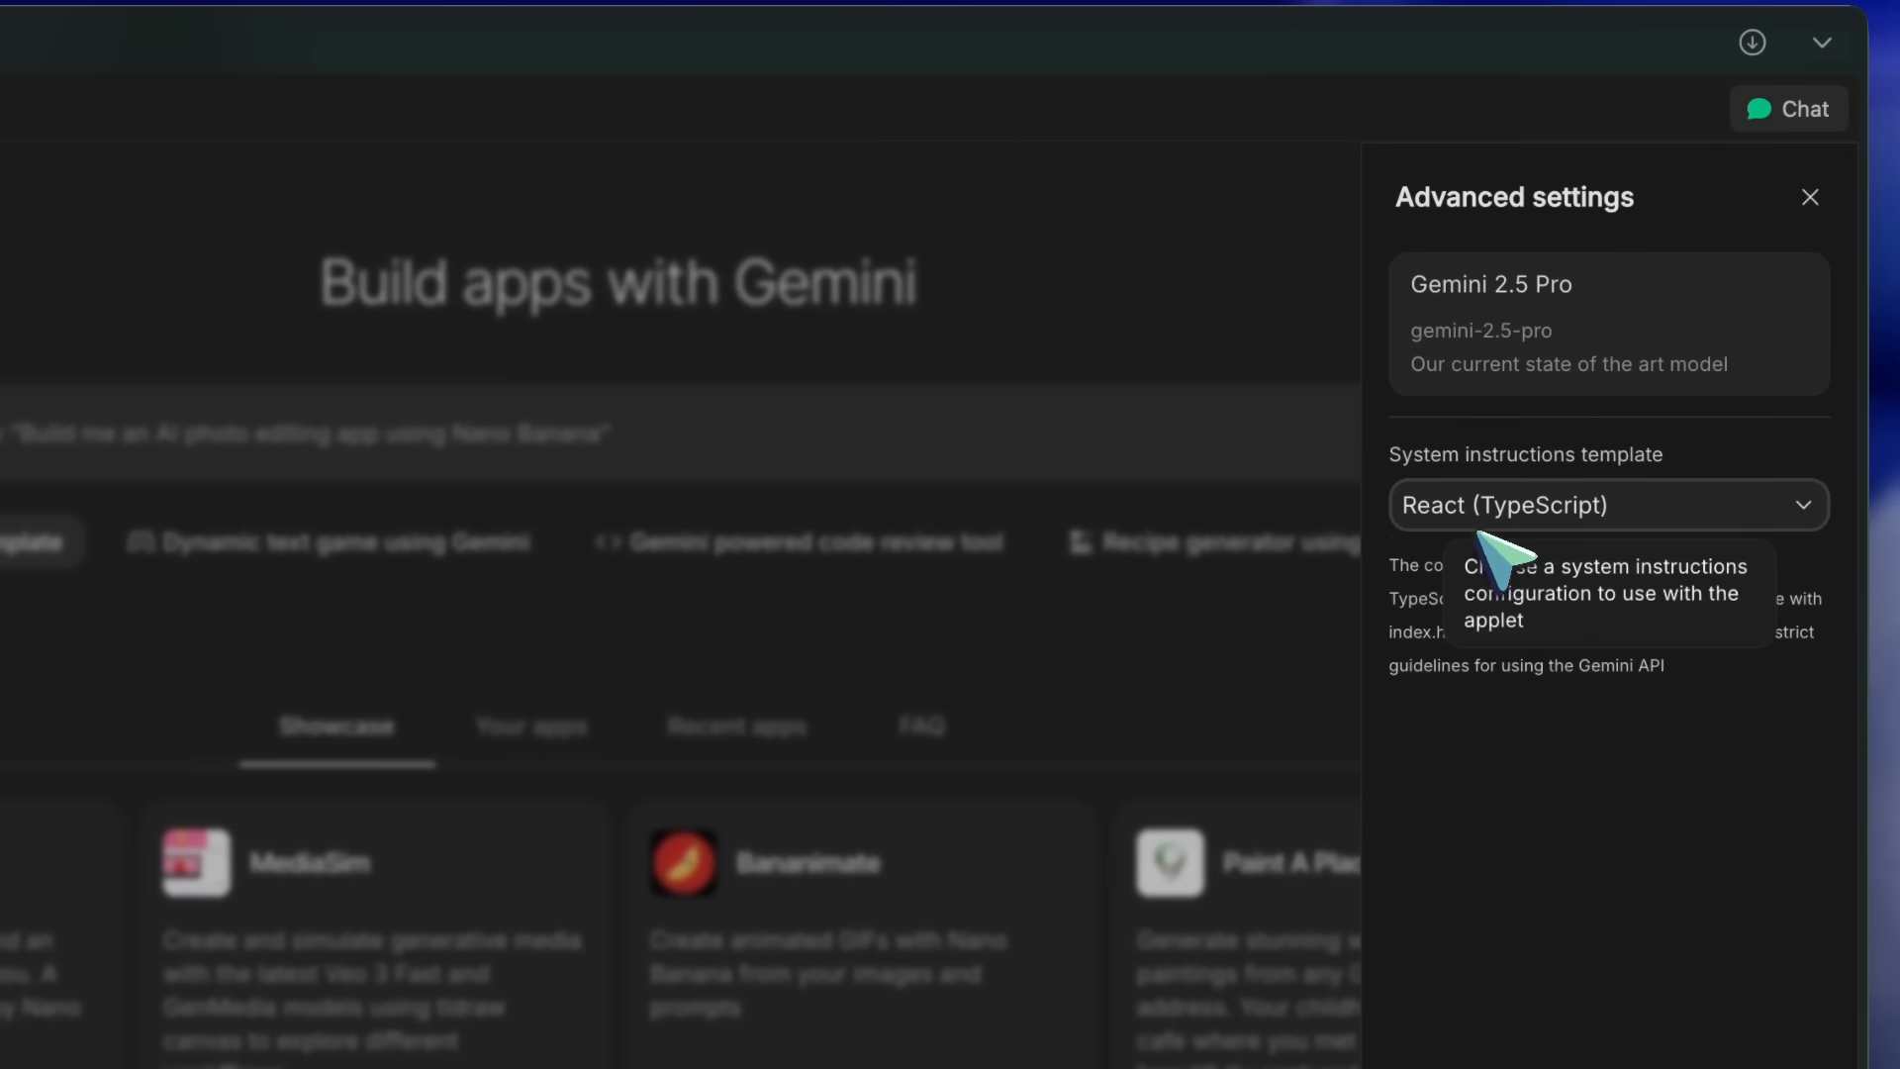
{"action": "left_click", "coordinate": [1810, 196]}
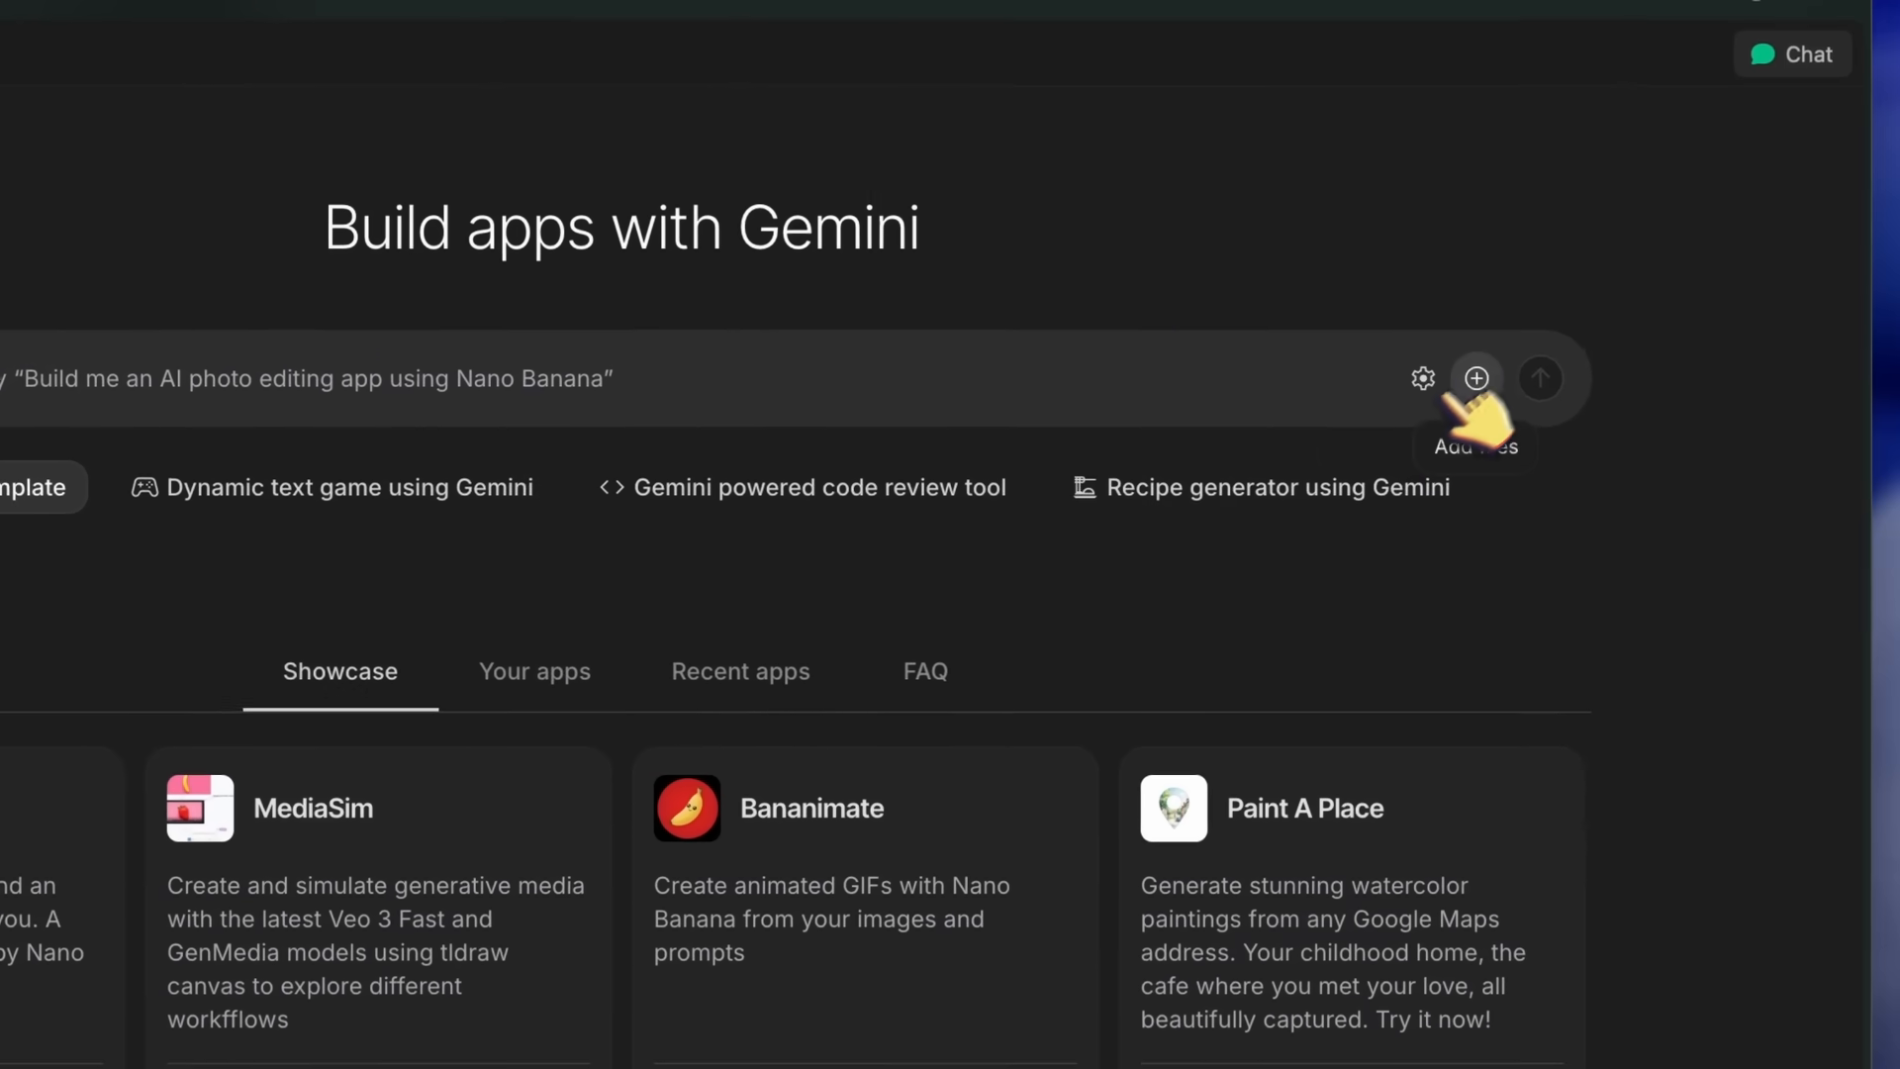
Open the Add files menu offering image, text file and PDF uploads
{"action": "left_click", "coordinate": [1476, 378]}
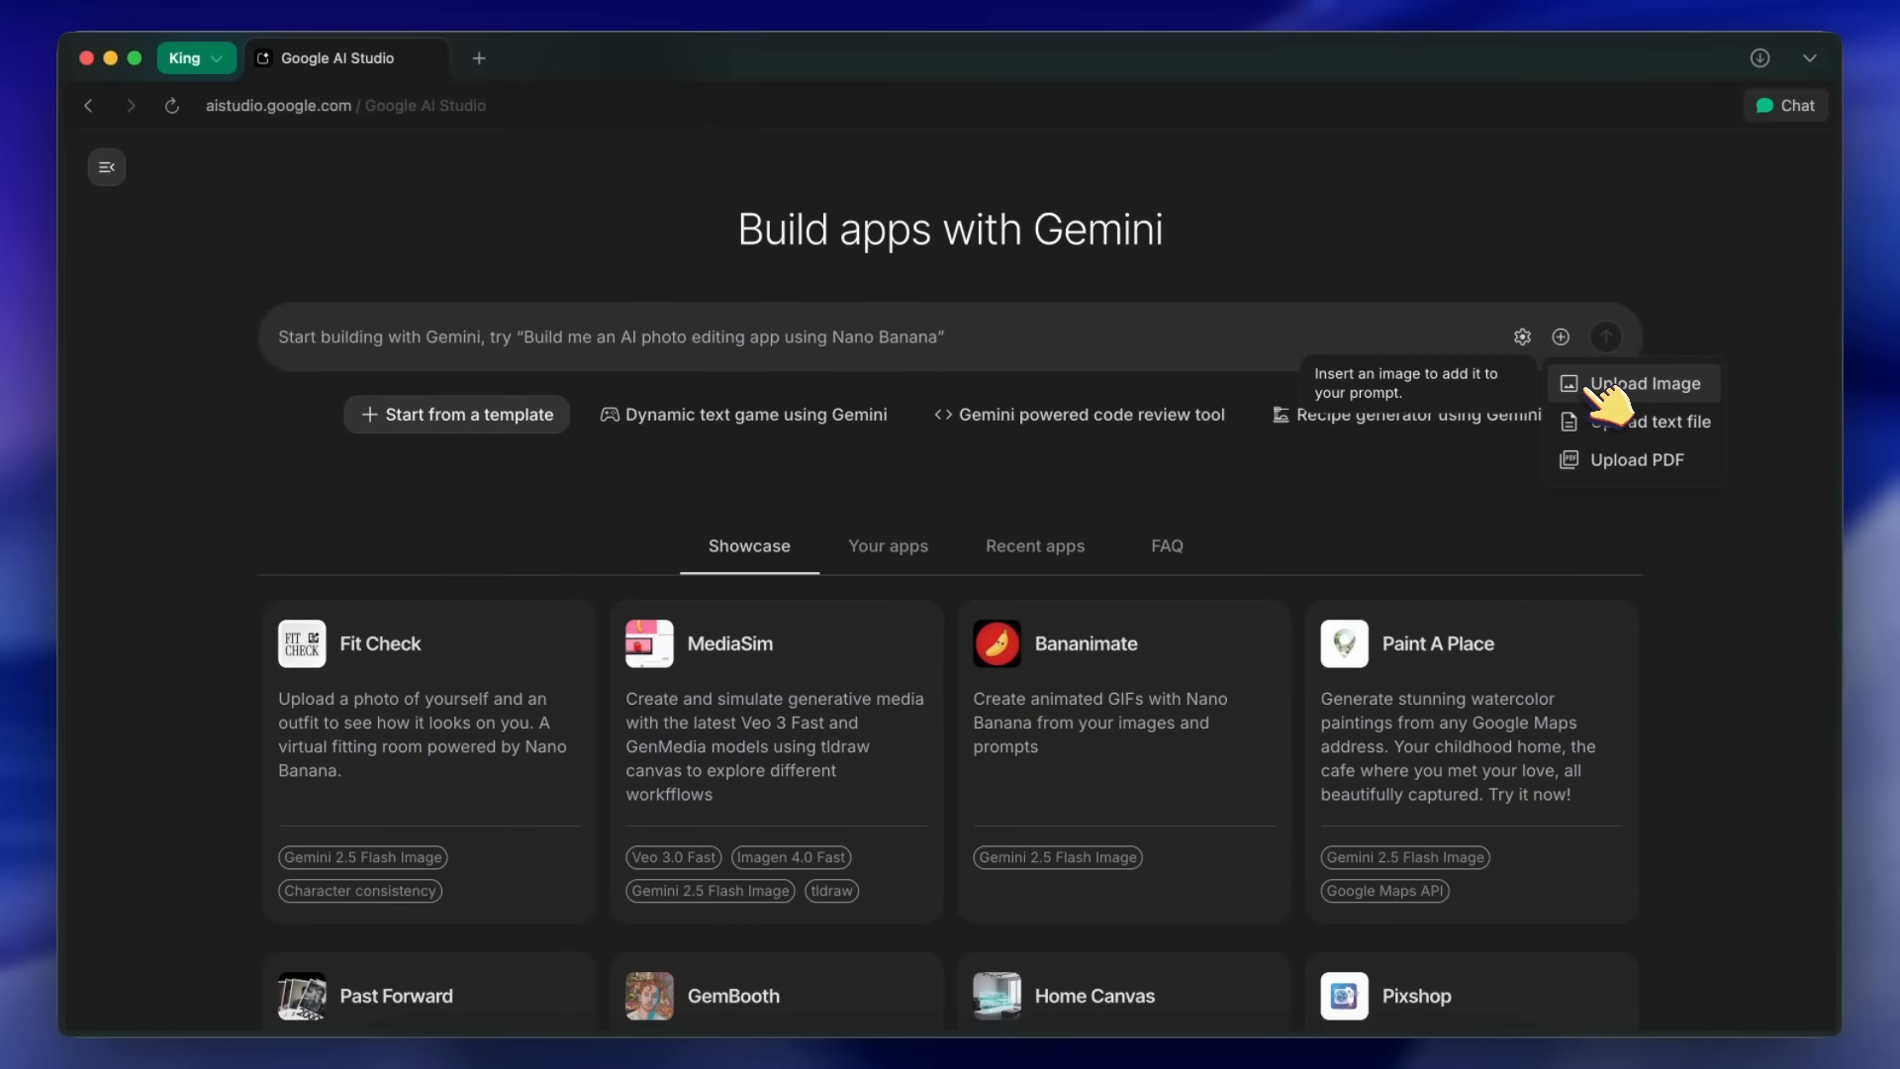
{"action": "mouse_move", "coordinate": [1648, 420]}
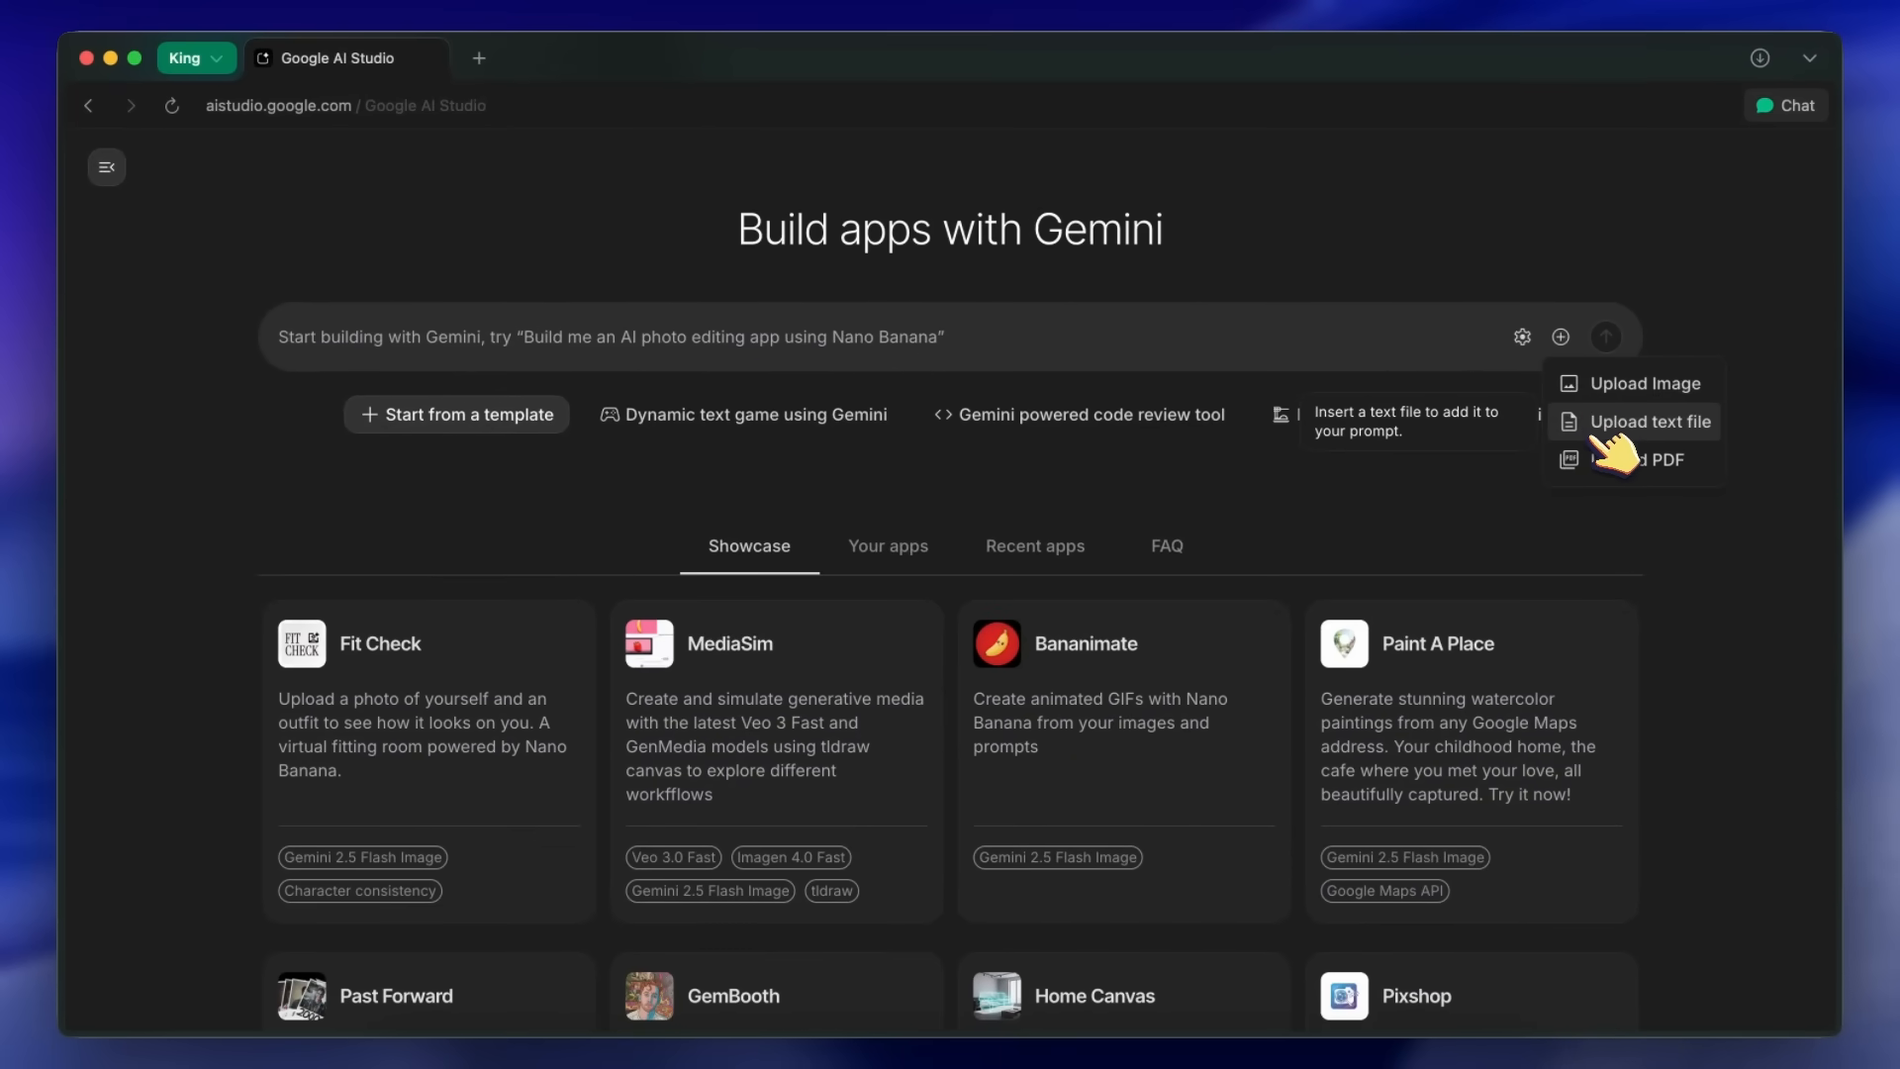
{"action": "mouse_move", "coordinate": [1642, 460]}
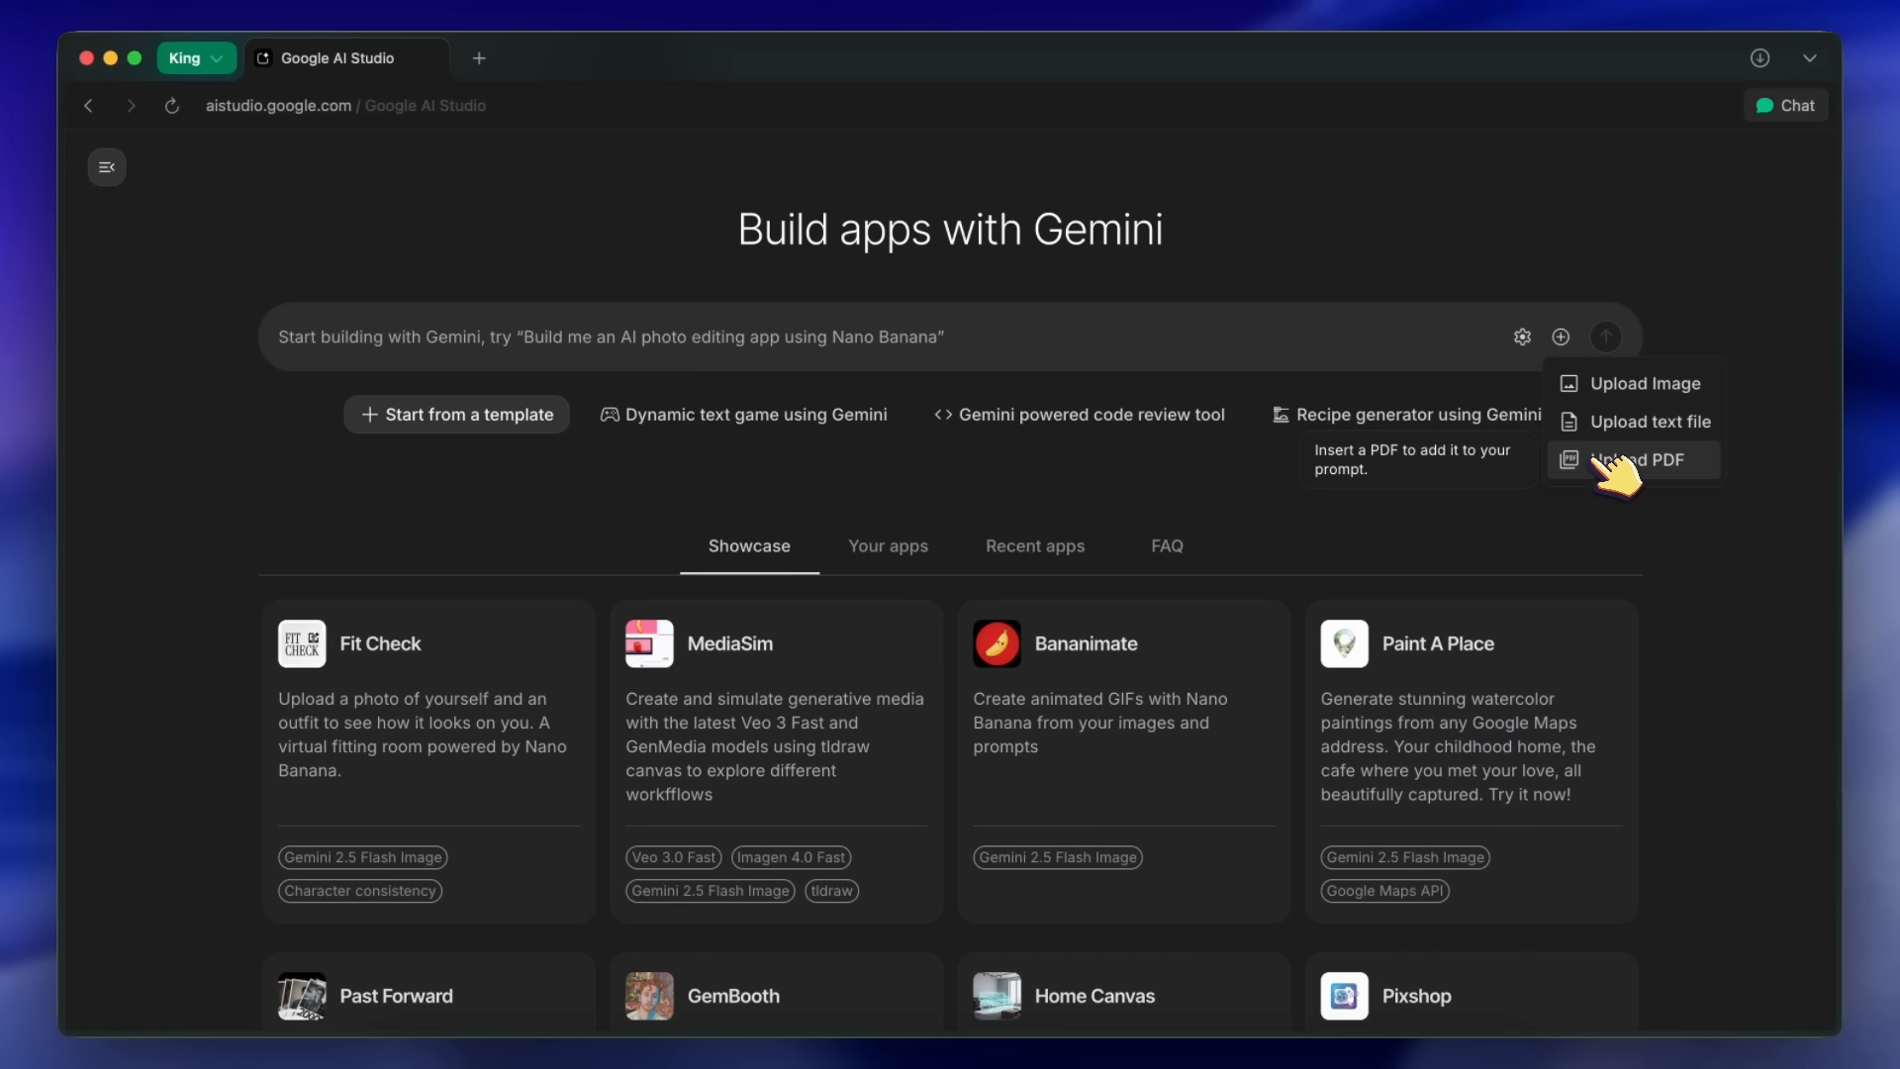
{"action": "mouse_move", "coordinate": [1646, 383]}
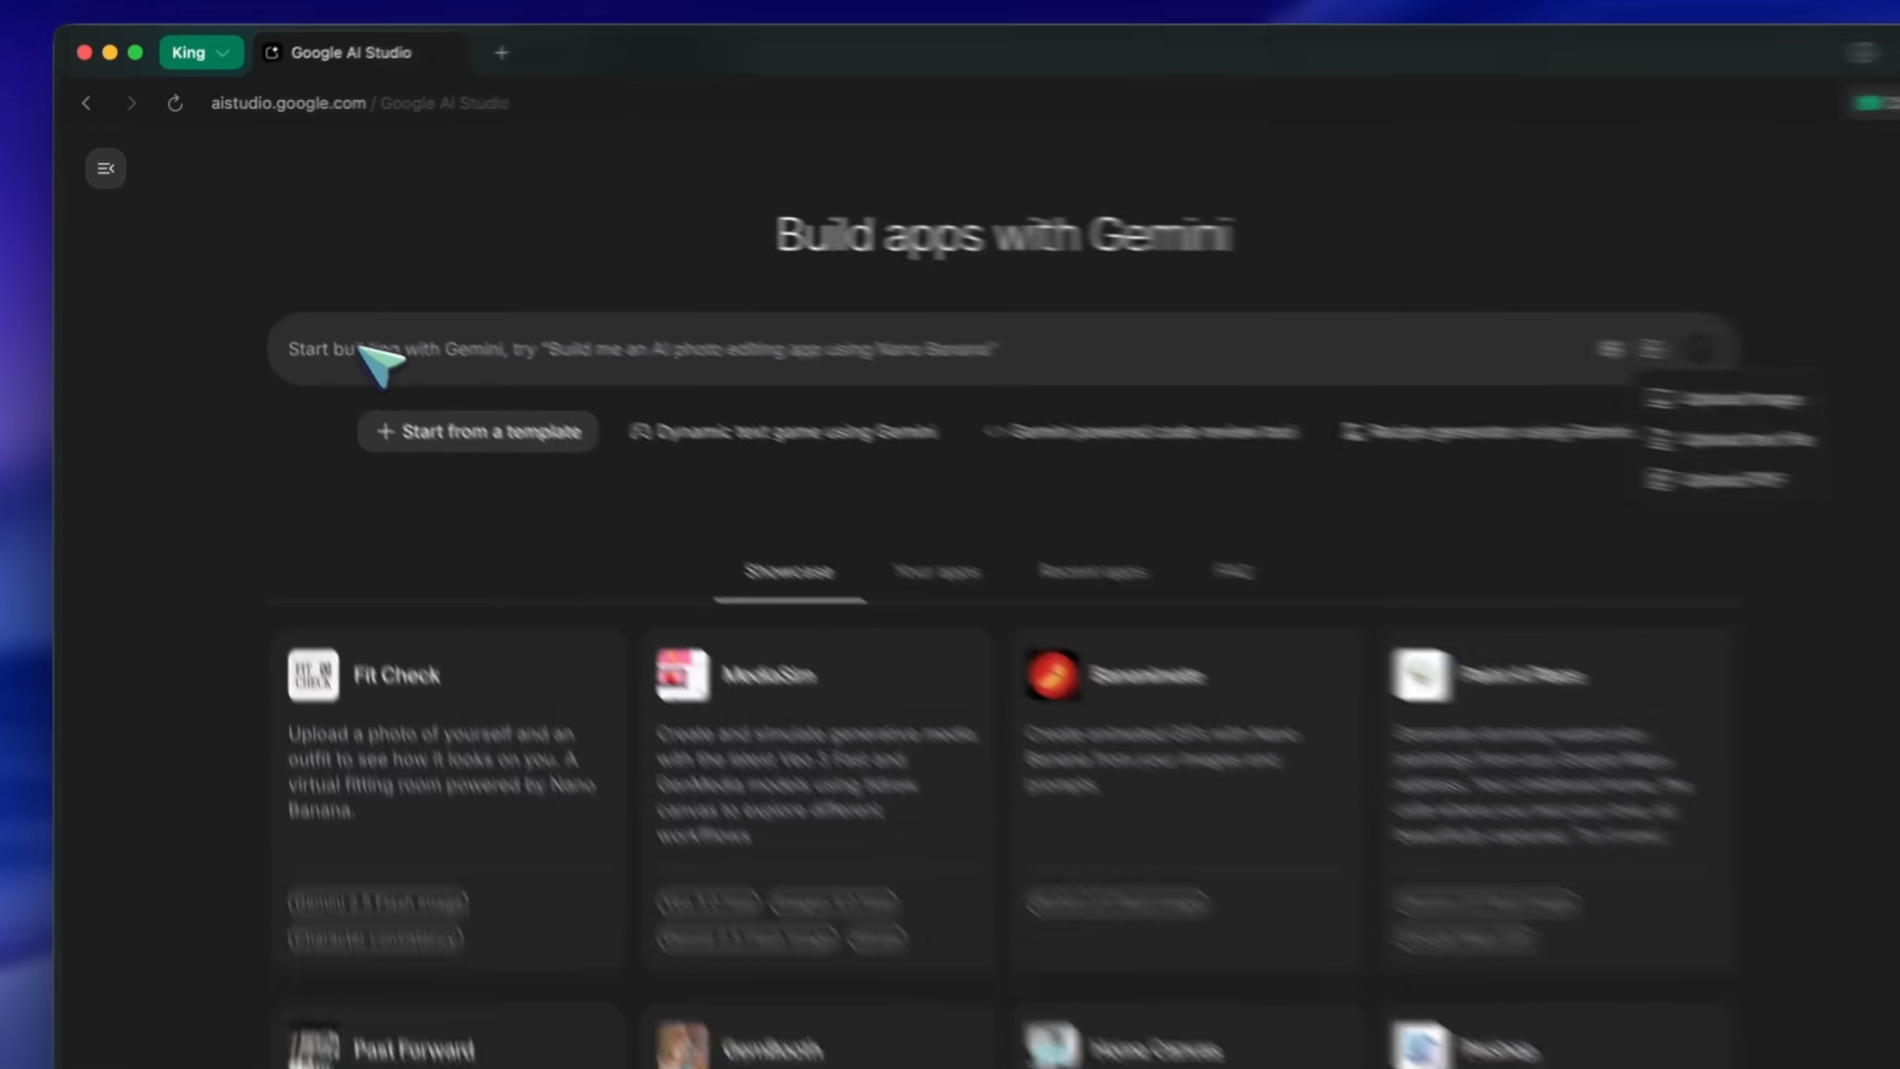
Submit the prompt 'Make me a tic tac toe game which integrates gemini as second player'
{"action": "type", "text": "Make me a"}
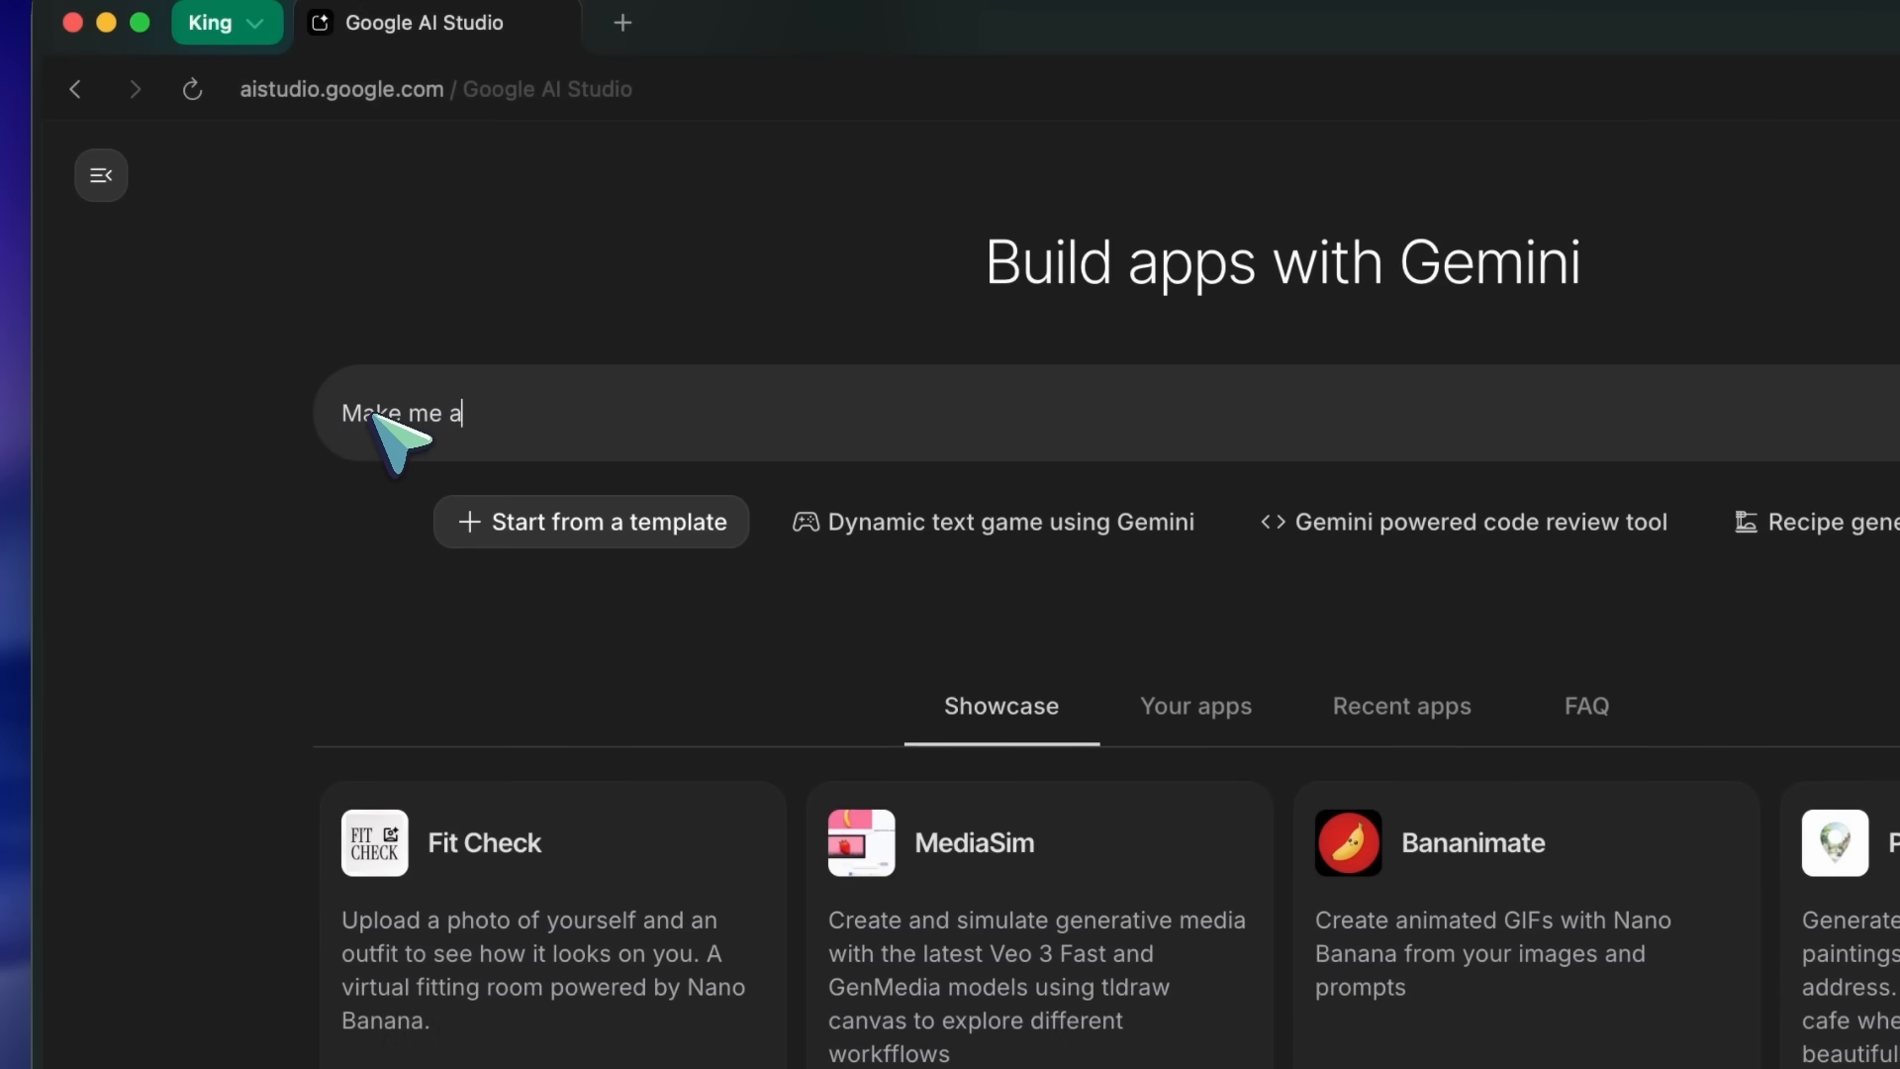
{"action": "type", "text": "tic tac toe"}
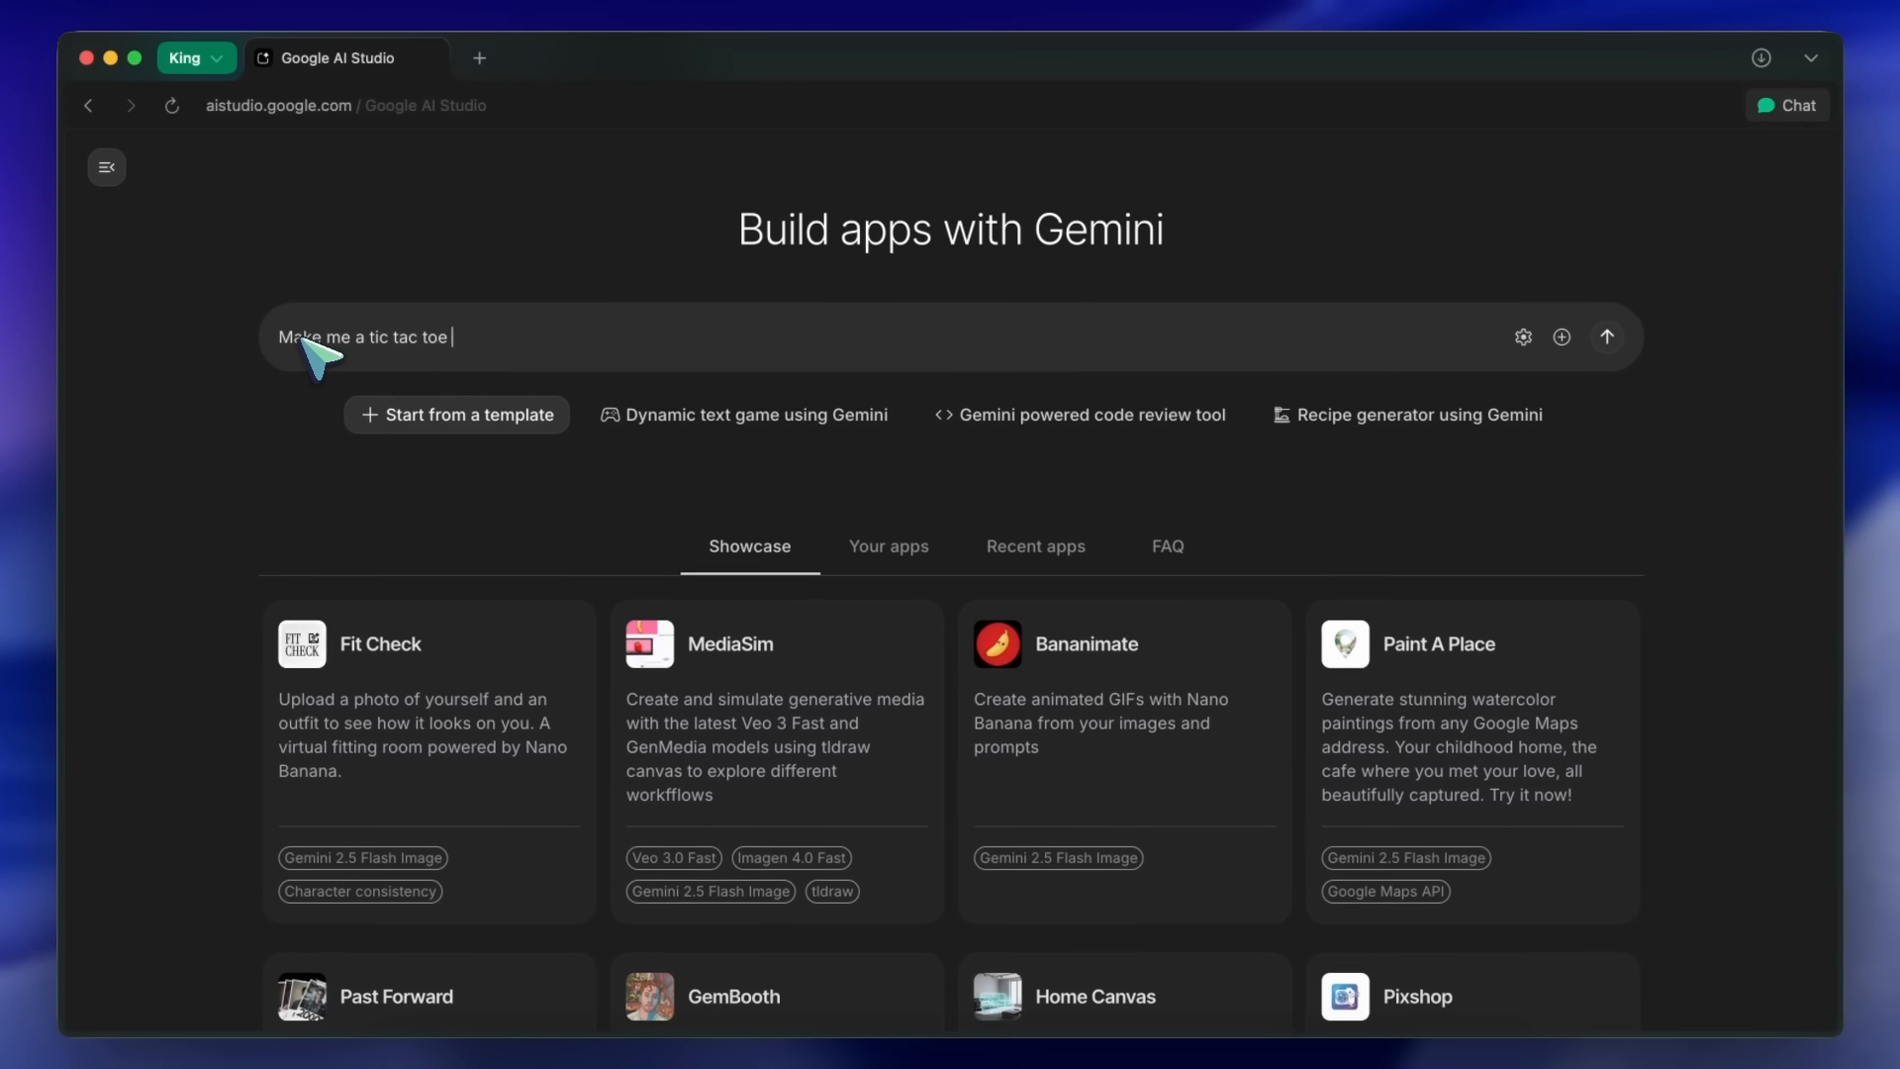
{"action": "type", "text": "game which integrates gemini as second player"}
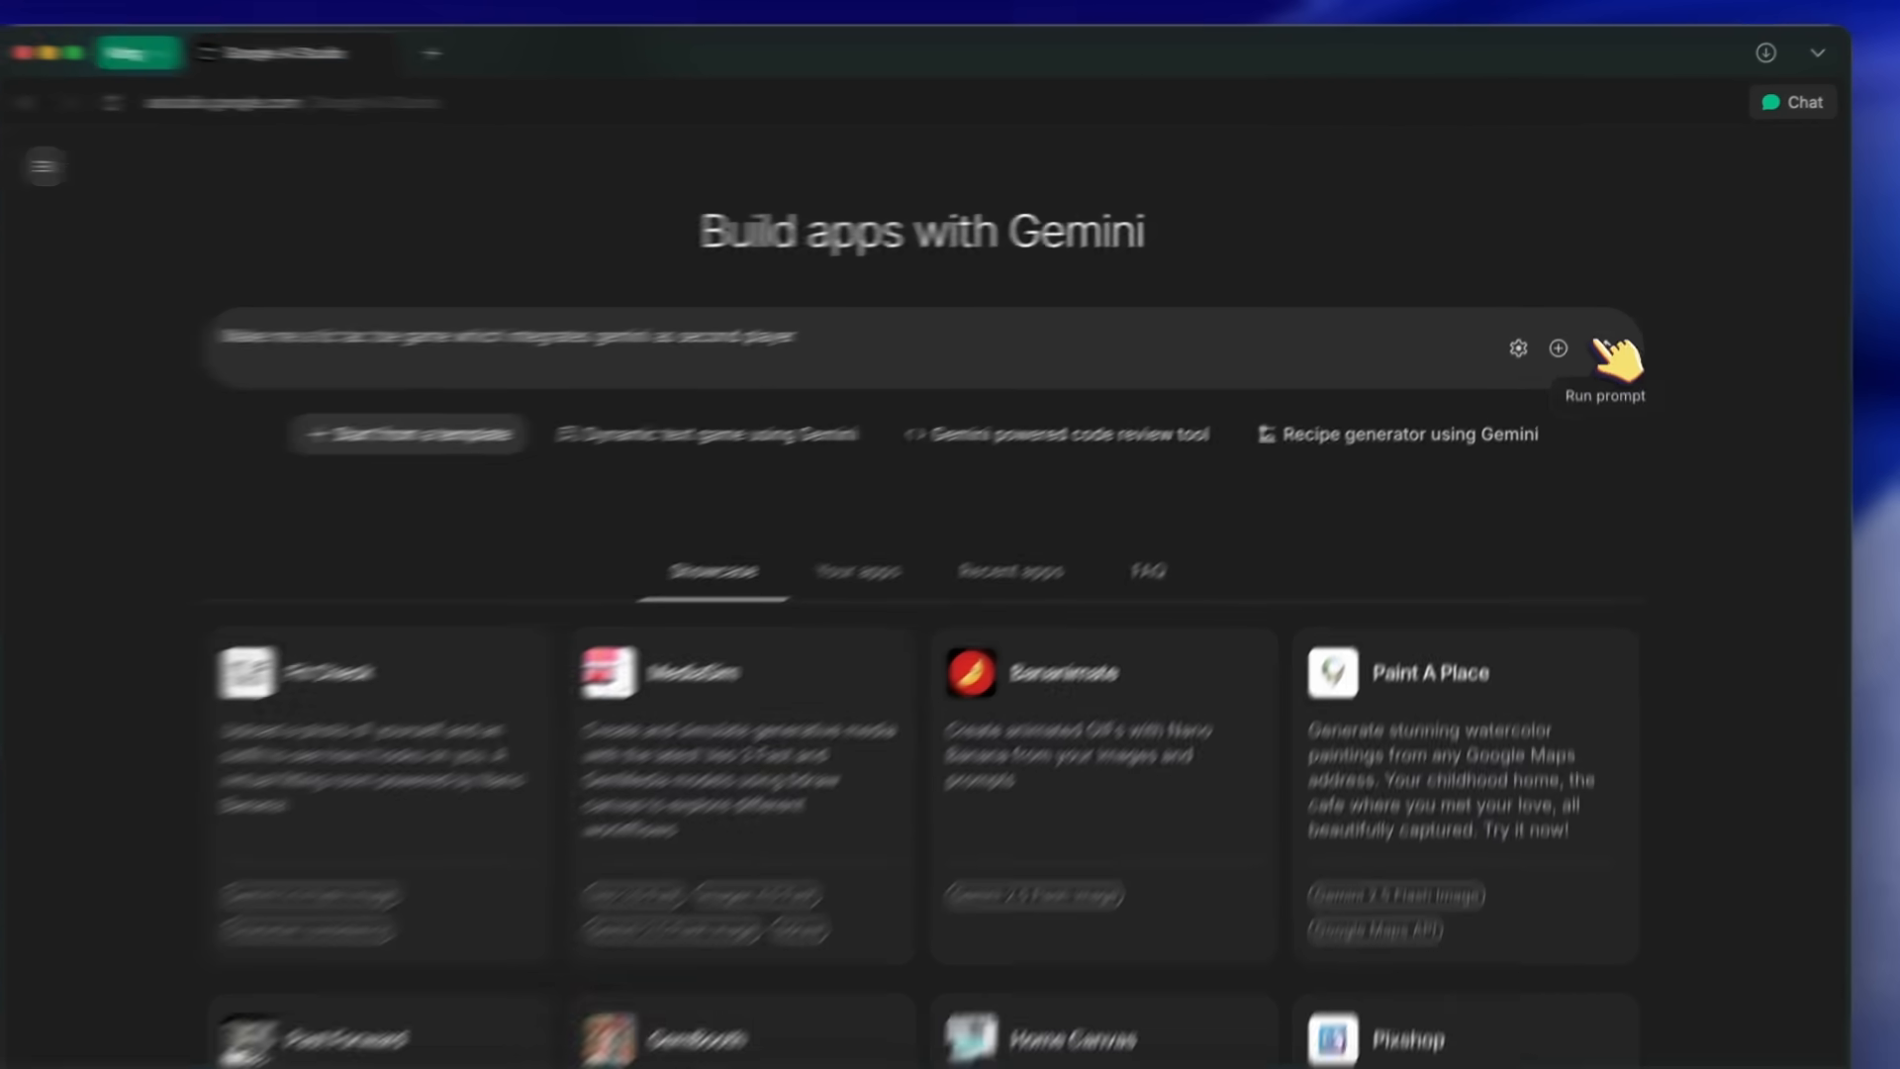
{"action": "left_click", "coordinate": [1619, 352]}
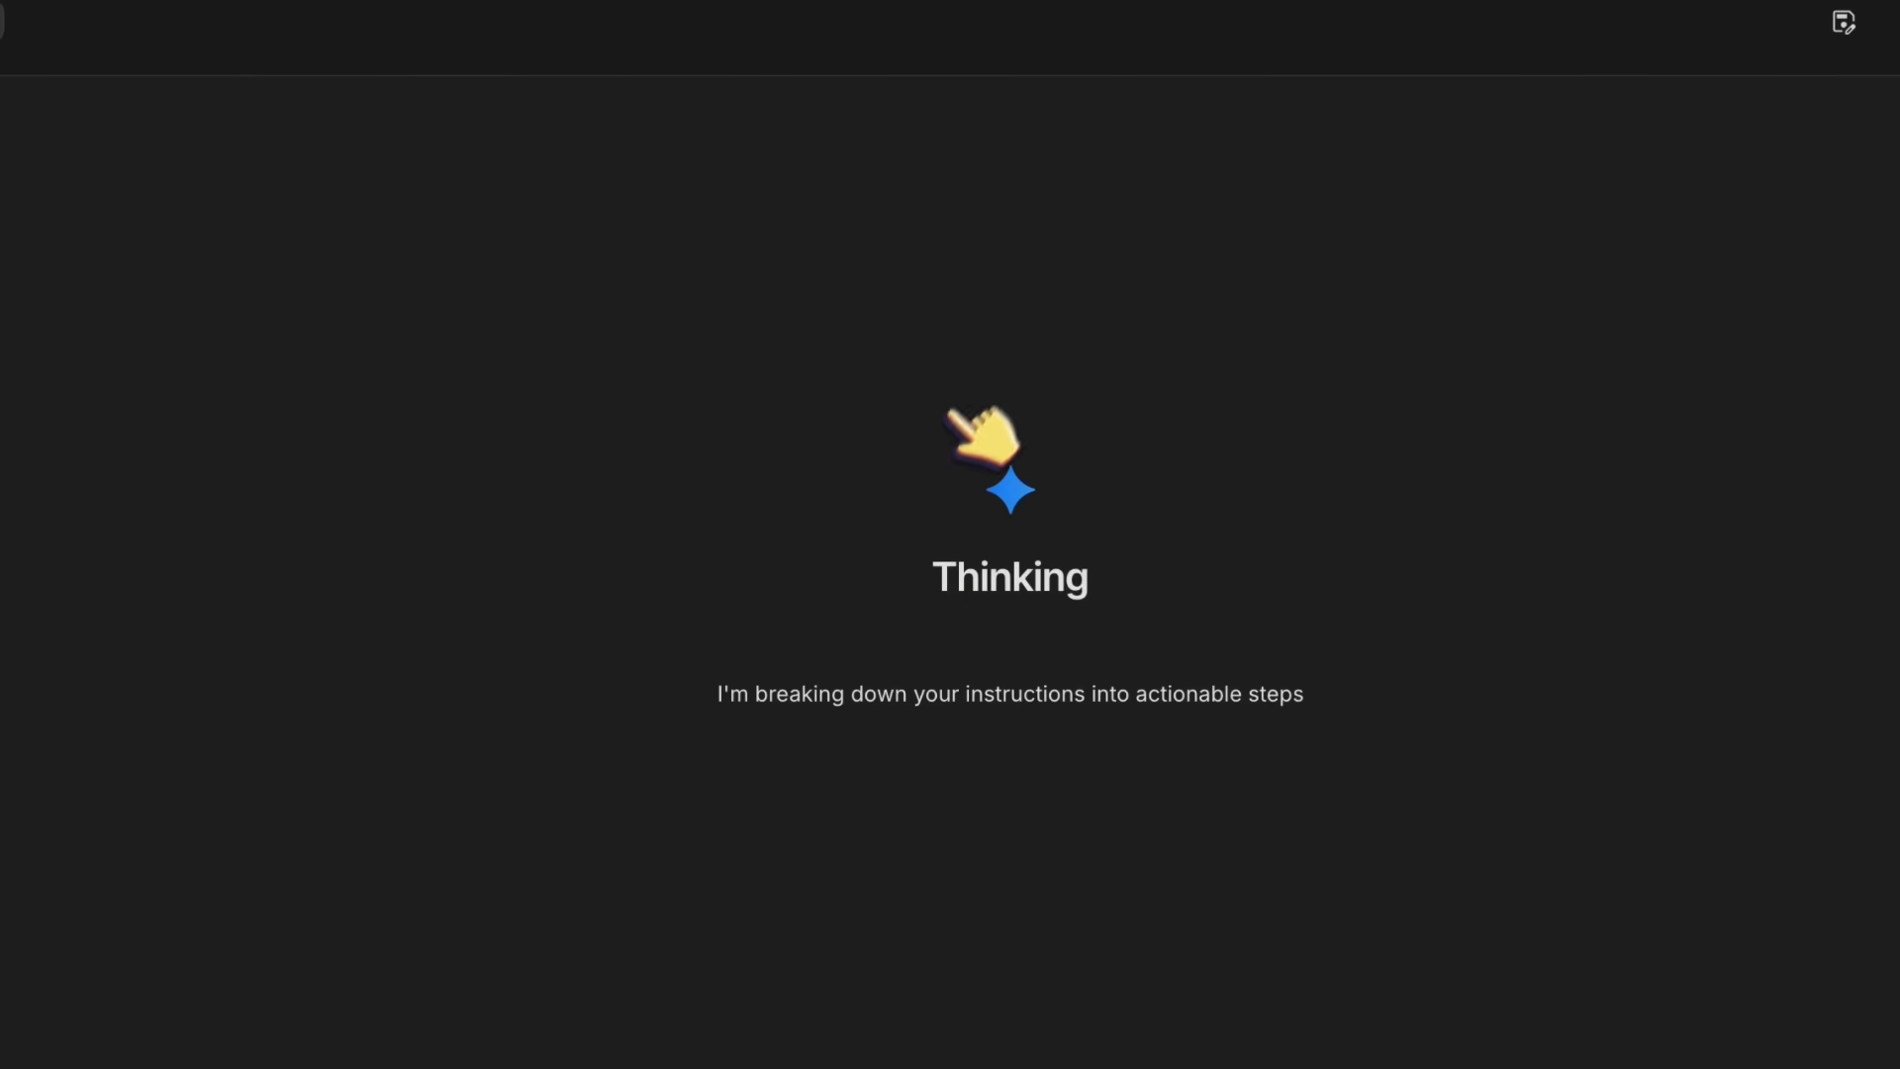
{"action": "mouse_move", "coordinate": [1025, 691]}
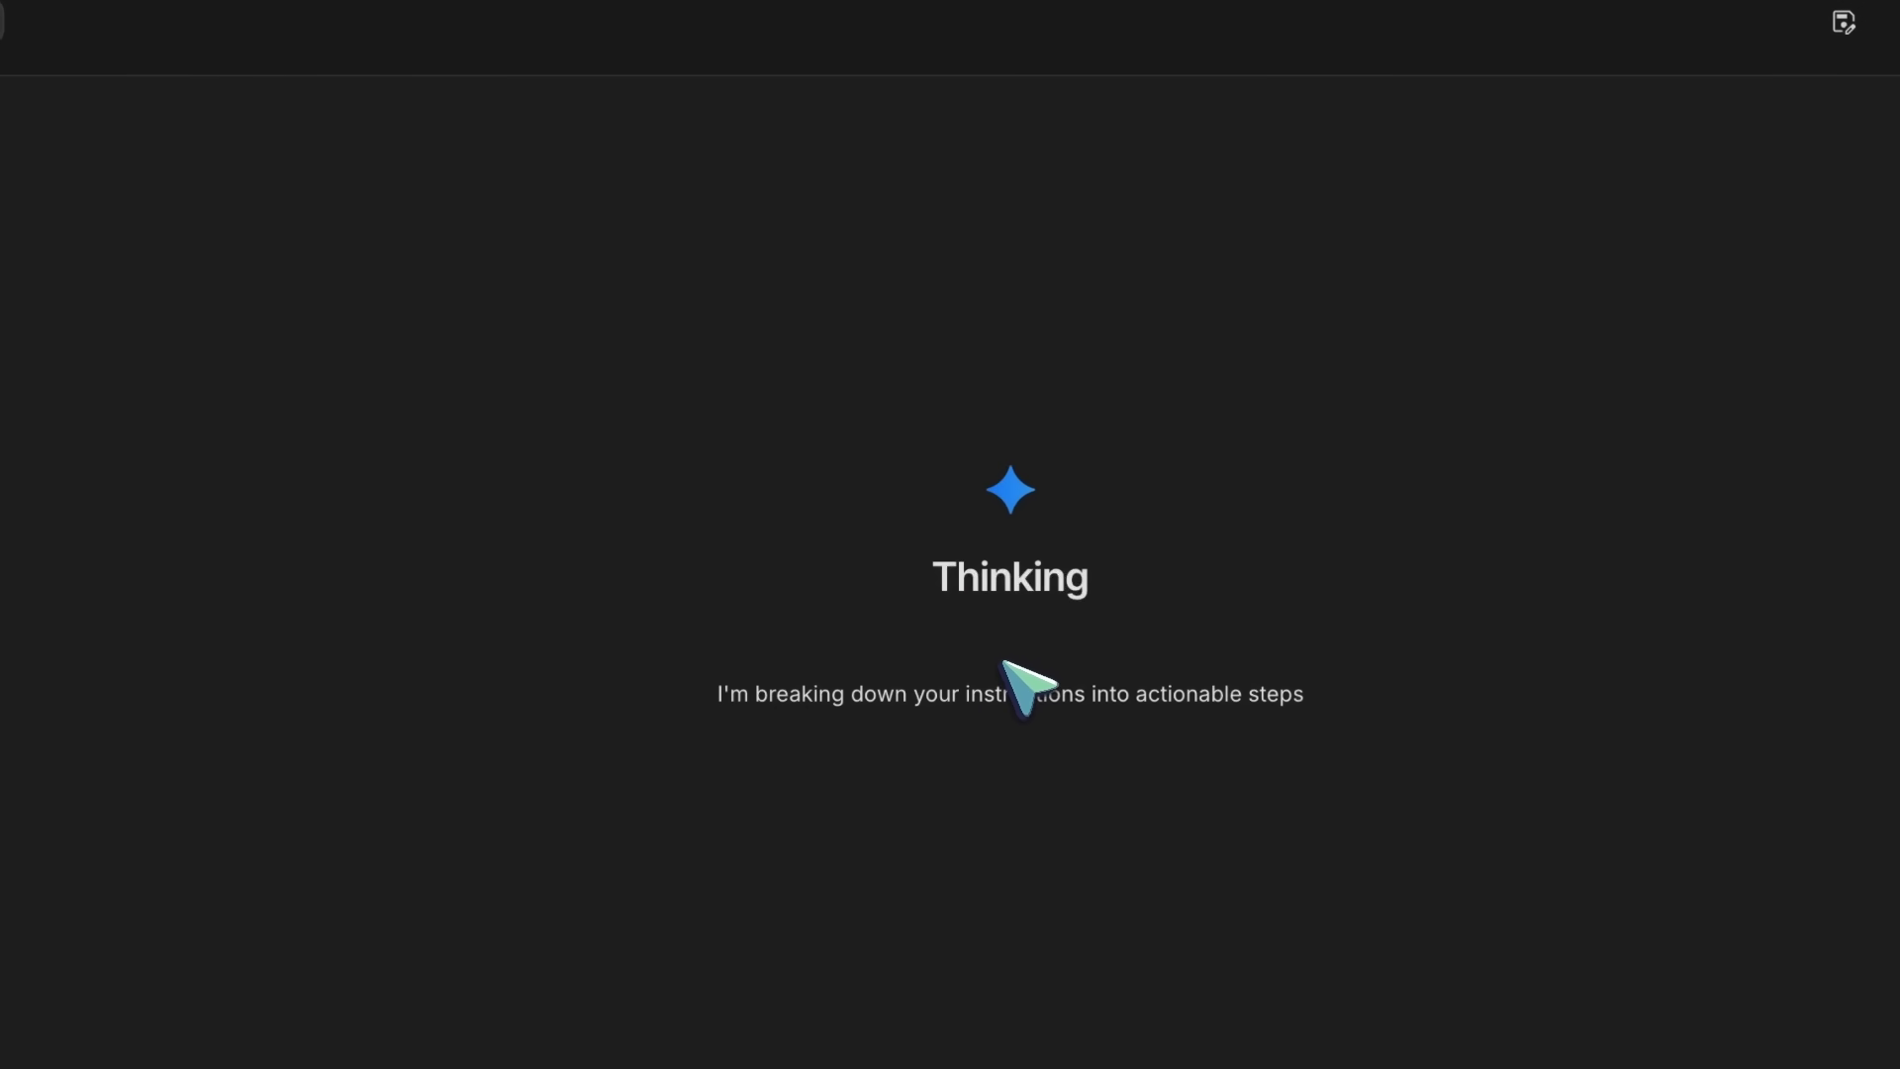
{"action": "mouse_move", "coordinate": [996, 751]}
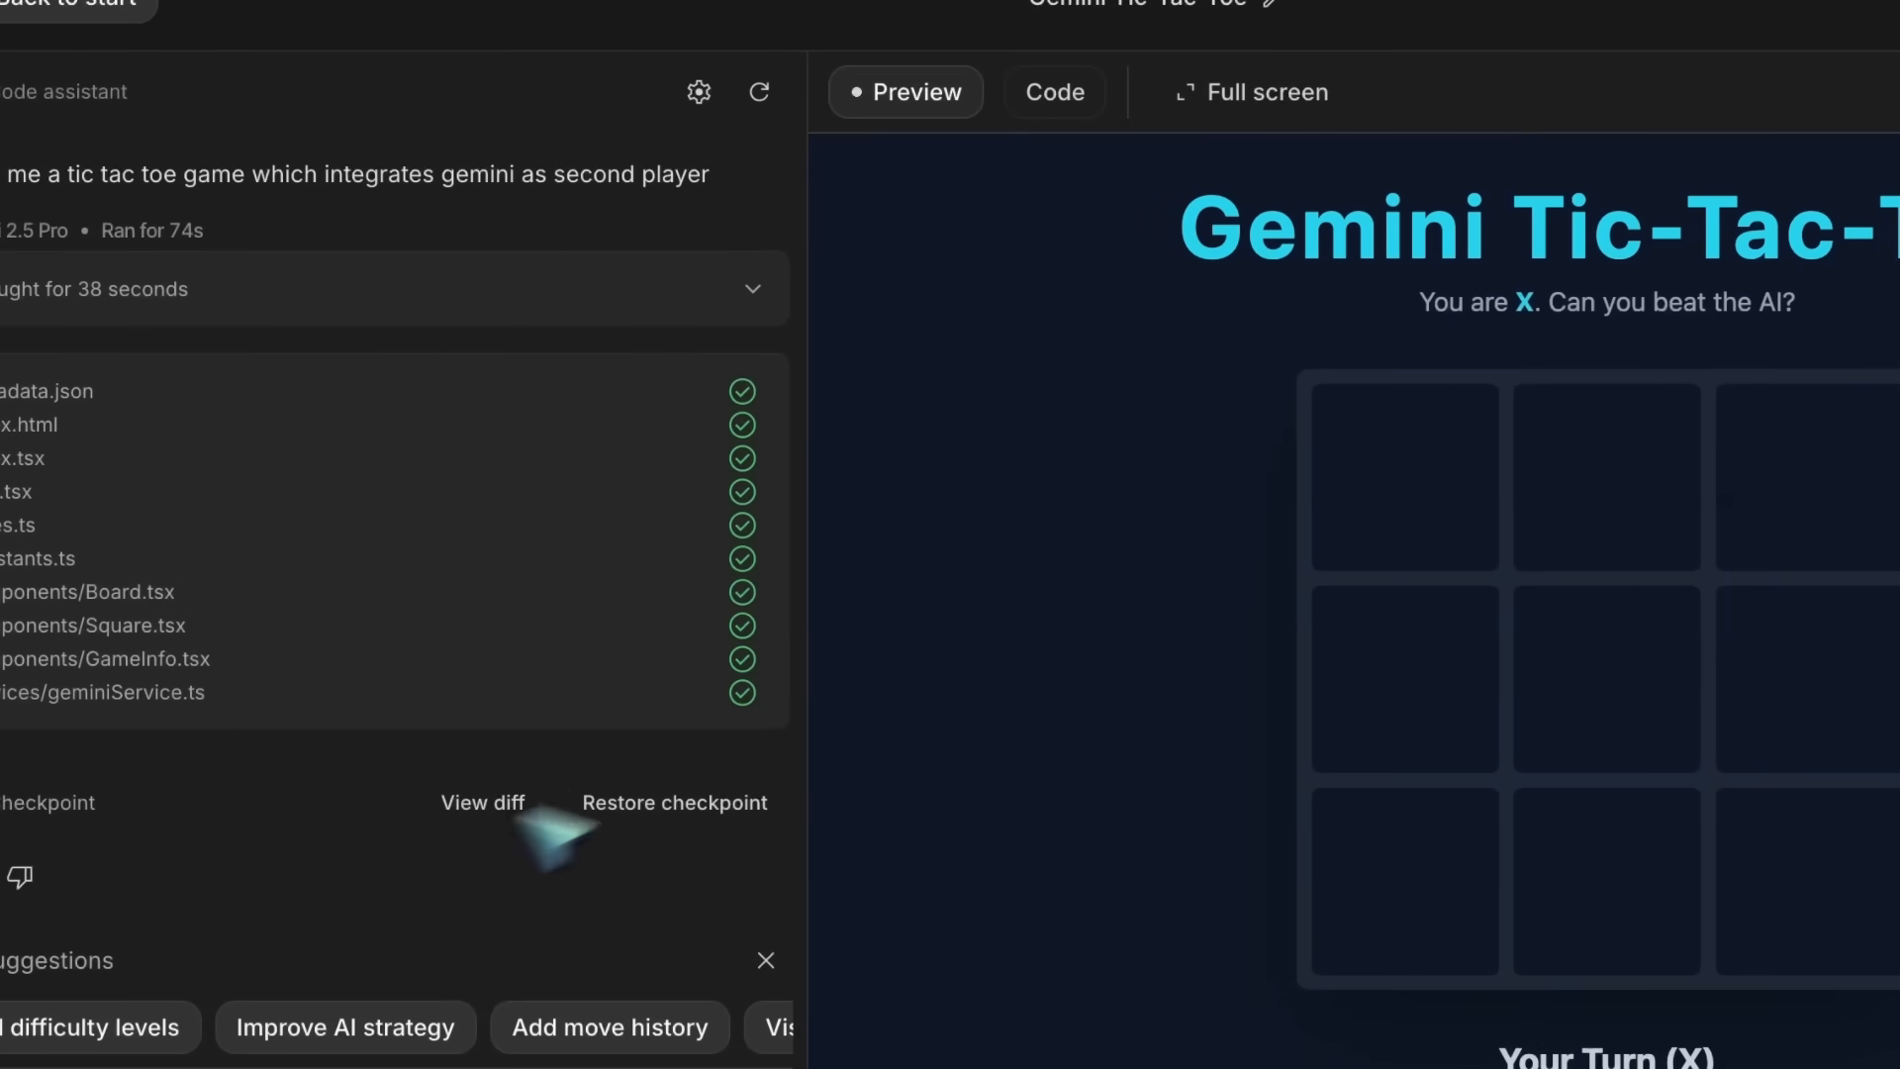
{"action": "mouse_move", "coordinate": [546, 431]}
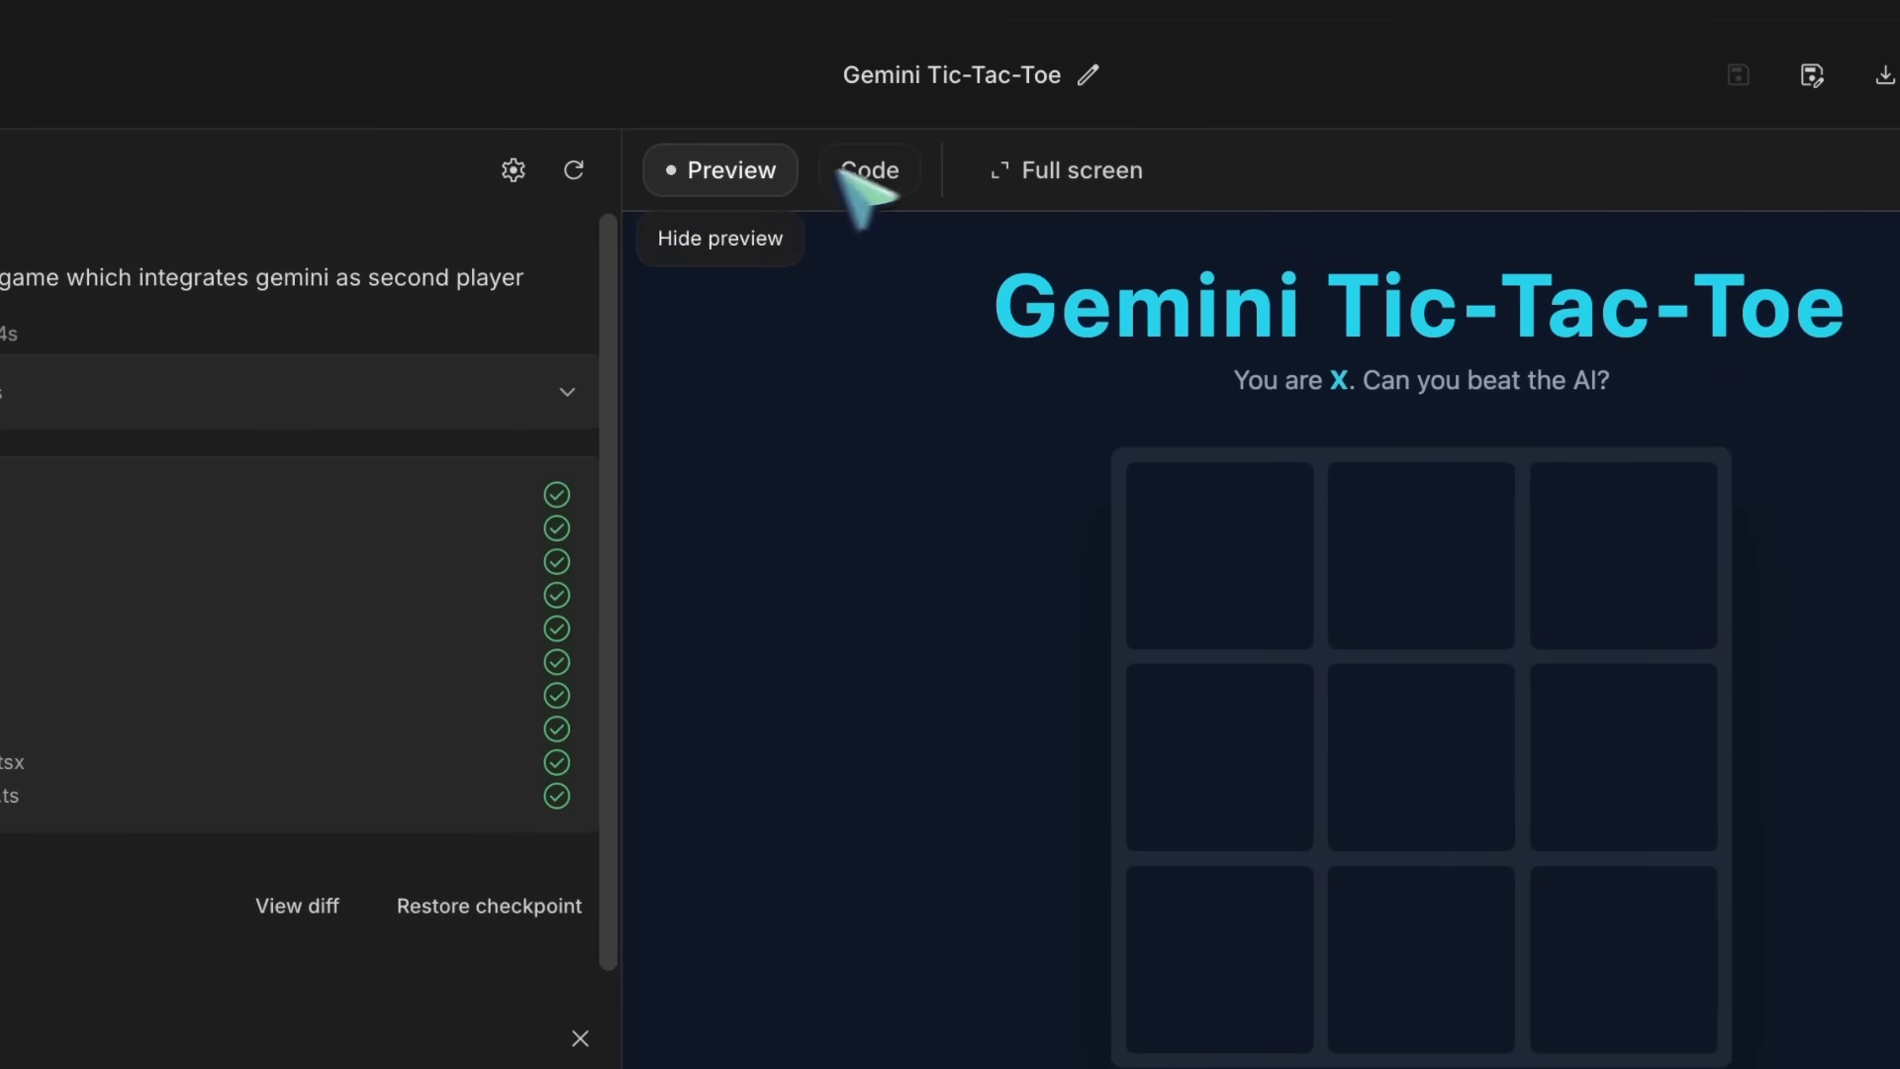
{"action": "left_click", "coordinate": [868, 169]}
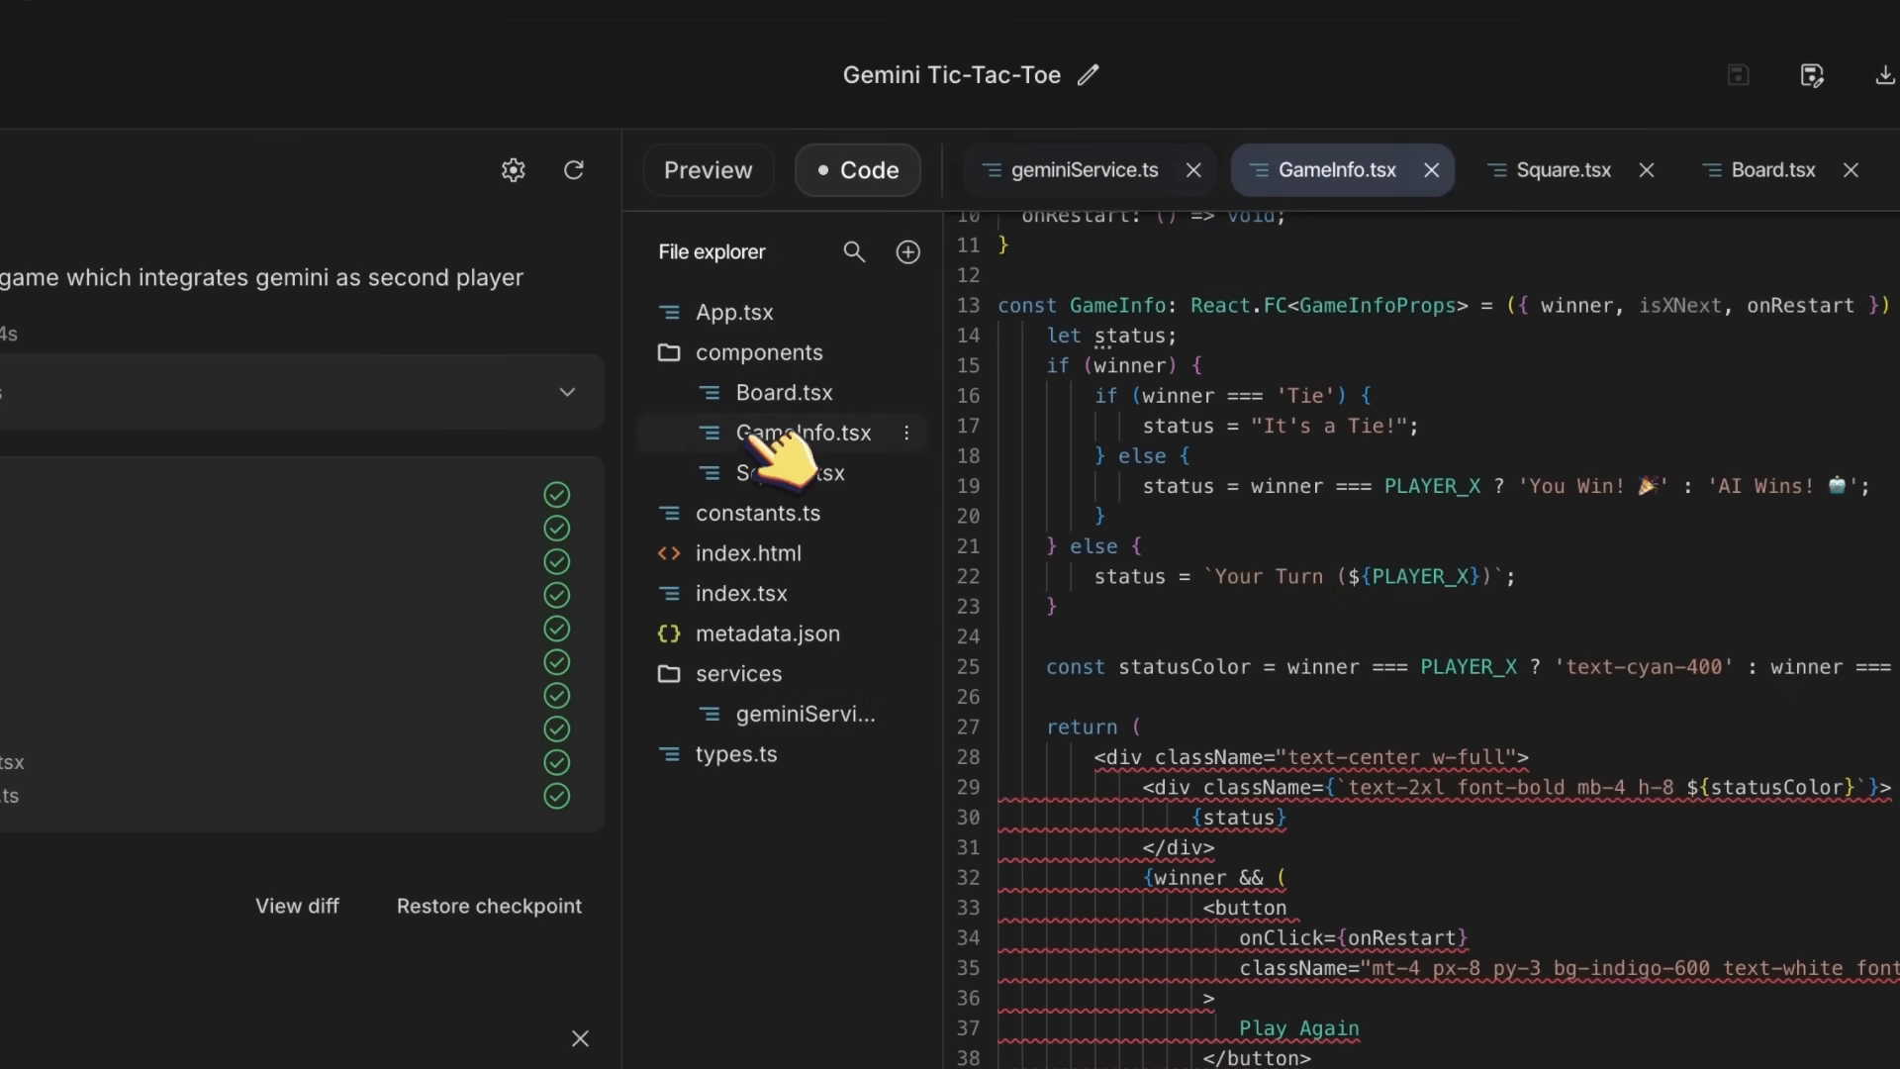
{"action": "left_click", "coordinate": [788, 474]}
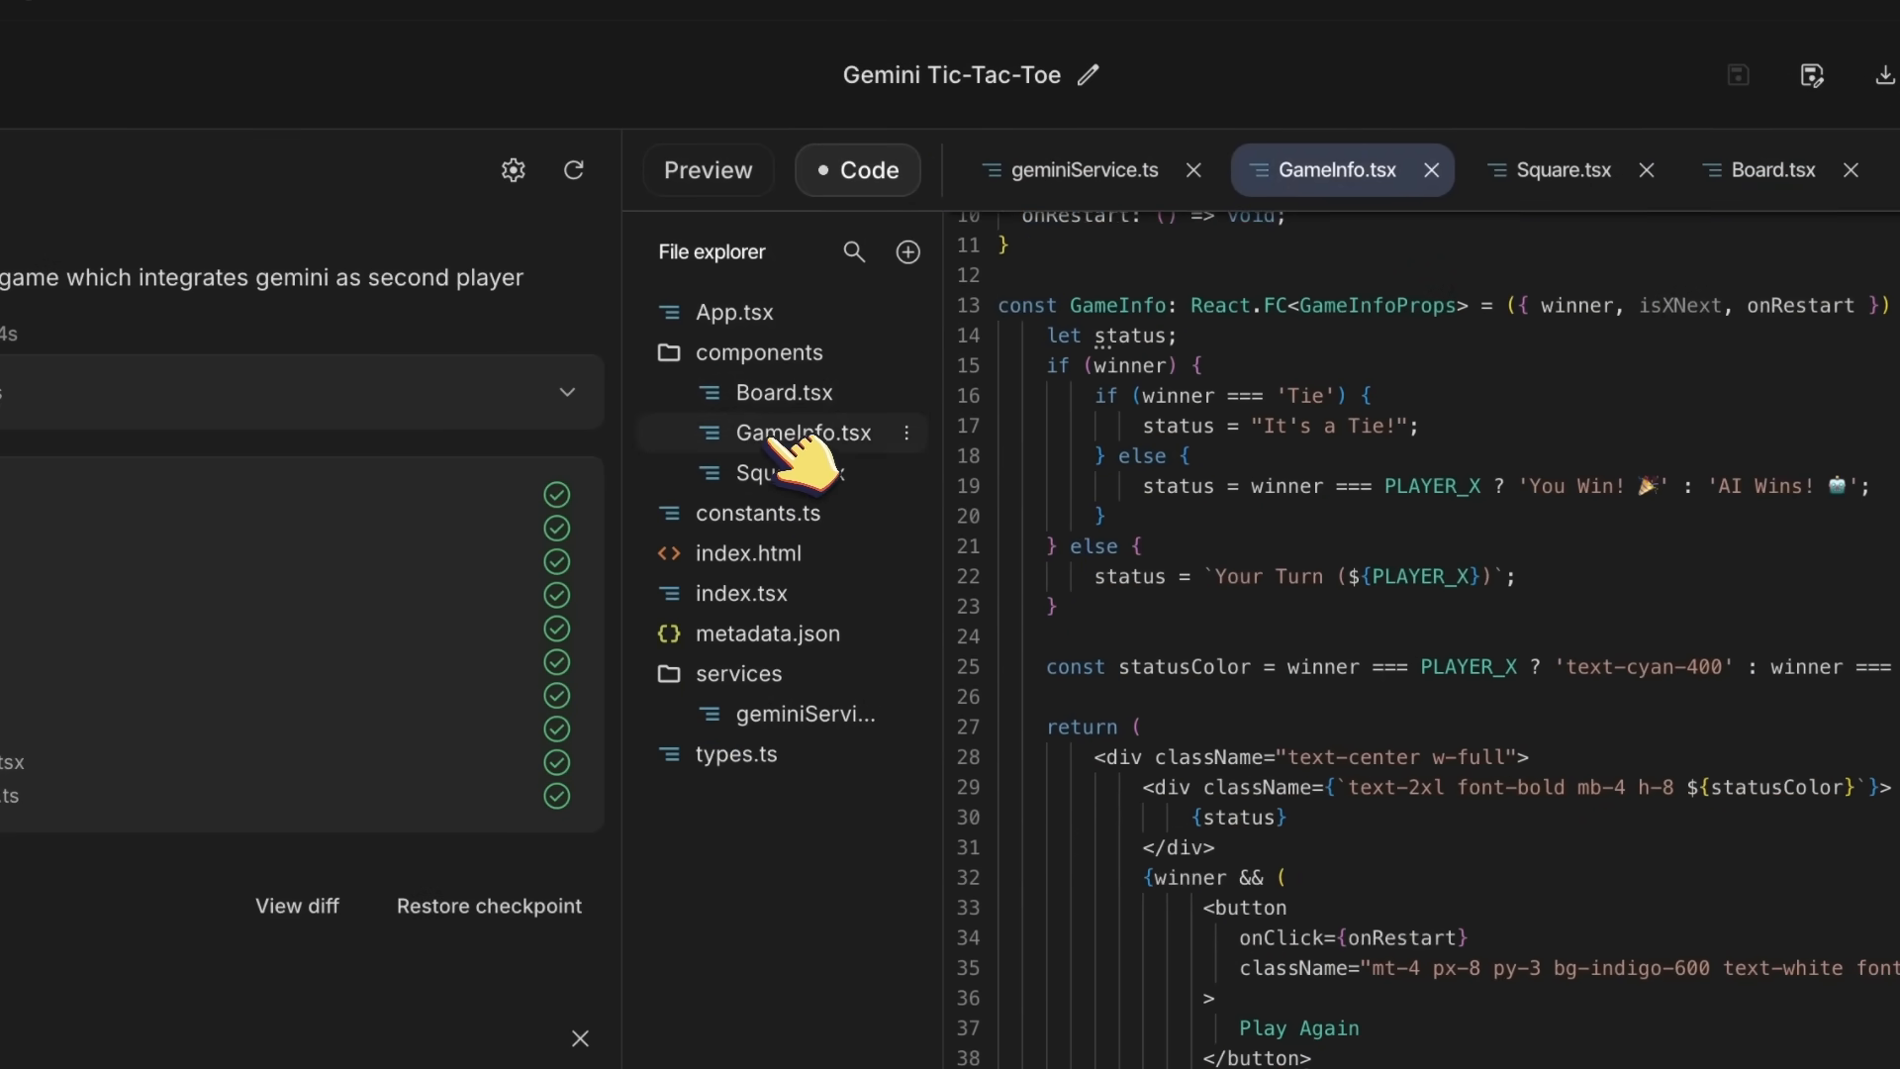
{"action": "left_click", "coordinate": [709, 169]}
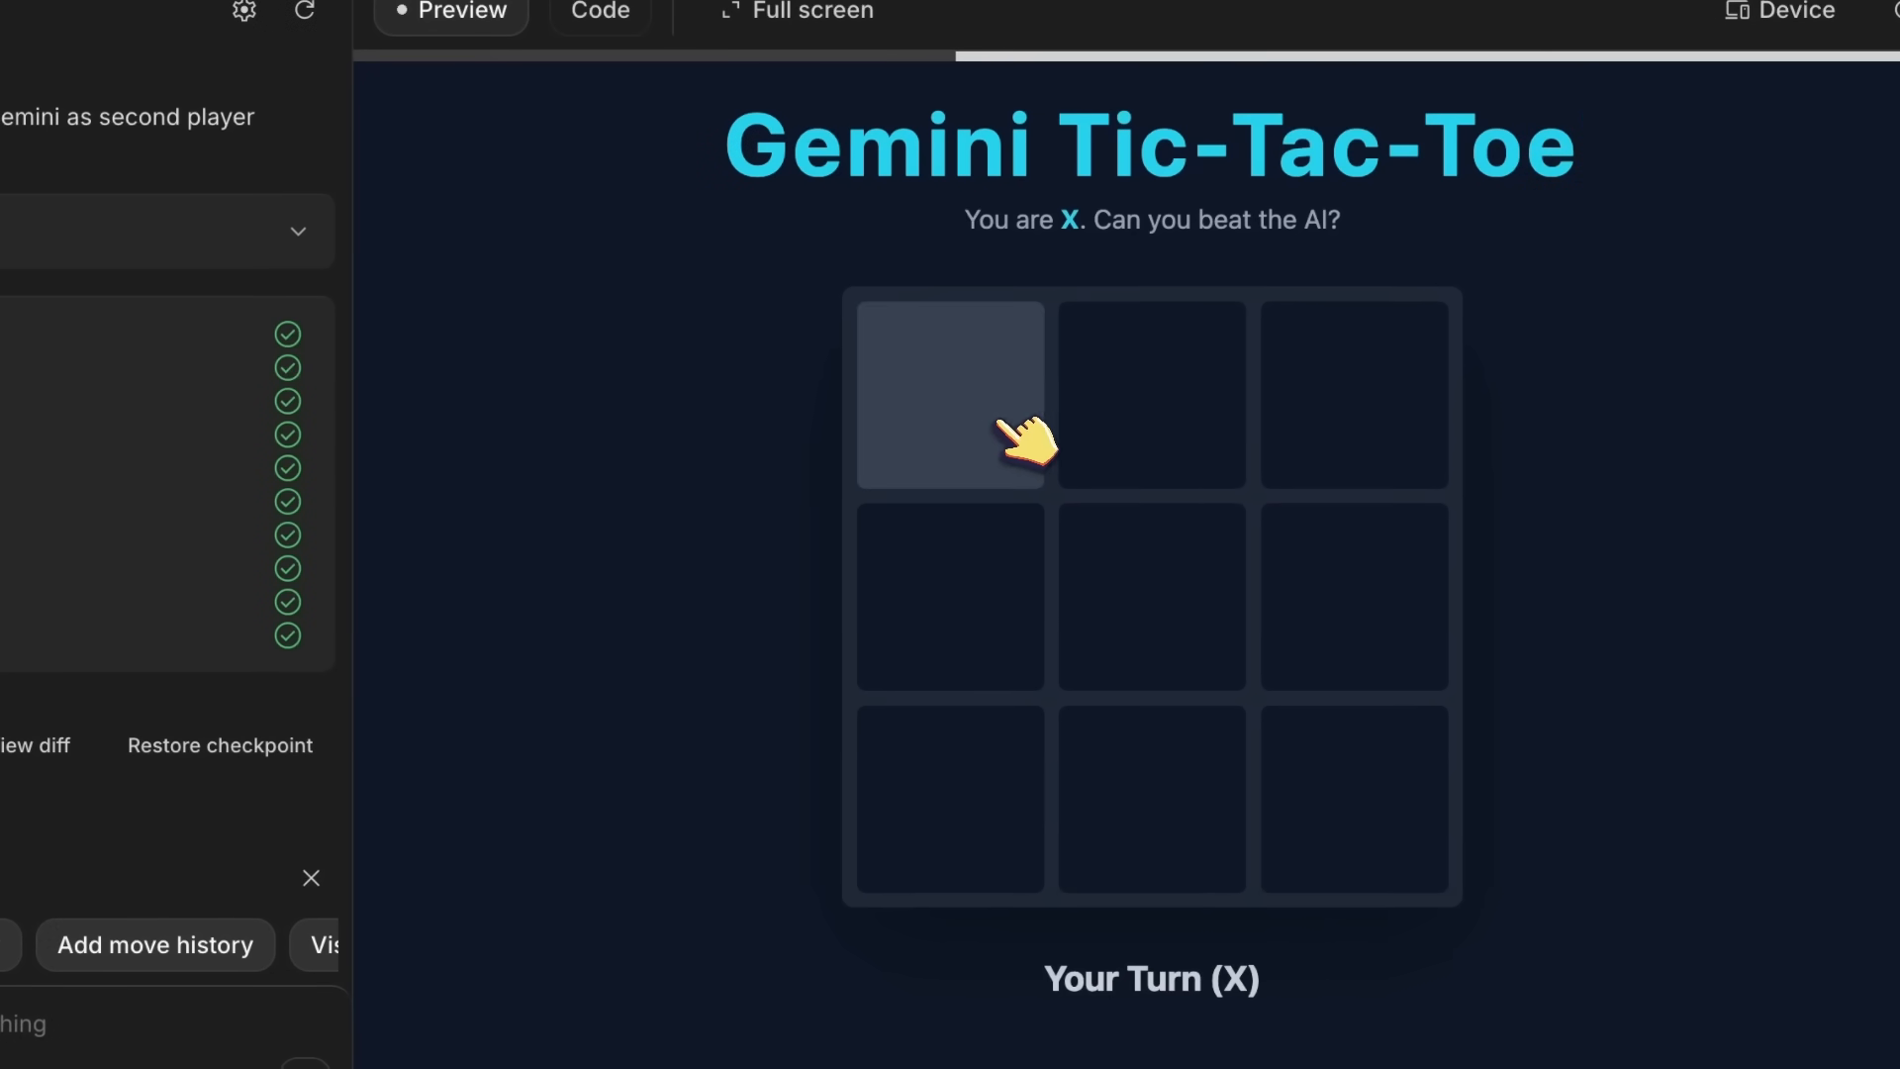
Place Xs top-left, middle-left and bottom-left in the preview to win against Gemini
{"action": "left_click", "coordinate": [949, 393]}
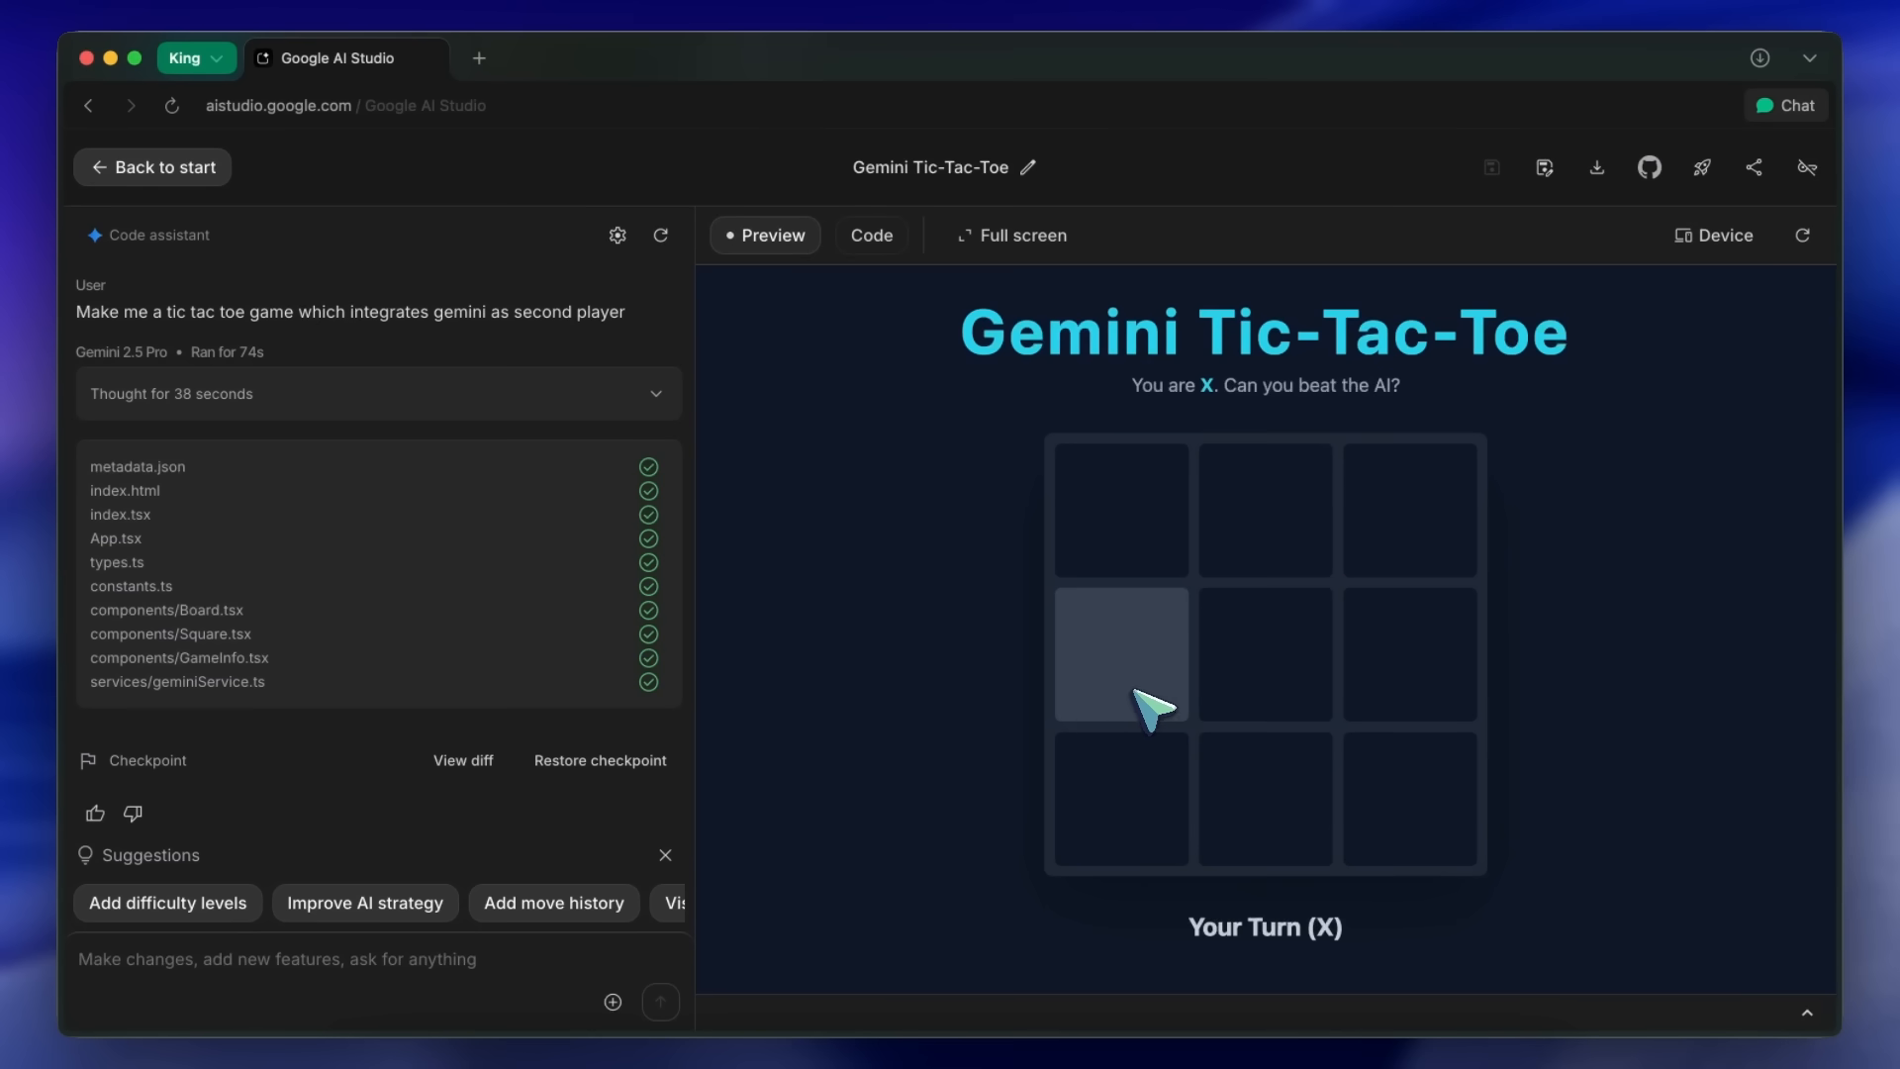
{"action": "left_click", "coordinate": [1121, 509]}
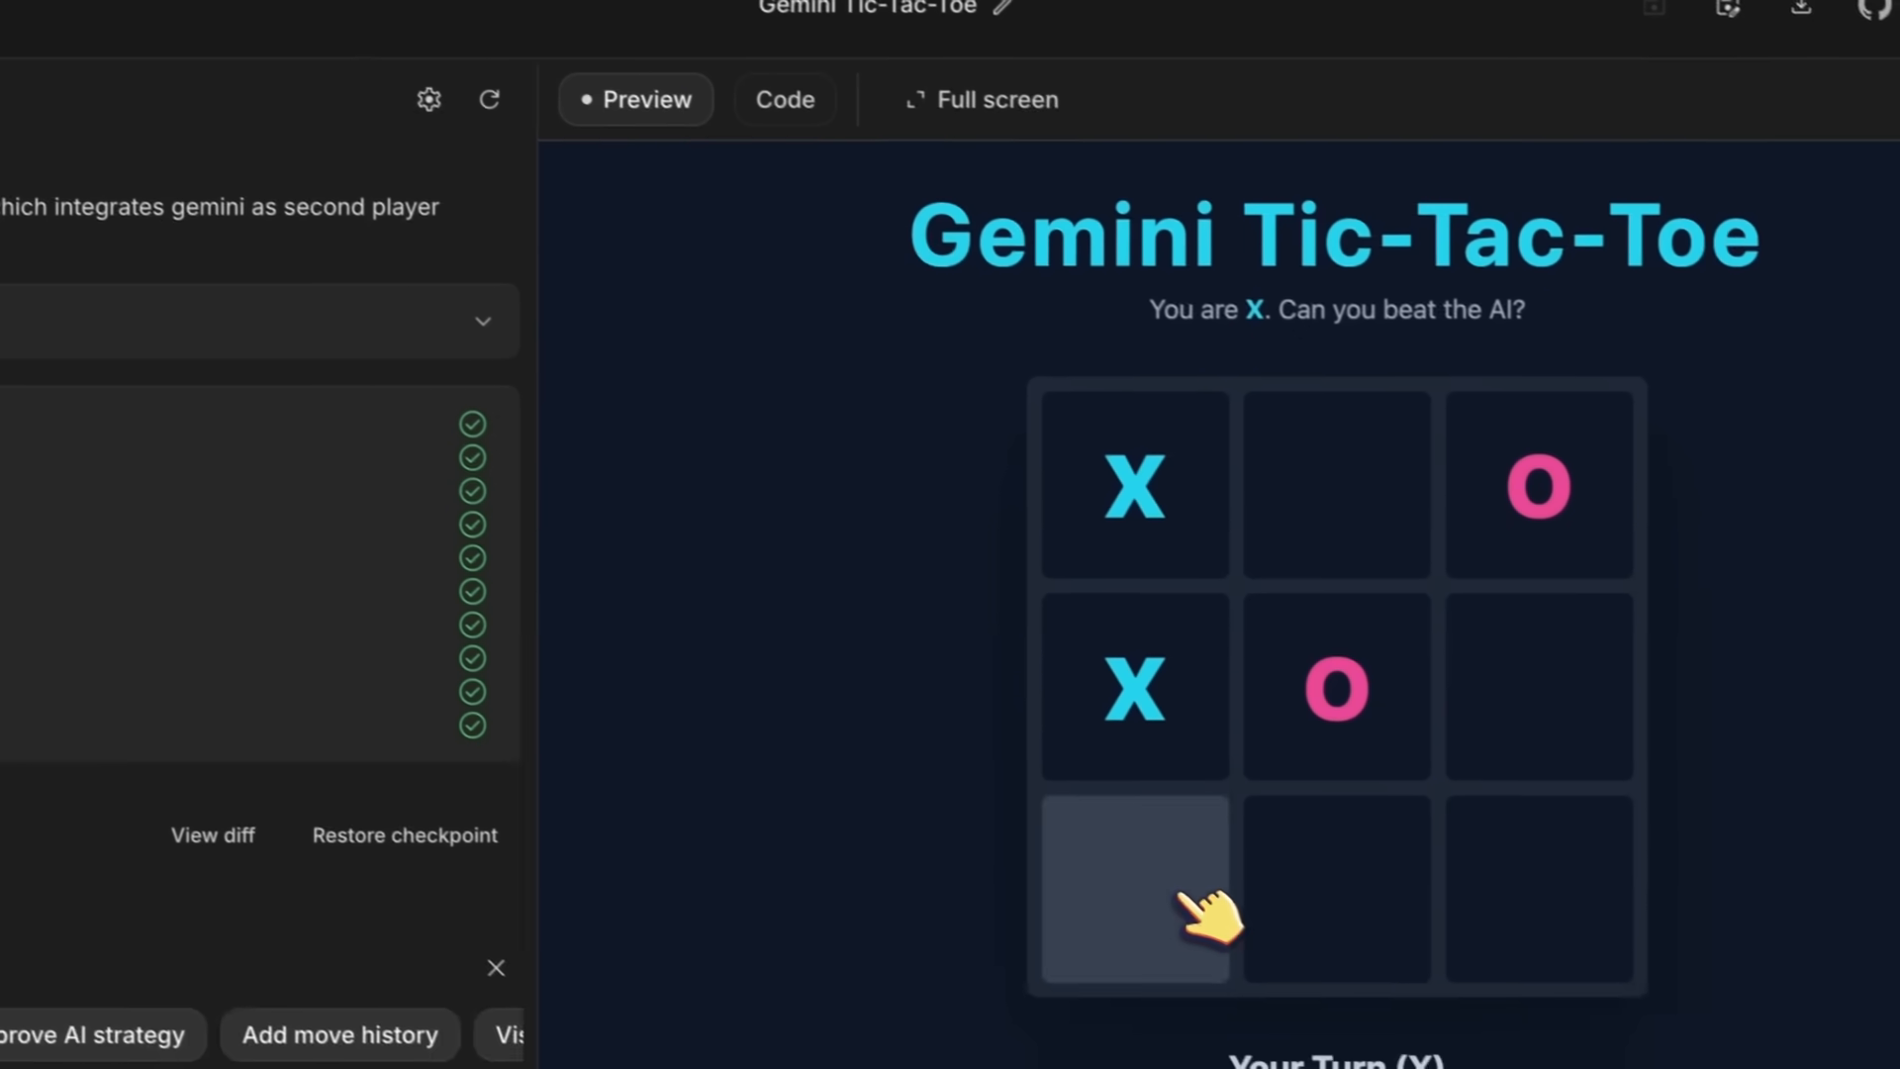
{"action": "left_click", "coordinate": [1134, 891]}
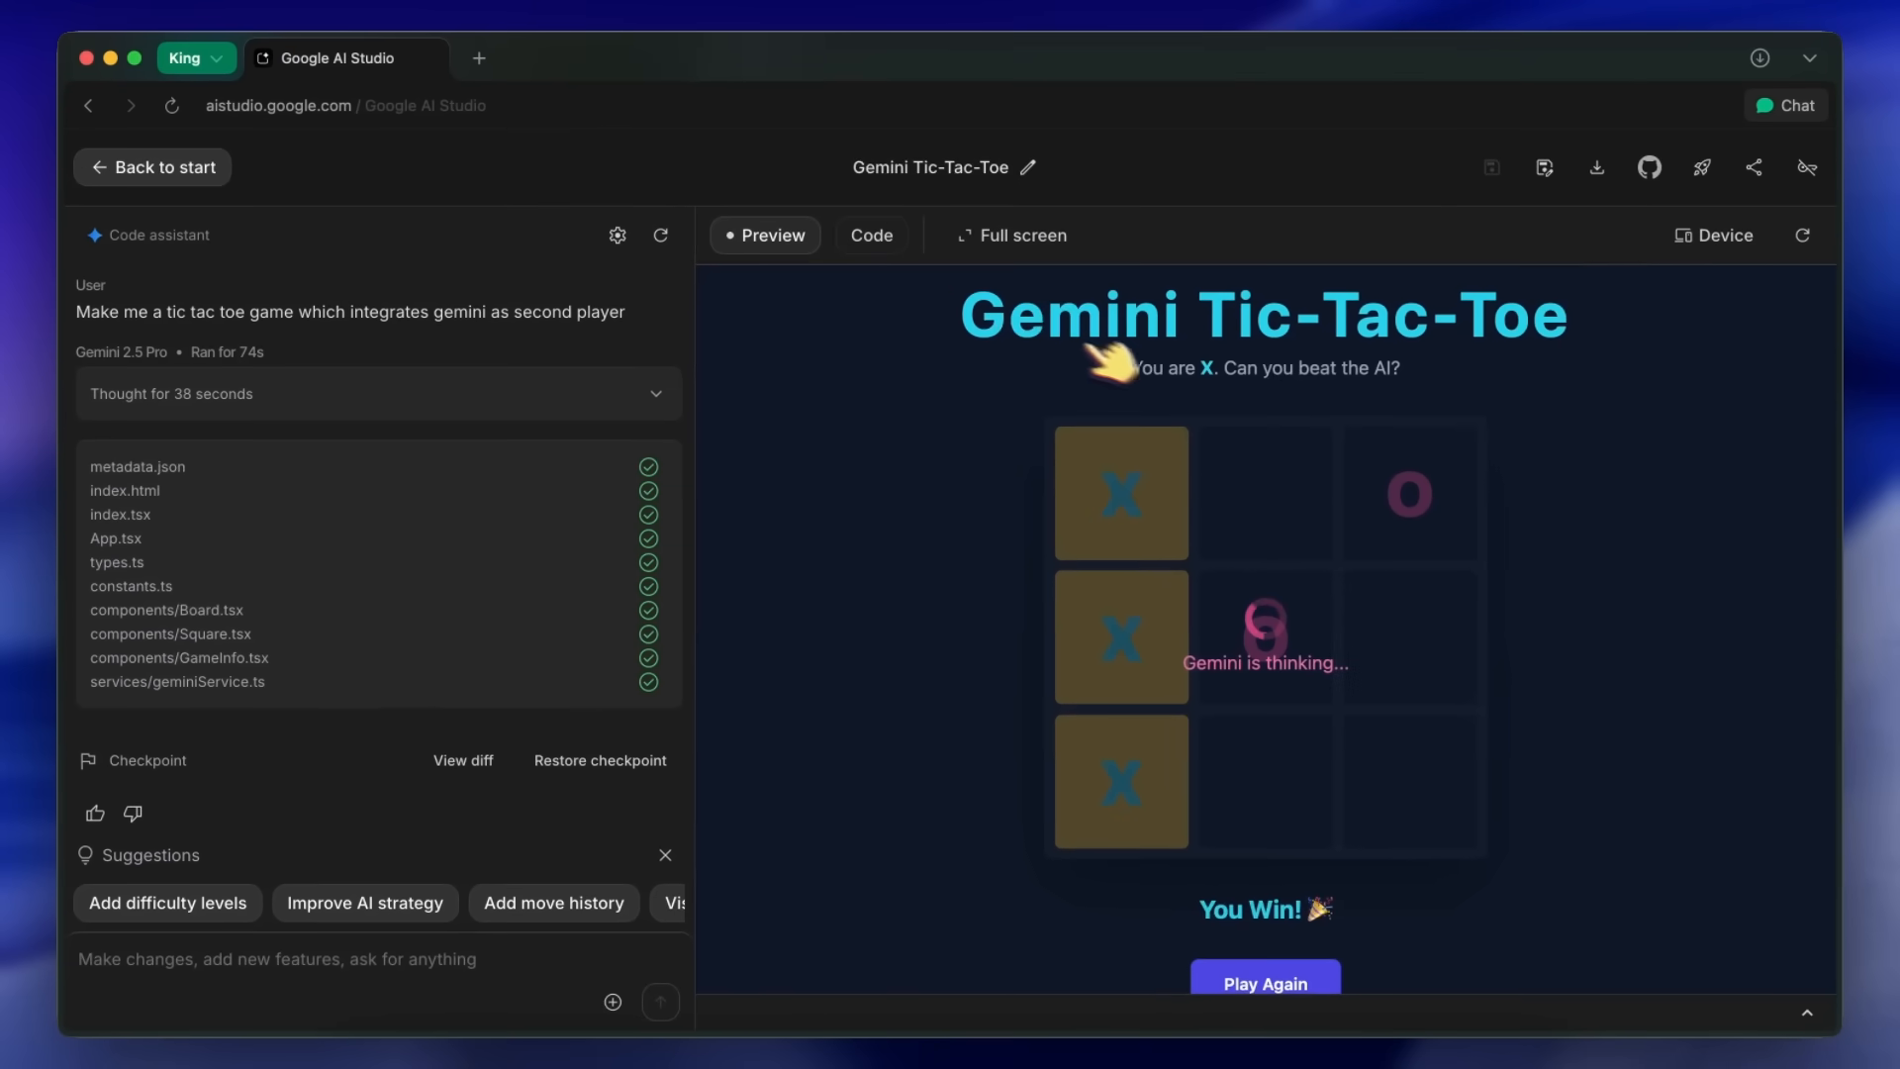
{"action": "mouse_move", "coordinate": [1337, 372]}
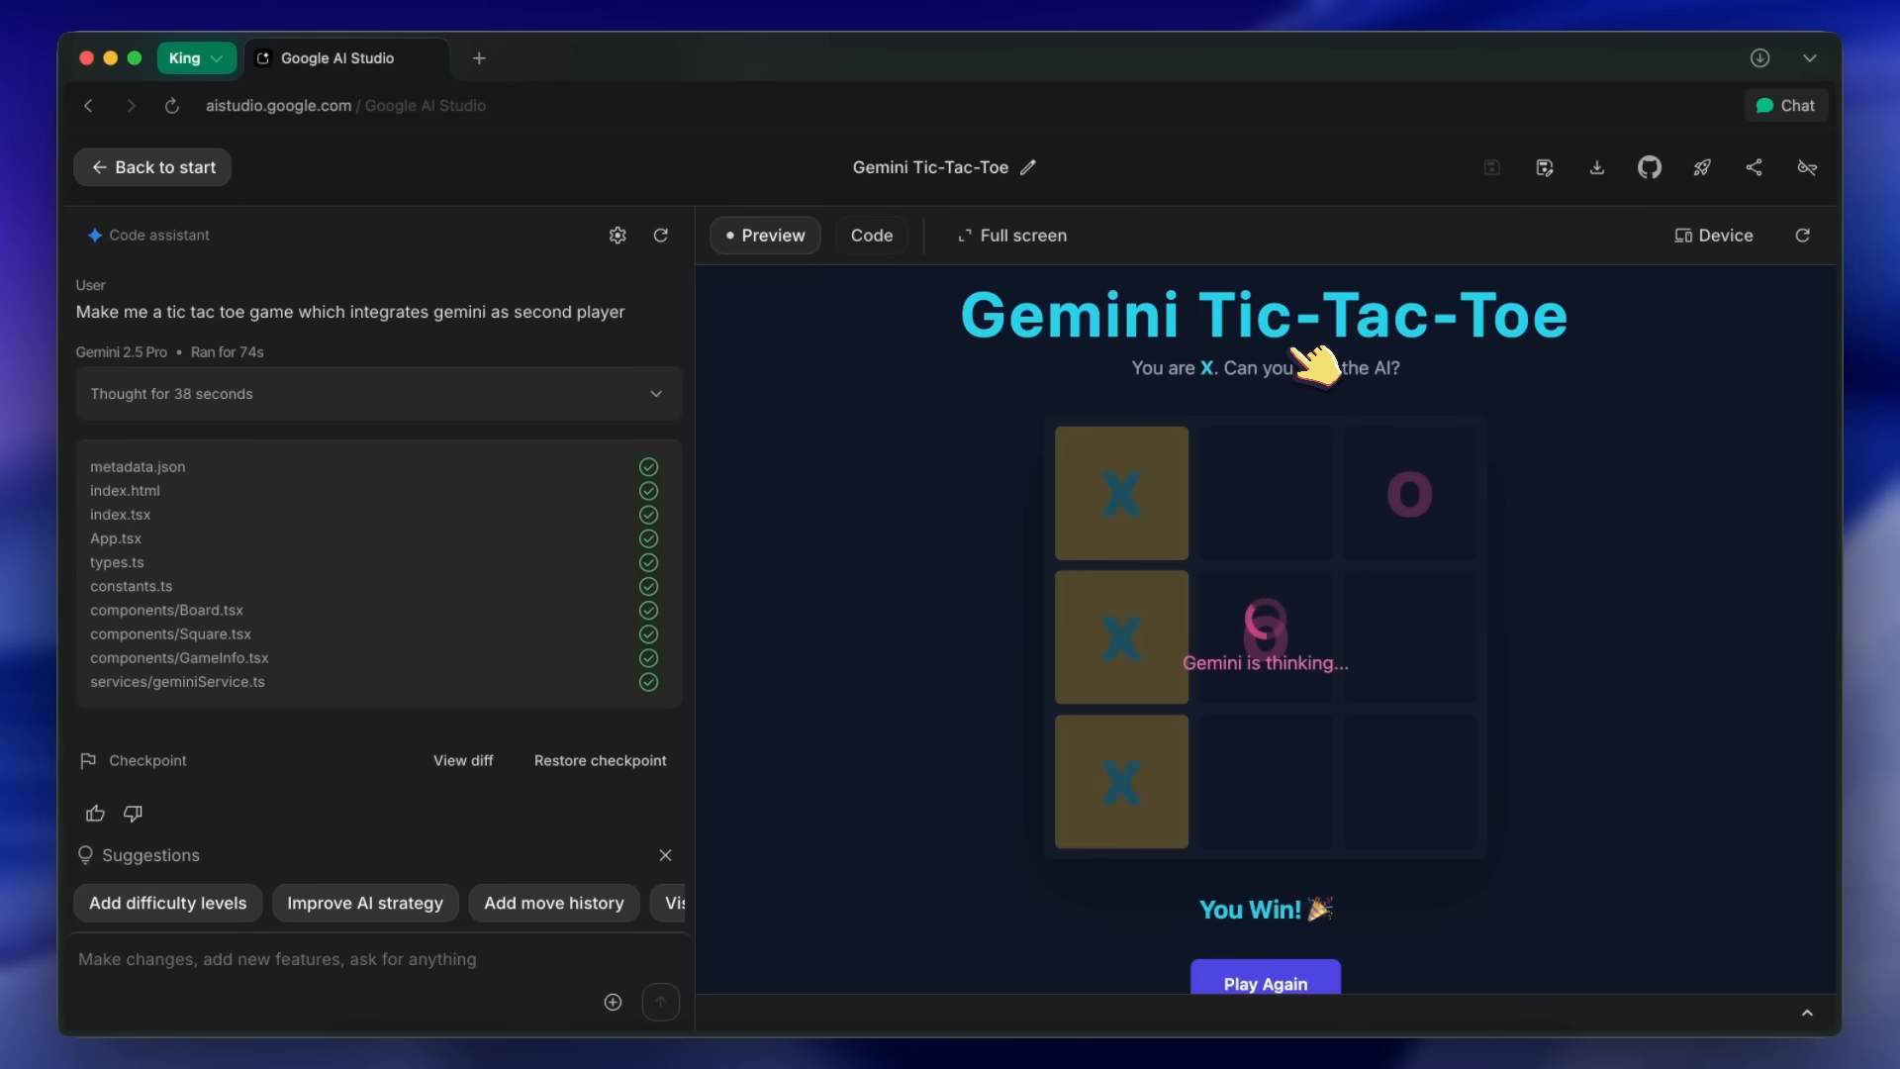
{"action": "mouse_move", "coordinate": [870, 235]}
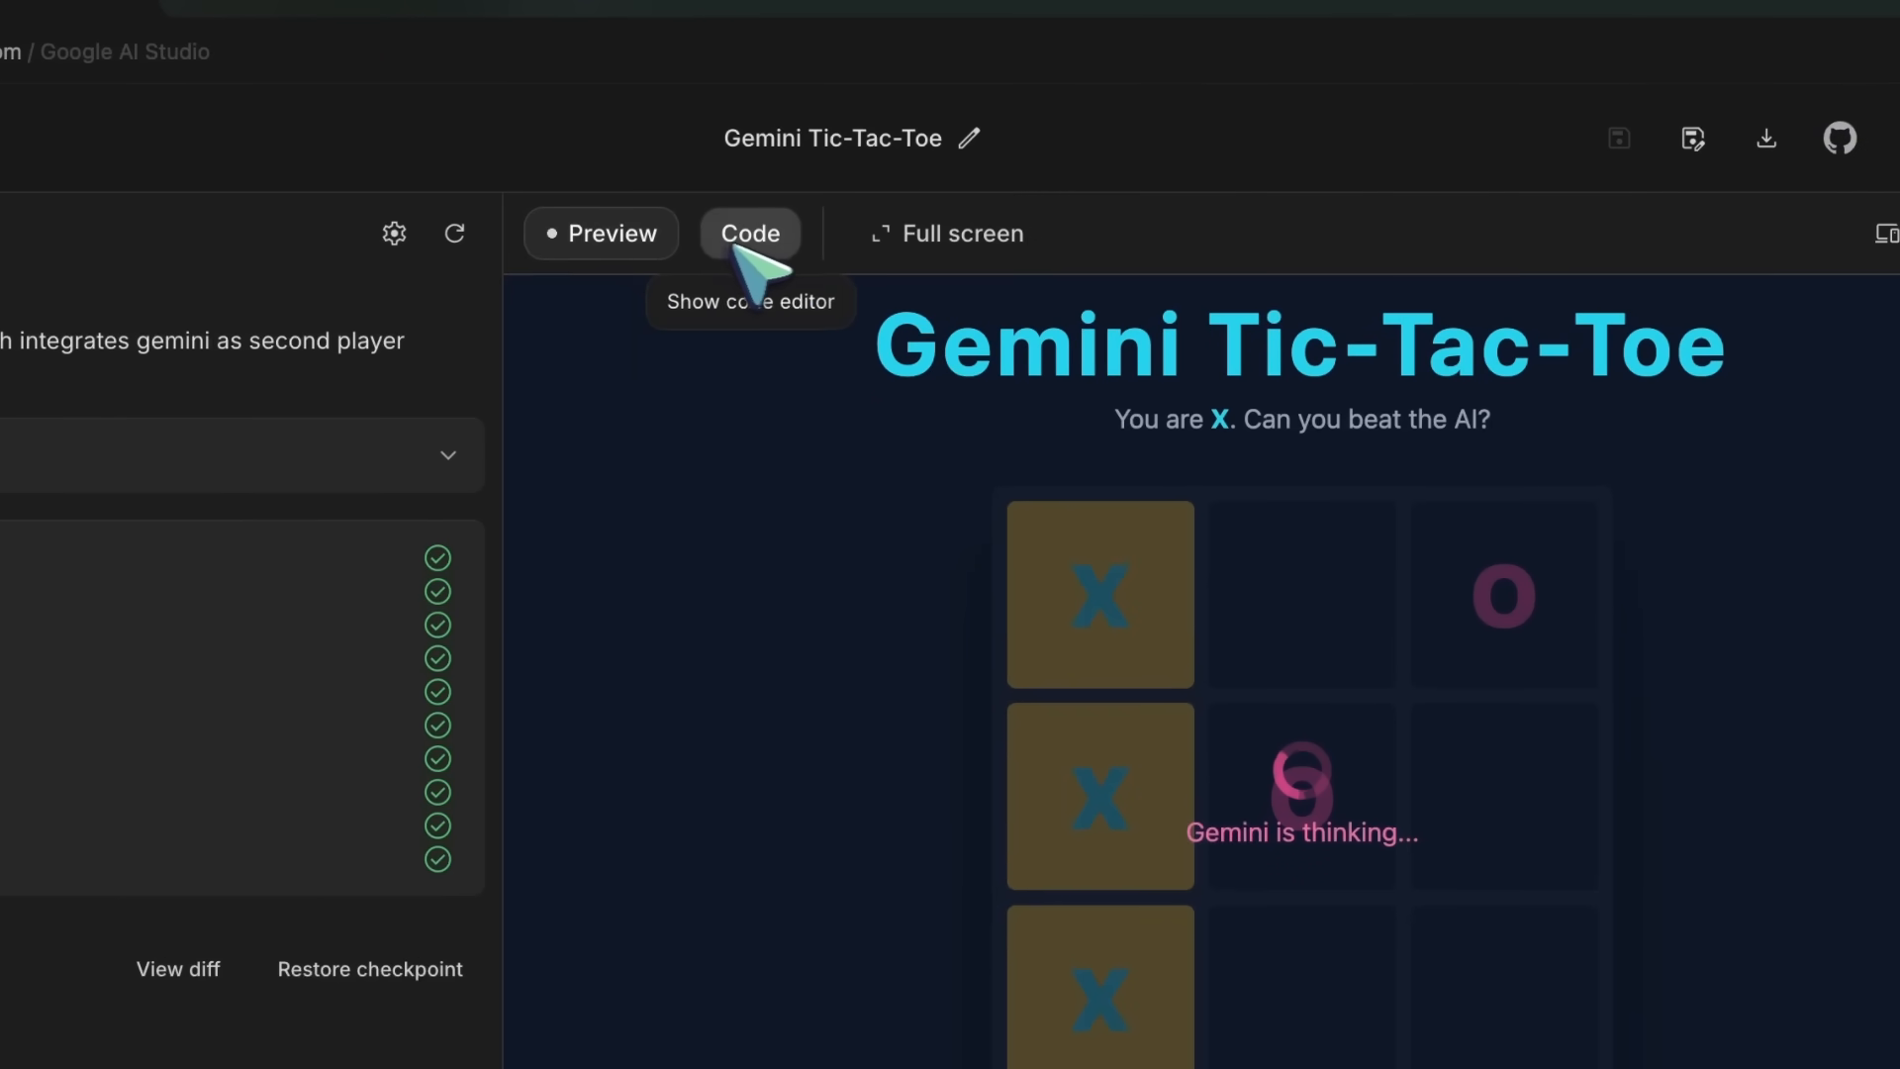
Toggle between the game's Code and Preview views and show the file explorer's add-file menu
{"action": "left_click", "coordinate": [749, 233]}
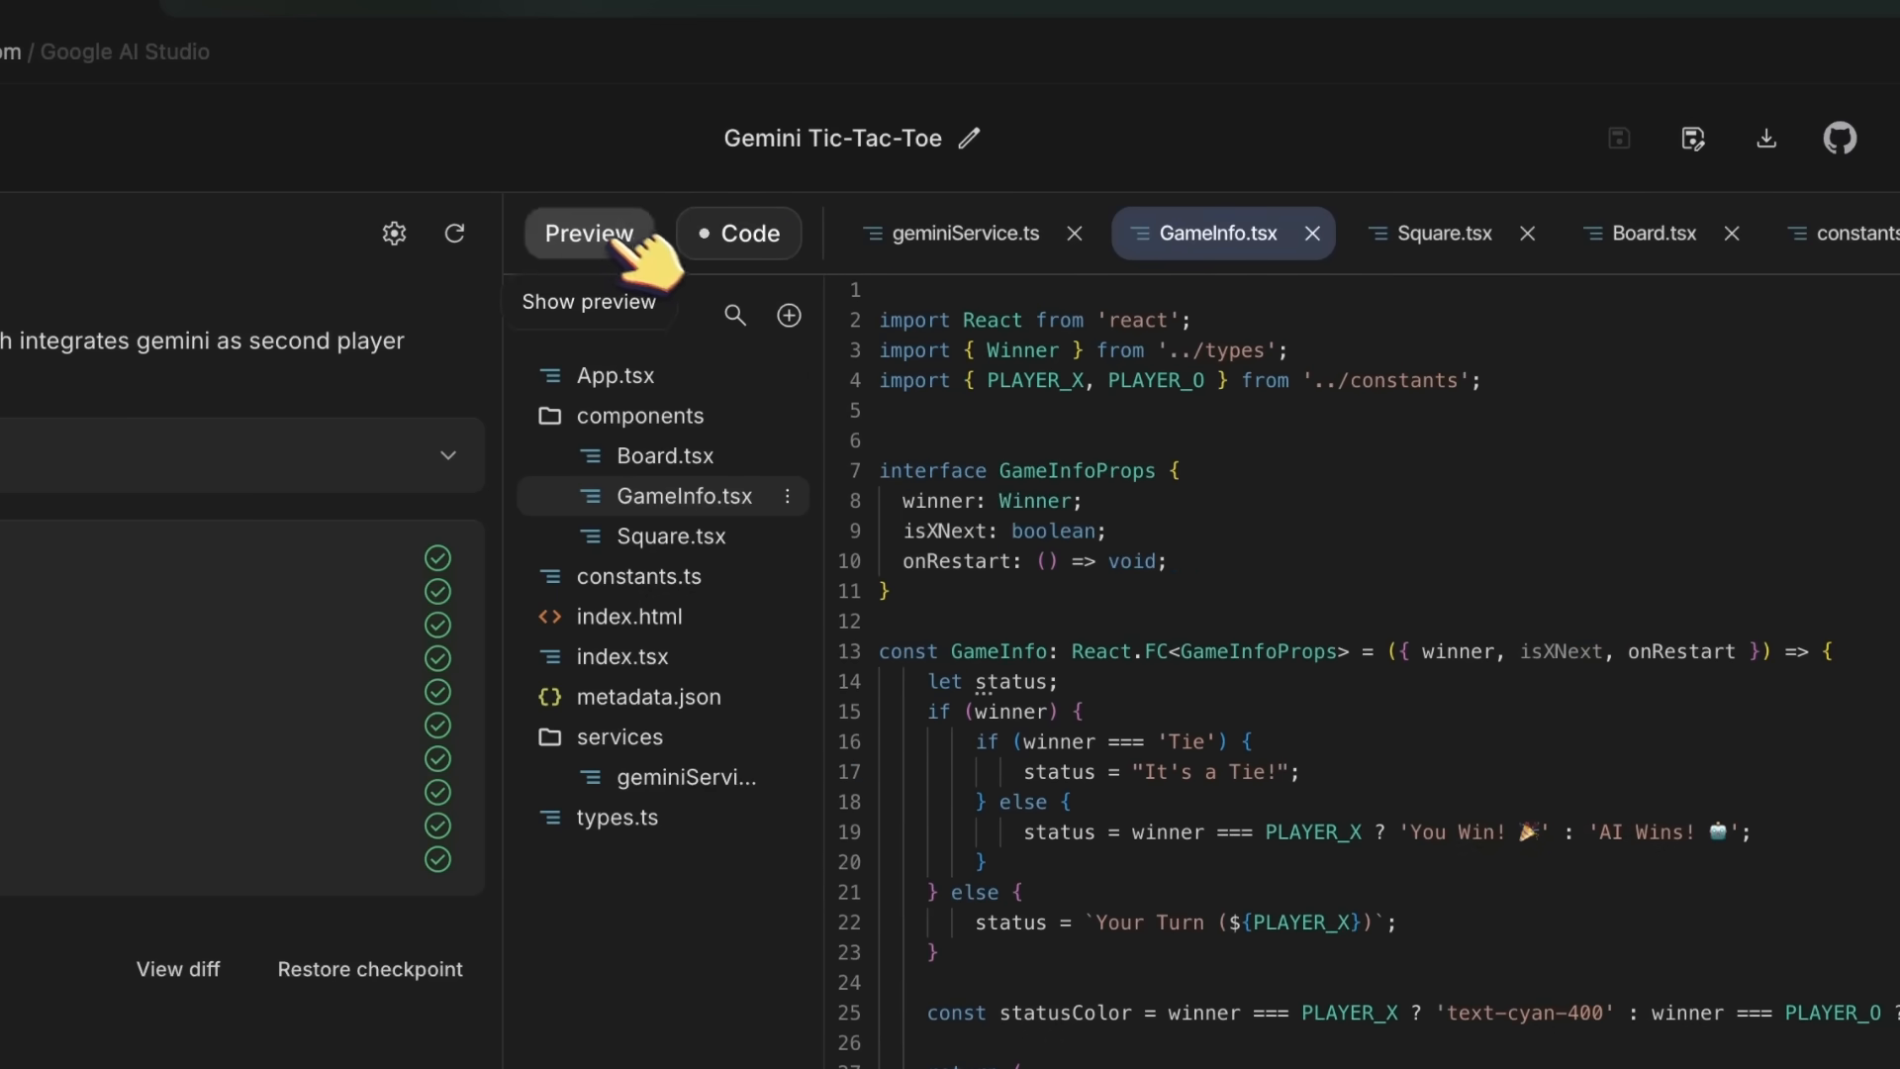
{"action": "left_click", "coordinate": [588, 232]}
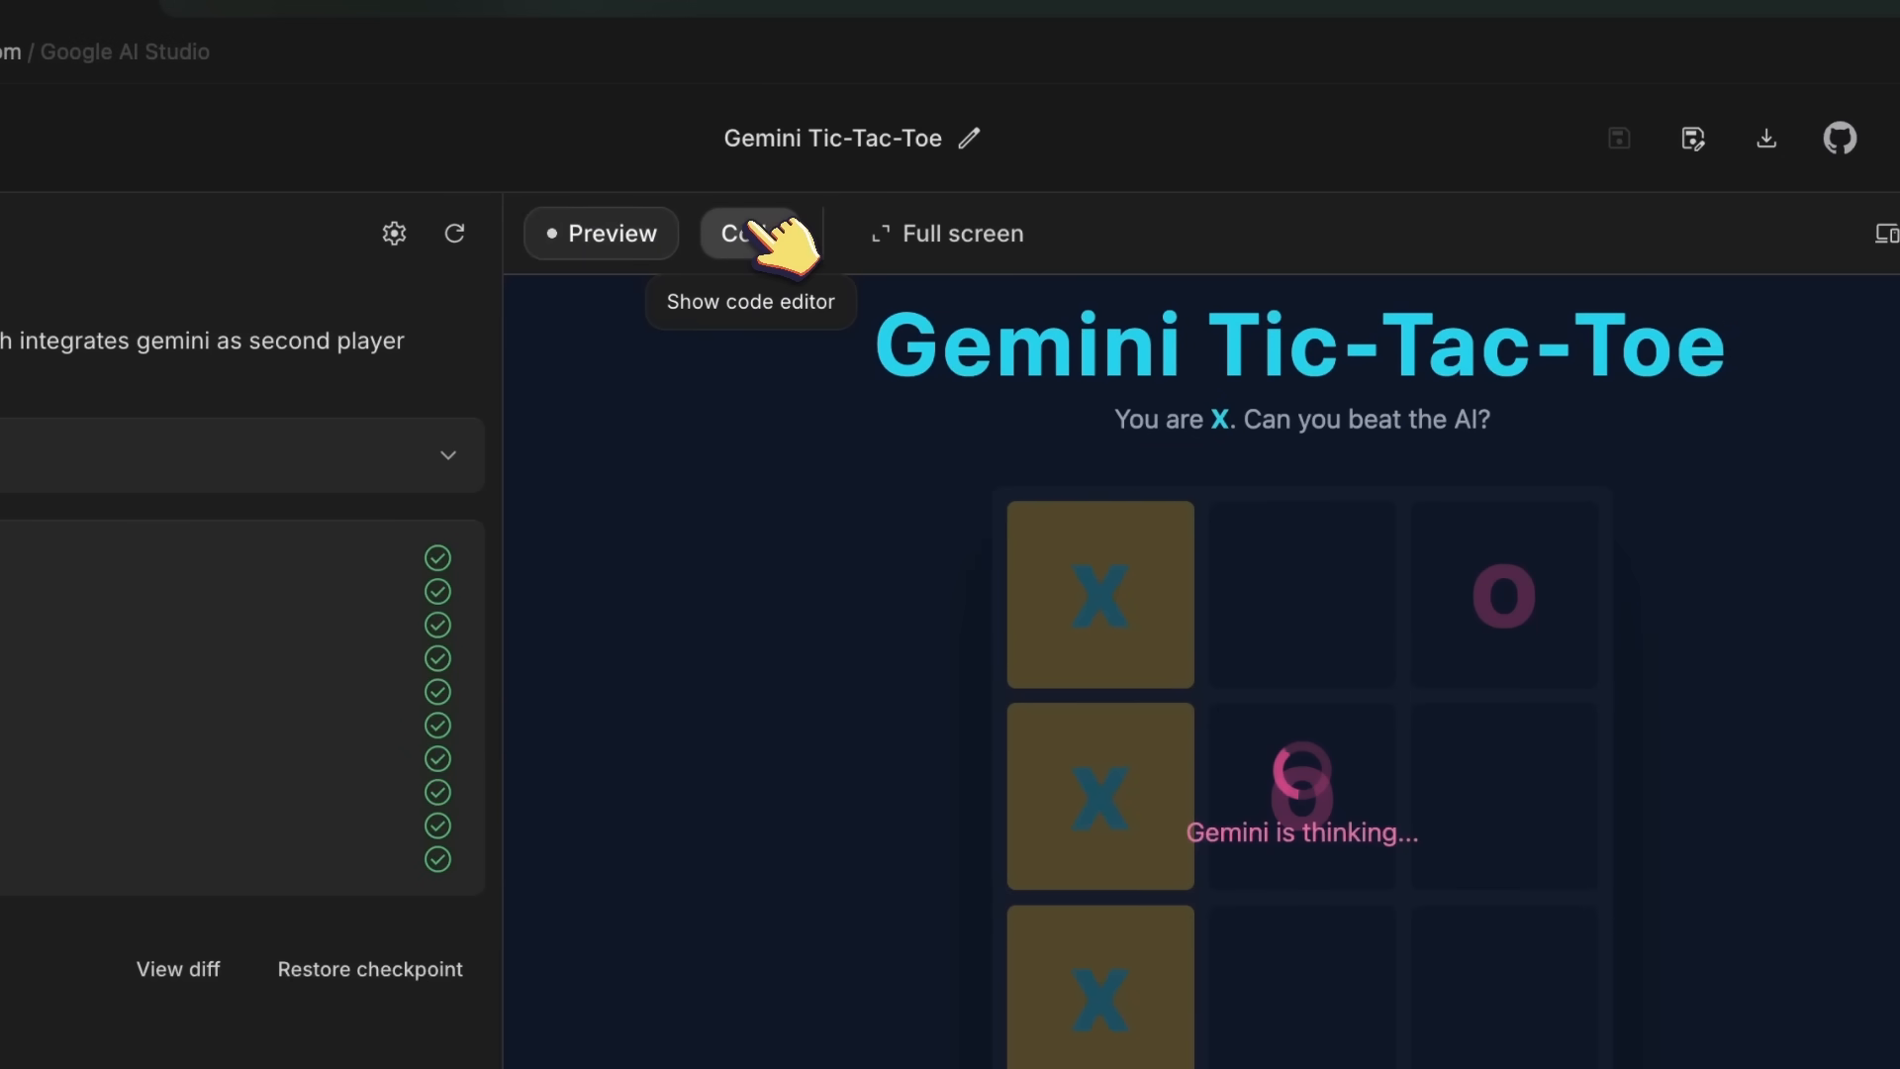
{"action": "left_click", "coordinate": [740, 233]}
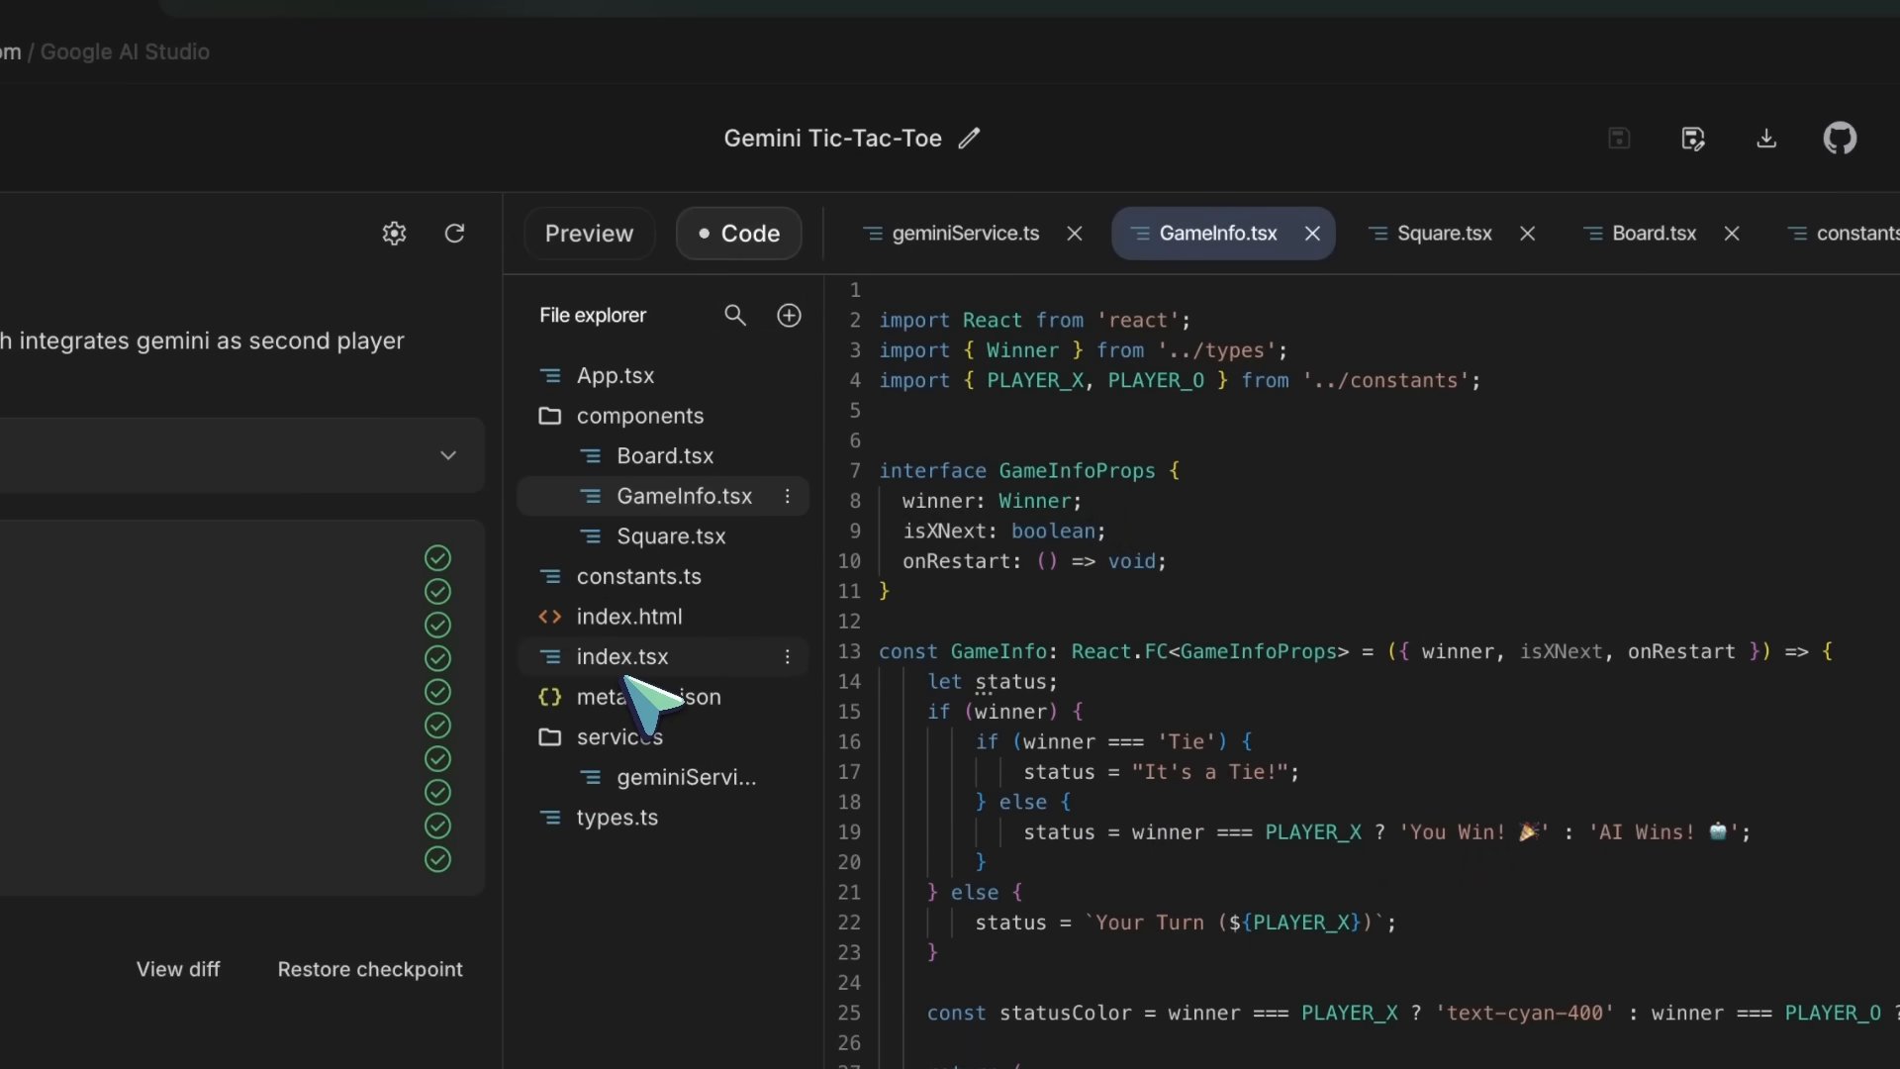
{"action": "left_click", "coordinate": [788, 315]}
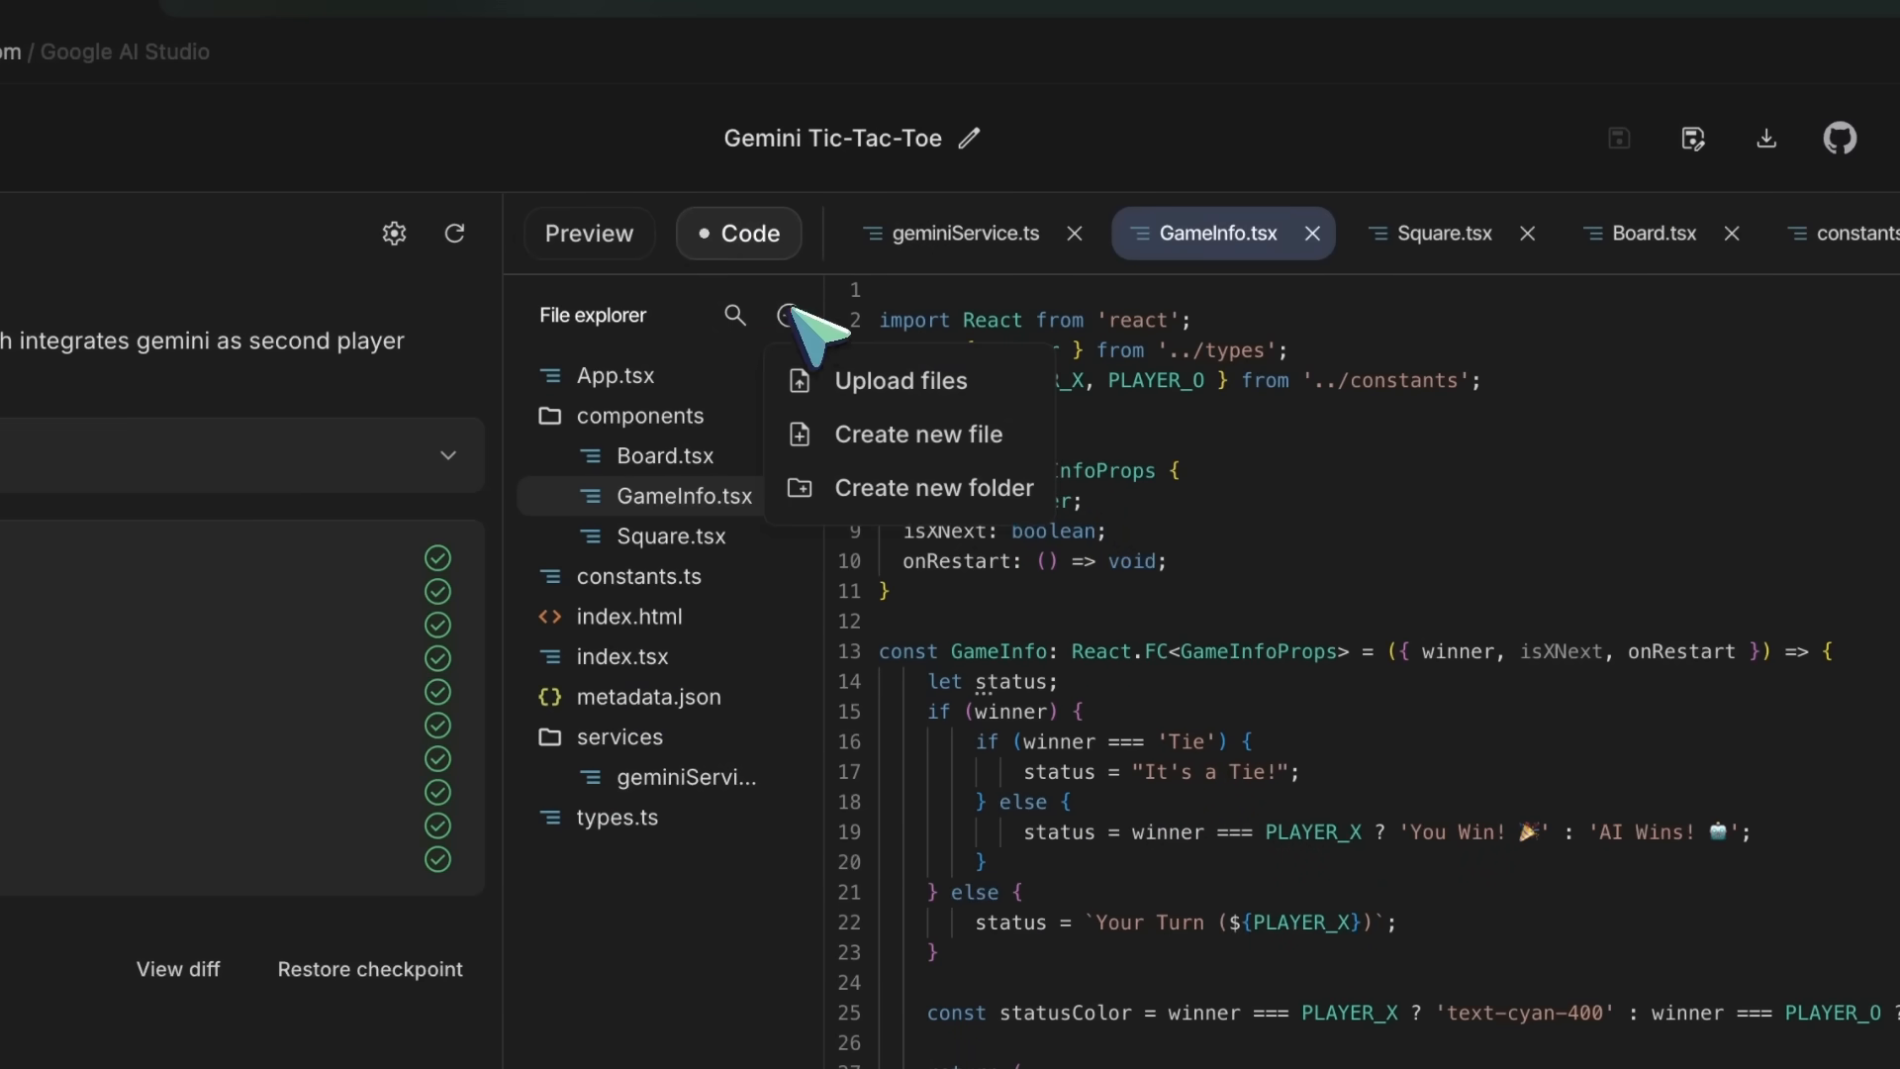
{"action": "mouse_move", "coordinate": [697, 576]}
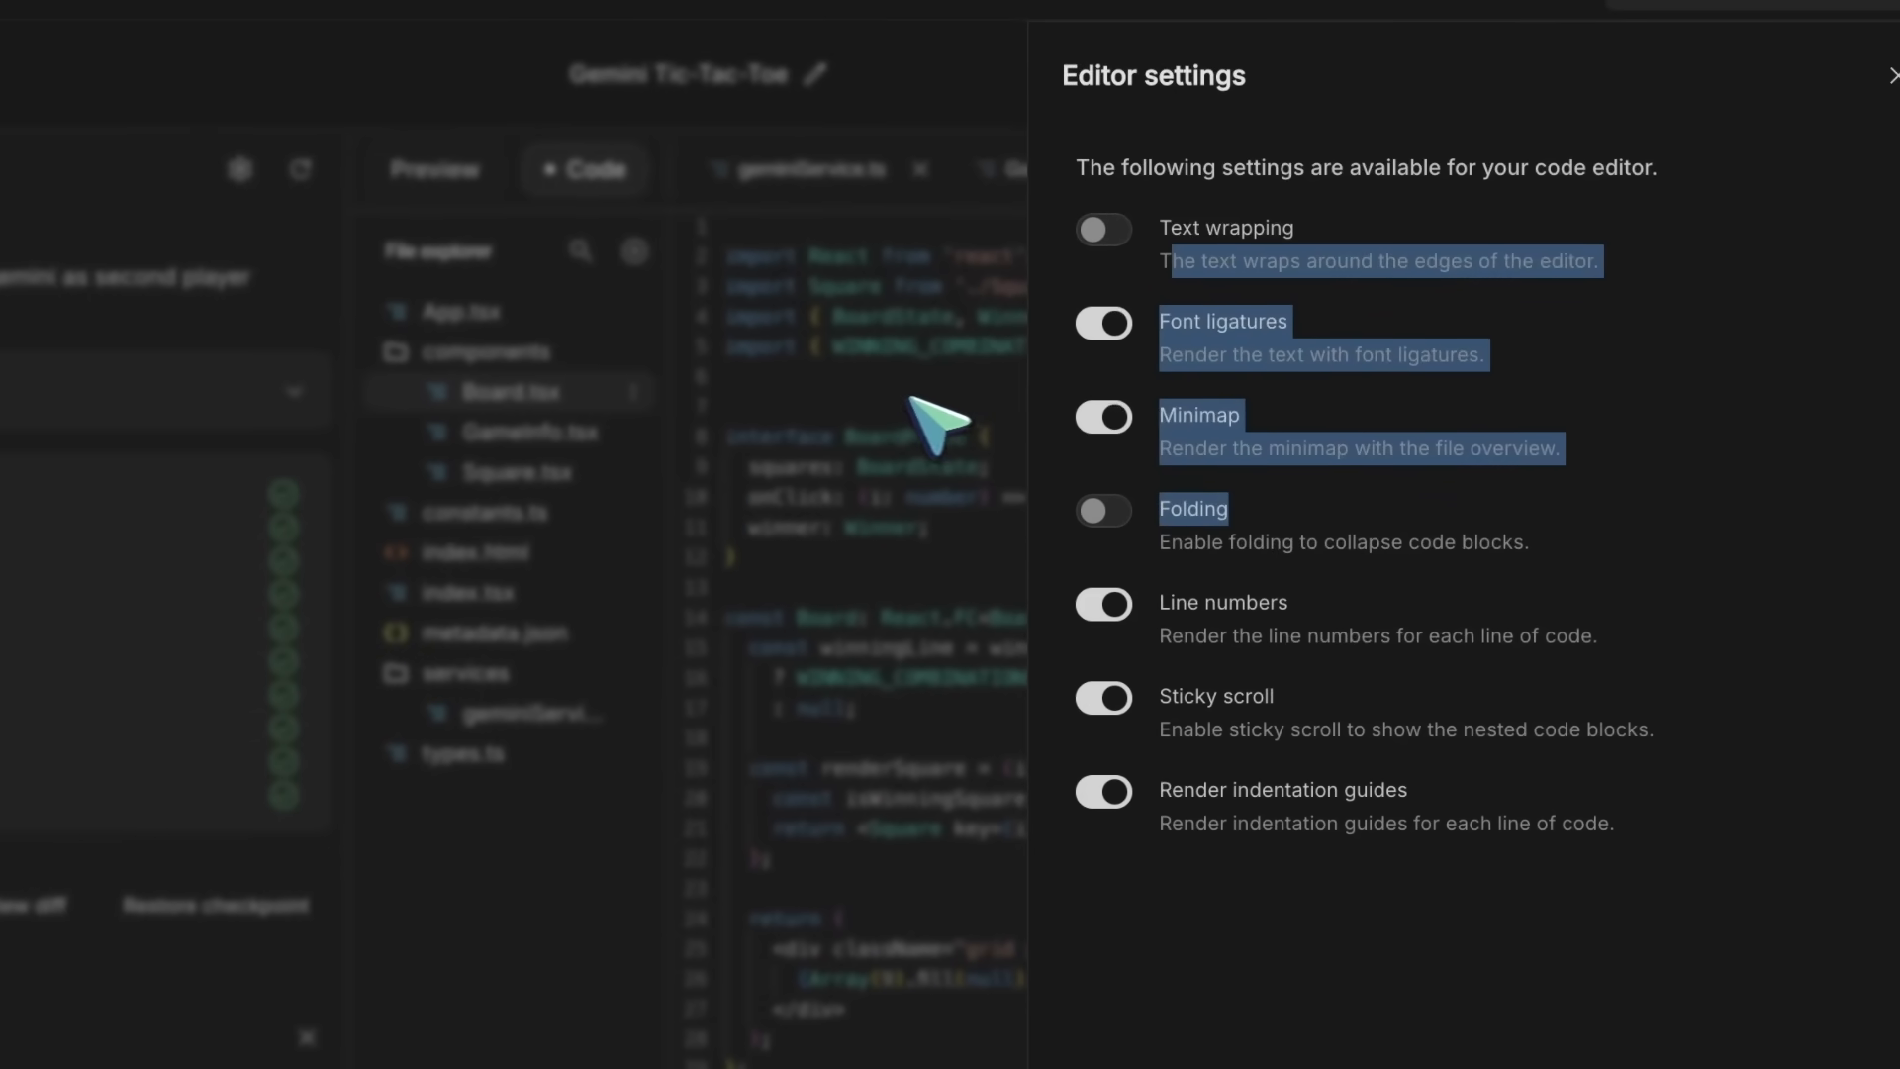
Close the Editor settings panel to return to Board.tsx
{"action": "left_click", "coordinate": [1893, 75]}
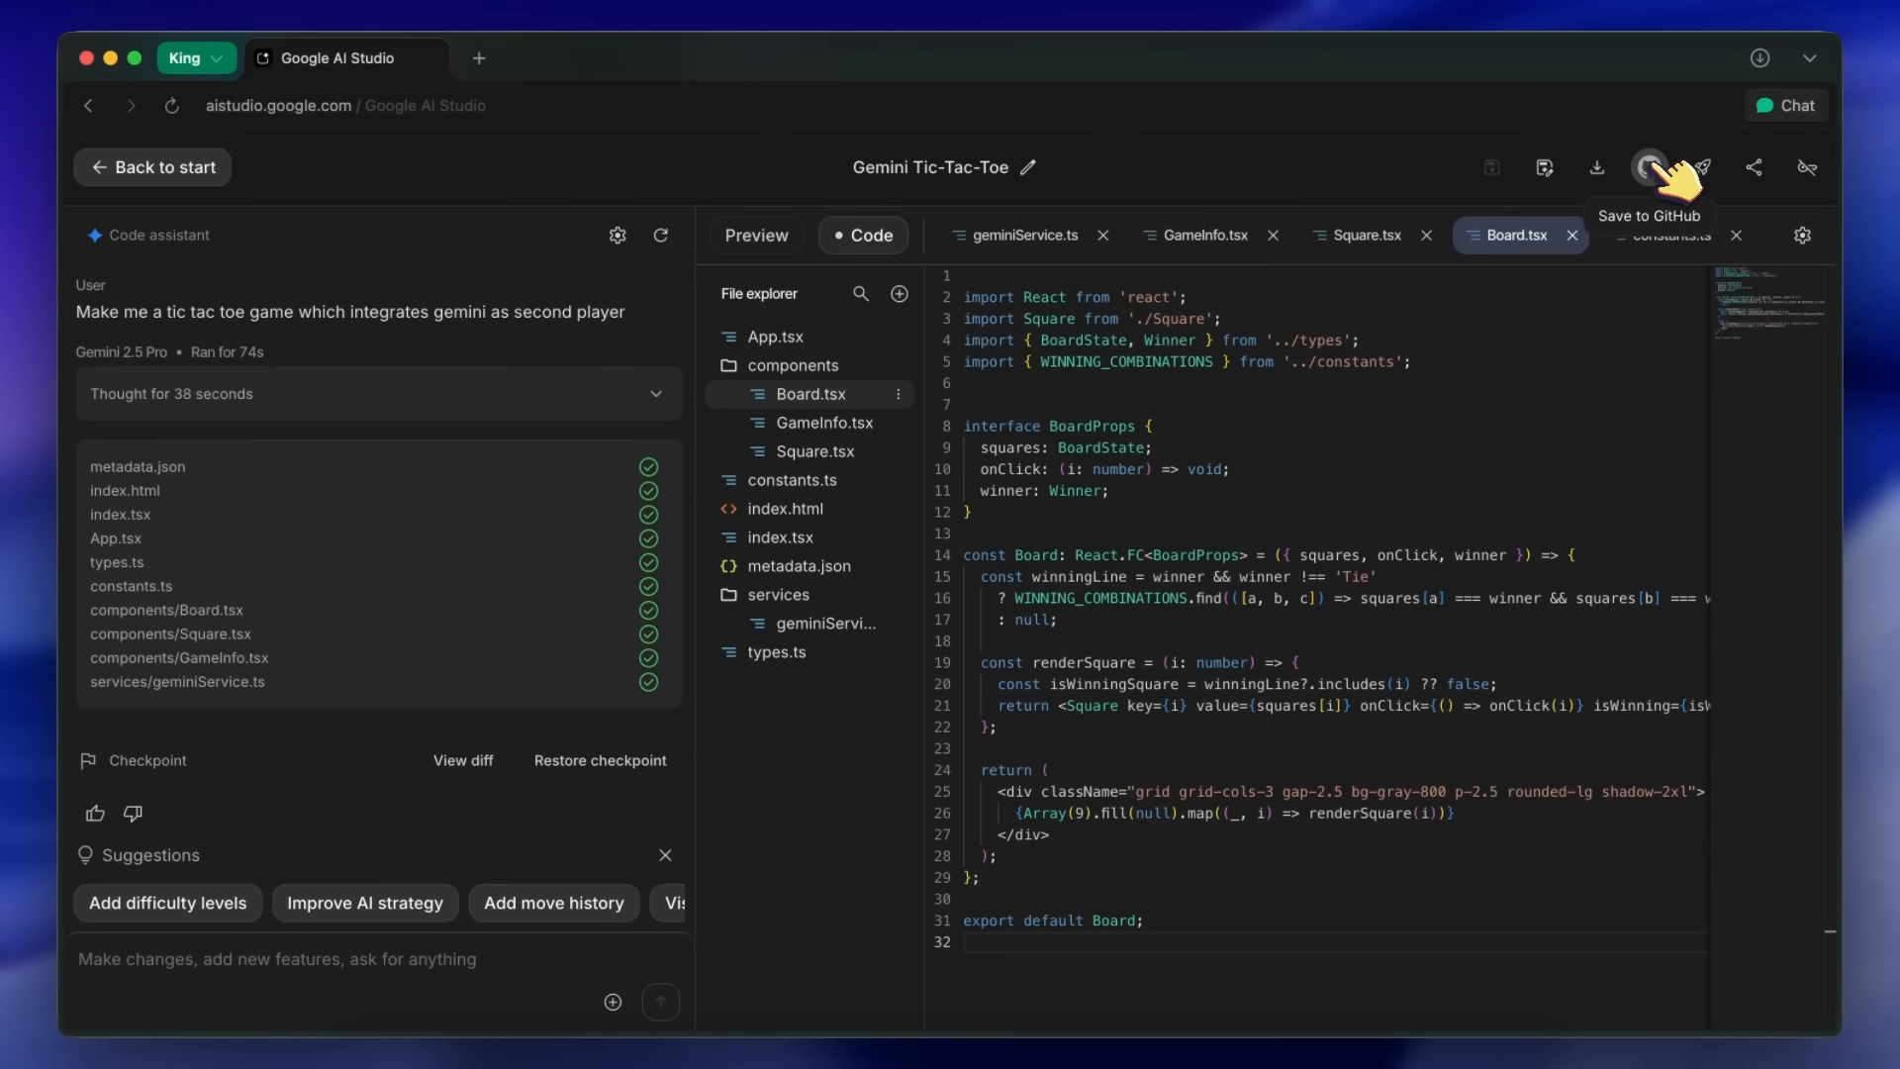
Save to GitHub as private repo 'tic-tac-toe-new' with matching description
{"action": "left_click", "coordinate": [1650, 167]}
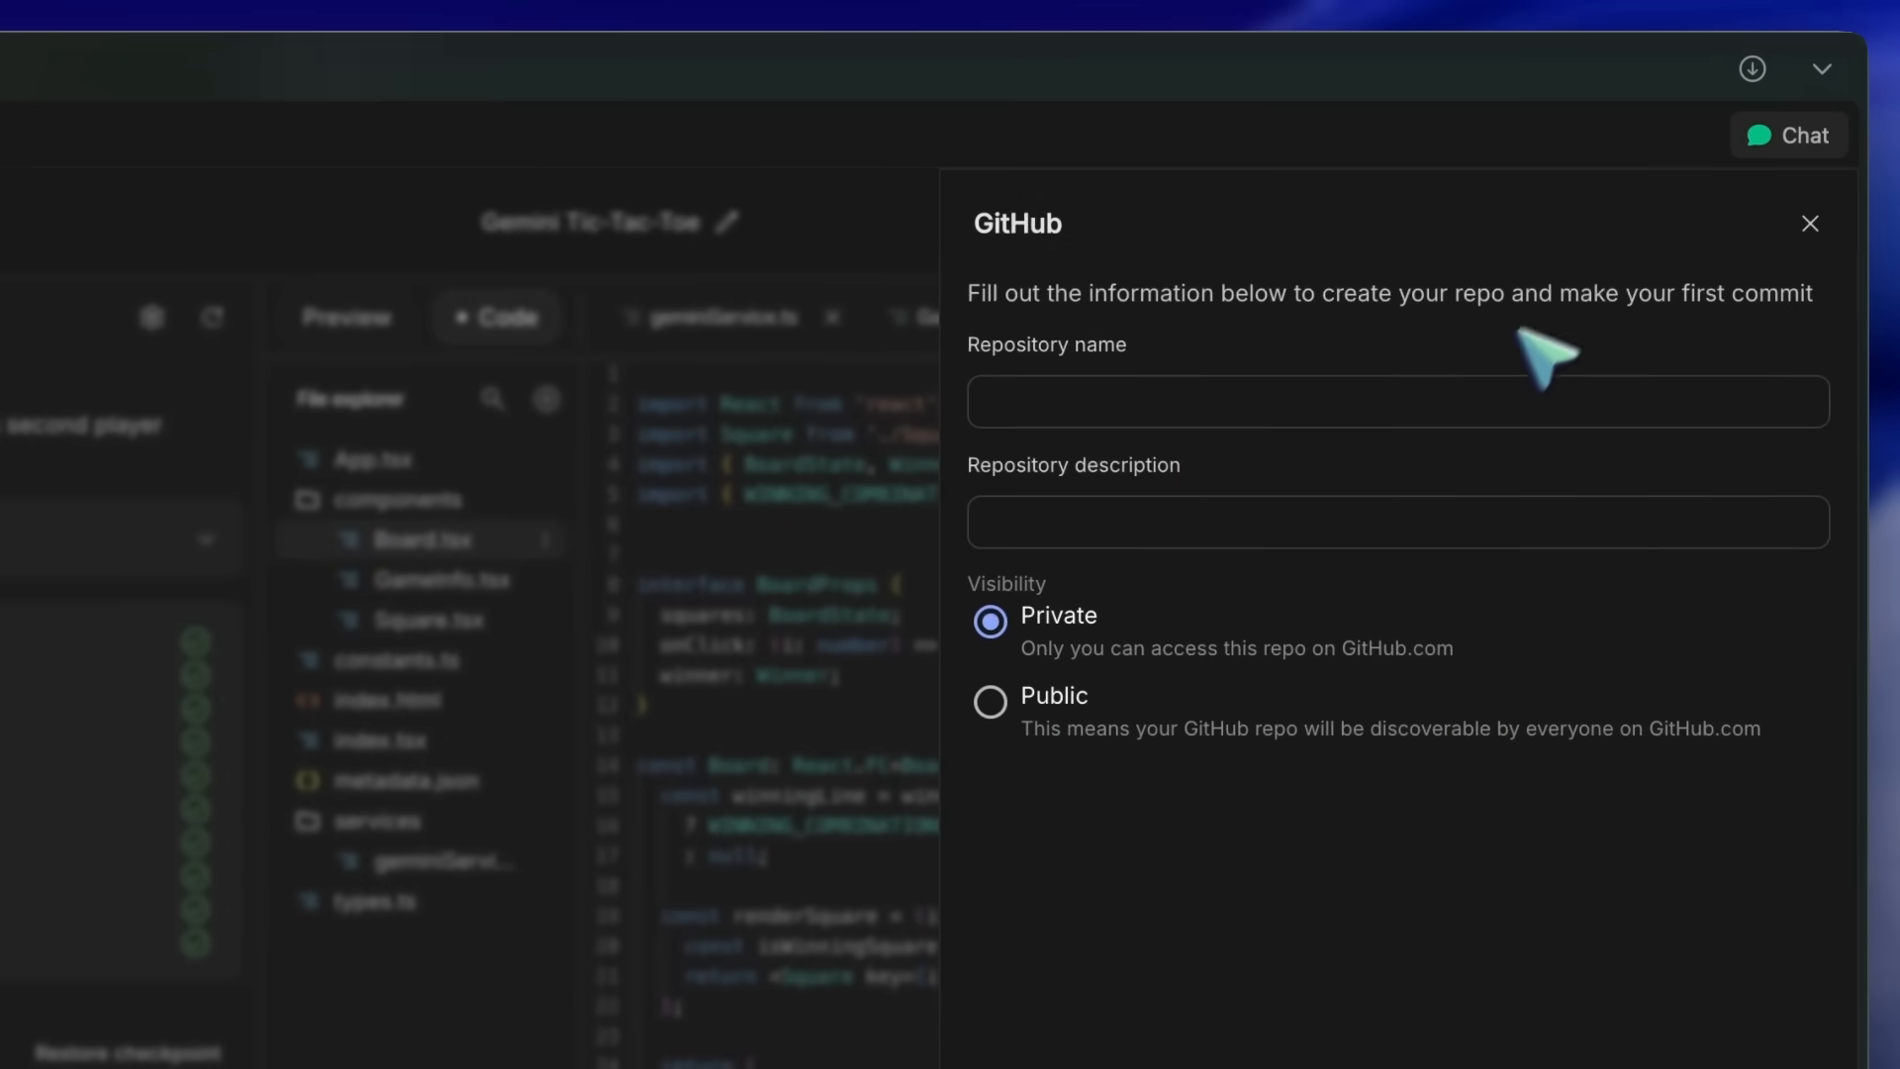
{"action": "type", "text": "tic tac"}
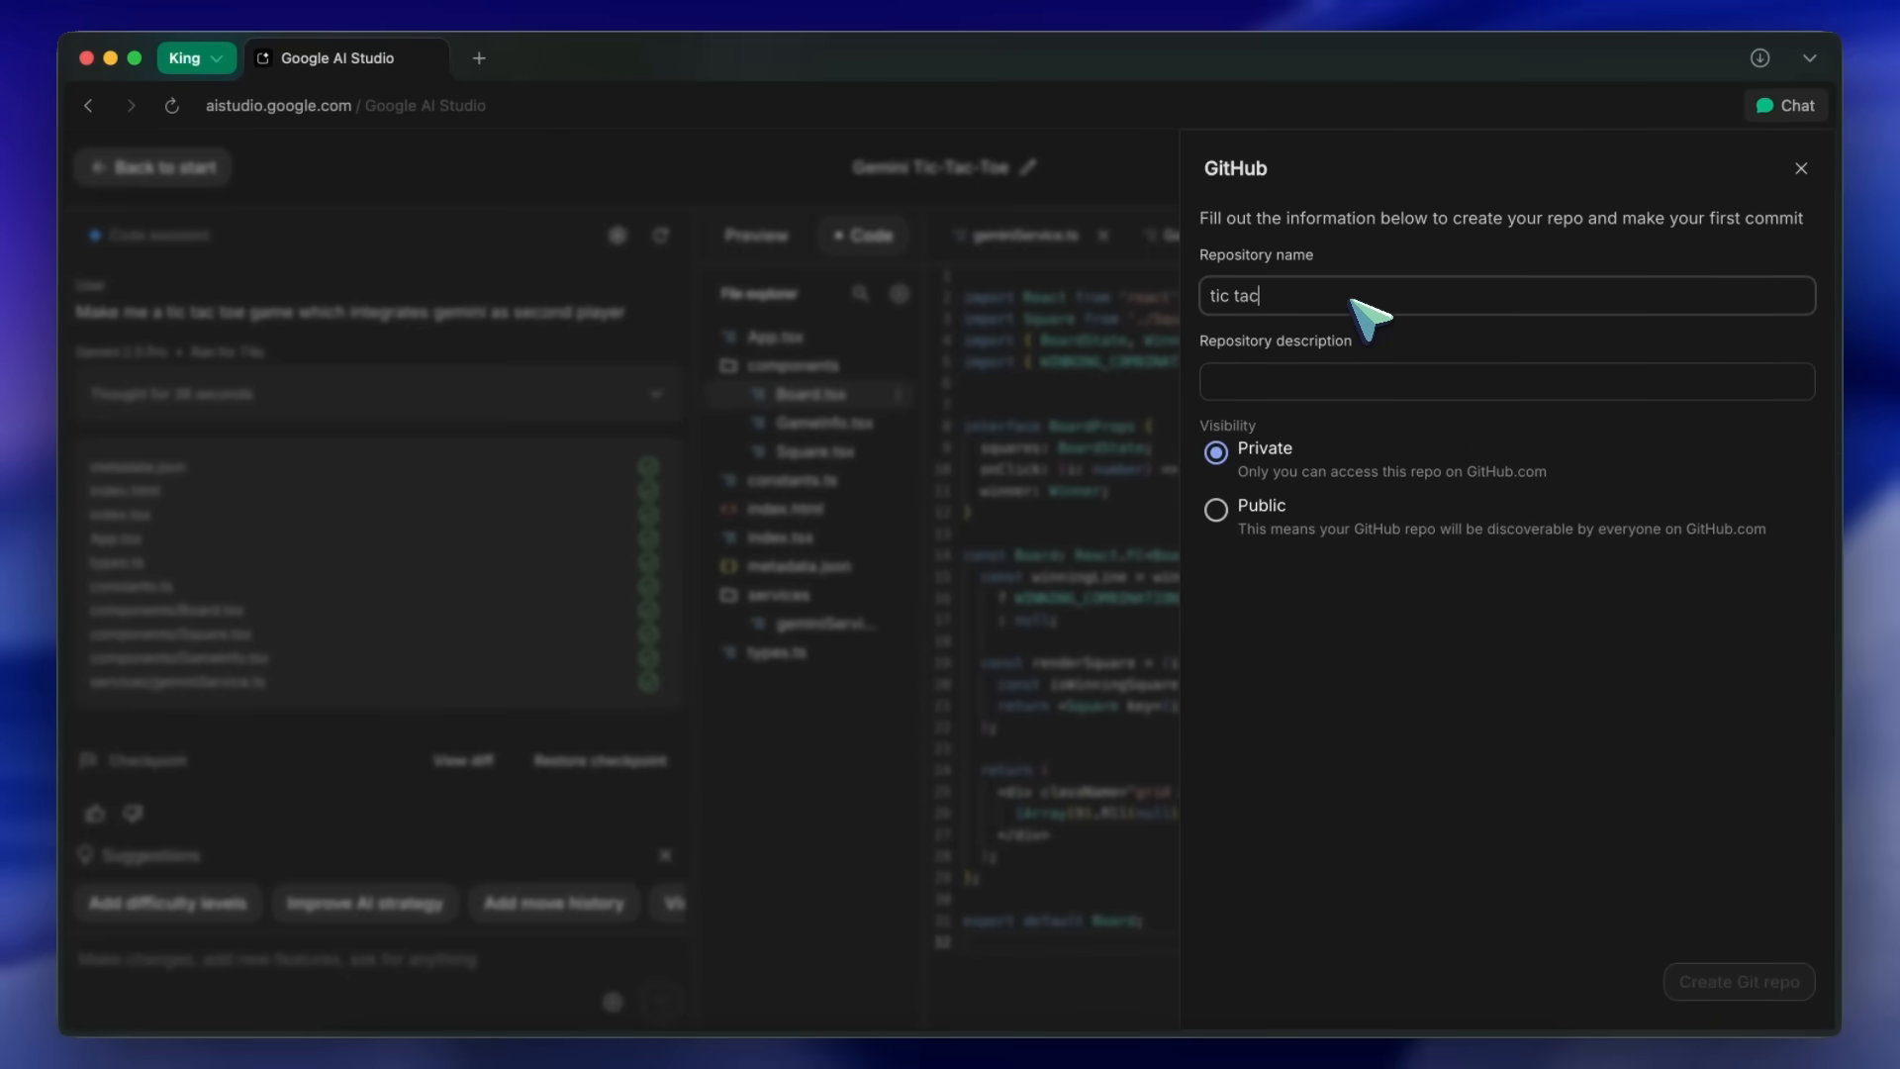
{"action": "type", "text": "tic-t"}
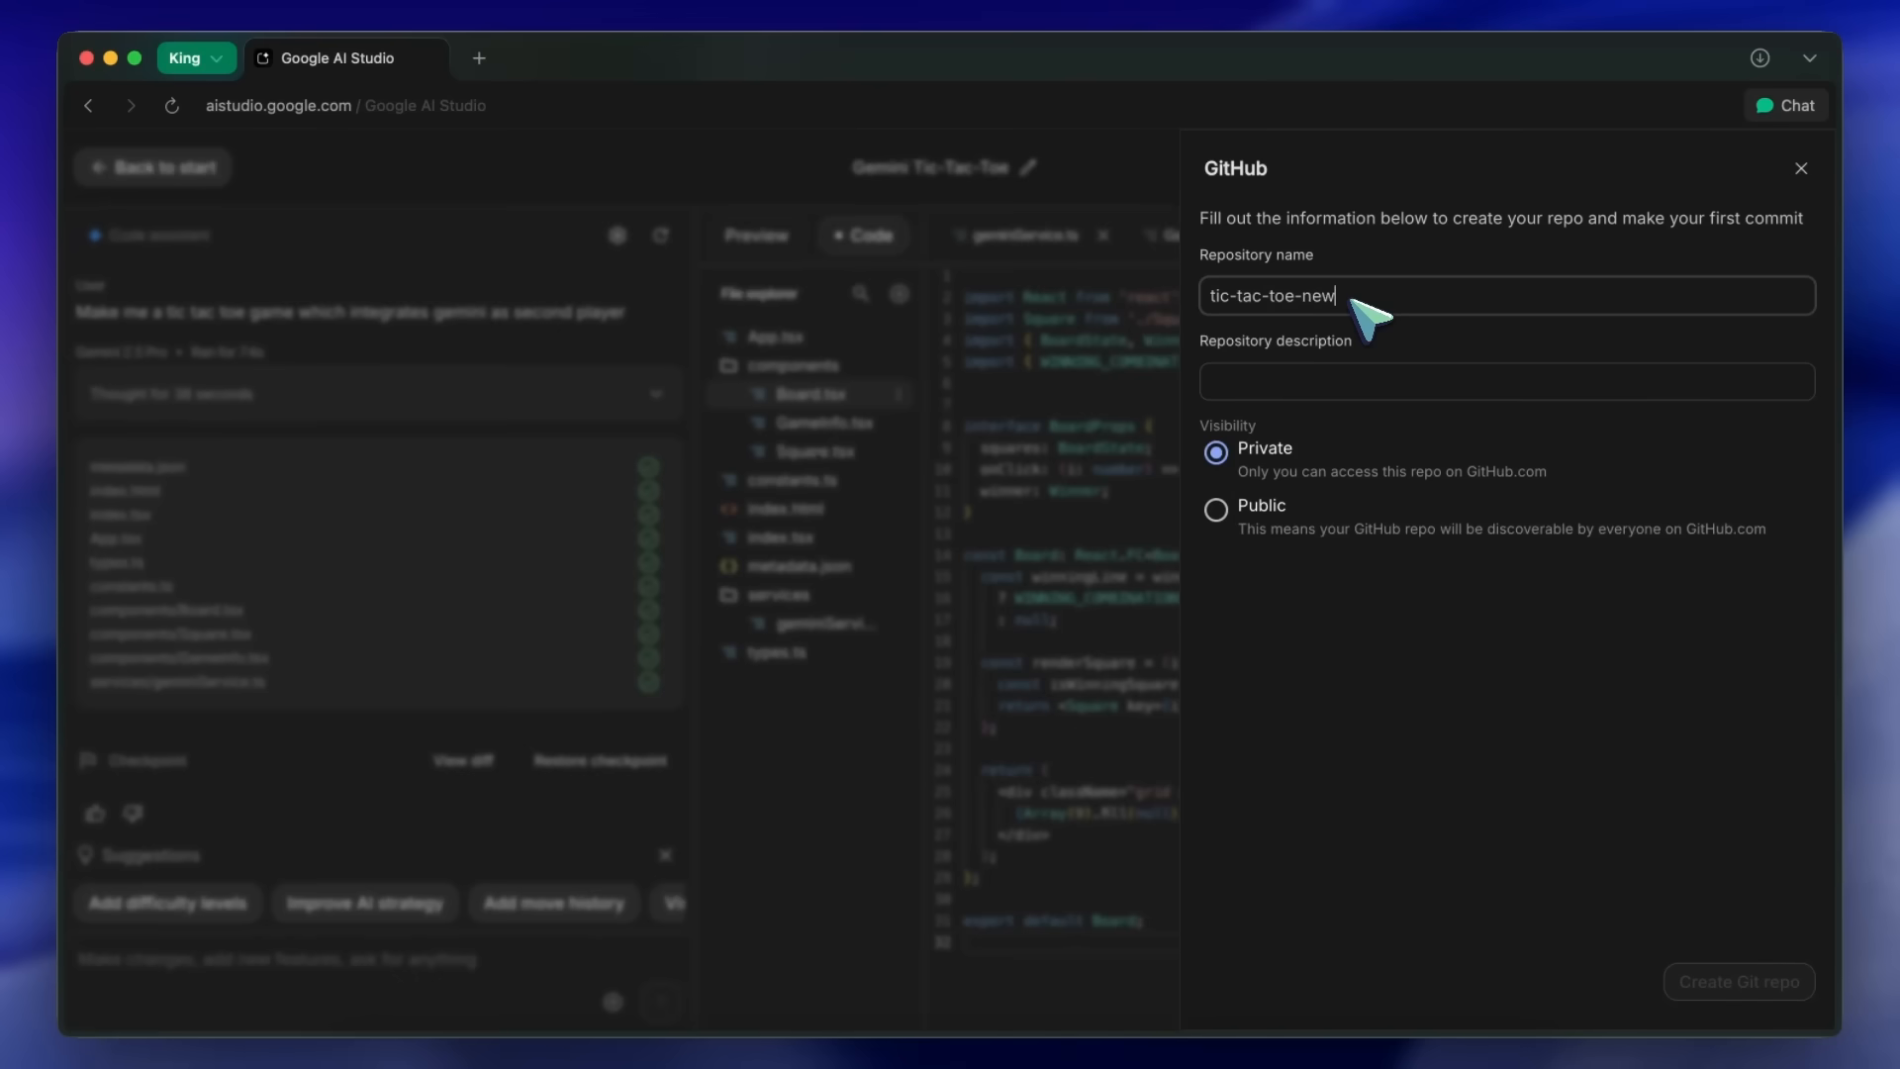
{"action": "type", "text": "tic-tac-toe-new"}
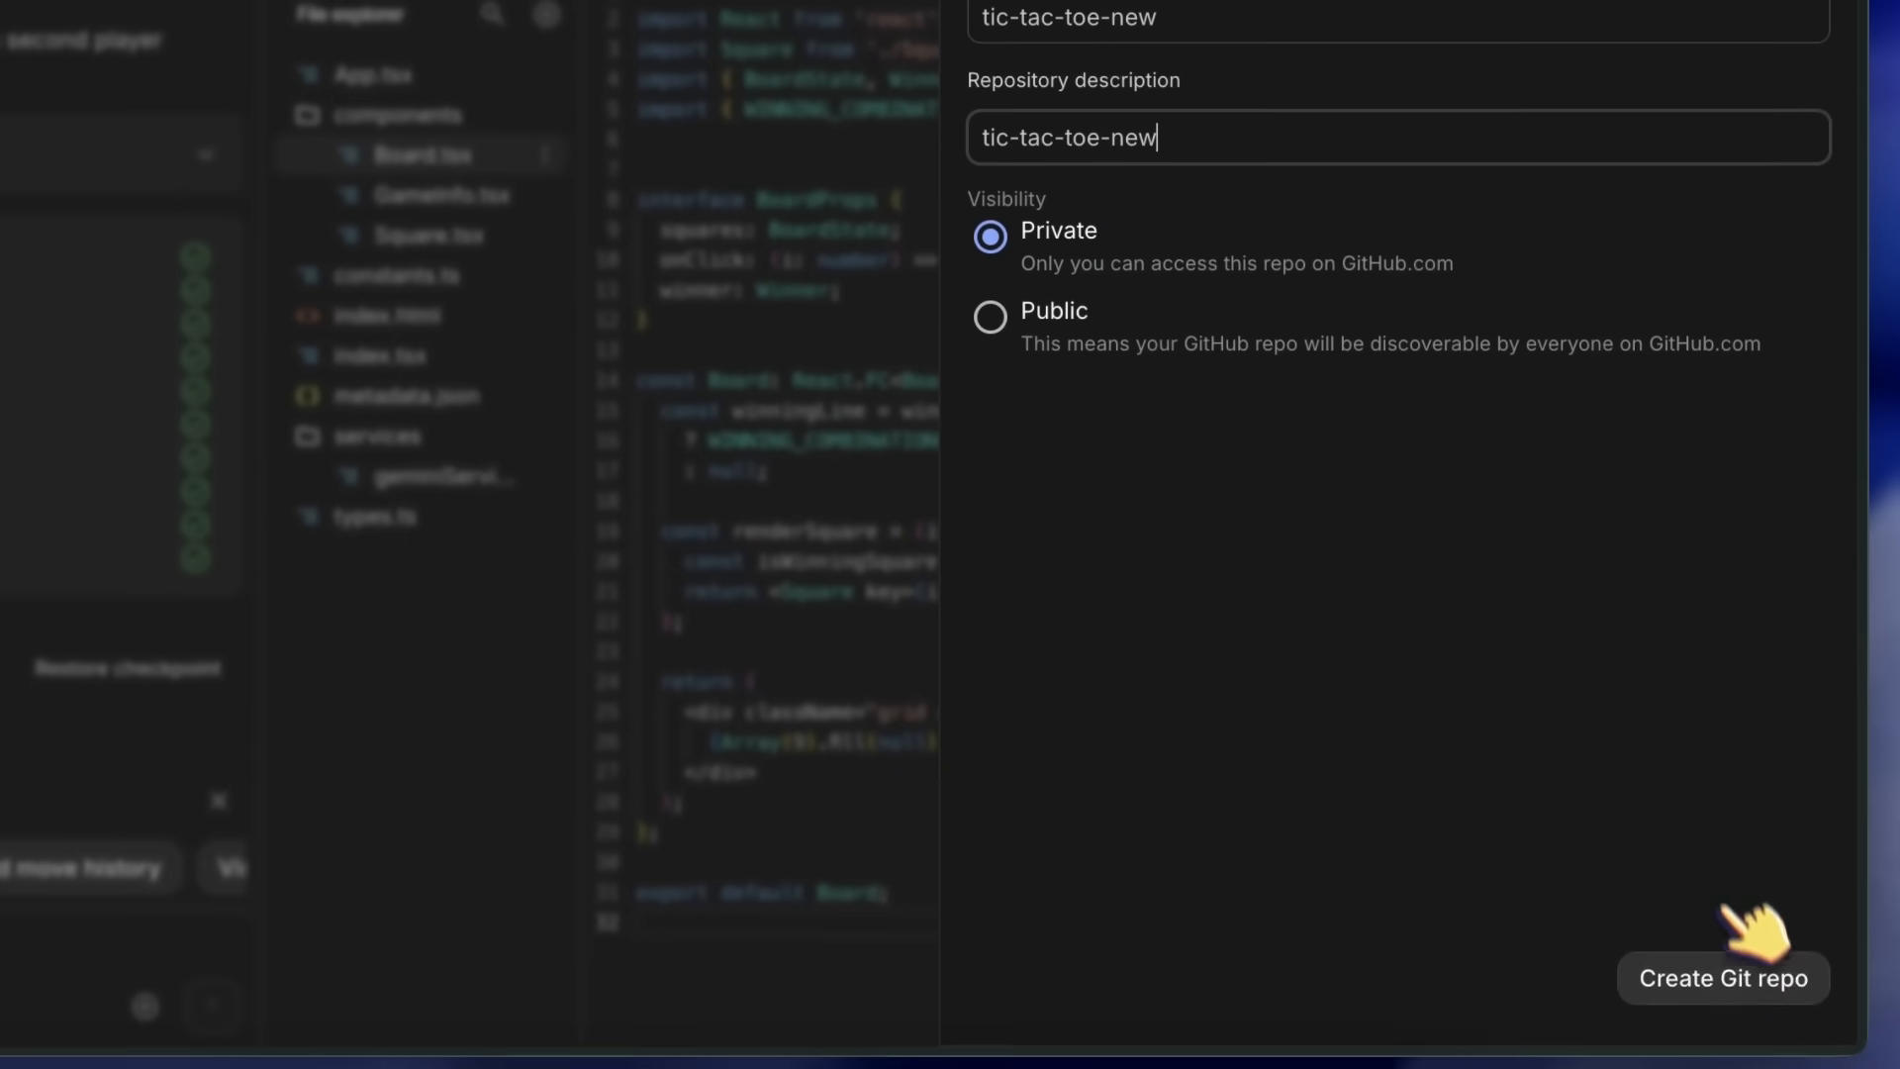
{"action": "left_click", "coordinate": [1723, 978]}
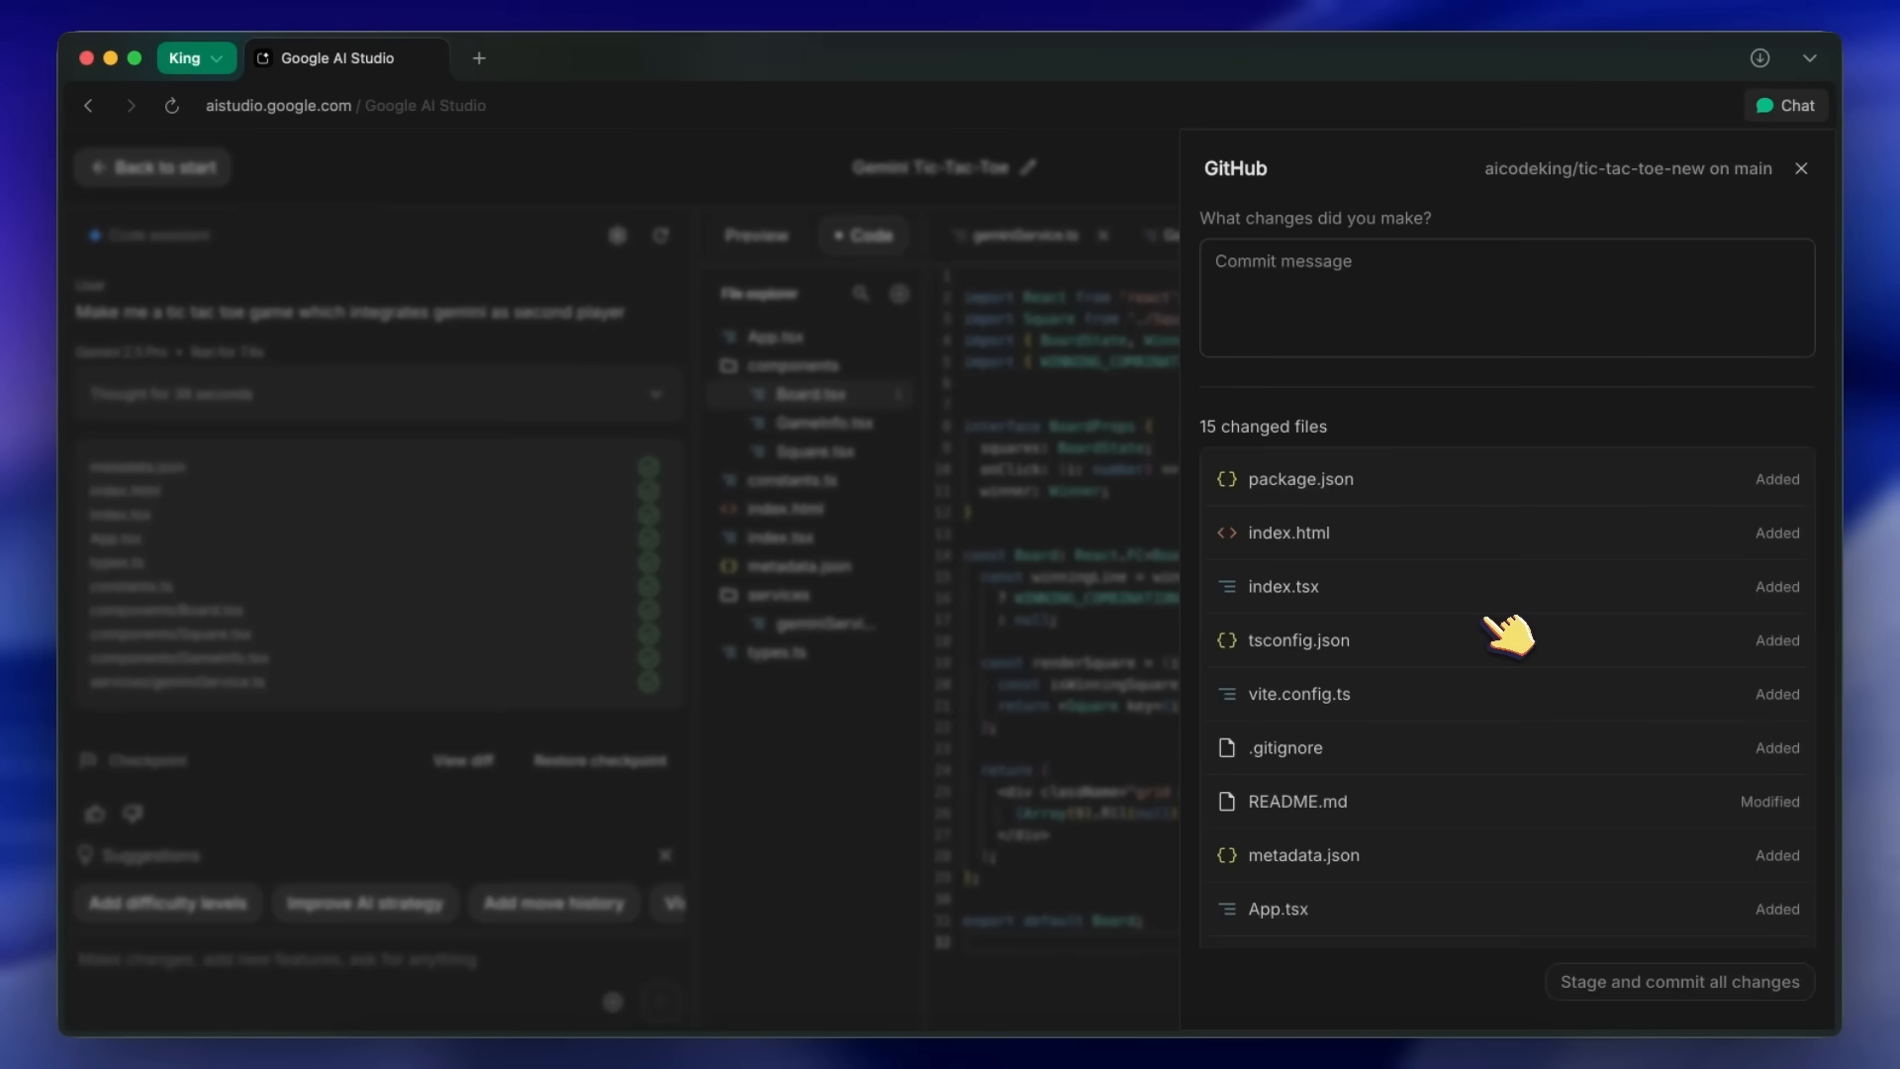
Commit all changed files to tic-tac-toe-new with message 'feat: Implement Tic-Tac-Toe game with Gemini AI'
{"action": "type", "text": "feat: Implement Tic-Tac-Toe game with Gemini AI"}
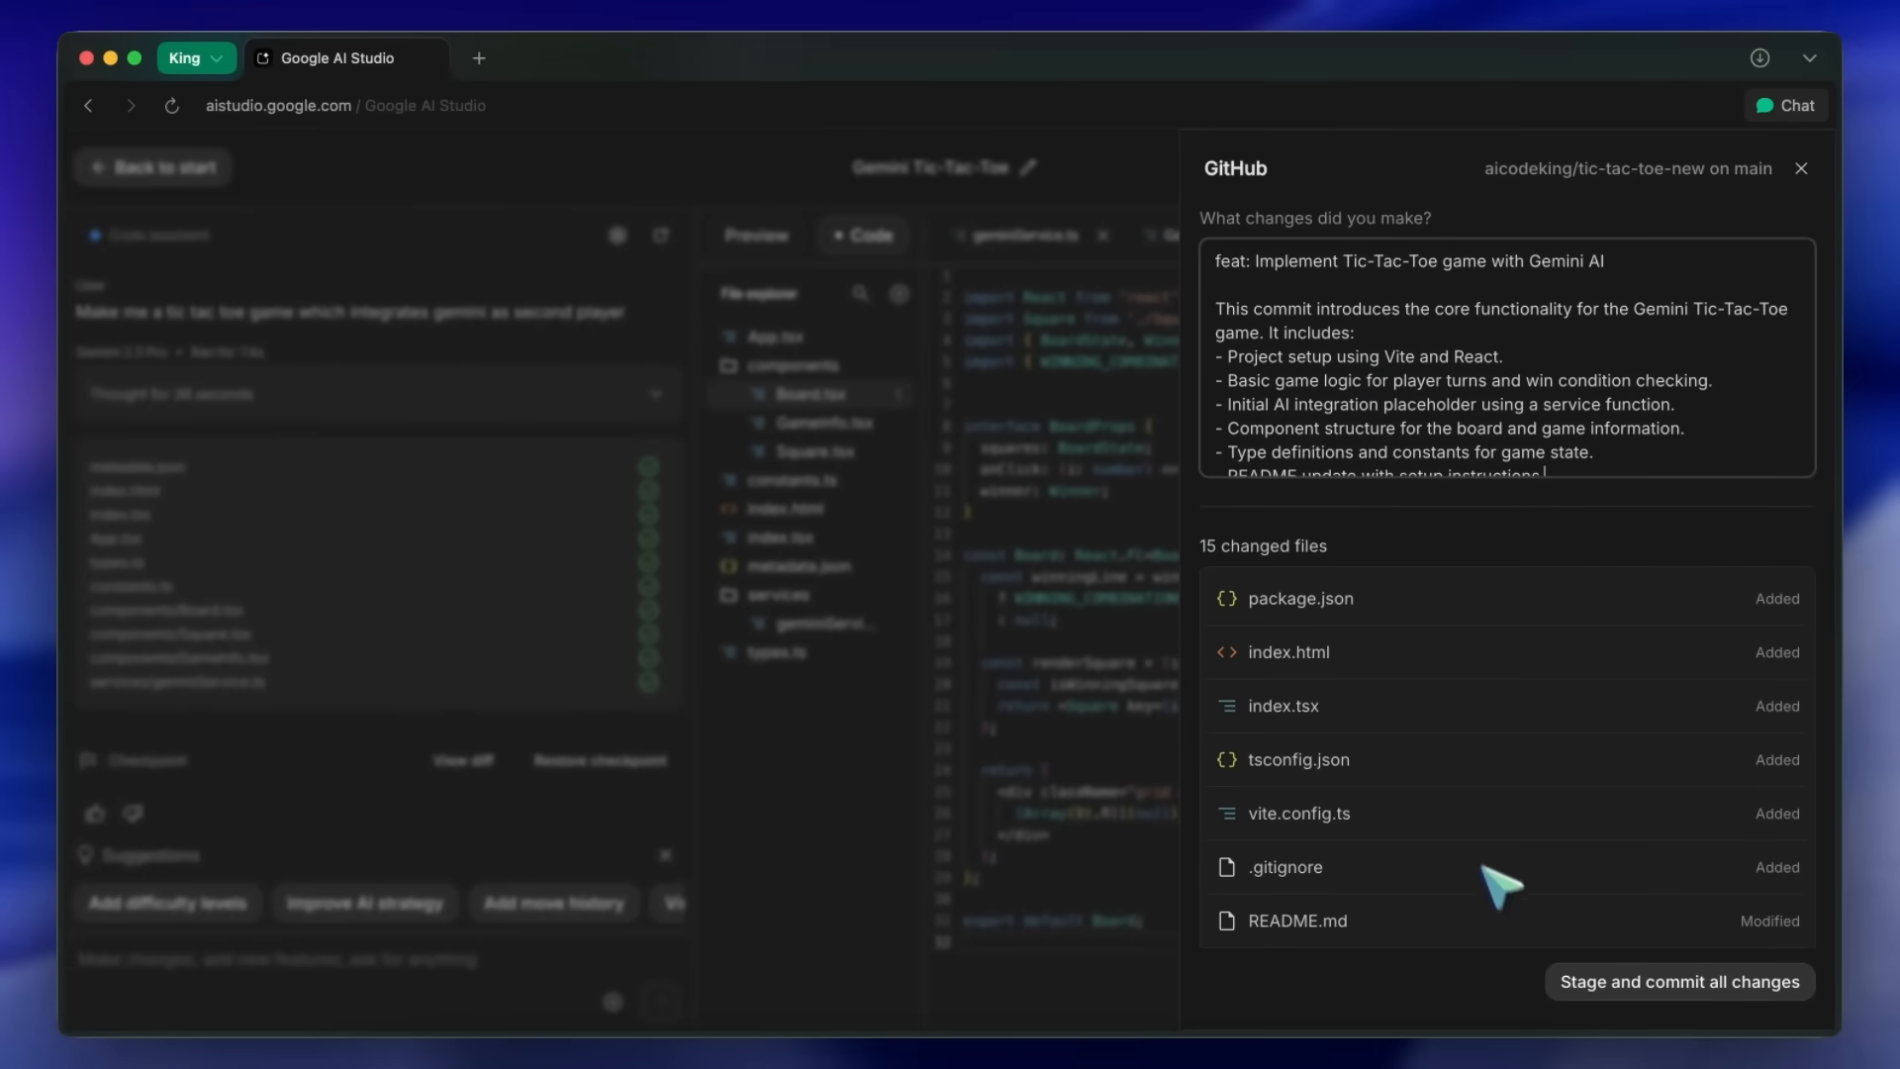
{"action": "left_click", "coordinate": [1679, 982]}
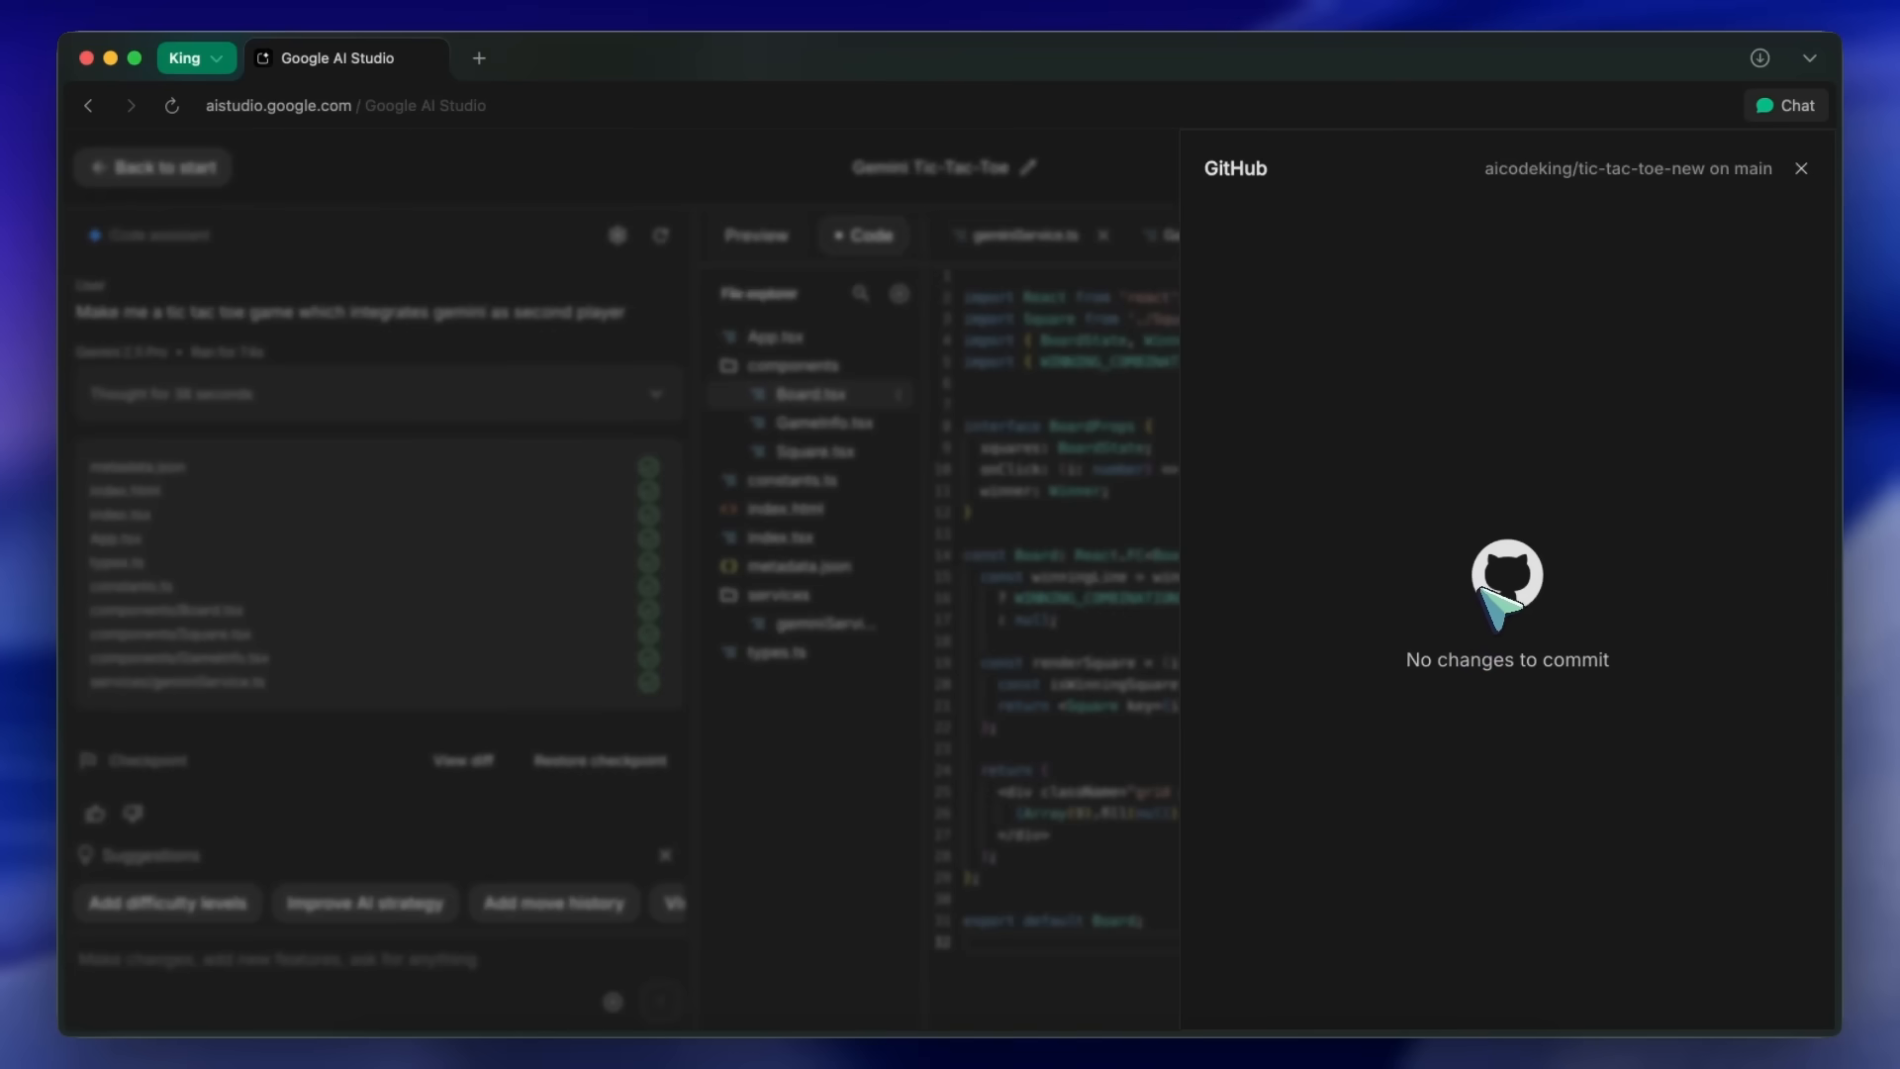
{"action": "mouse_move", "coordinate": [1642, 309]}
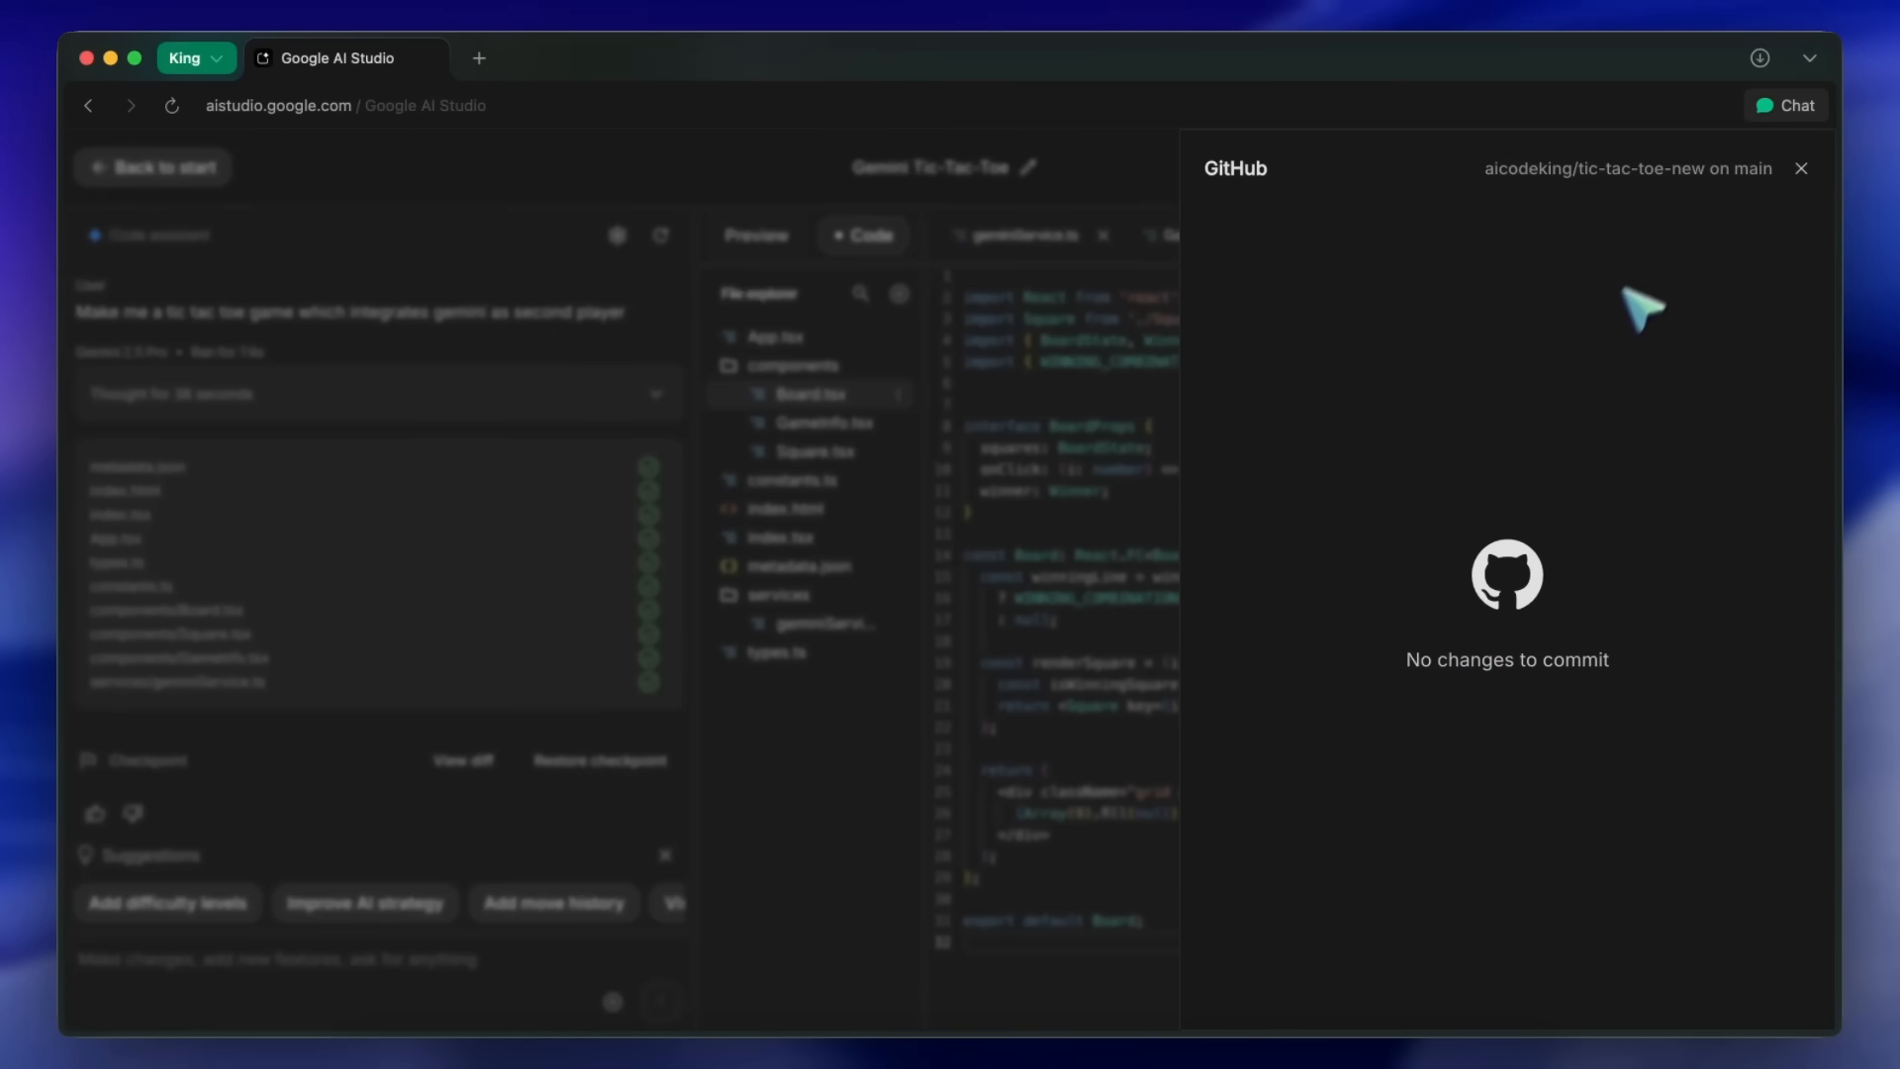
{"action": "mouse_move", "coordinate": [1669, 473]}
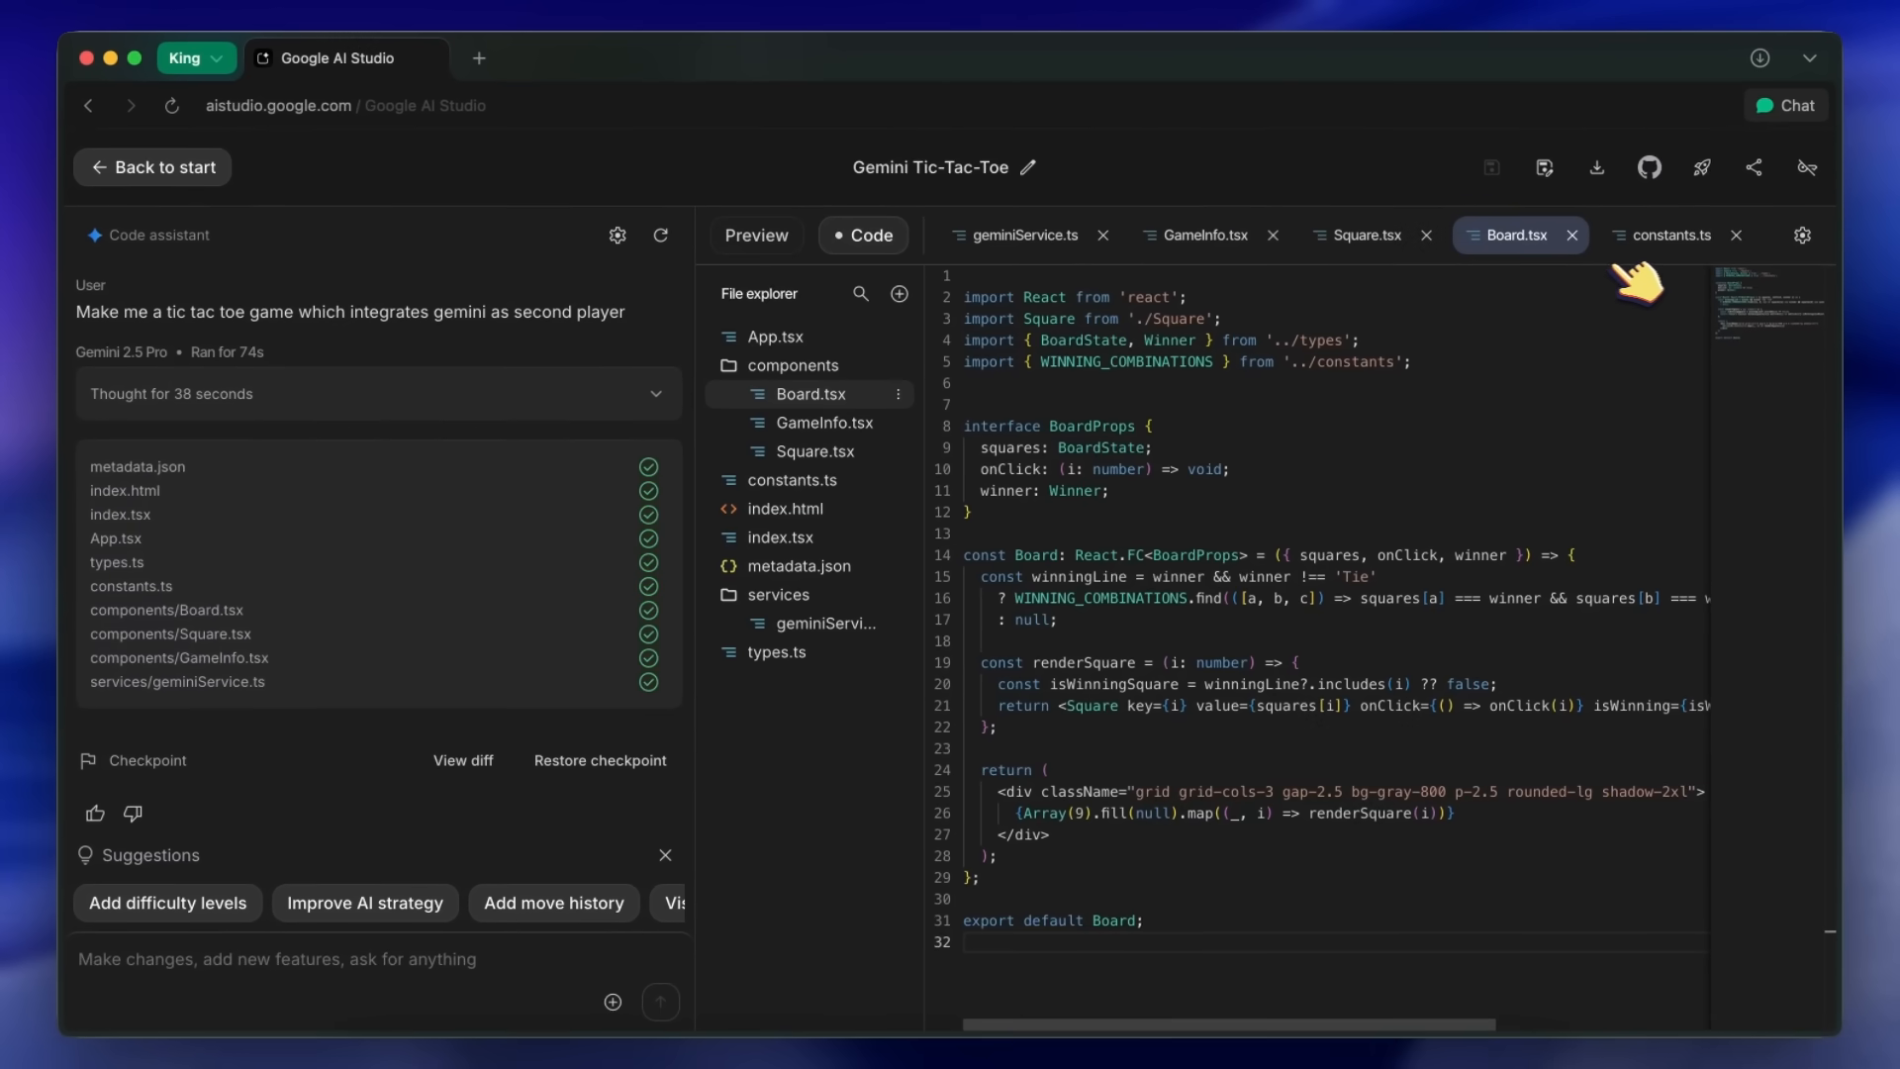
{"action": "mouse_move", "coordinate": [1753, 167]}
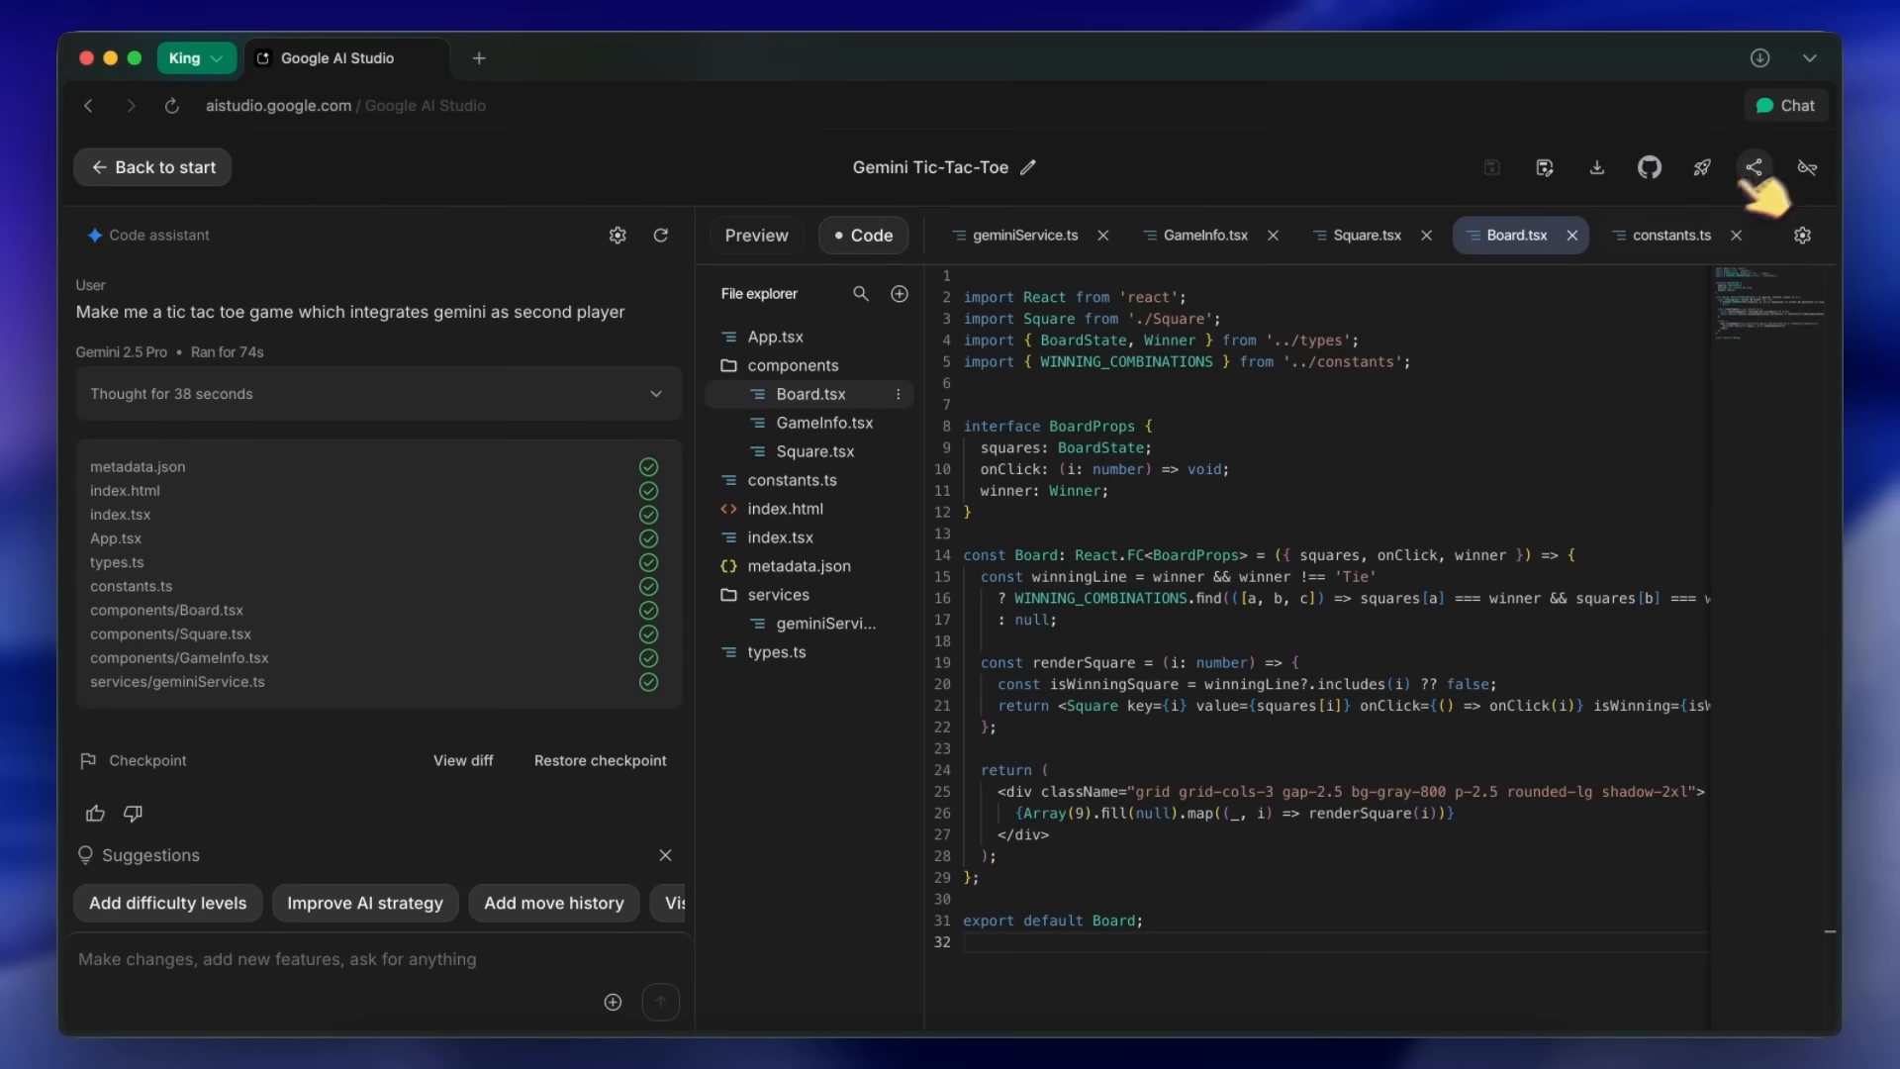
{"action": "mouse_move", "coordinate": [1399, 447]}
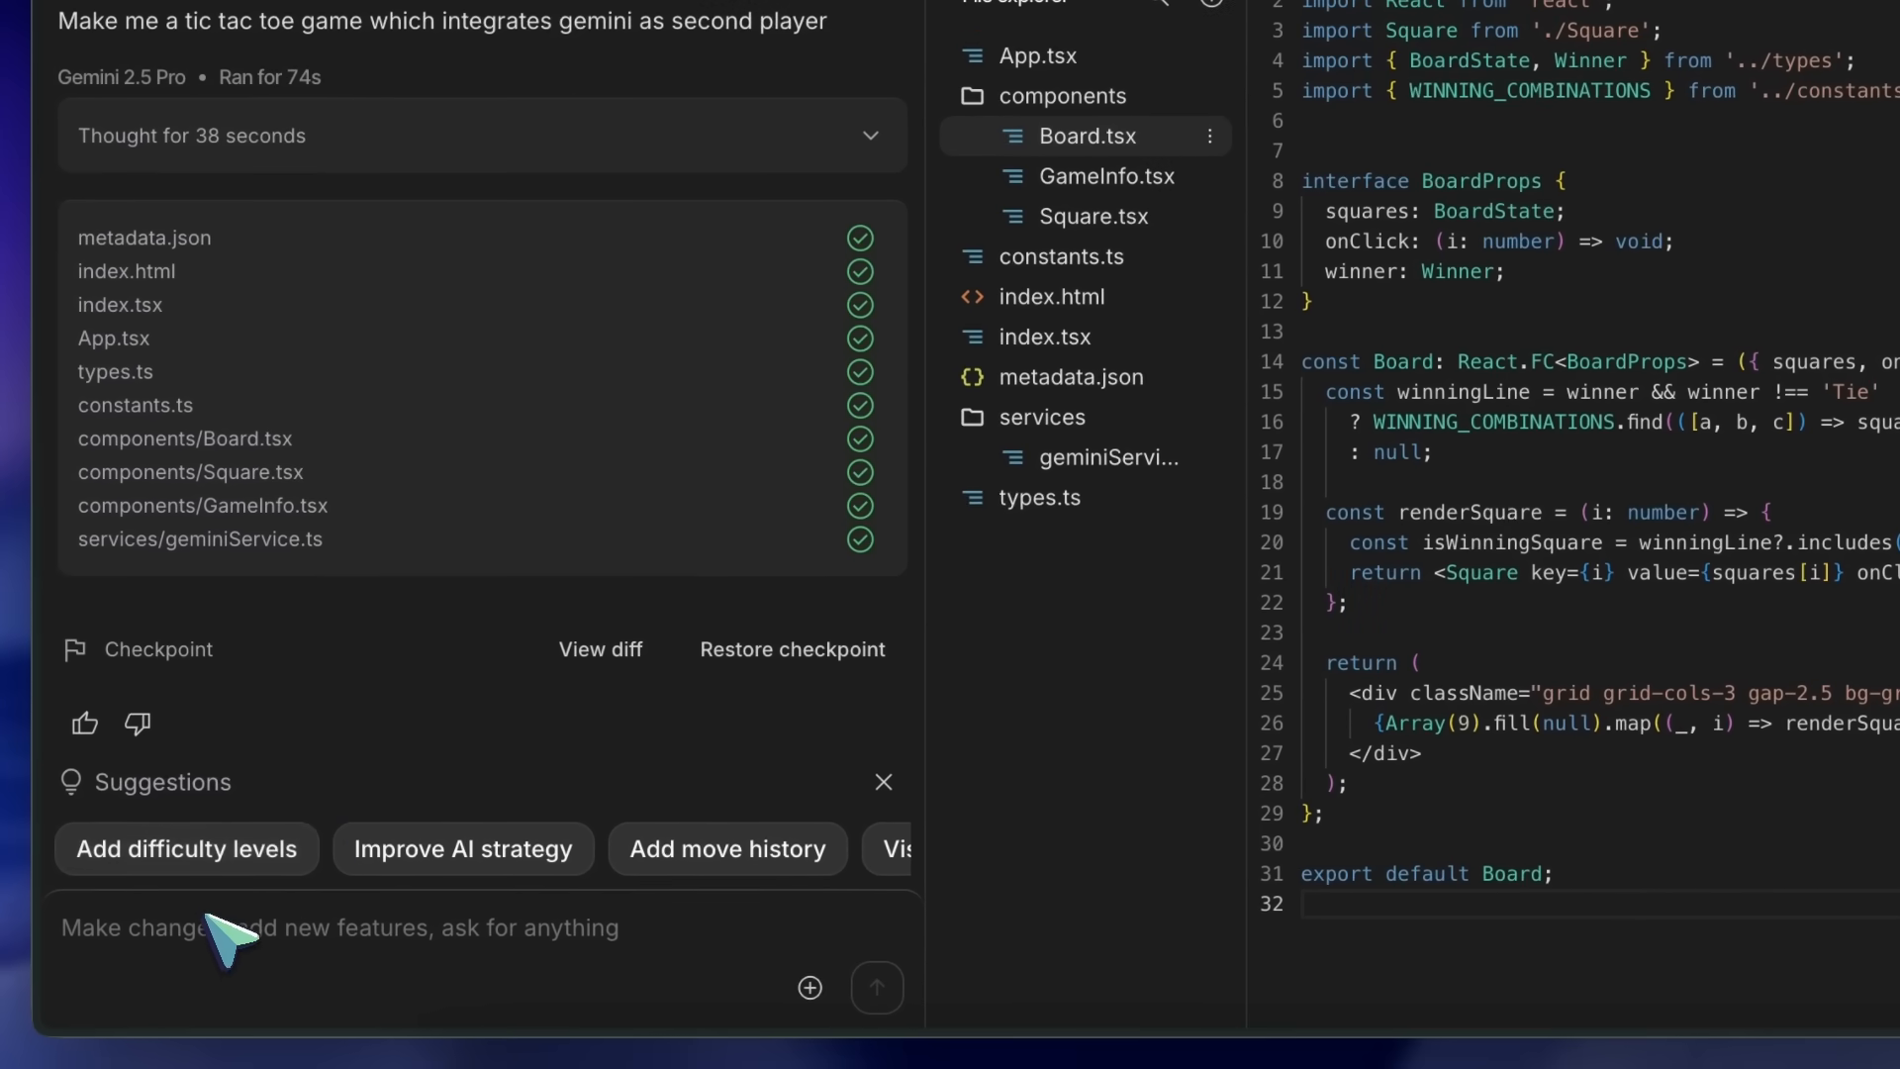
{"action": "mouse_move", "coordinate": [463, 847]}
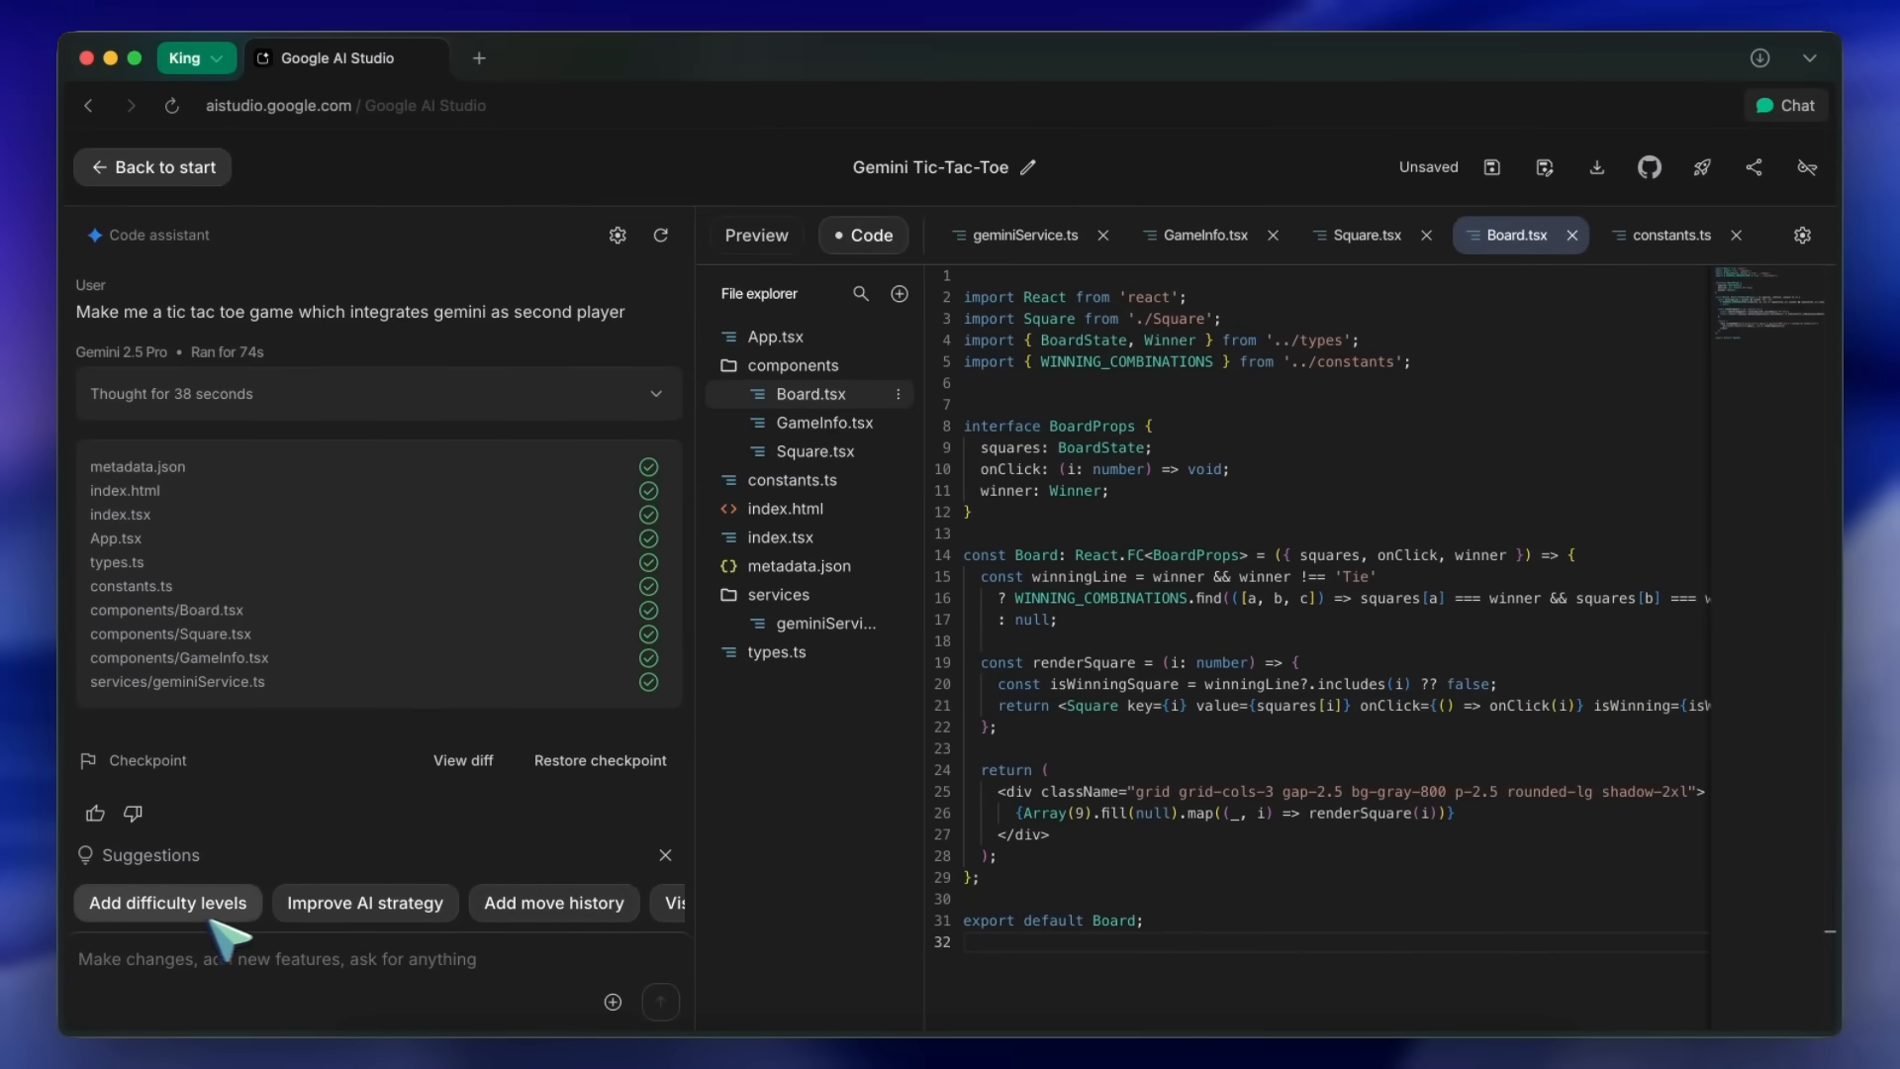
Send the 'Improve AI strategy' suggestion for geminiService.ts to the code assistant
{"action": "left_click", "coordinate": [365, 902]}
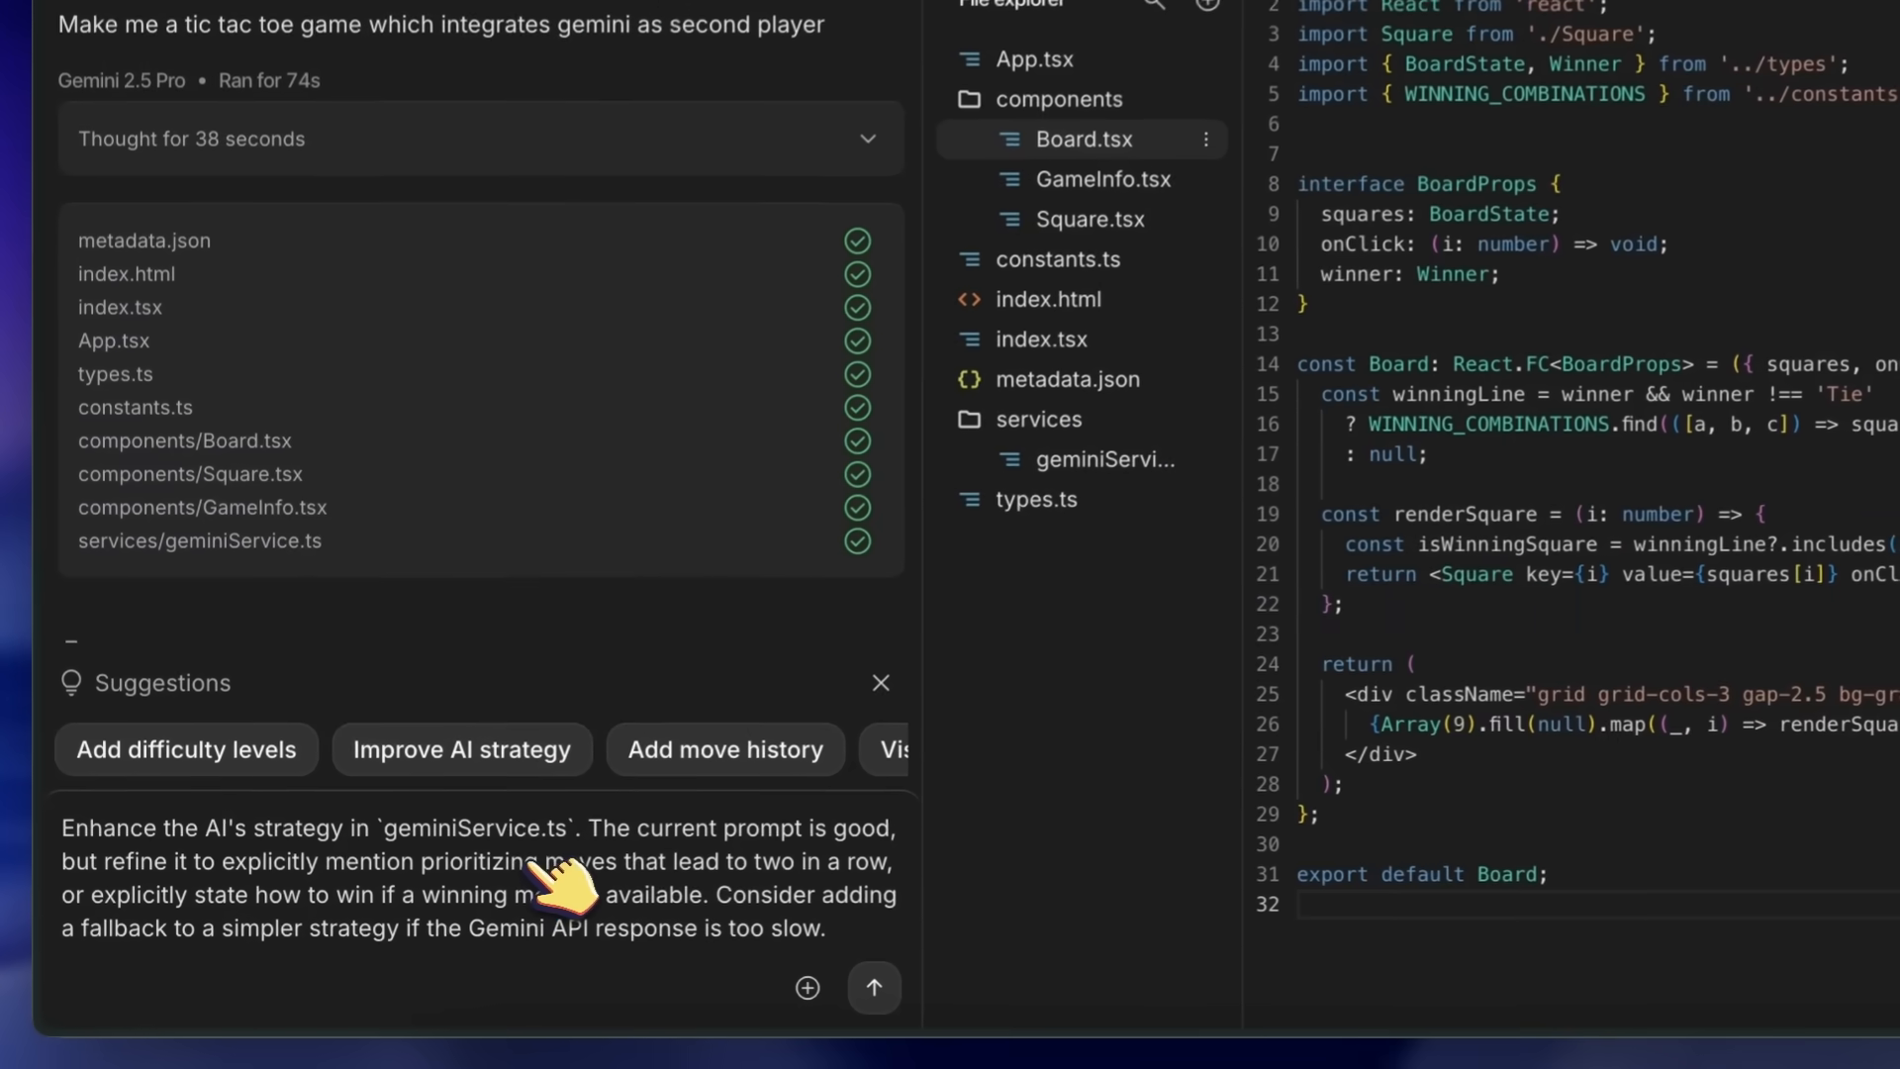
{"action": "left_click", "coordinate": [873, 986]}
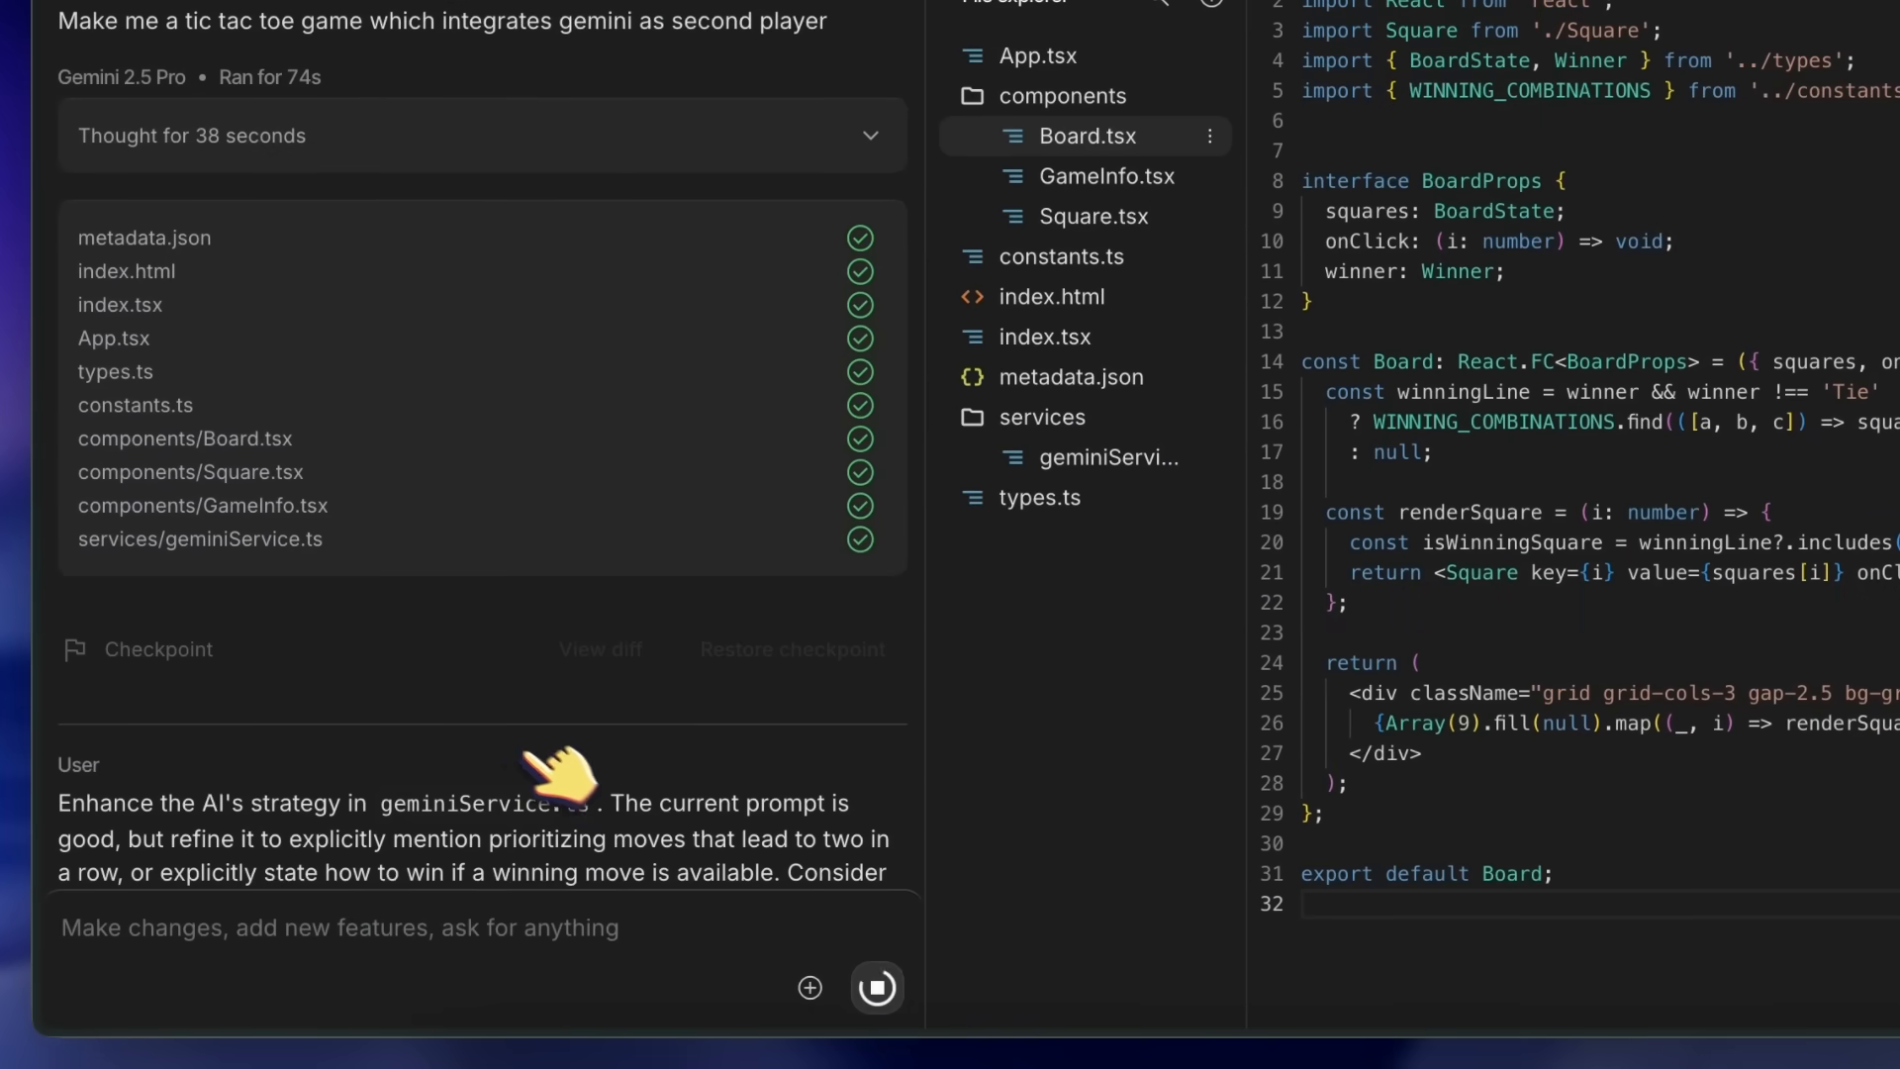
{"action": "left_click", "coordinate": [876, 987]}
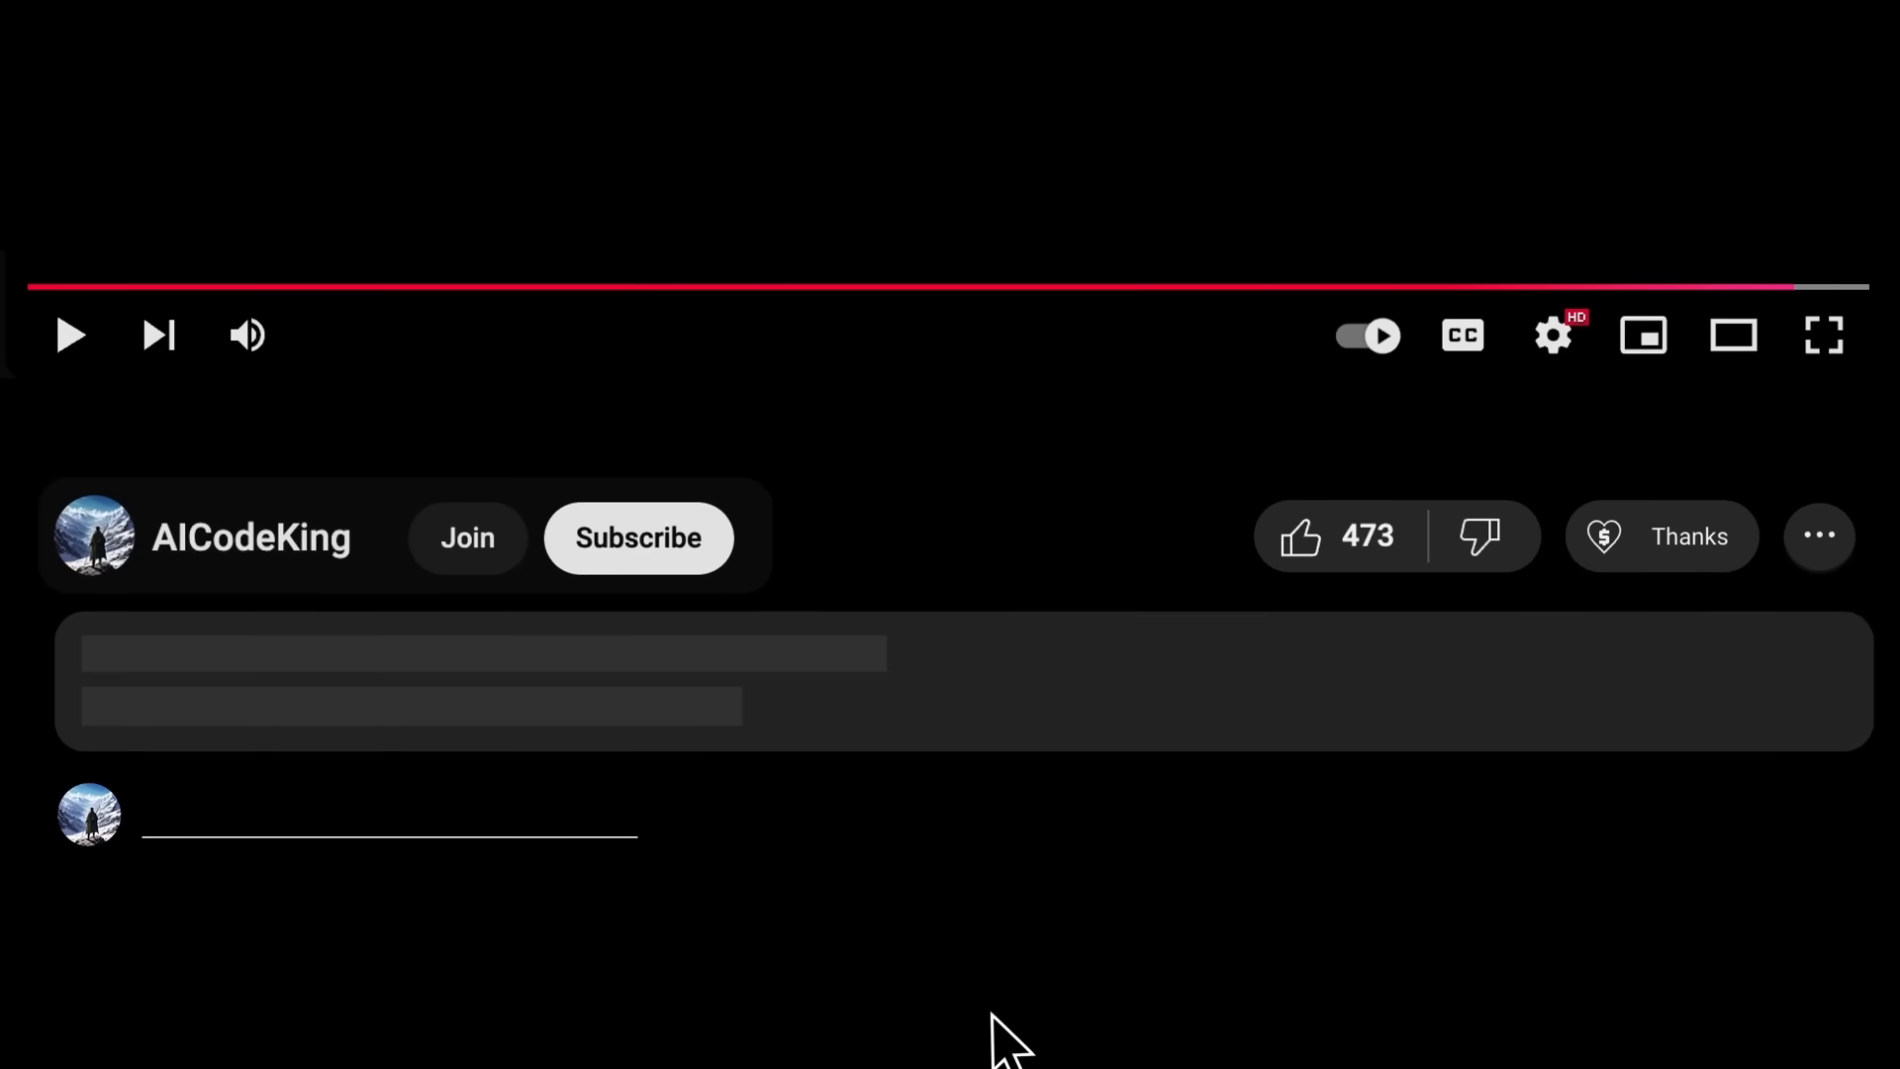
Subscribe to the AICodeKing channel, open the $2 Super Thanks offer, and like the video
{"action": "left_click", "coordinate": [636, 537]}
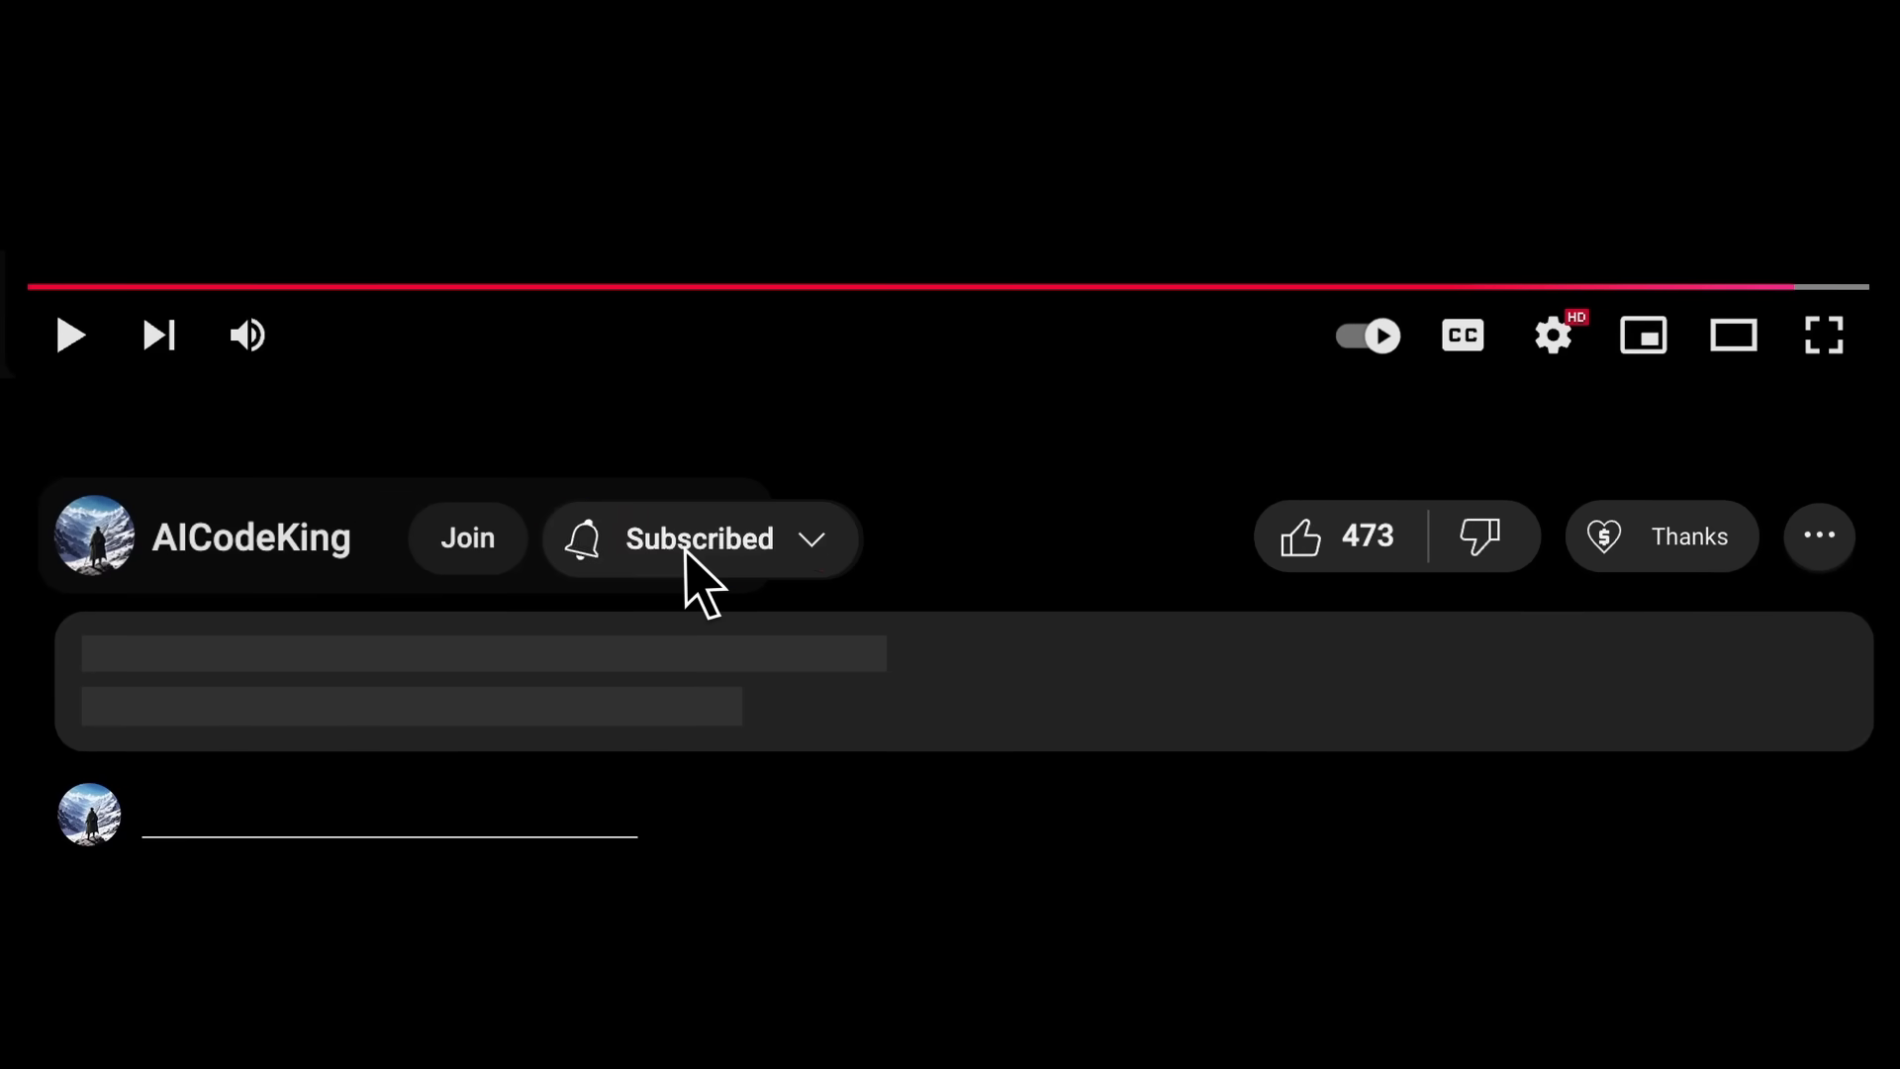
{"action": "left_click", "coordinate": [1662, 535]}
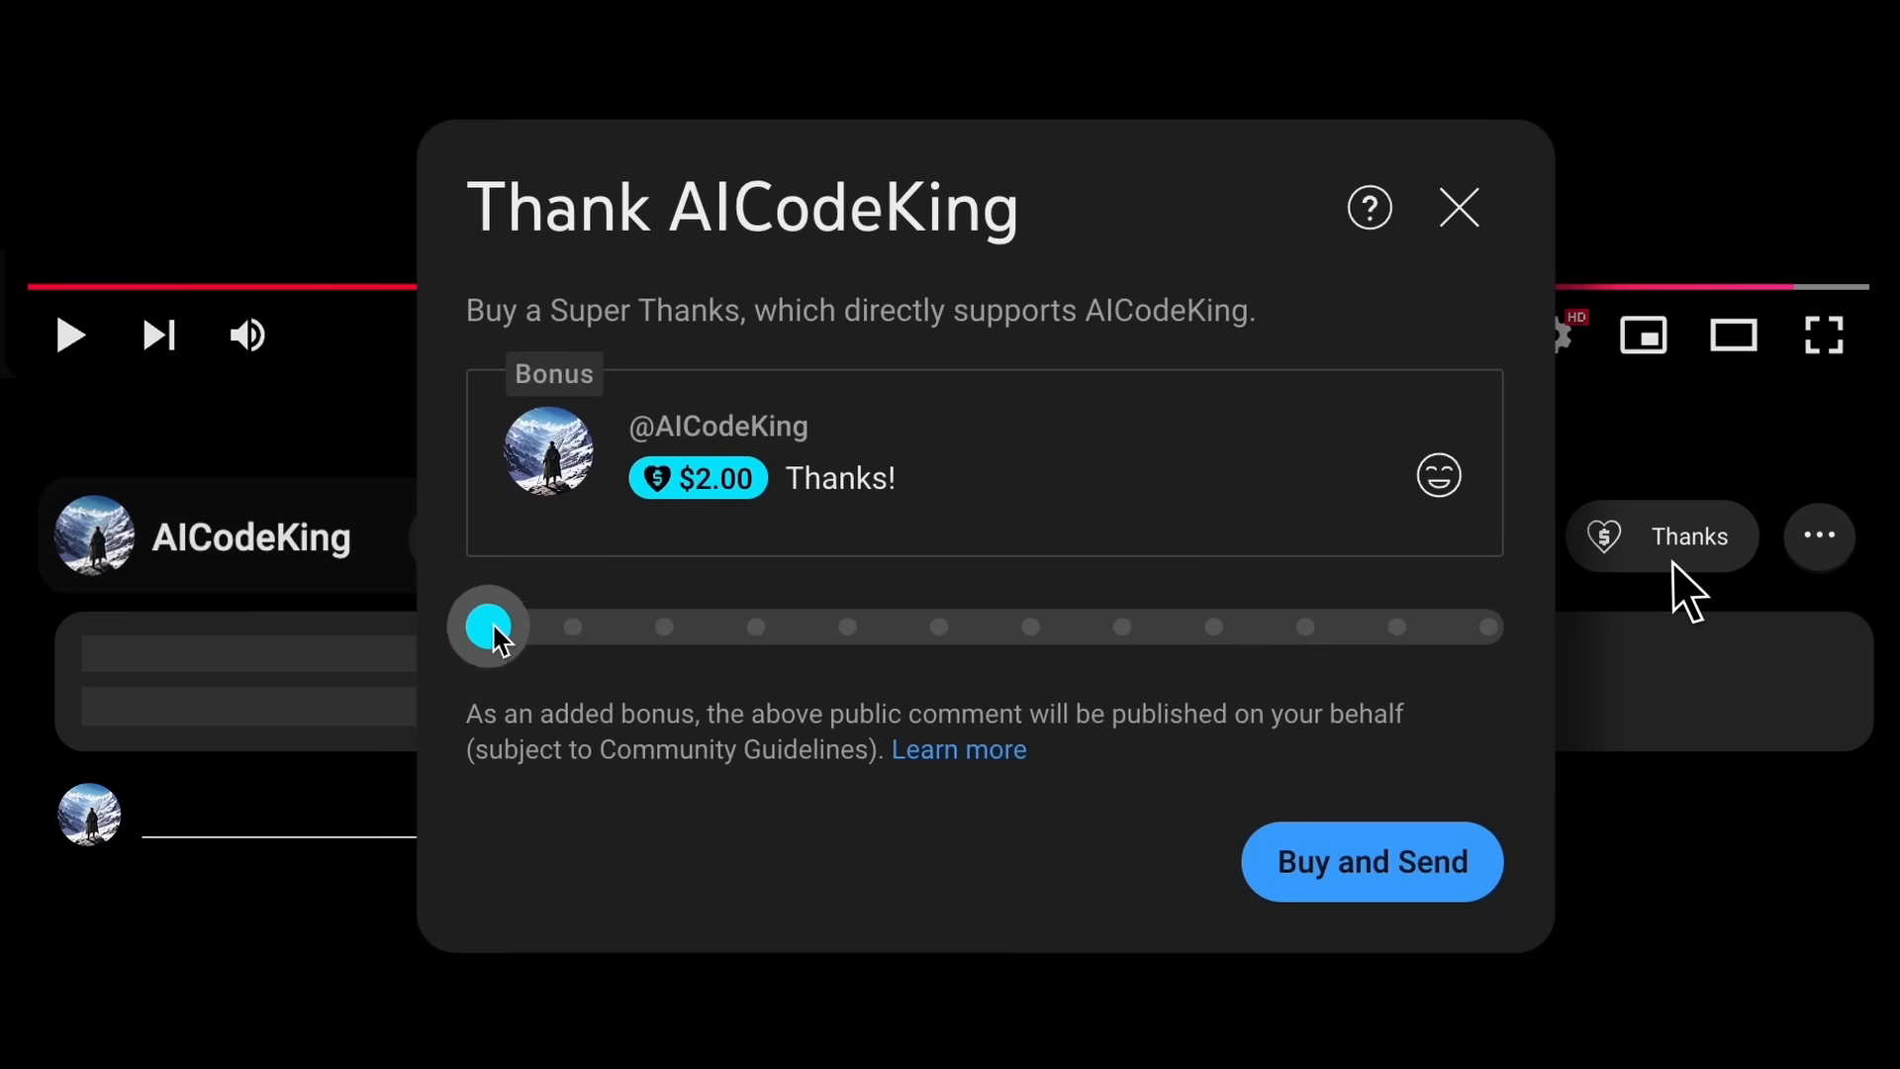
{"action": "left_click", "coordinate": [1459, 207]}
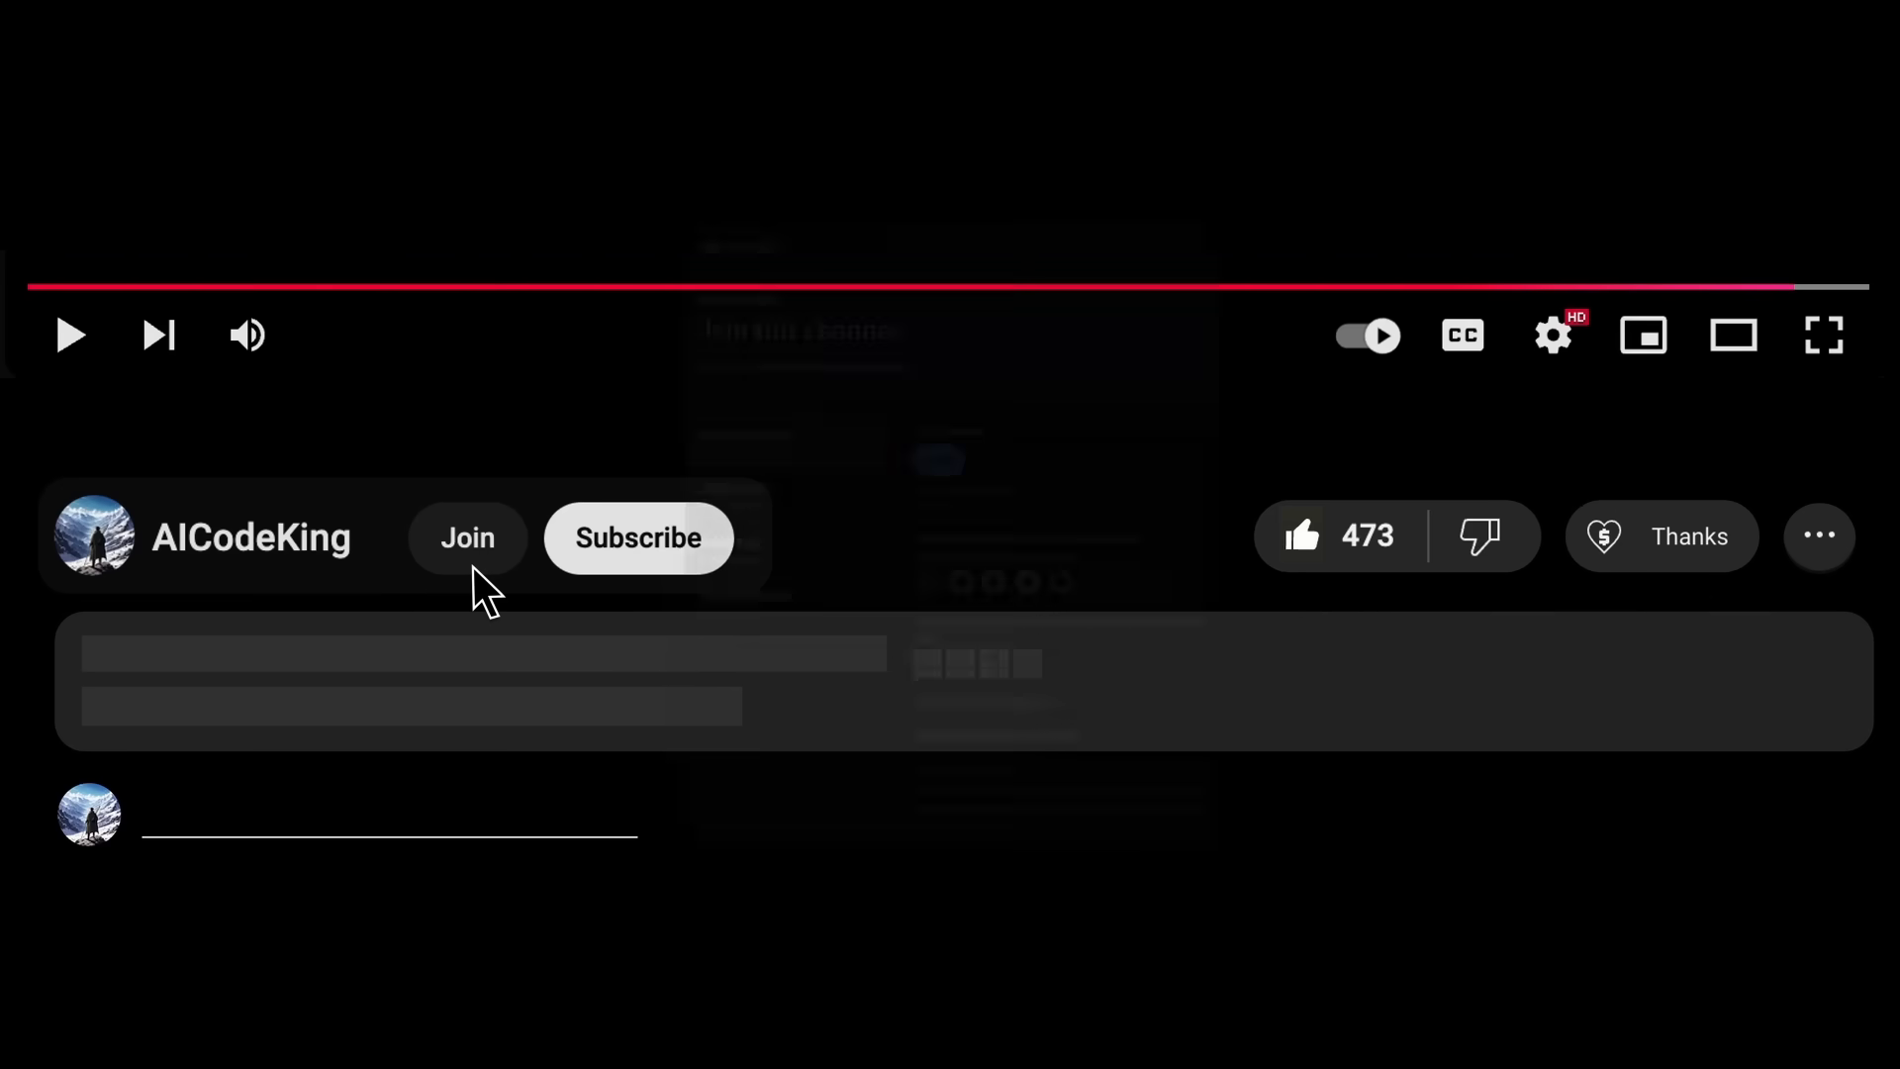